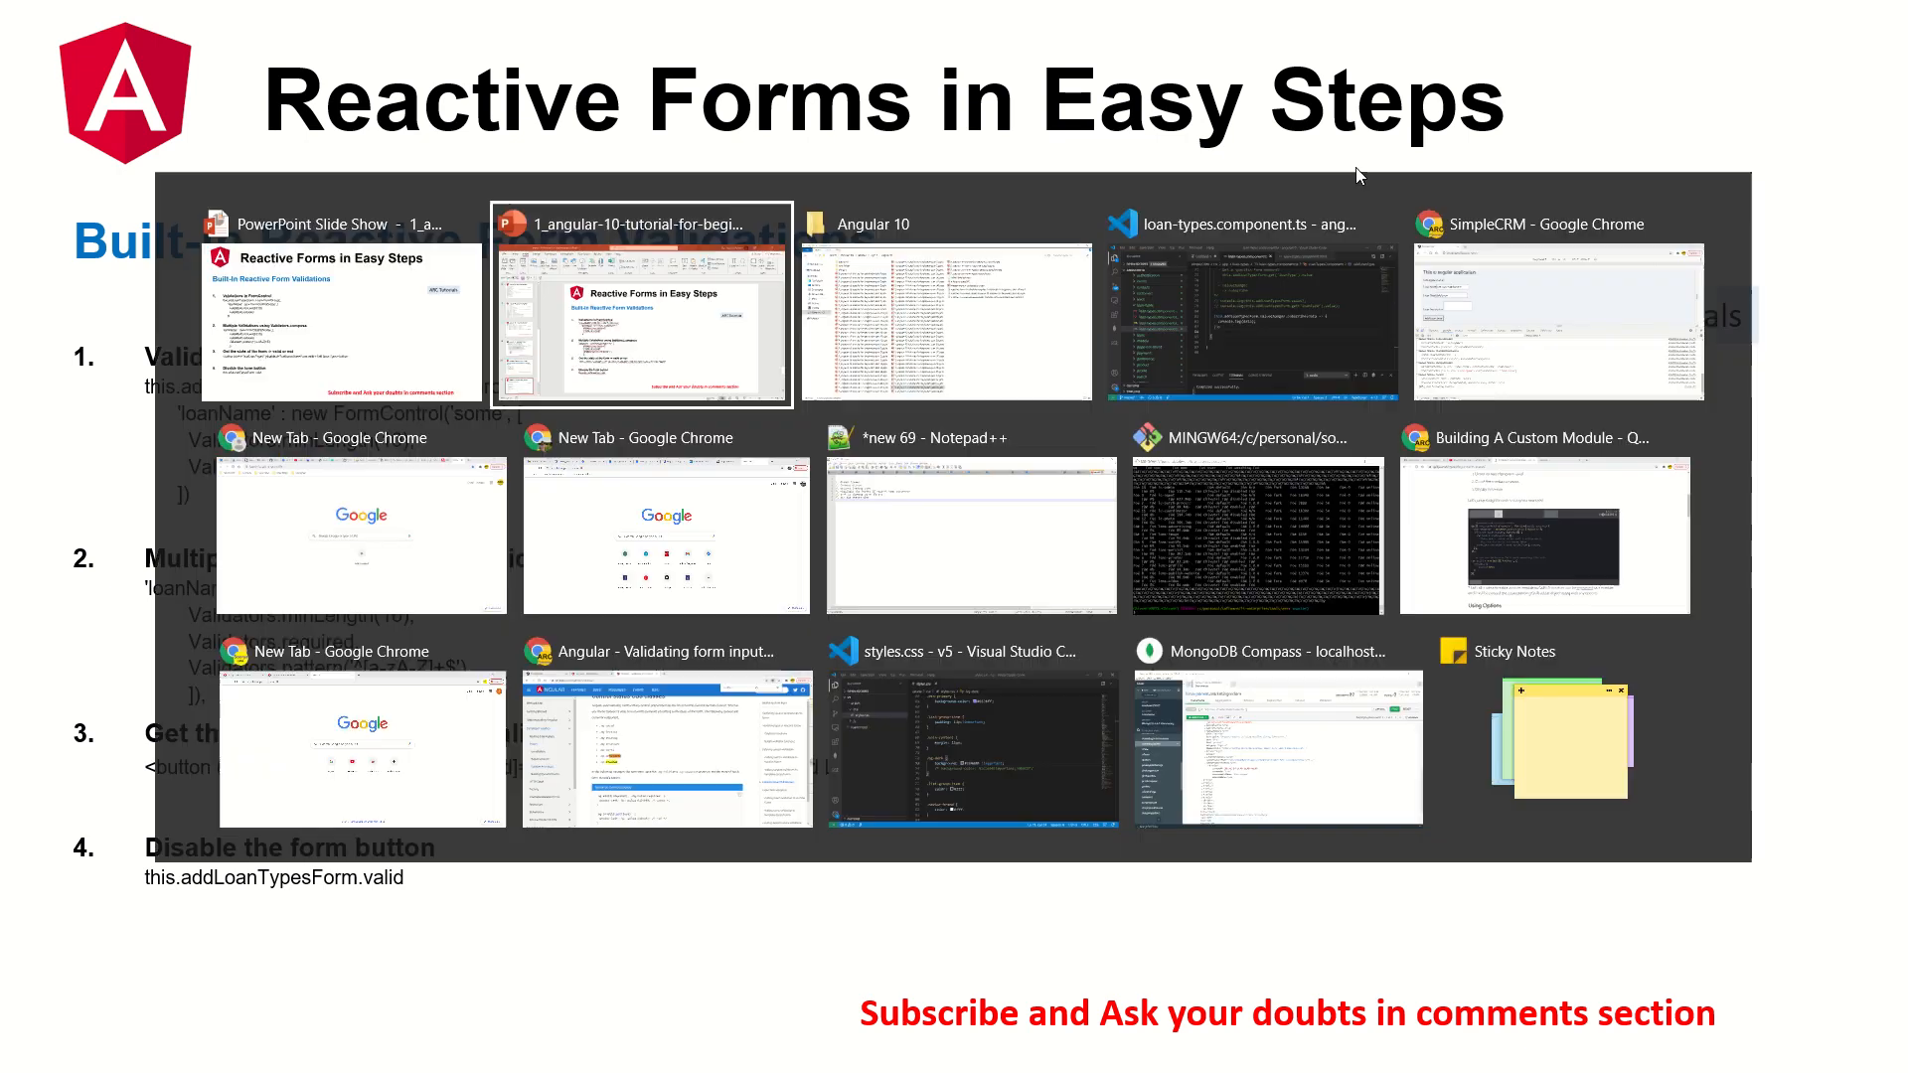
Comment out the patchValue line with // and the newLoanObj object with /* */, then save
{"action": "left_click", "coordinate": [1253, 322]}
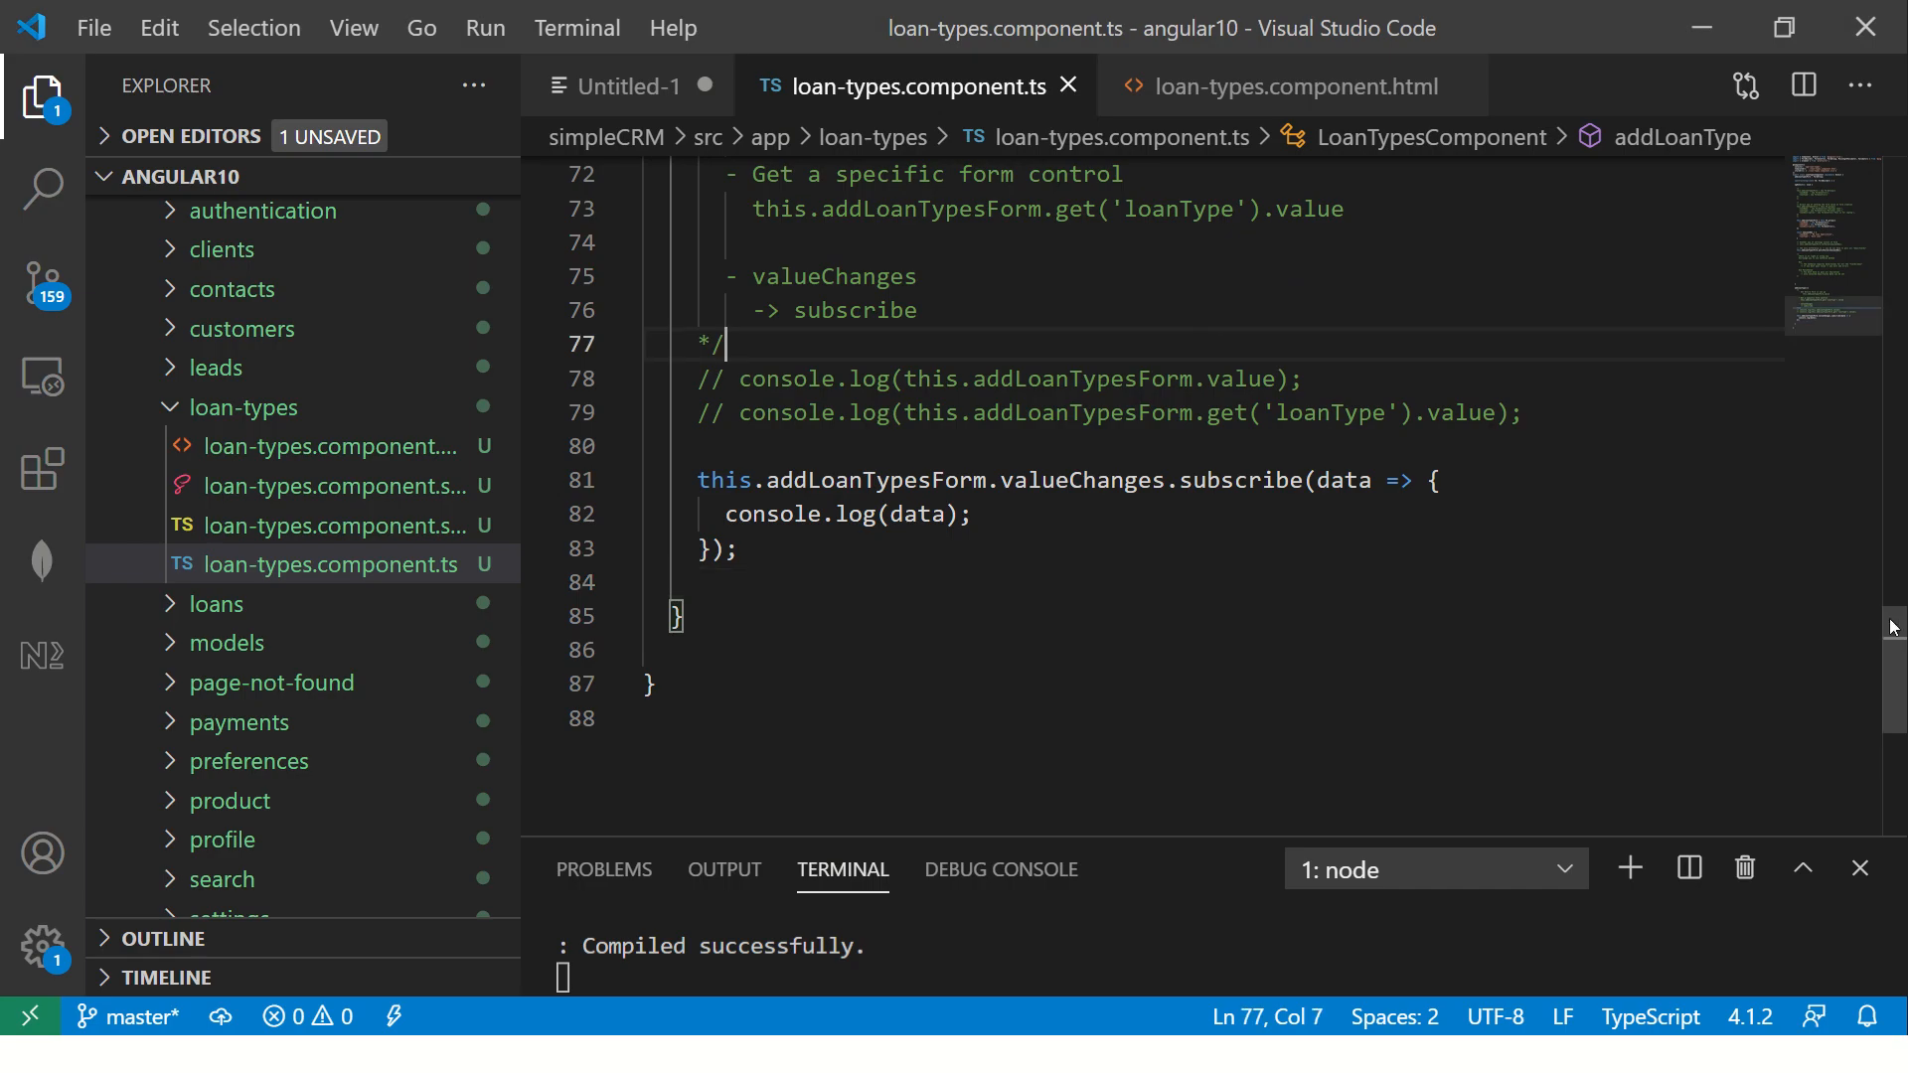
{"action": "scroll", "scroll_direction": "up", "scroll_amount": 3}
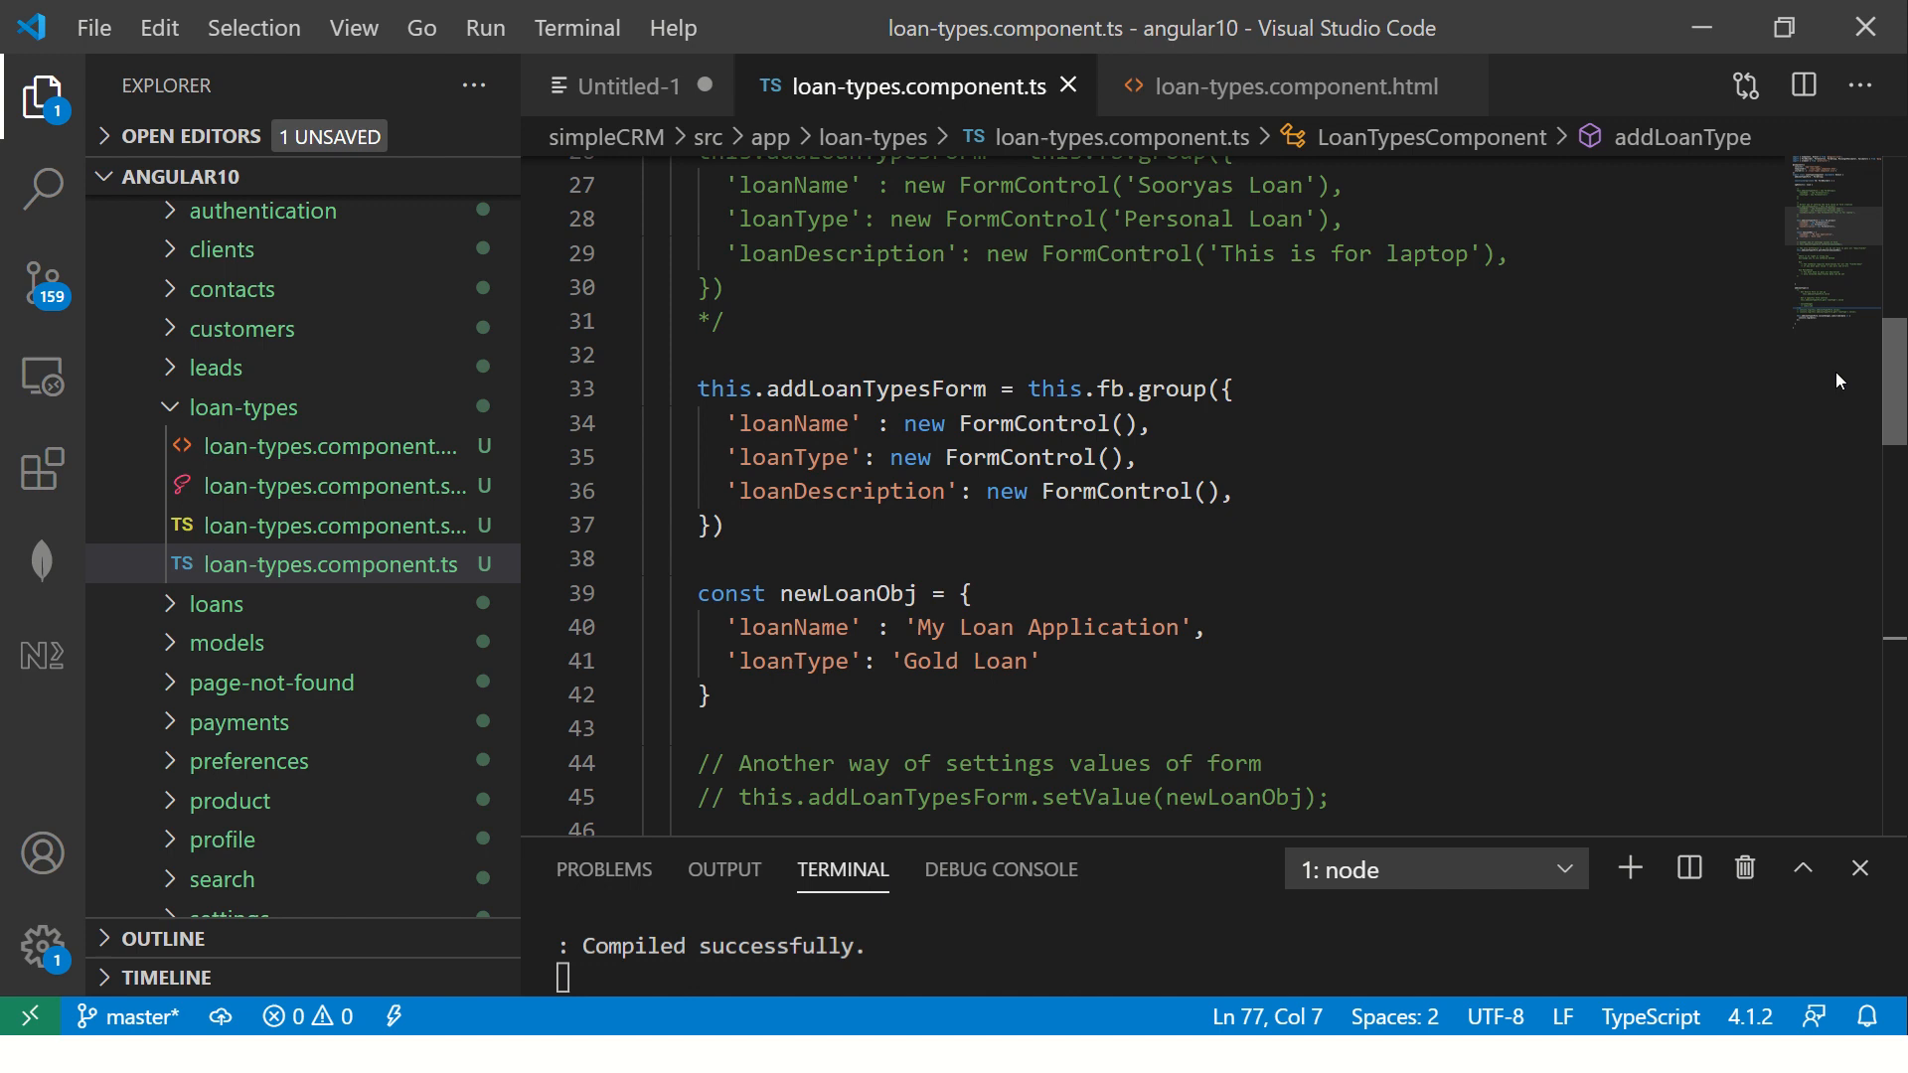
{"action": "double_click", "coordinate": [1169, 389]}
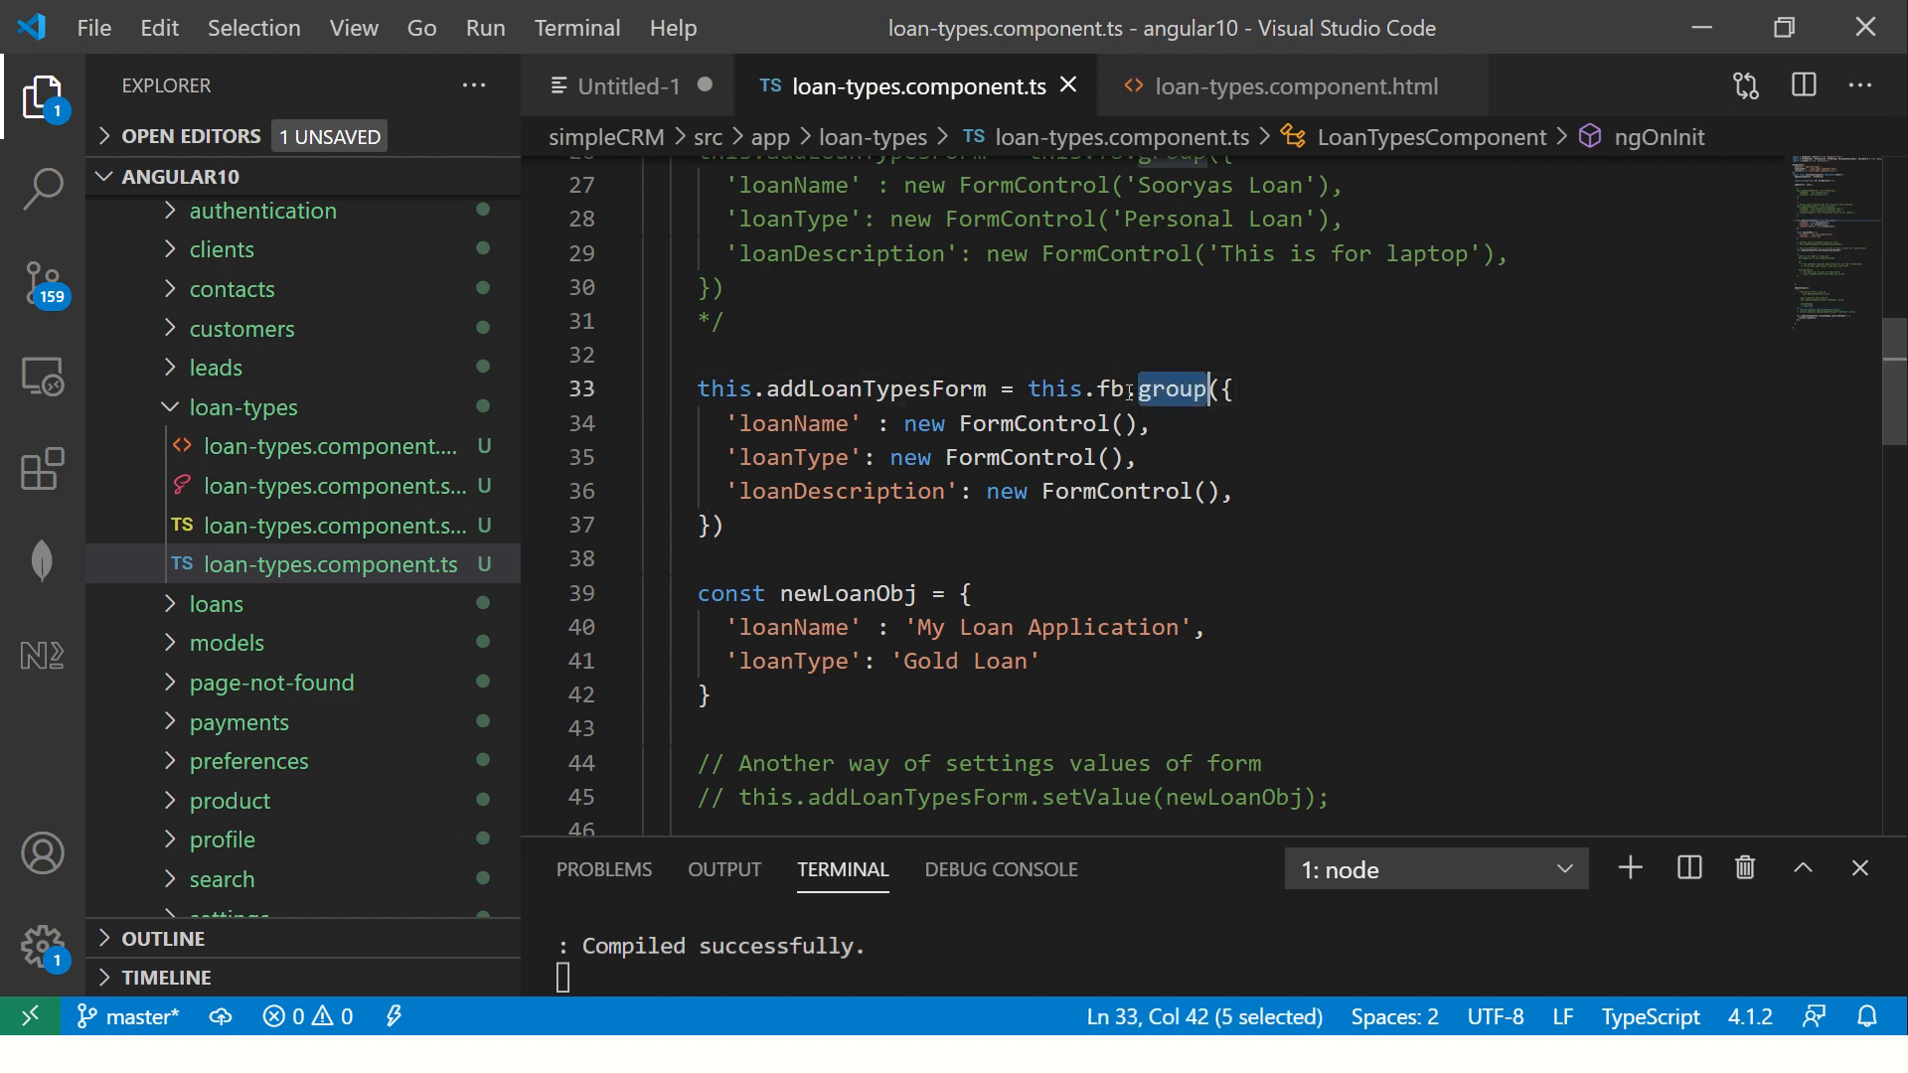
{"action": "double_click", "coordinate": [1034, 423]}
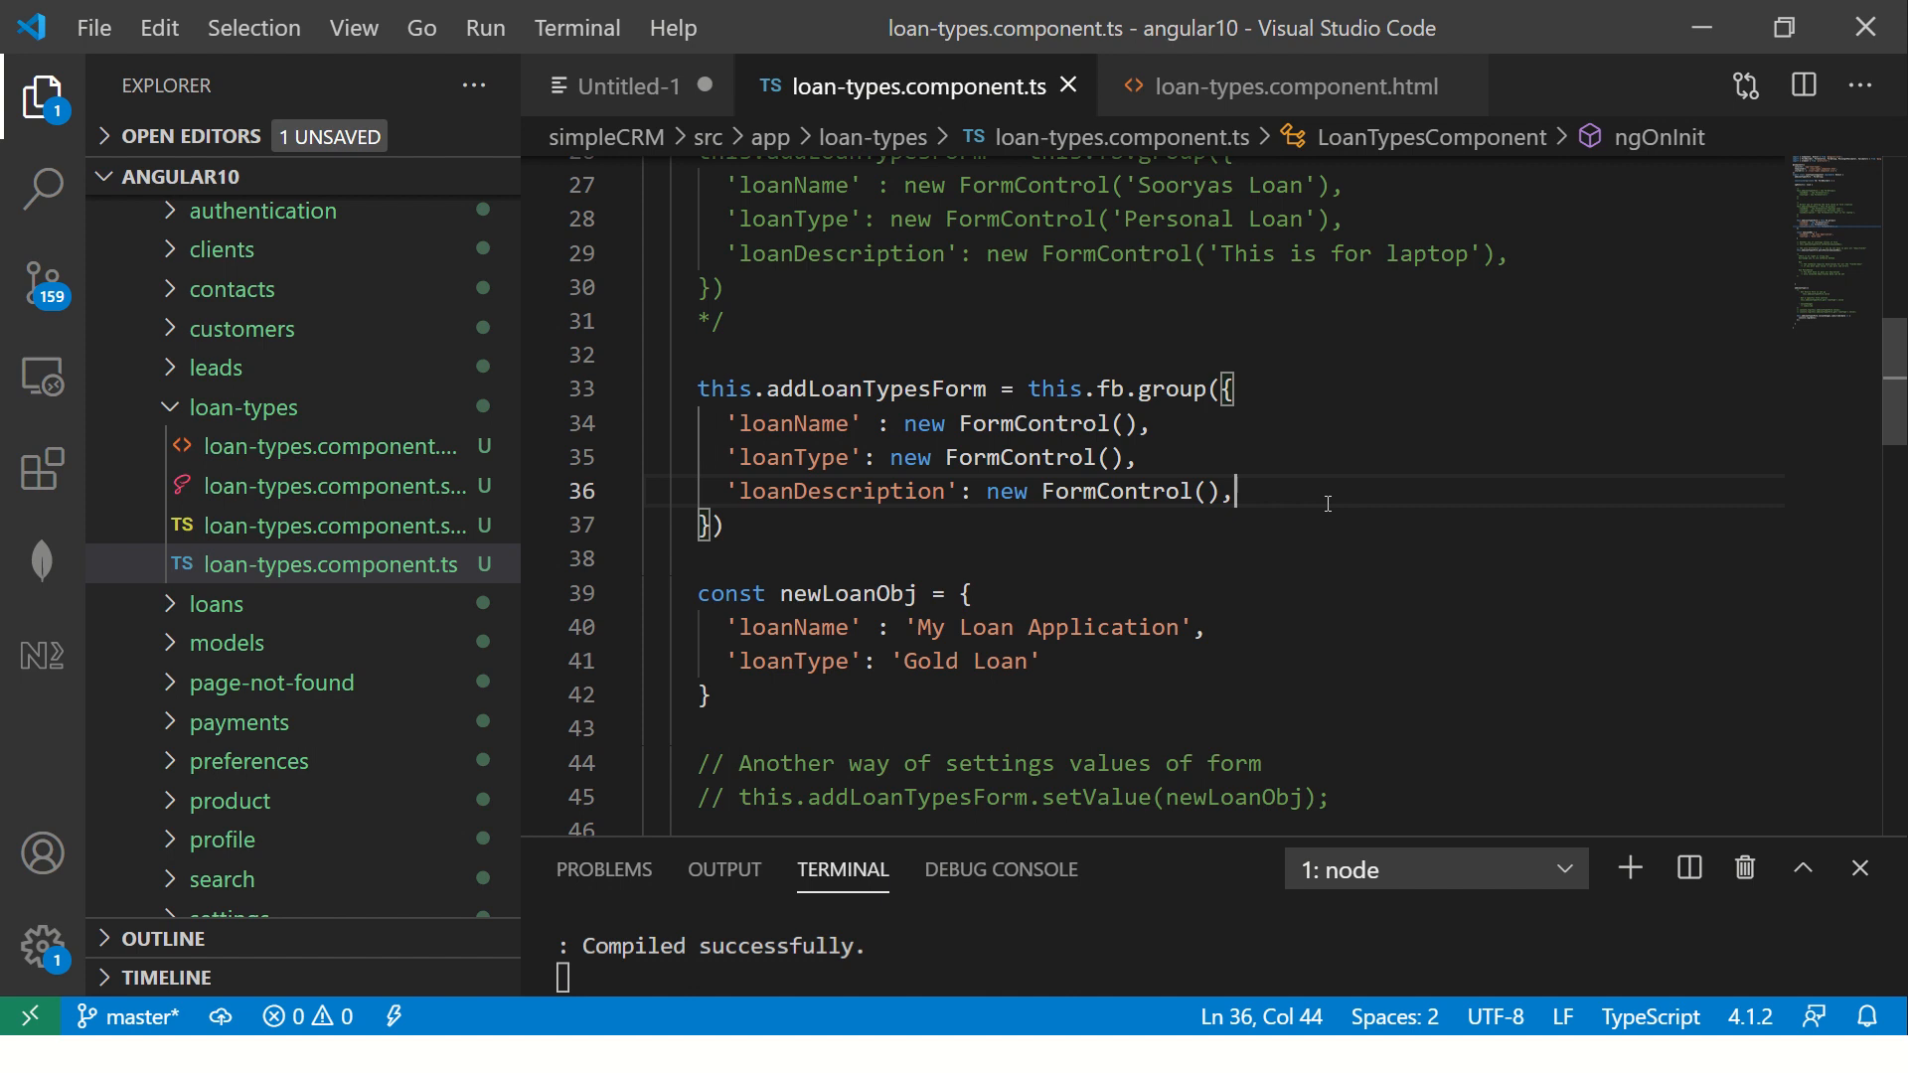
{"action": "mouse_move", "coordinate": [1132, 424]}
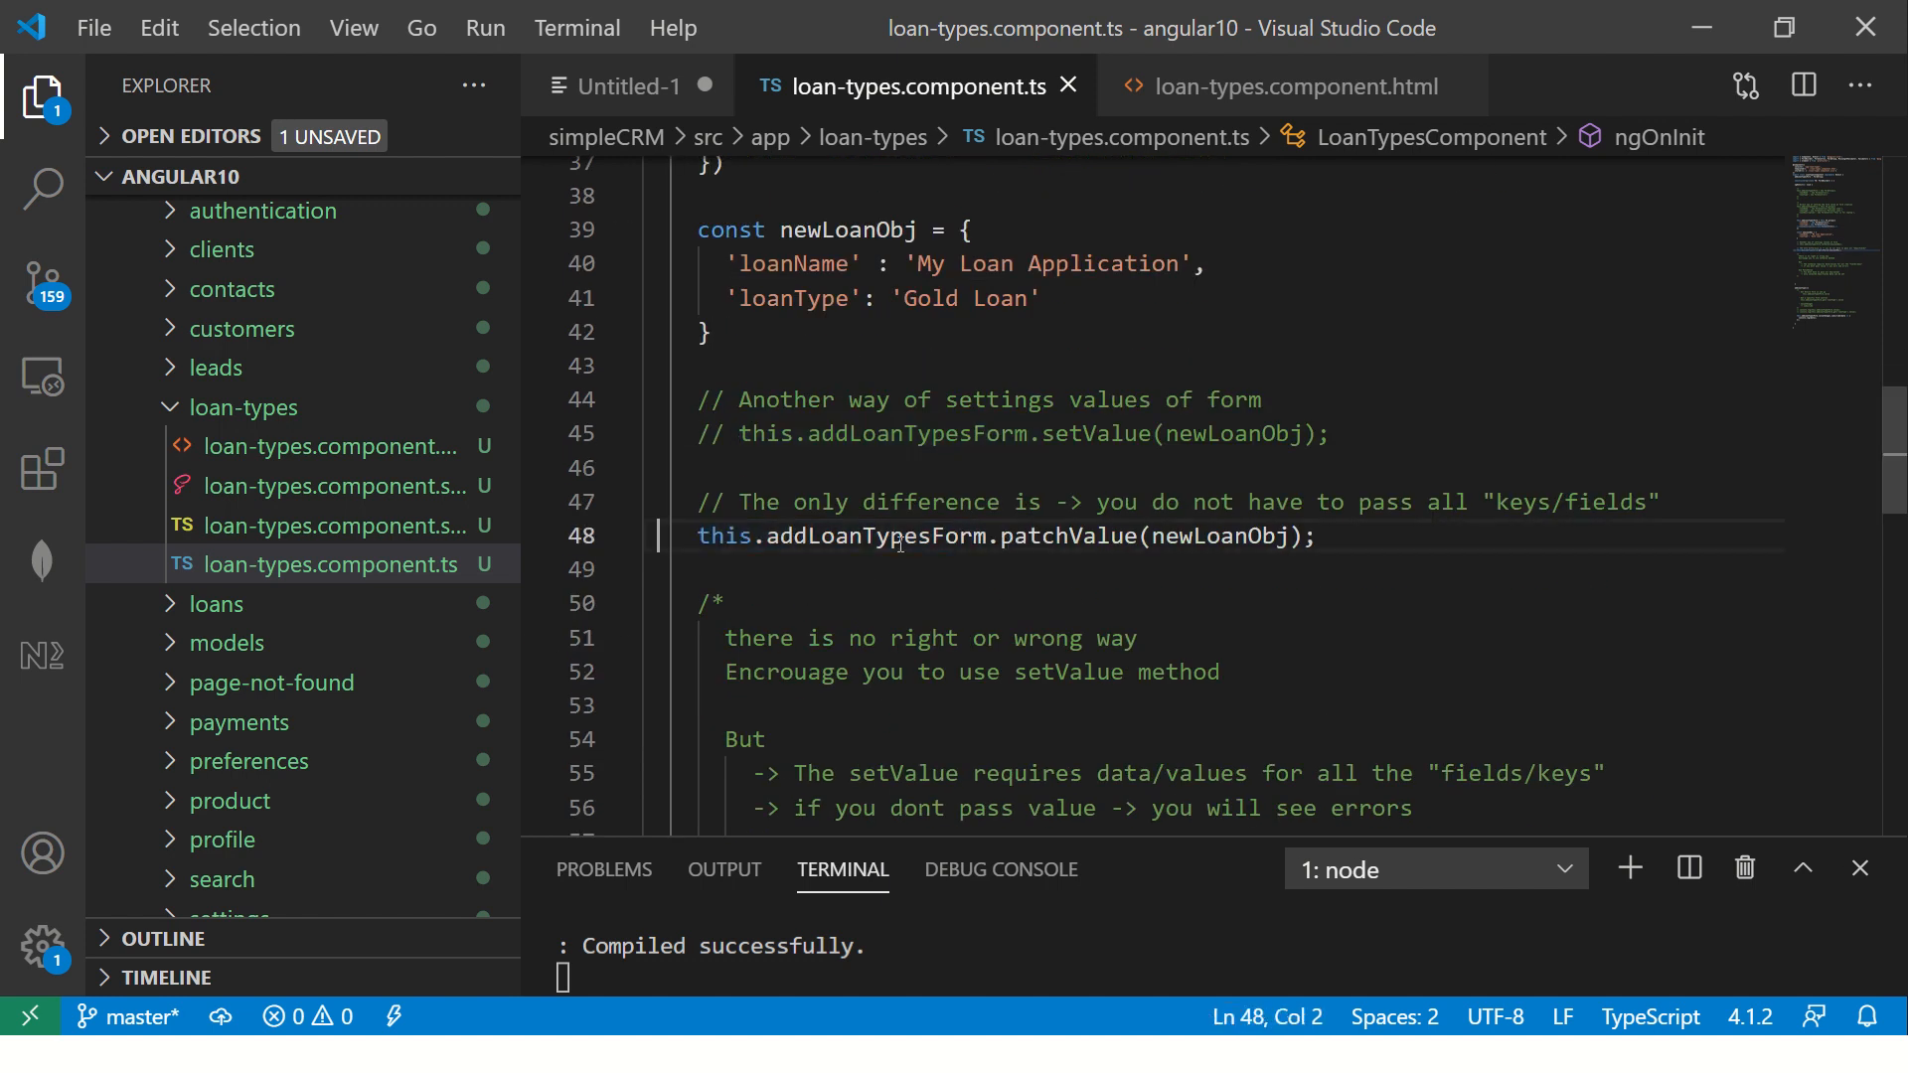
{"action": "type", "text": "//"}
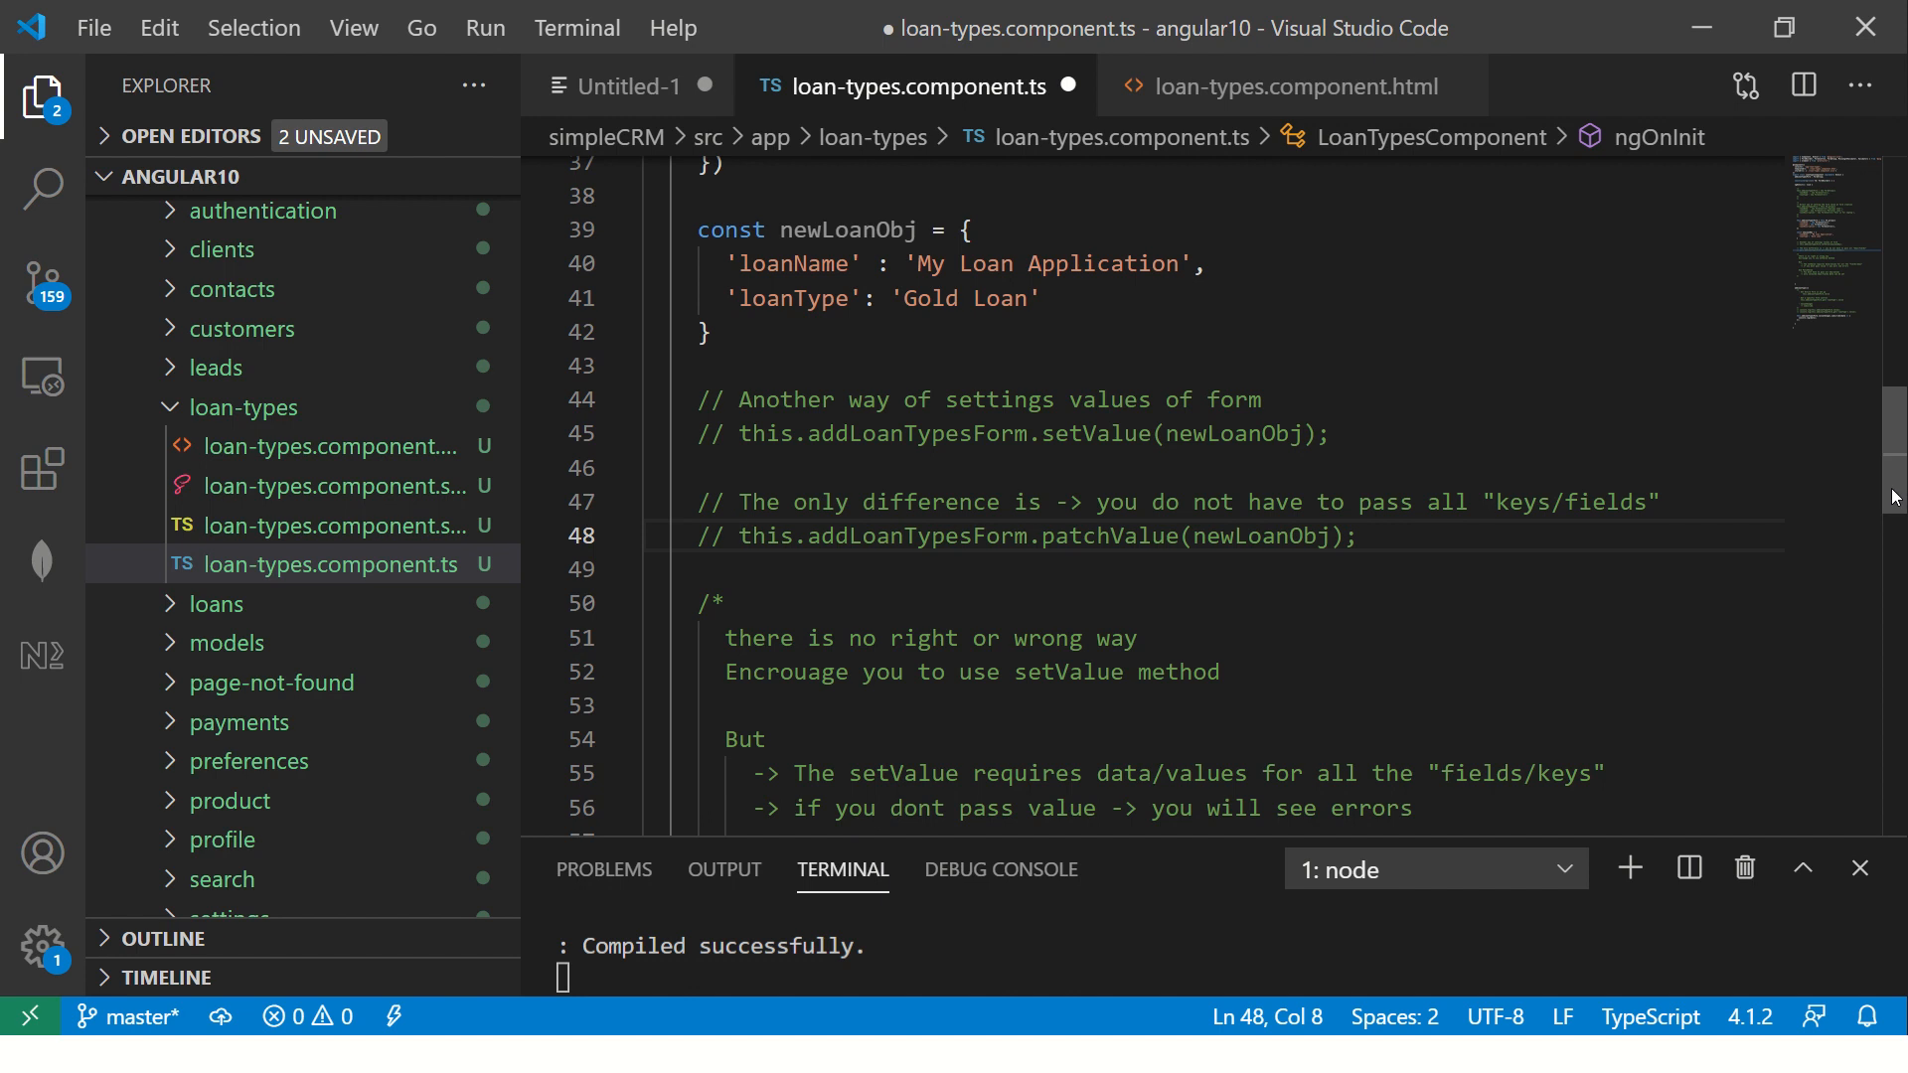
{"action": "scroll", "scroll_direction": "up", "scroll_amount": 3}
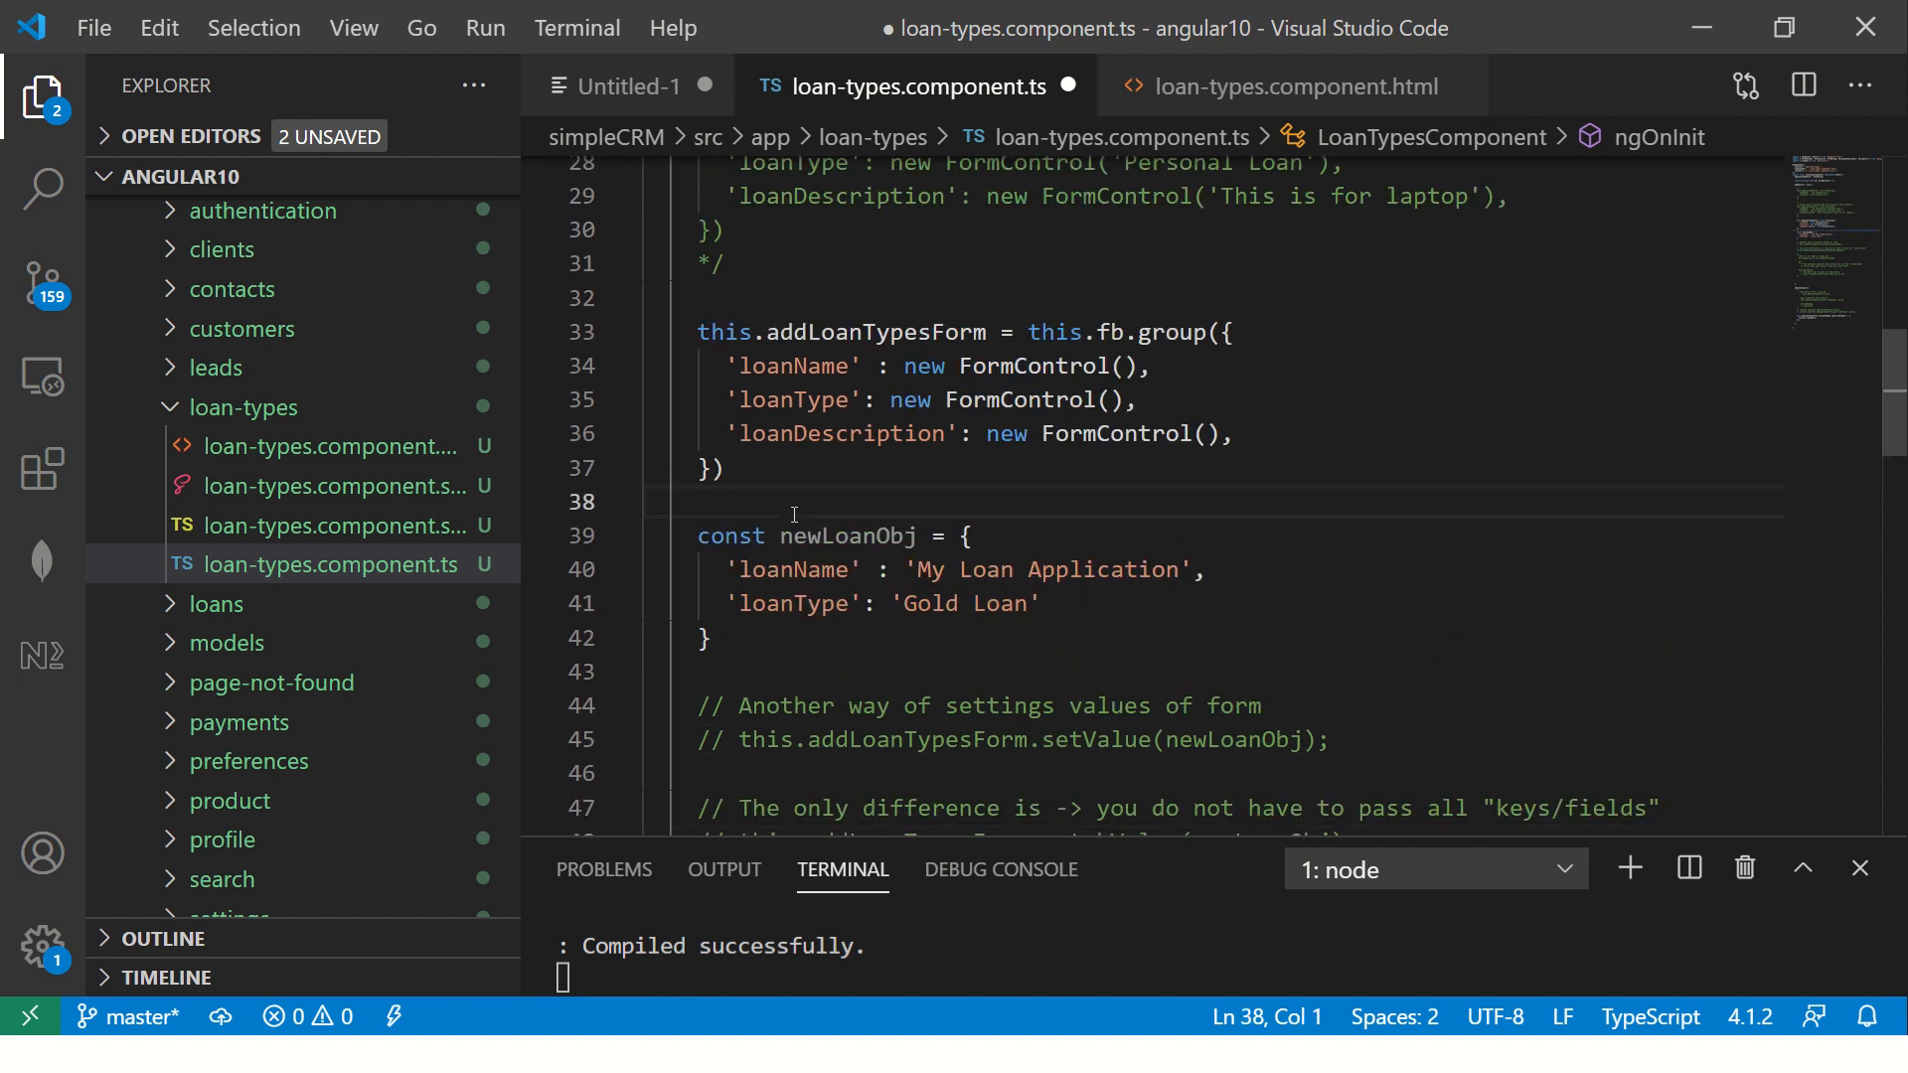
{"action": "type", "text": "/*"}
{"action": "left_click", "coordinate": [1214, 672]}
{"action": "type", "text": "*/"}
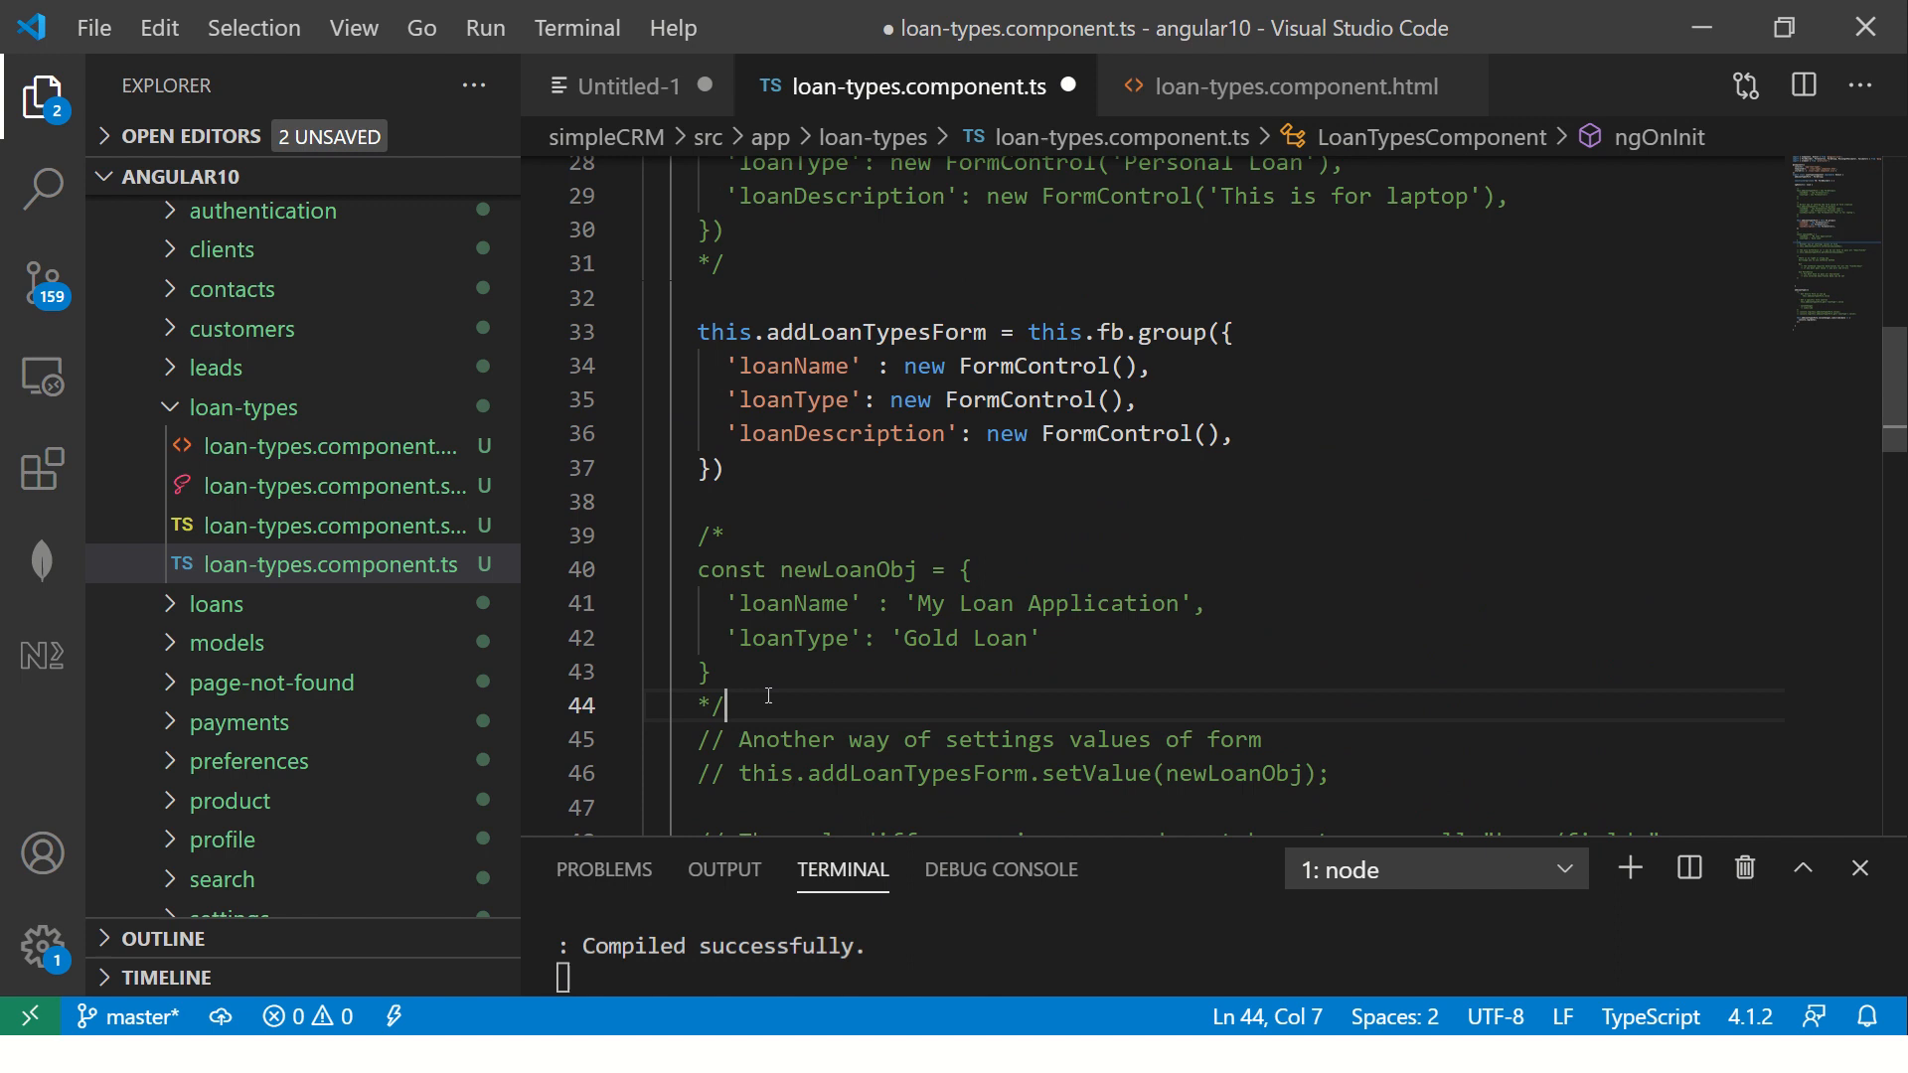
{"action": "key", "text": "ctrl+s"}
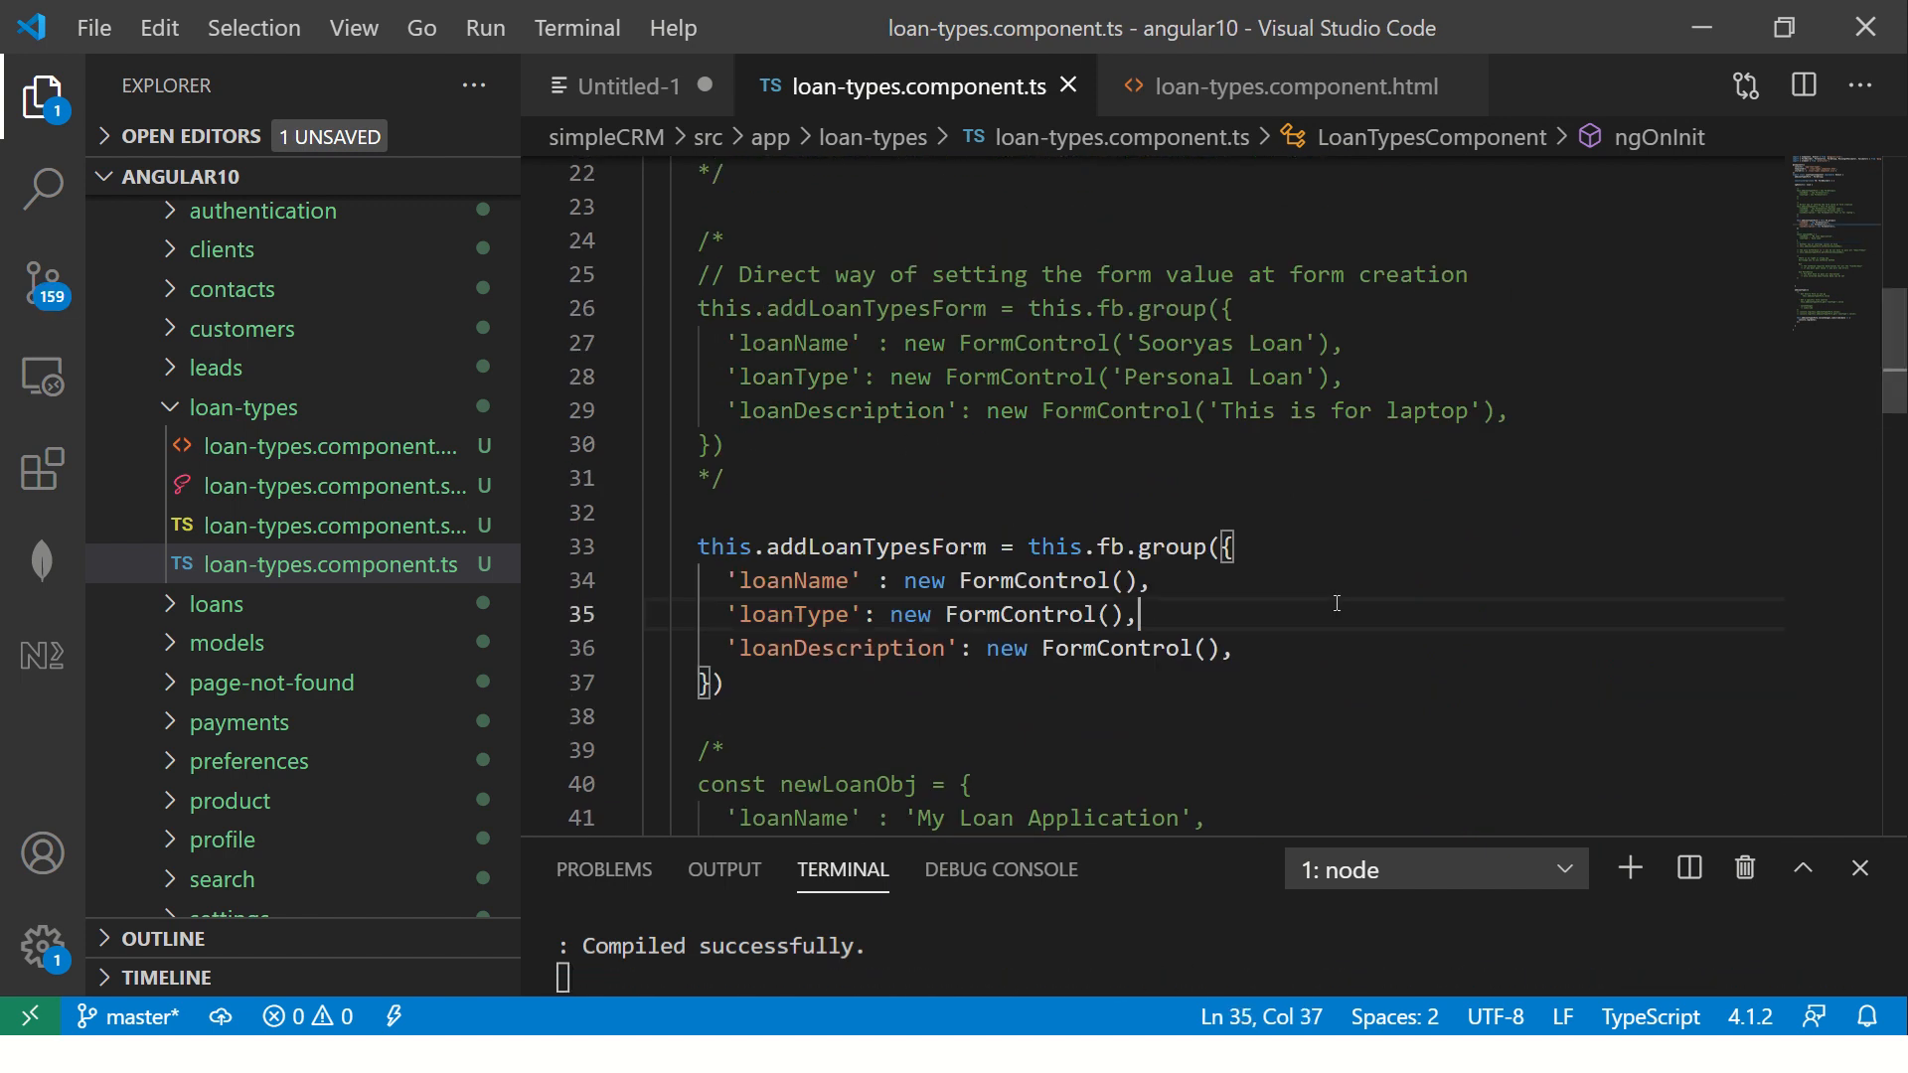
{"action": "mouse_move", "coordinate": [1281, 596]}
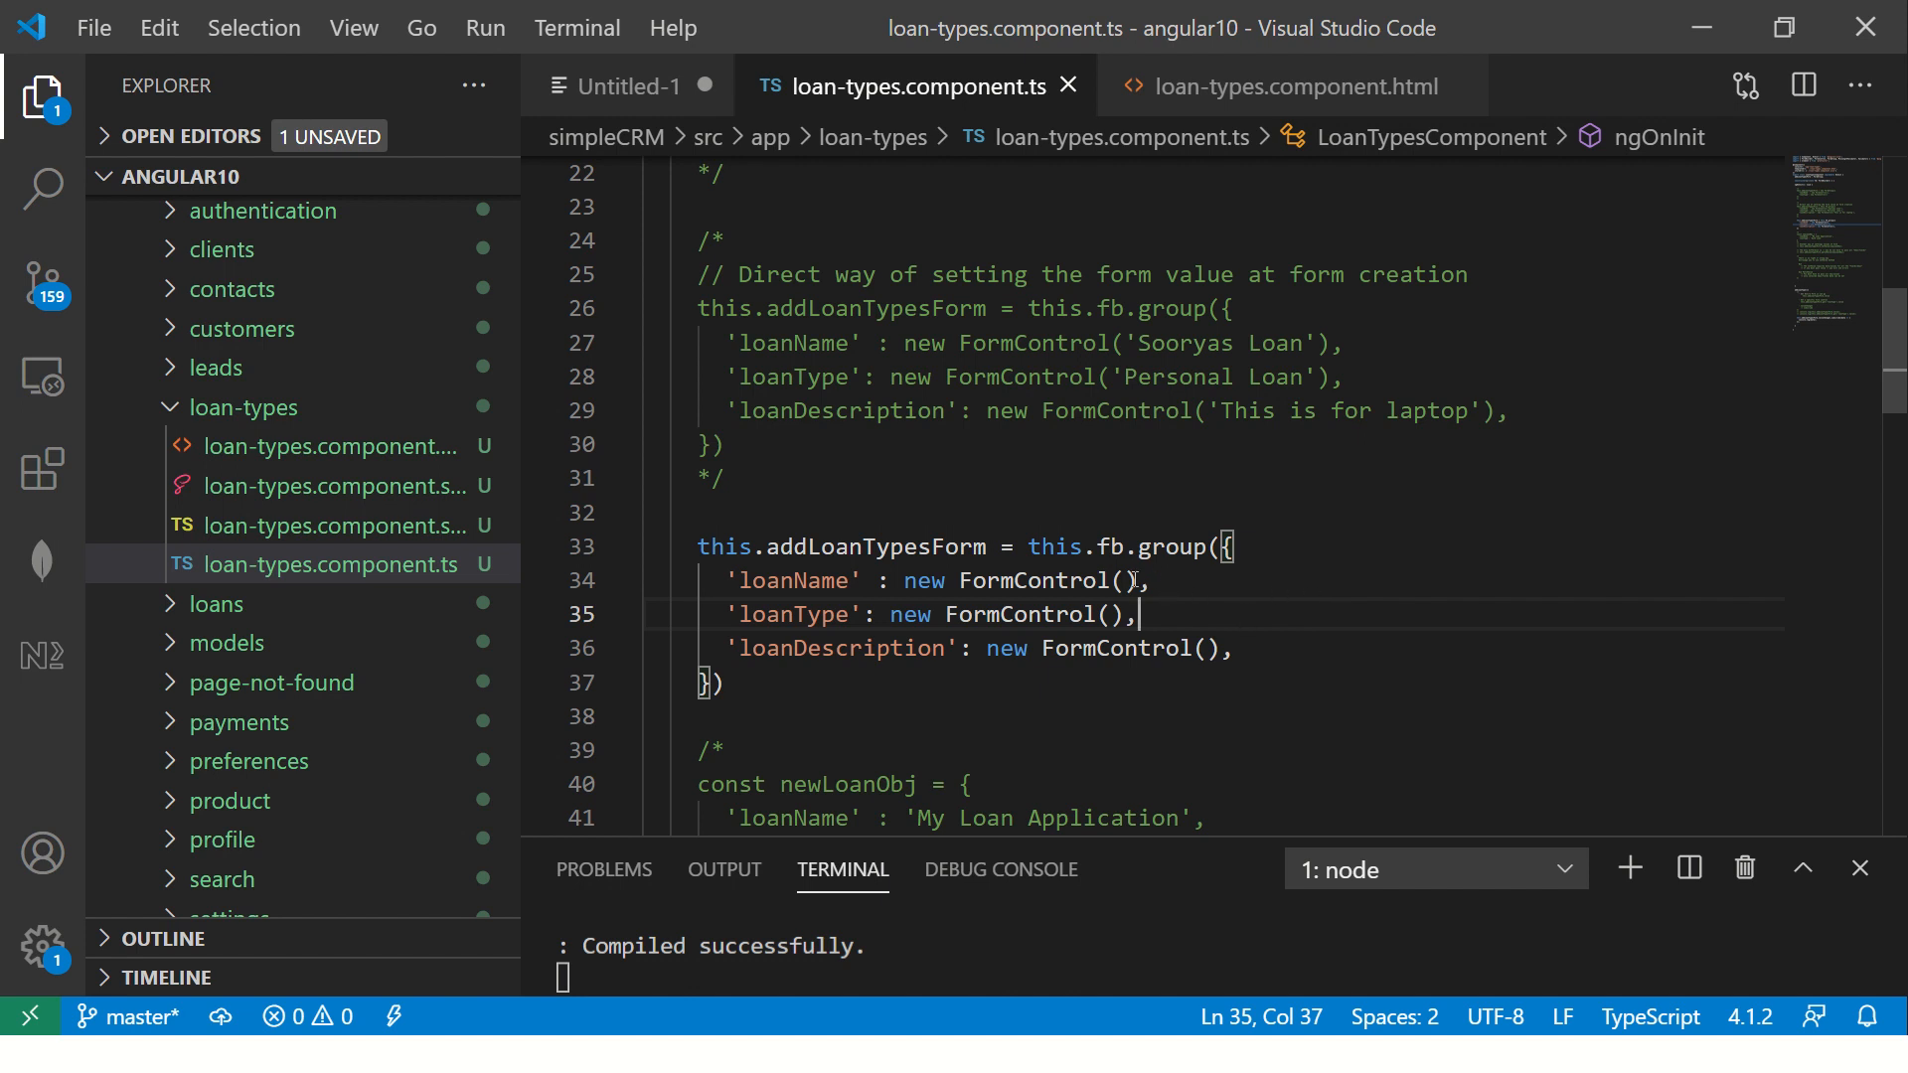
Set '' as the initial value of the loanName, loanType and loanDescription FormControls
{"action": "type", "text": "'"}
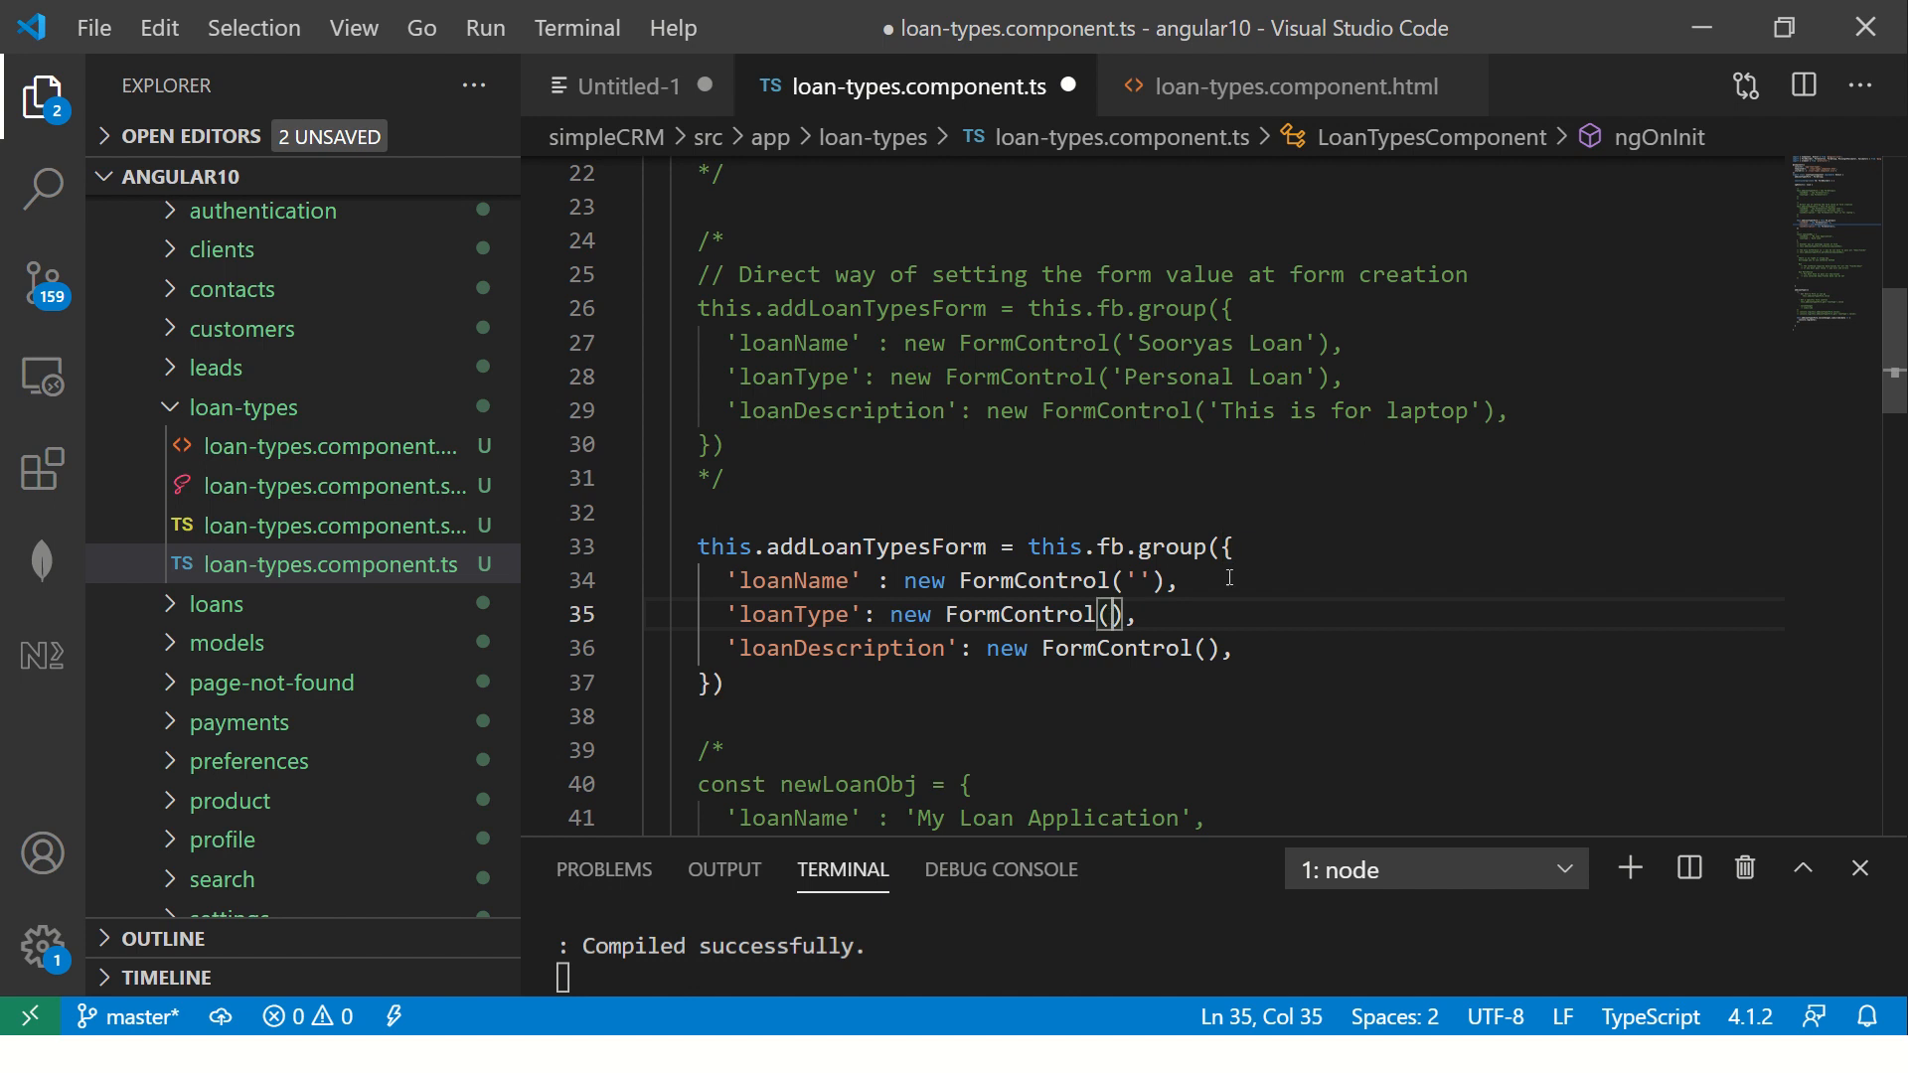
{"action": "type", "text": "''"}
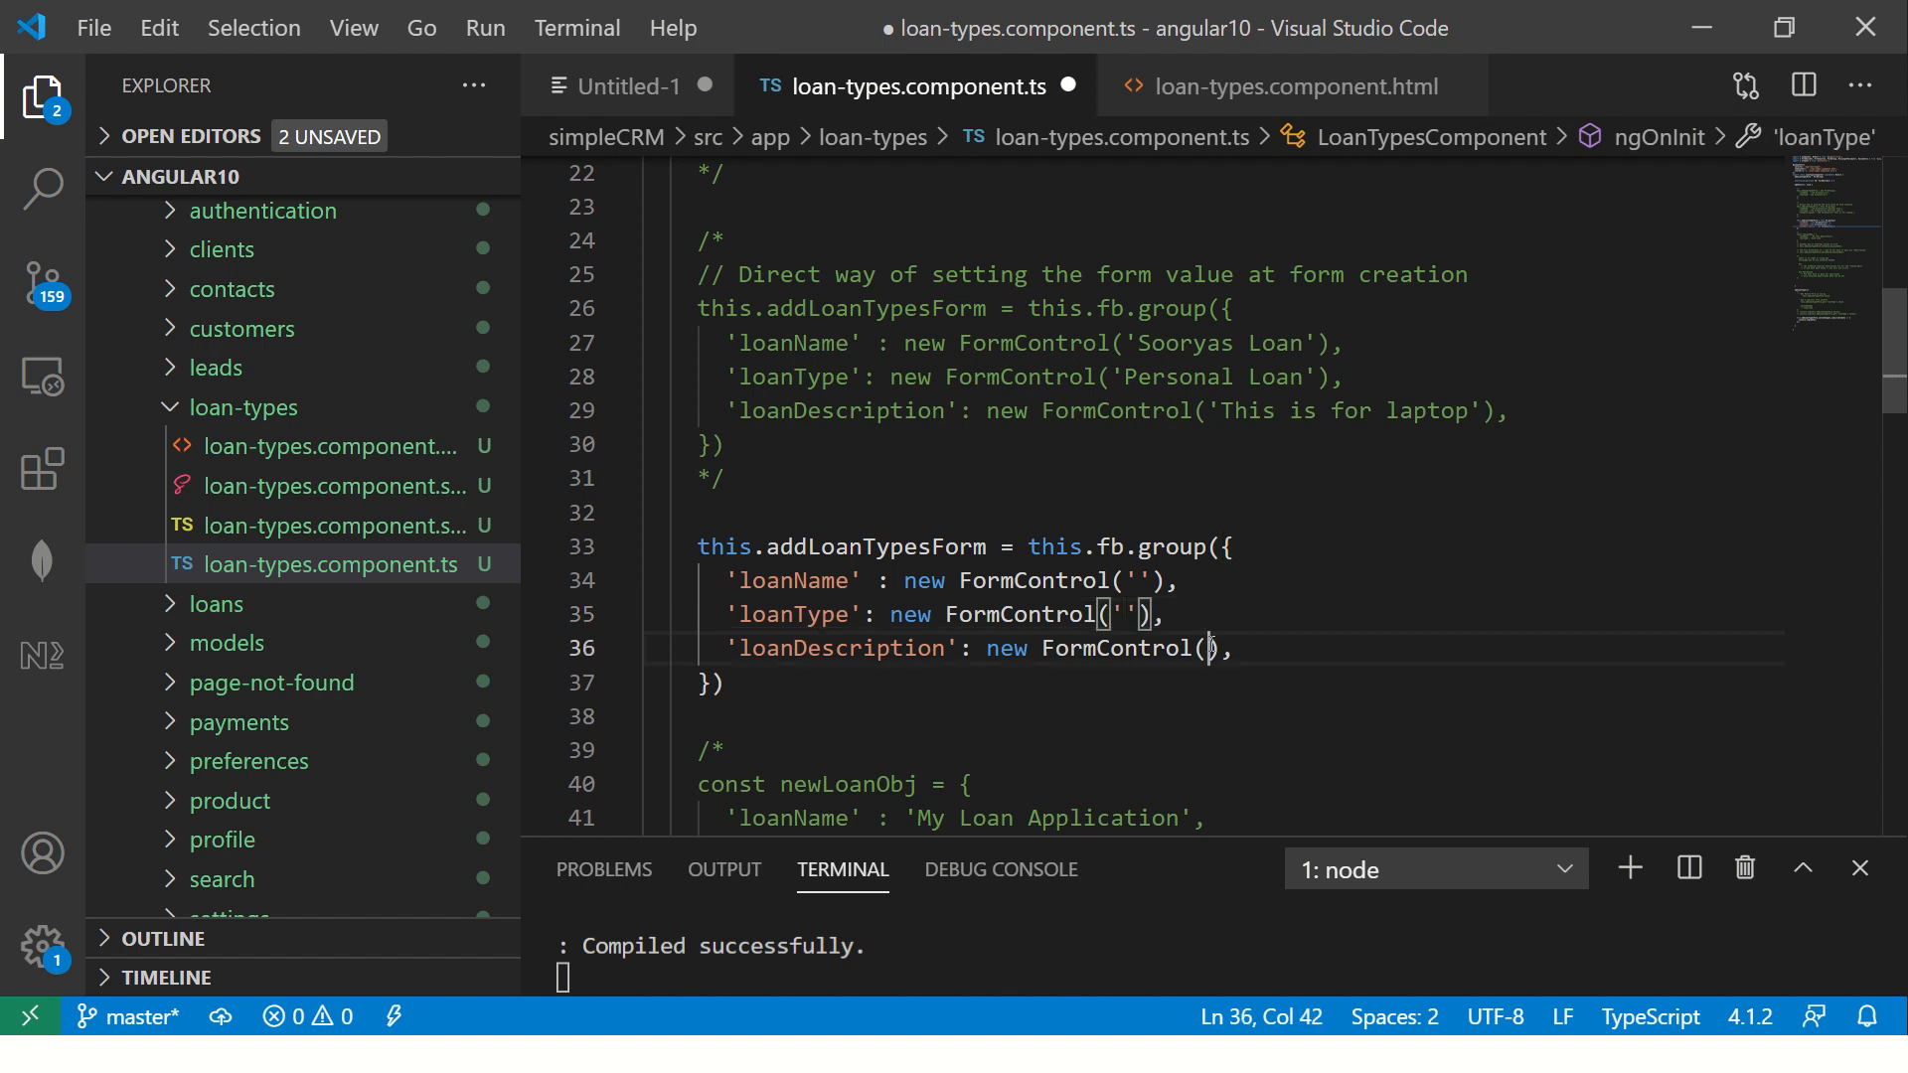
{"action": "type", "text": "''"}
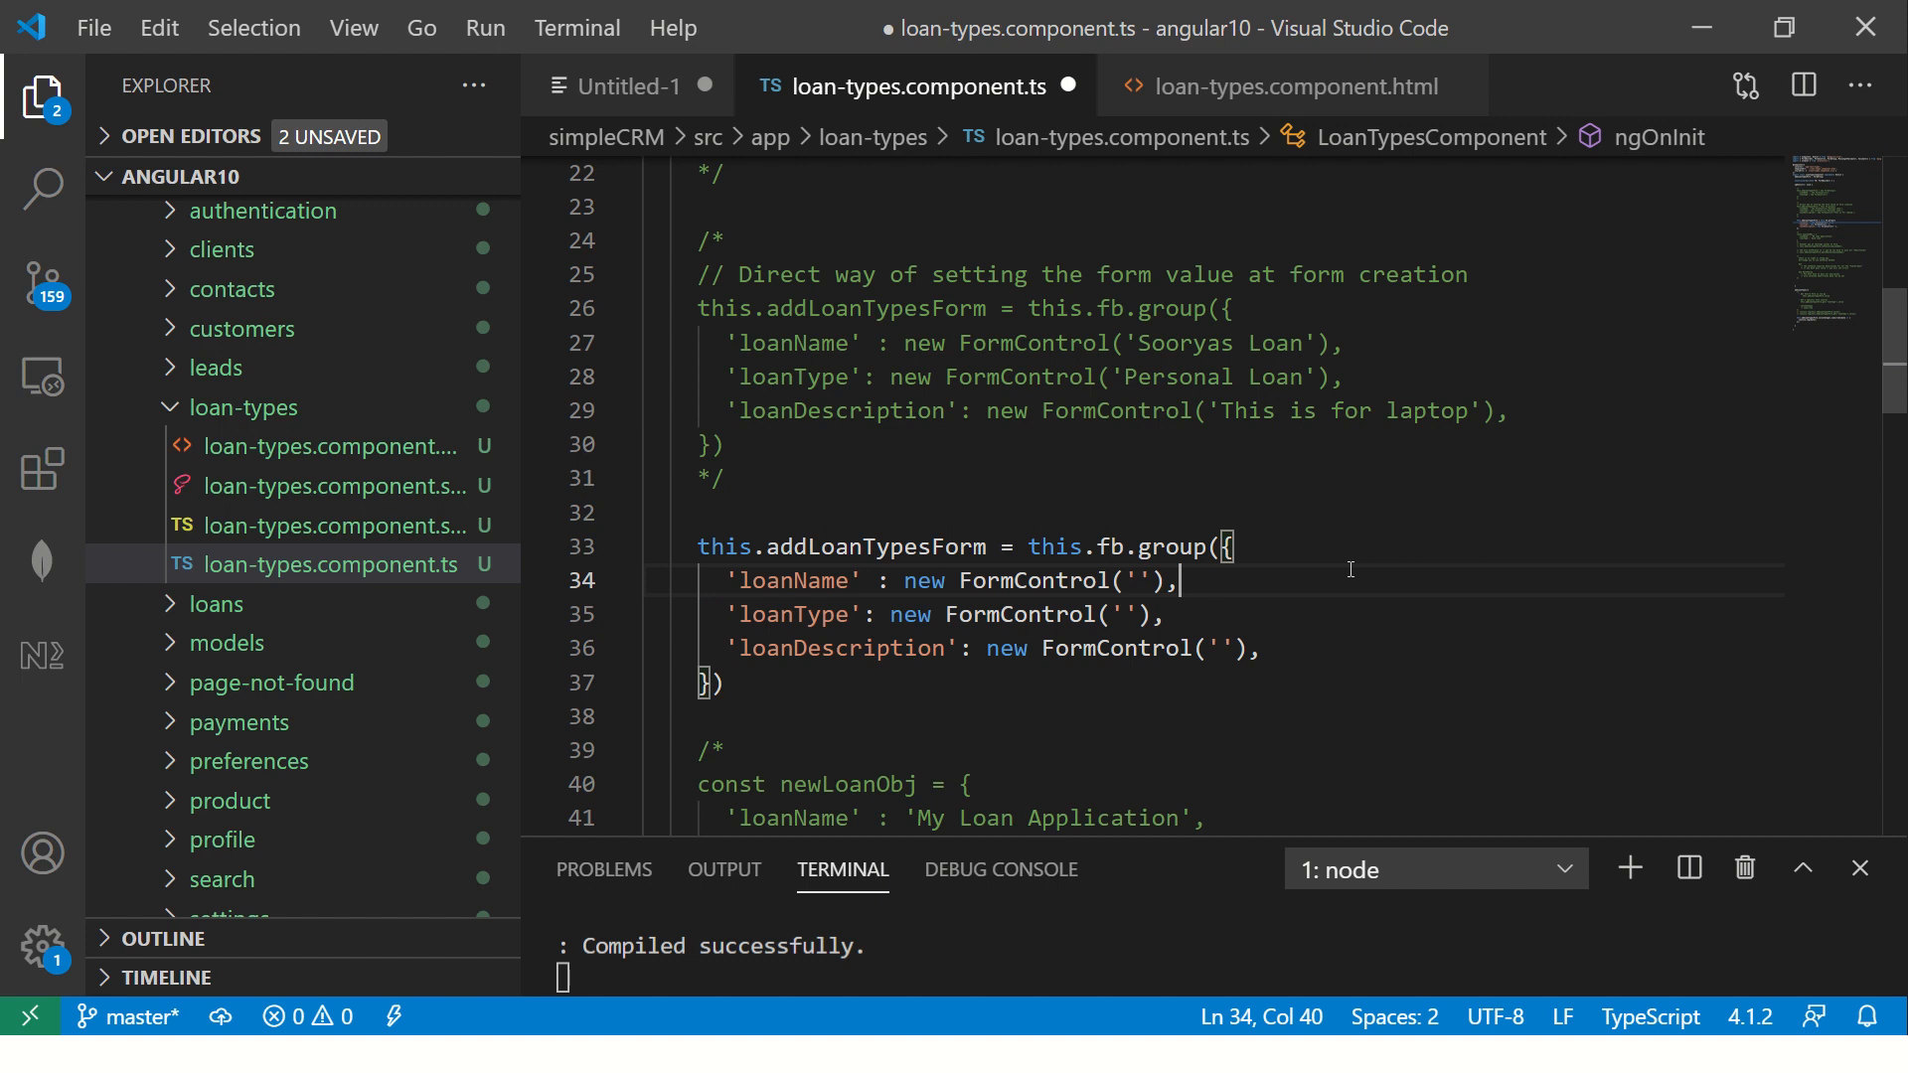
{"action": "mouse_move", "coordinate": [1229, 608]}
{"action": "type", "text": ", "}
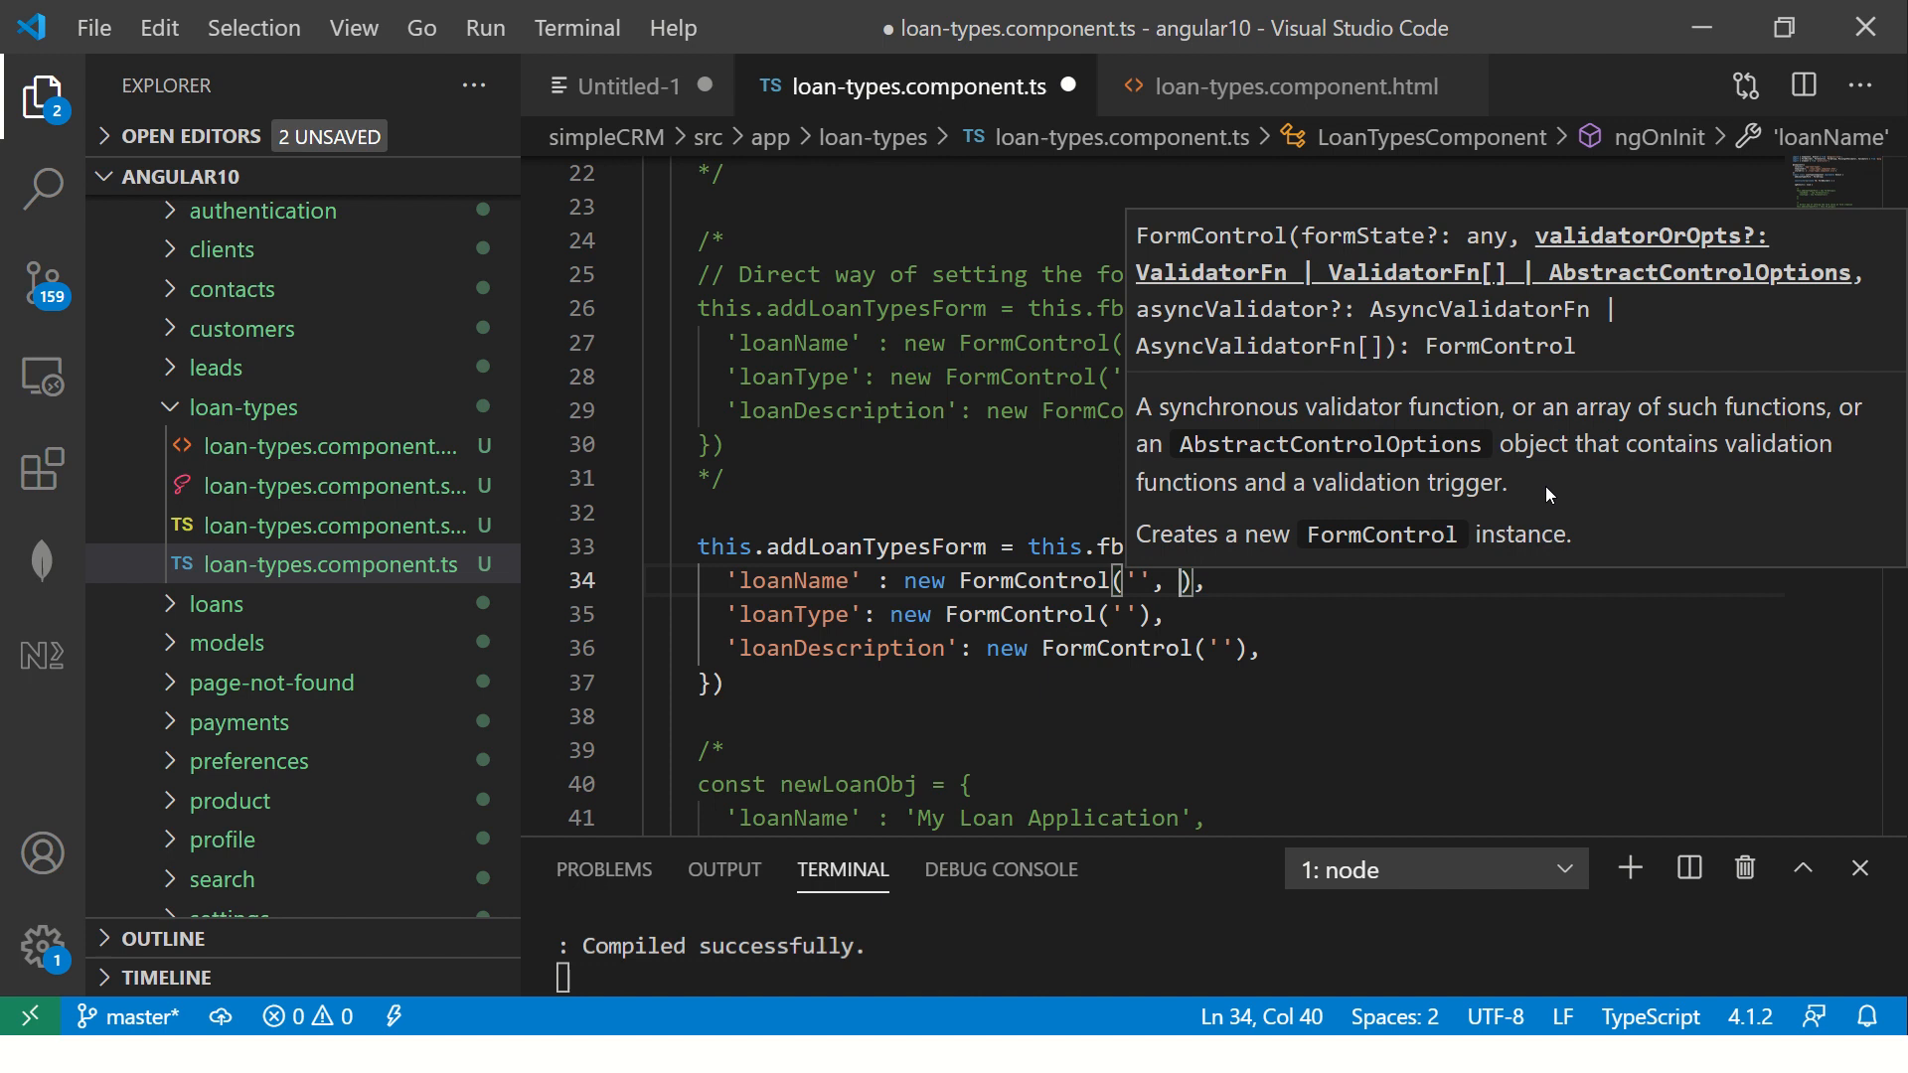
{"action": "mouse_move", "coordinate": [1499, 256]}
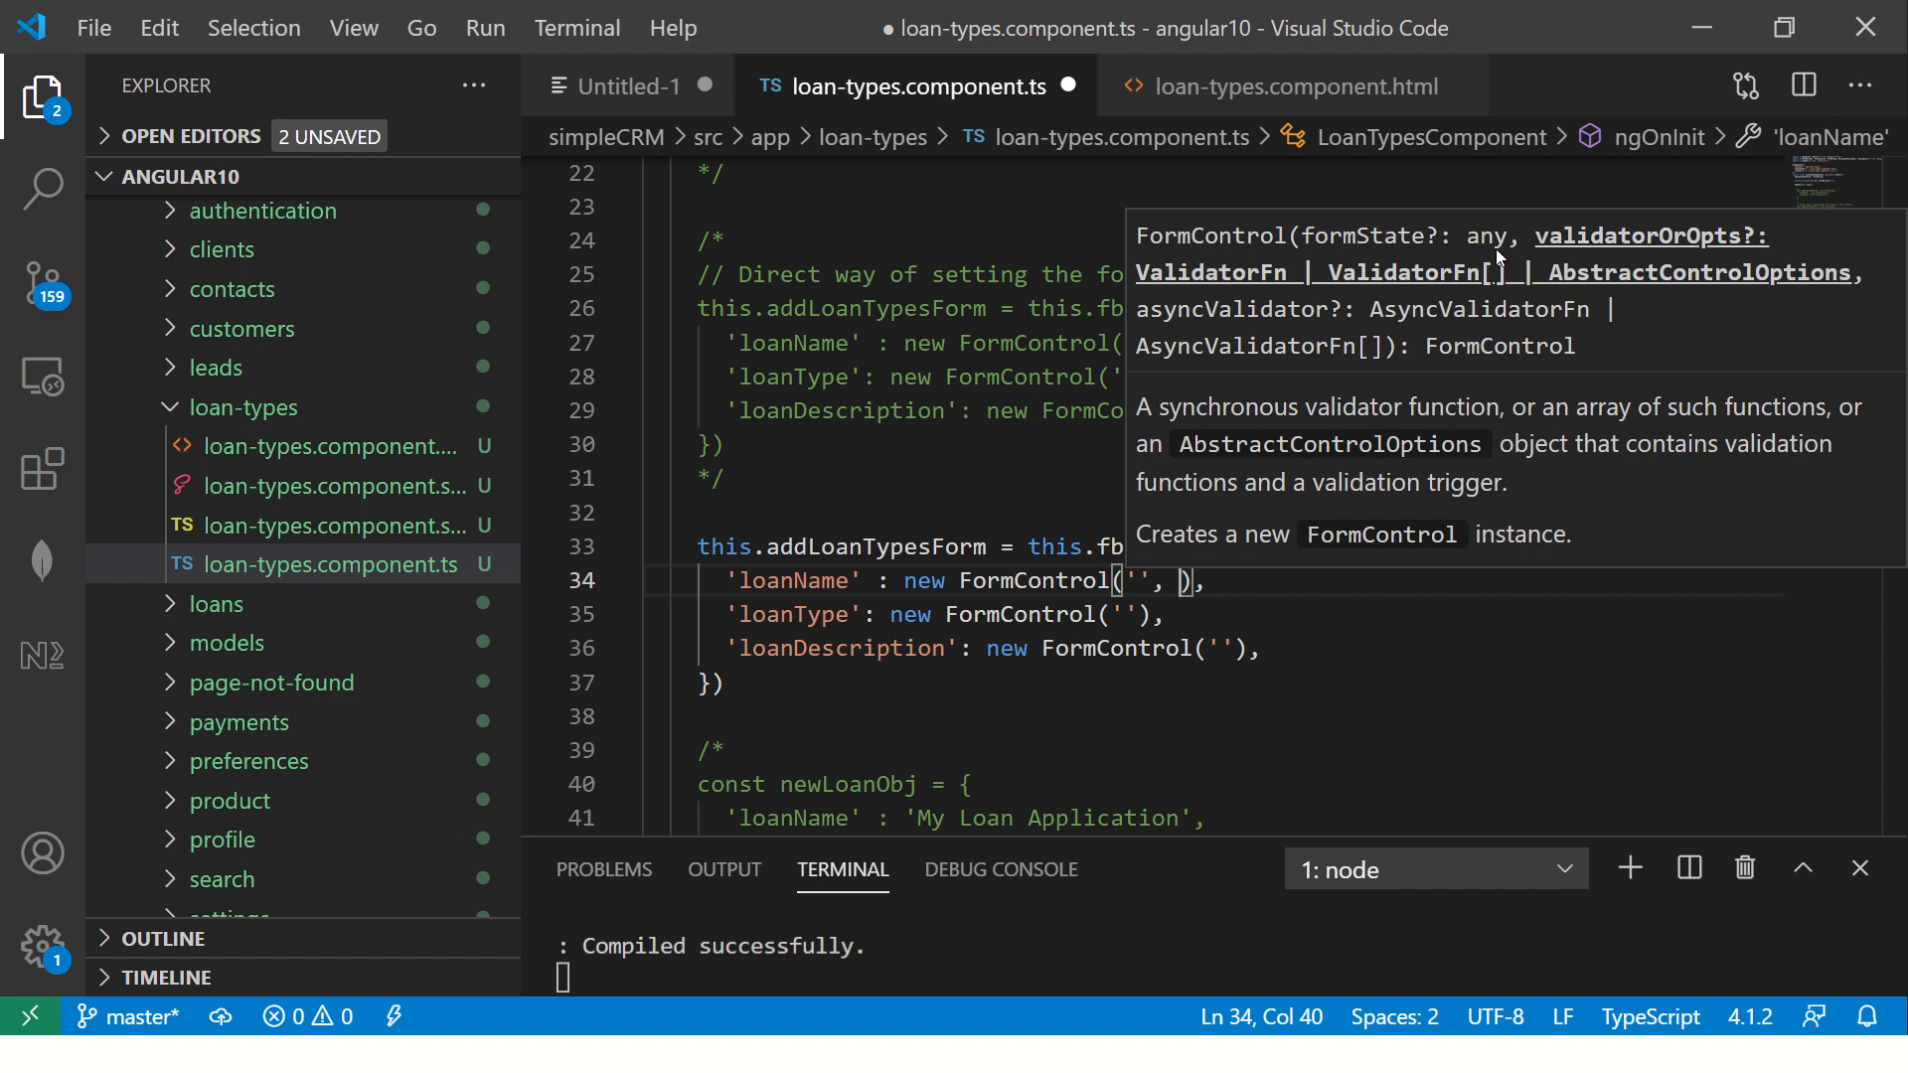
{"action": "mouse_move", "coordinate": [1210, 569]}
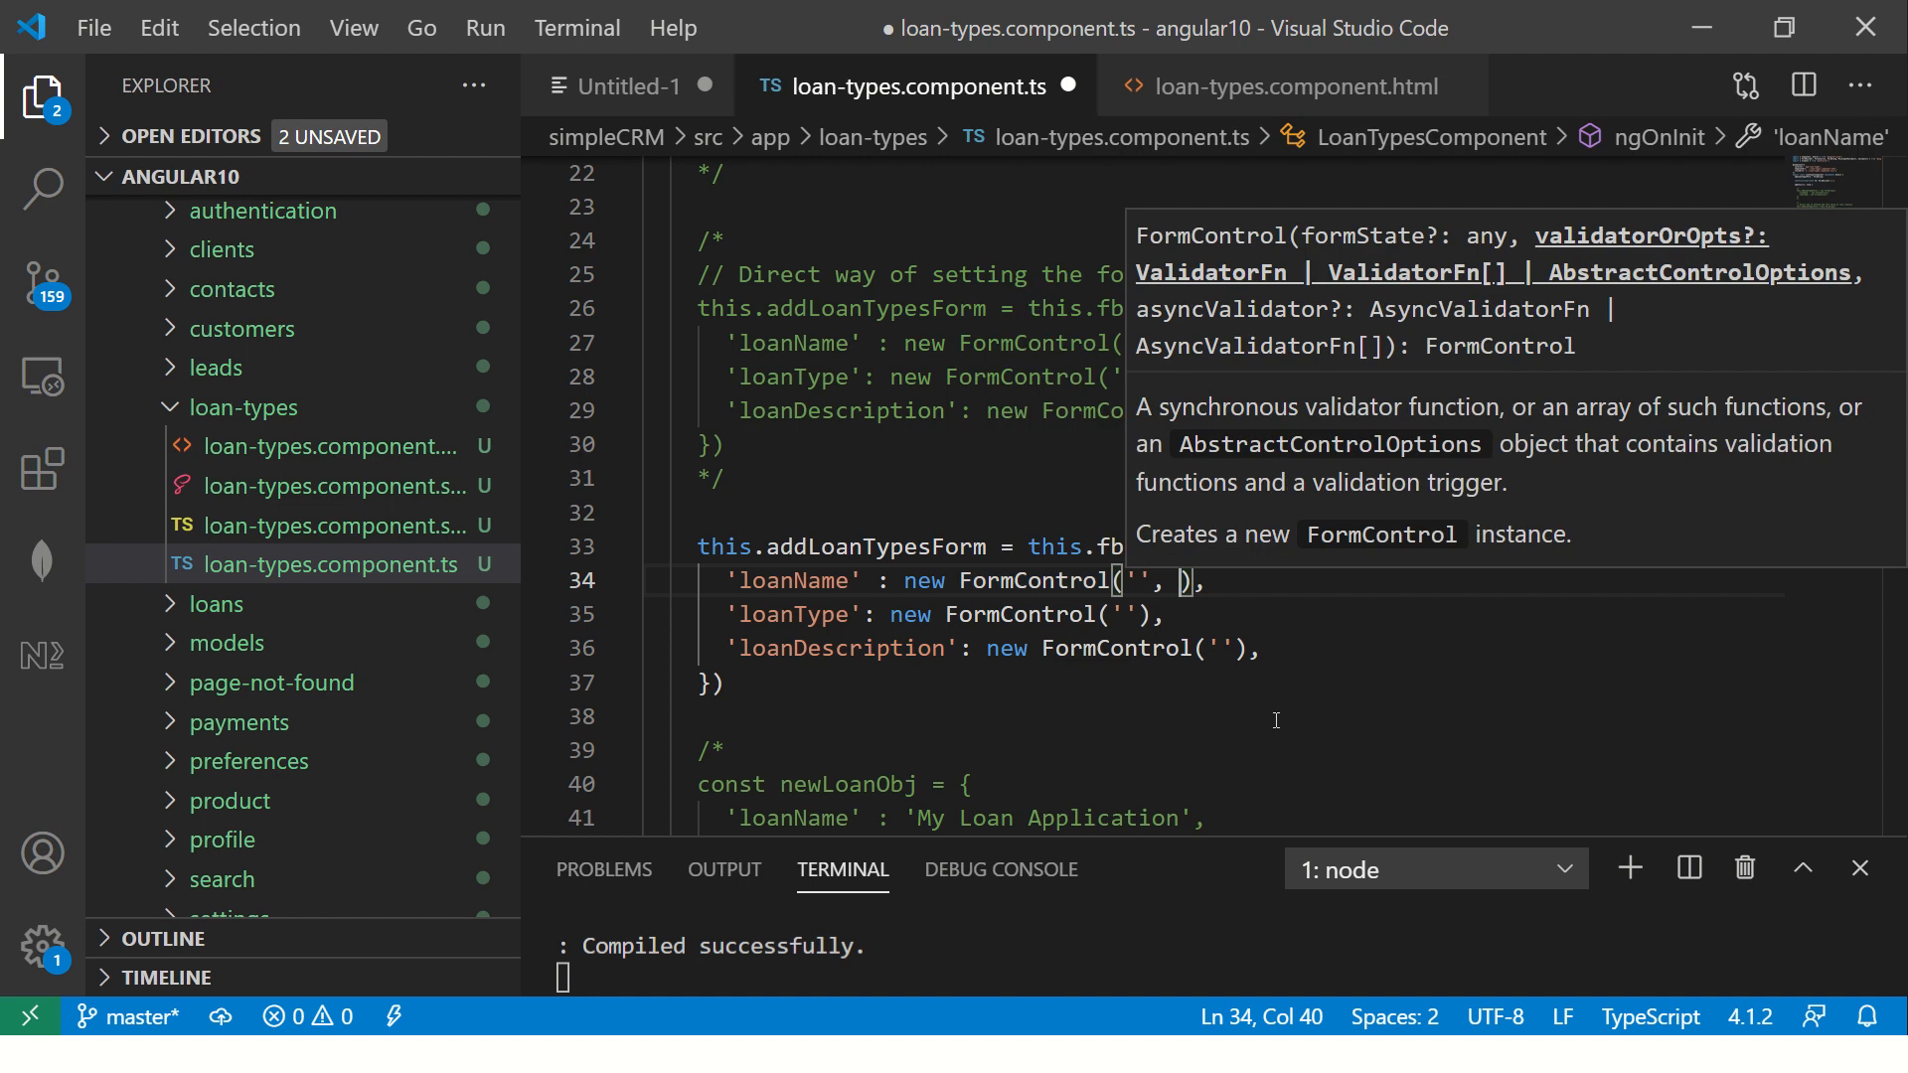
Give loanName a multi-line validator array [Validators.required, Validators.minLength(10)]
{"action": "type", "text": "VALIDA"}
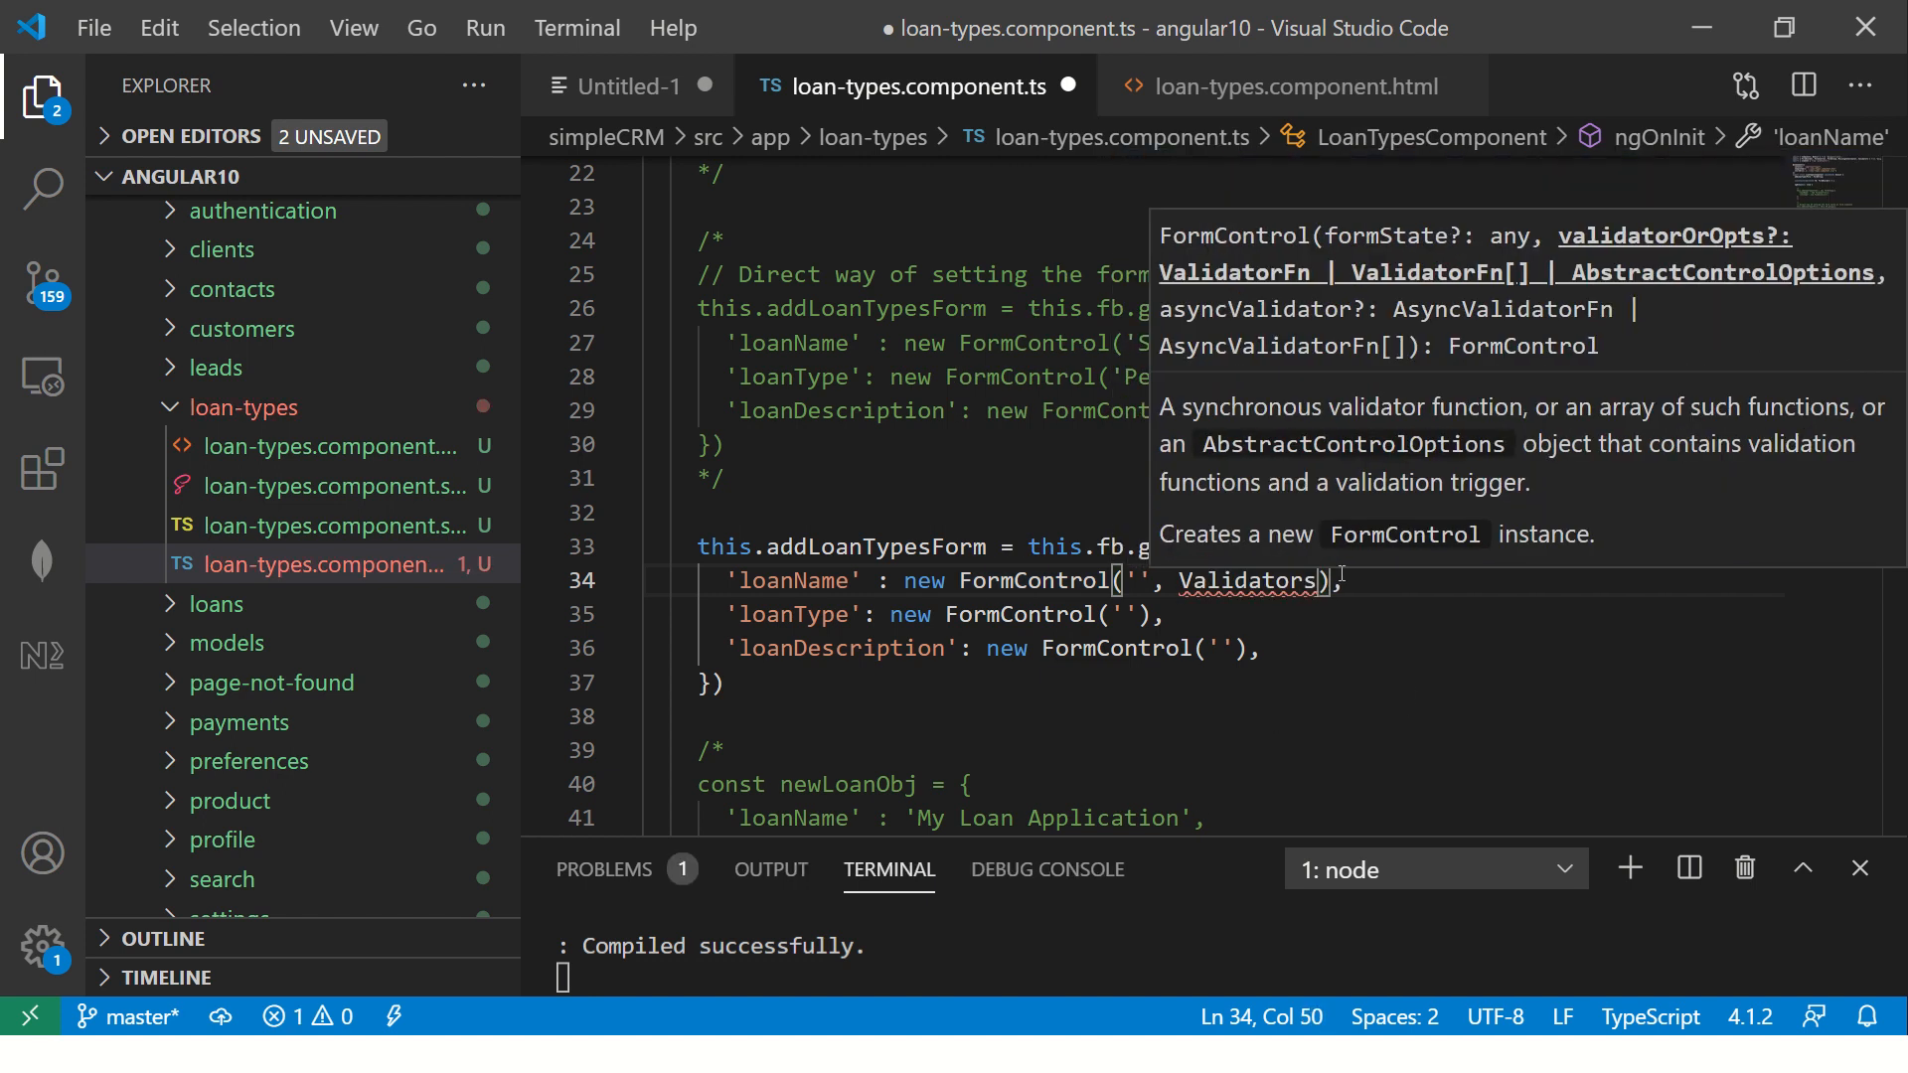
{"action": "type", "text": "."}
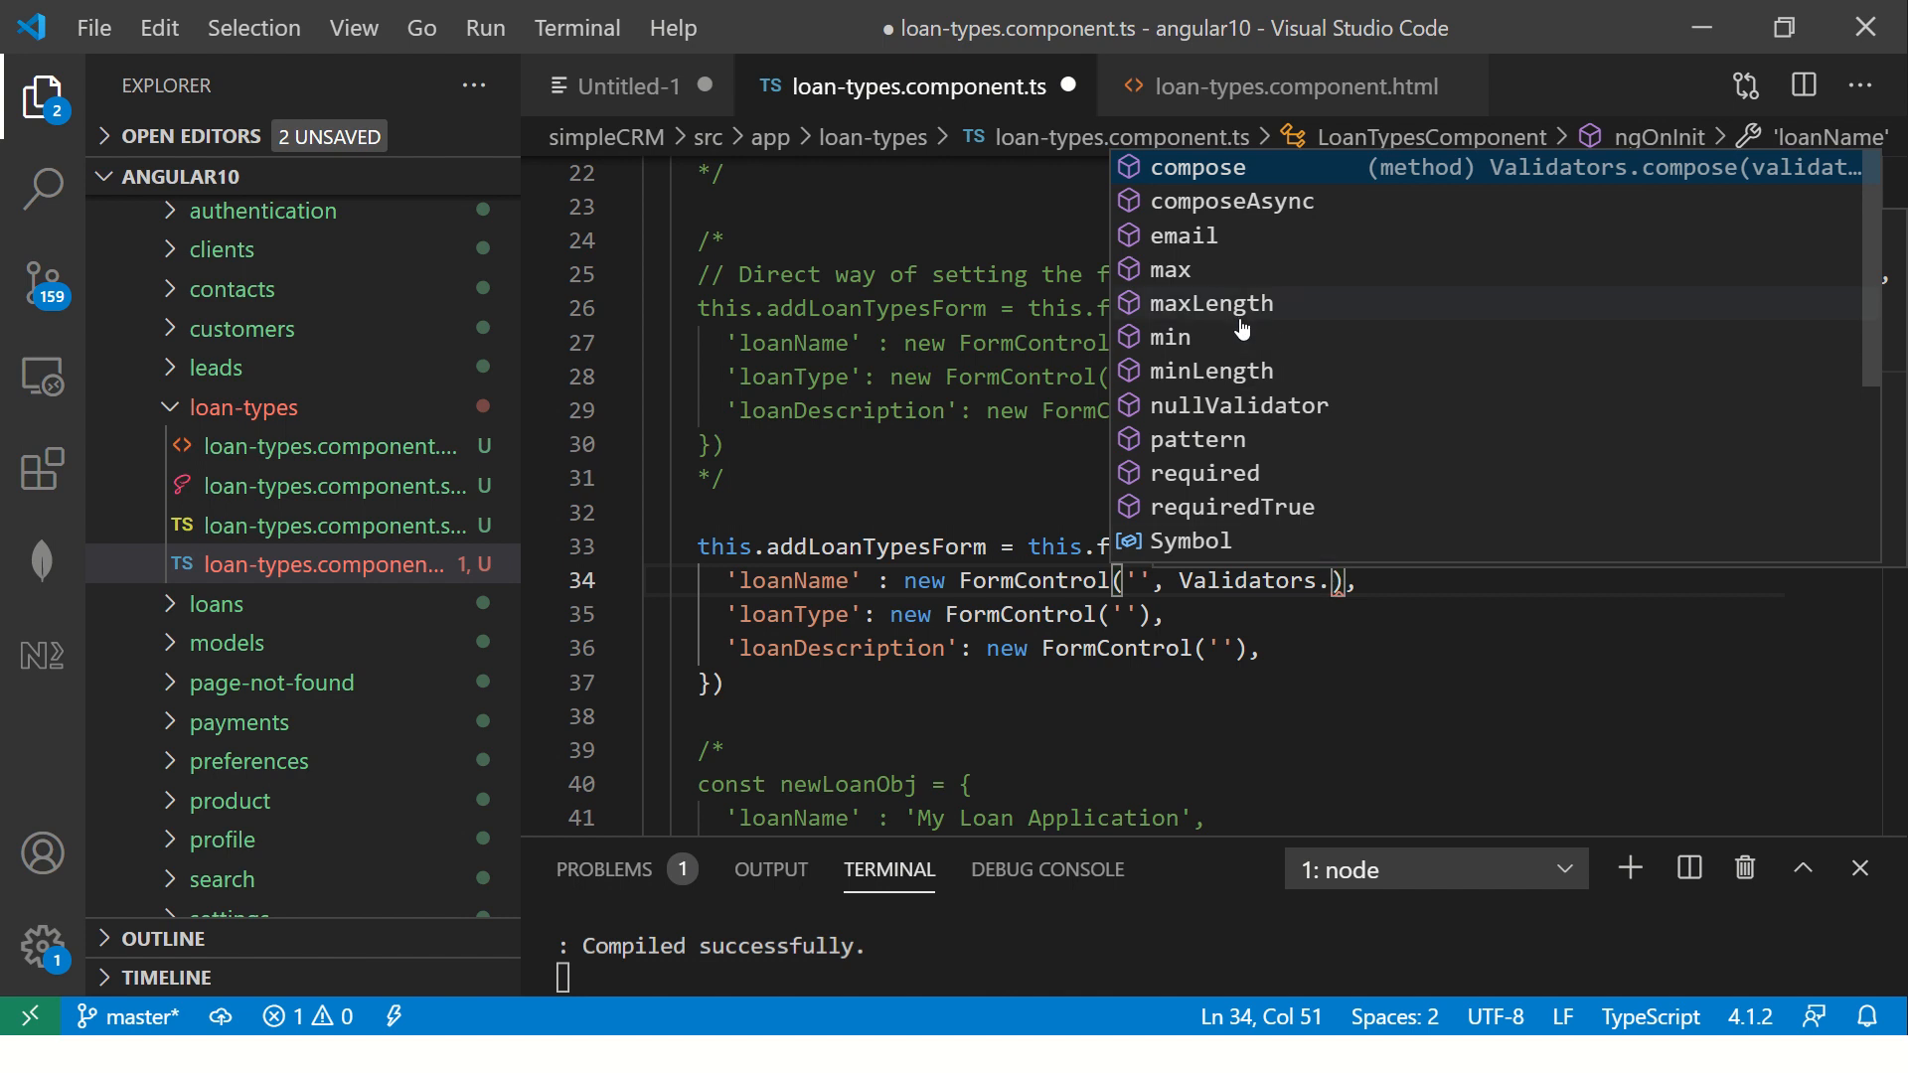
{"action": "mouse_move", "coordinate": [1262, 419]}
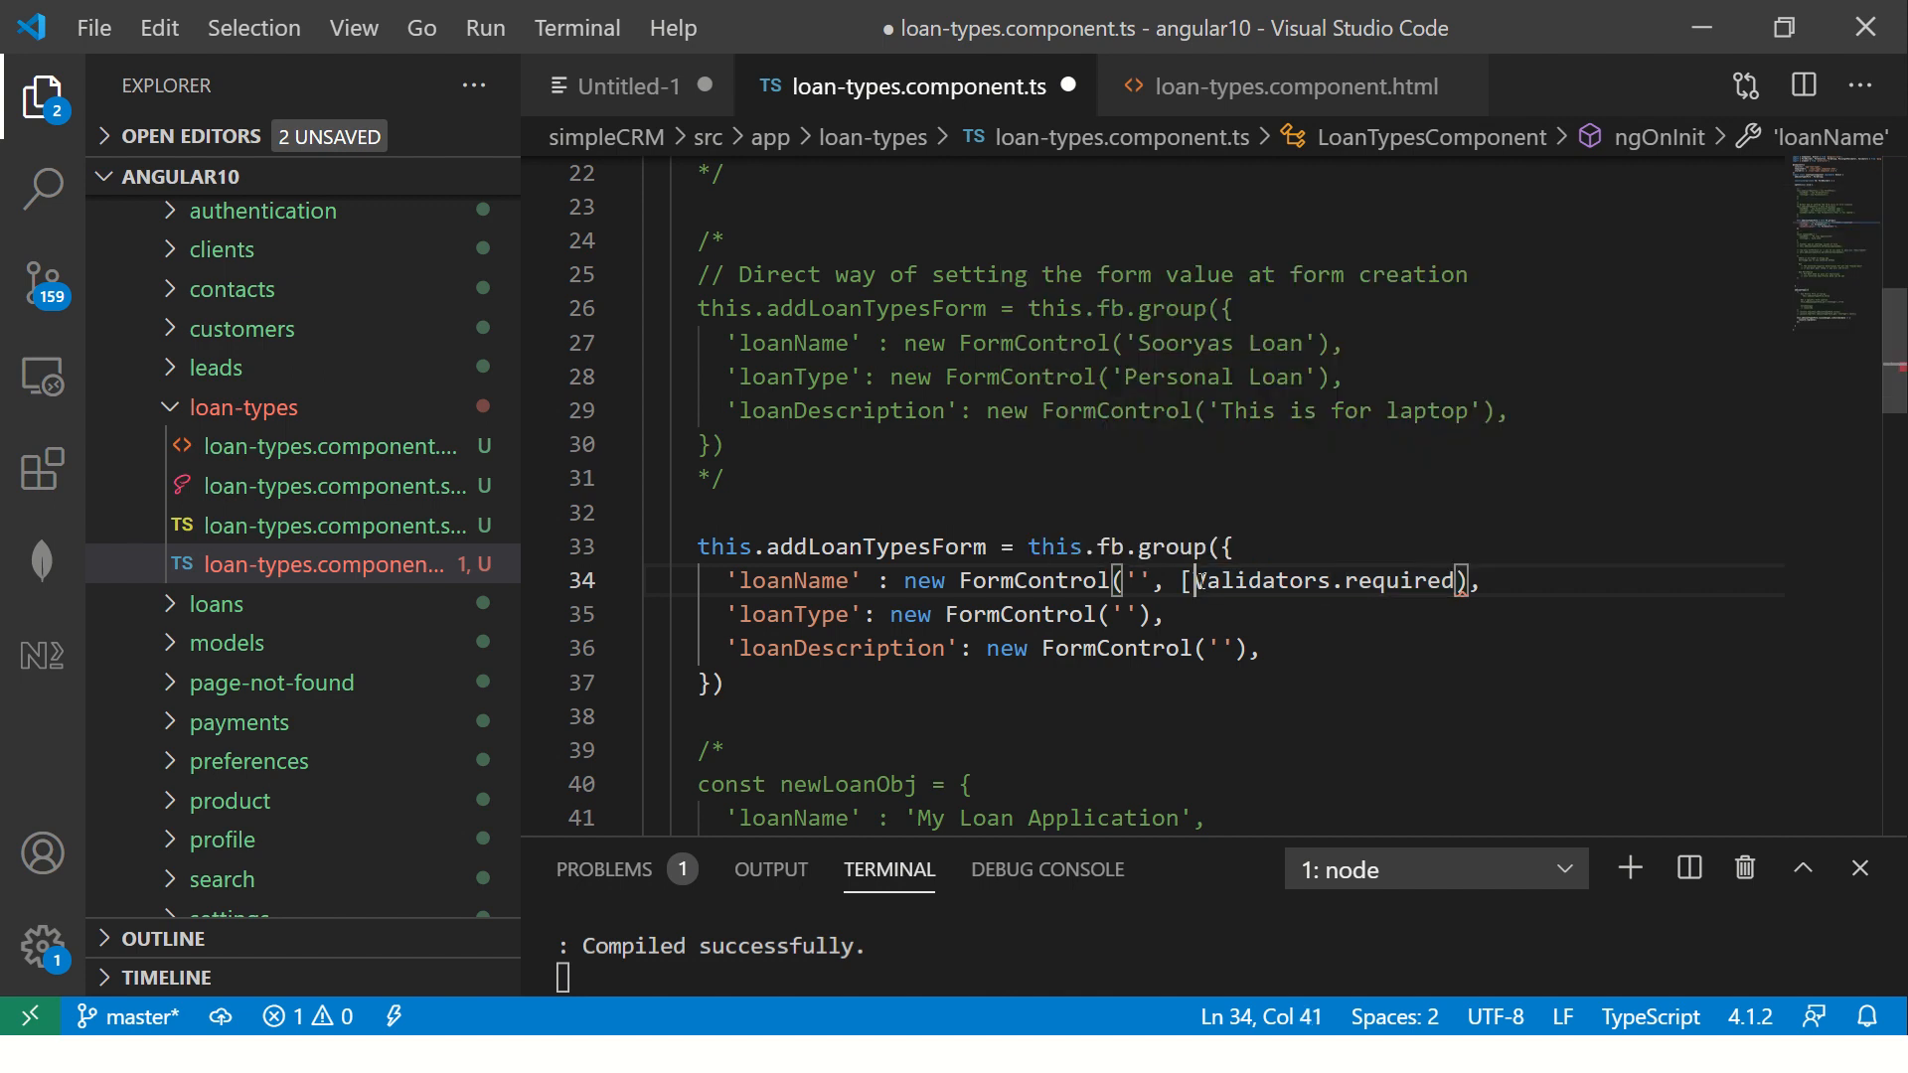
{"action": "key", "text": "Enter"}
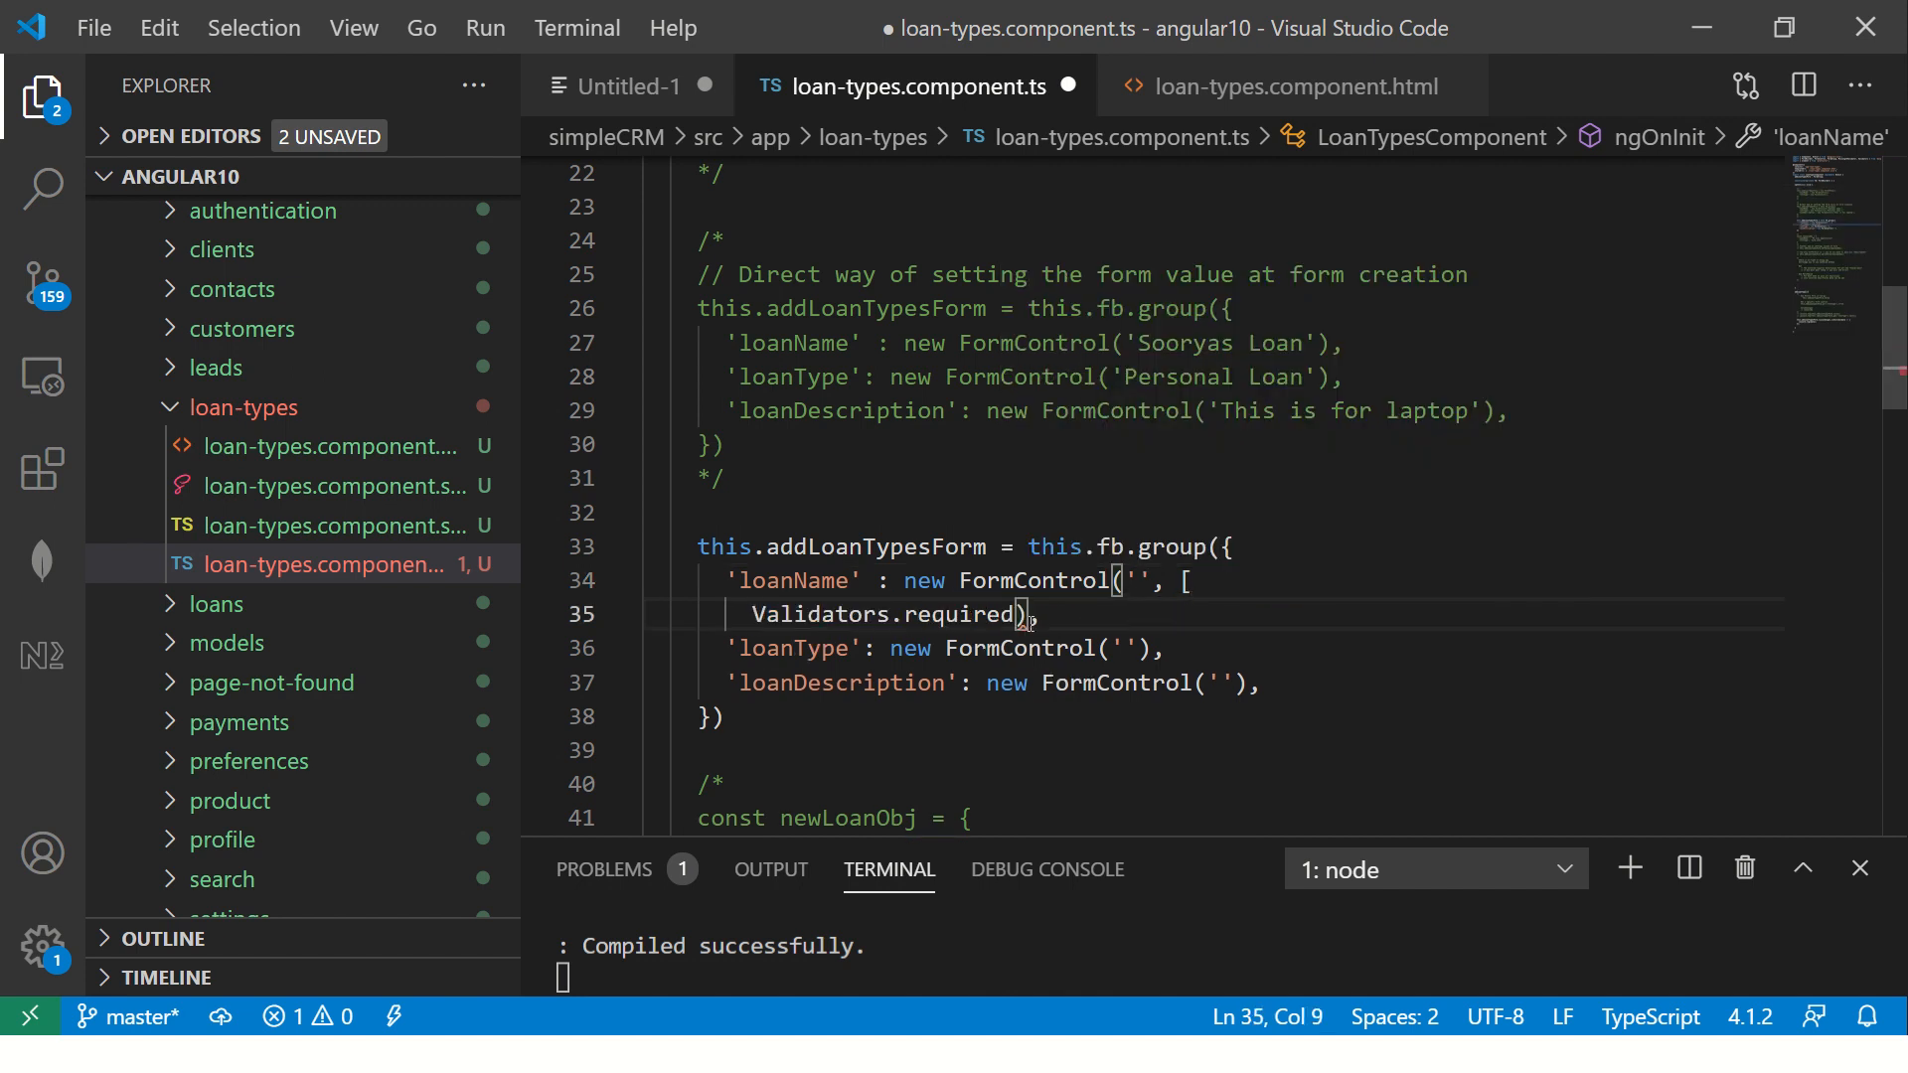
{"action": "key", "text": "Enter"}
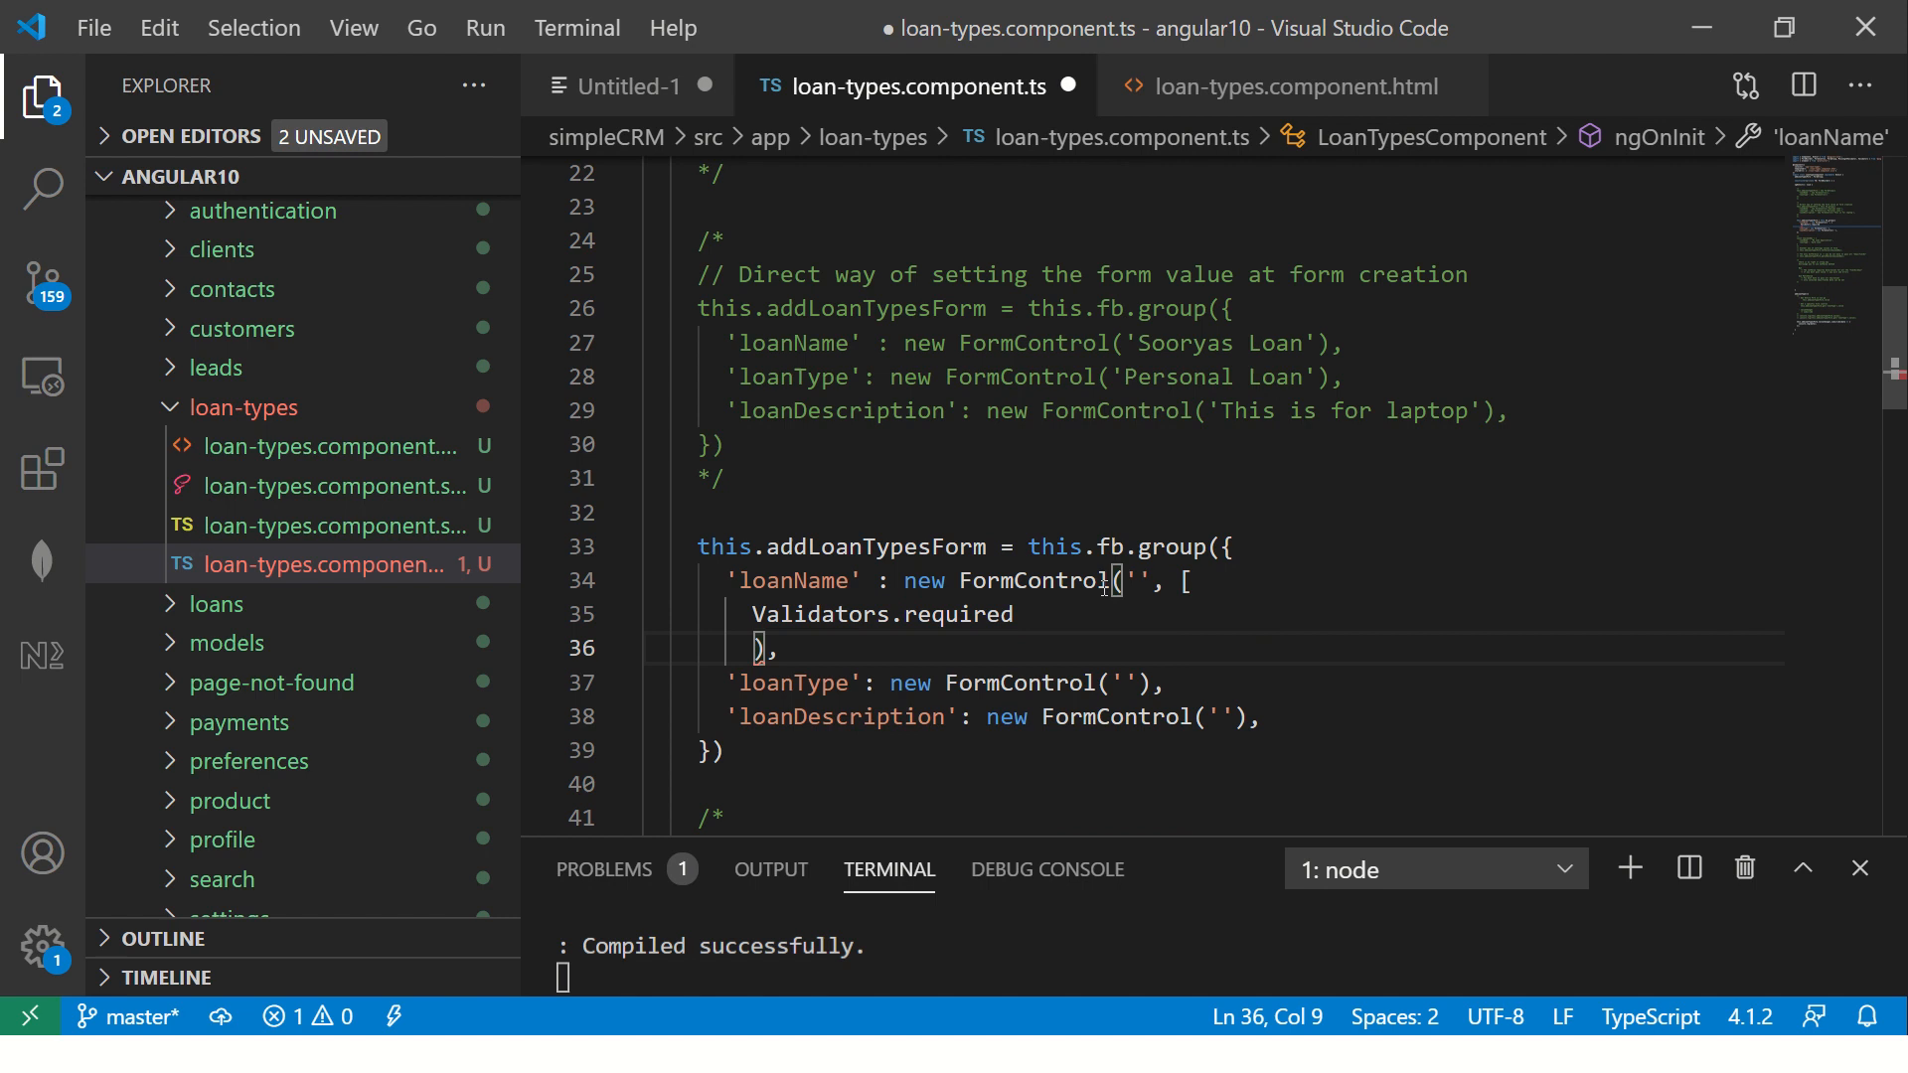
{"action": "key", "text": "enter"}
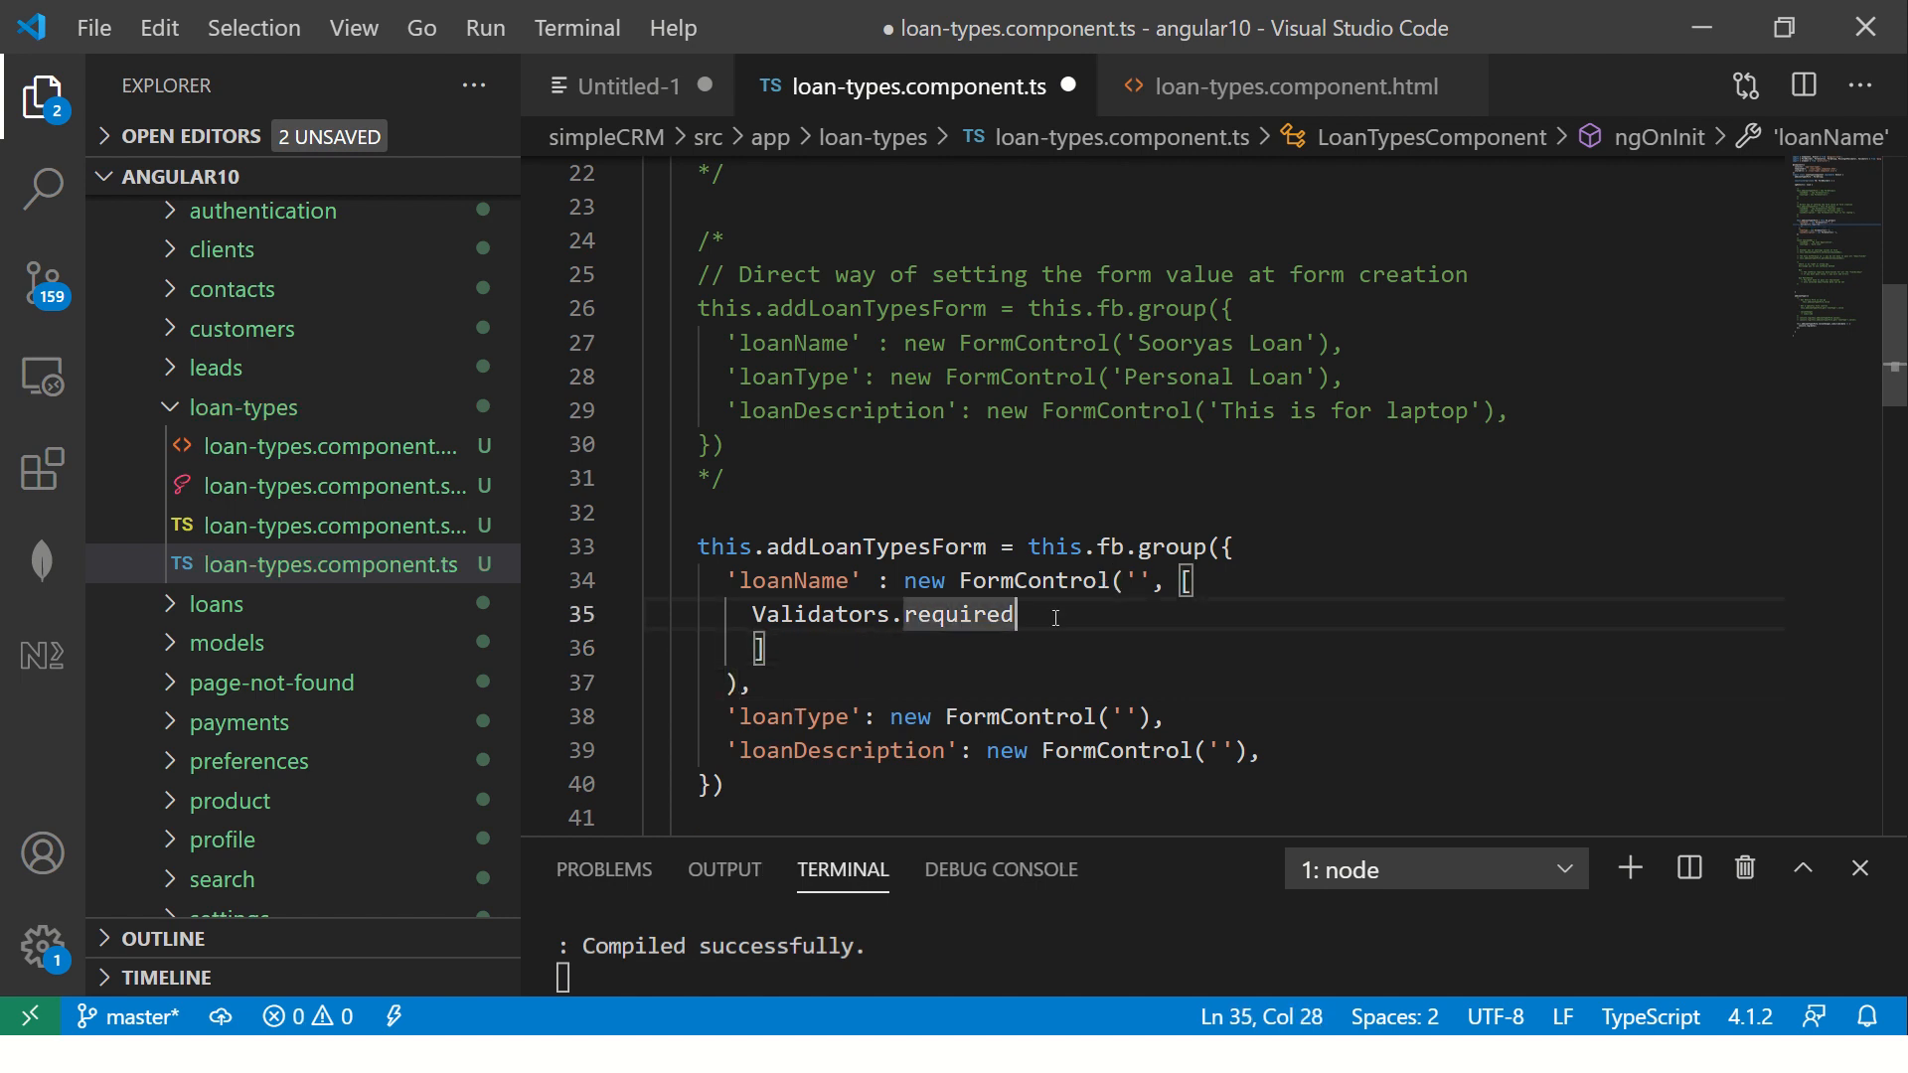
{"action": "type", "text": "Validators."}
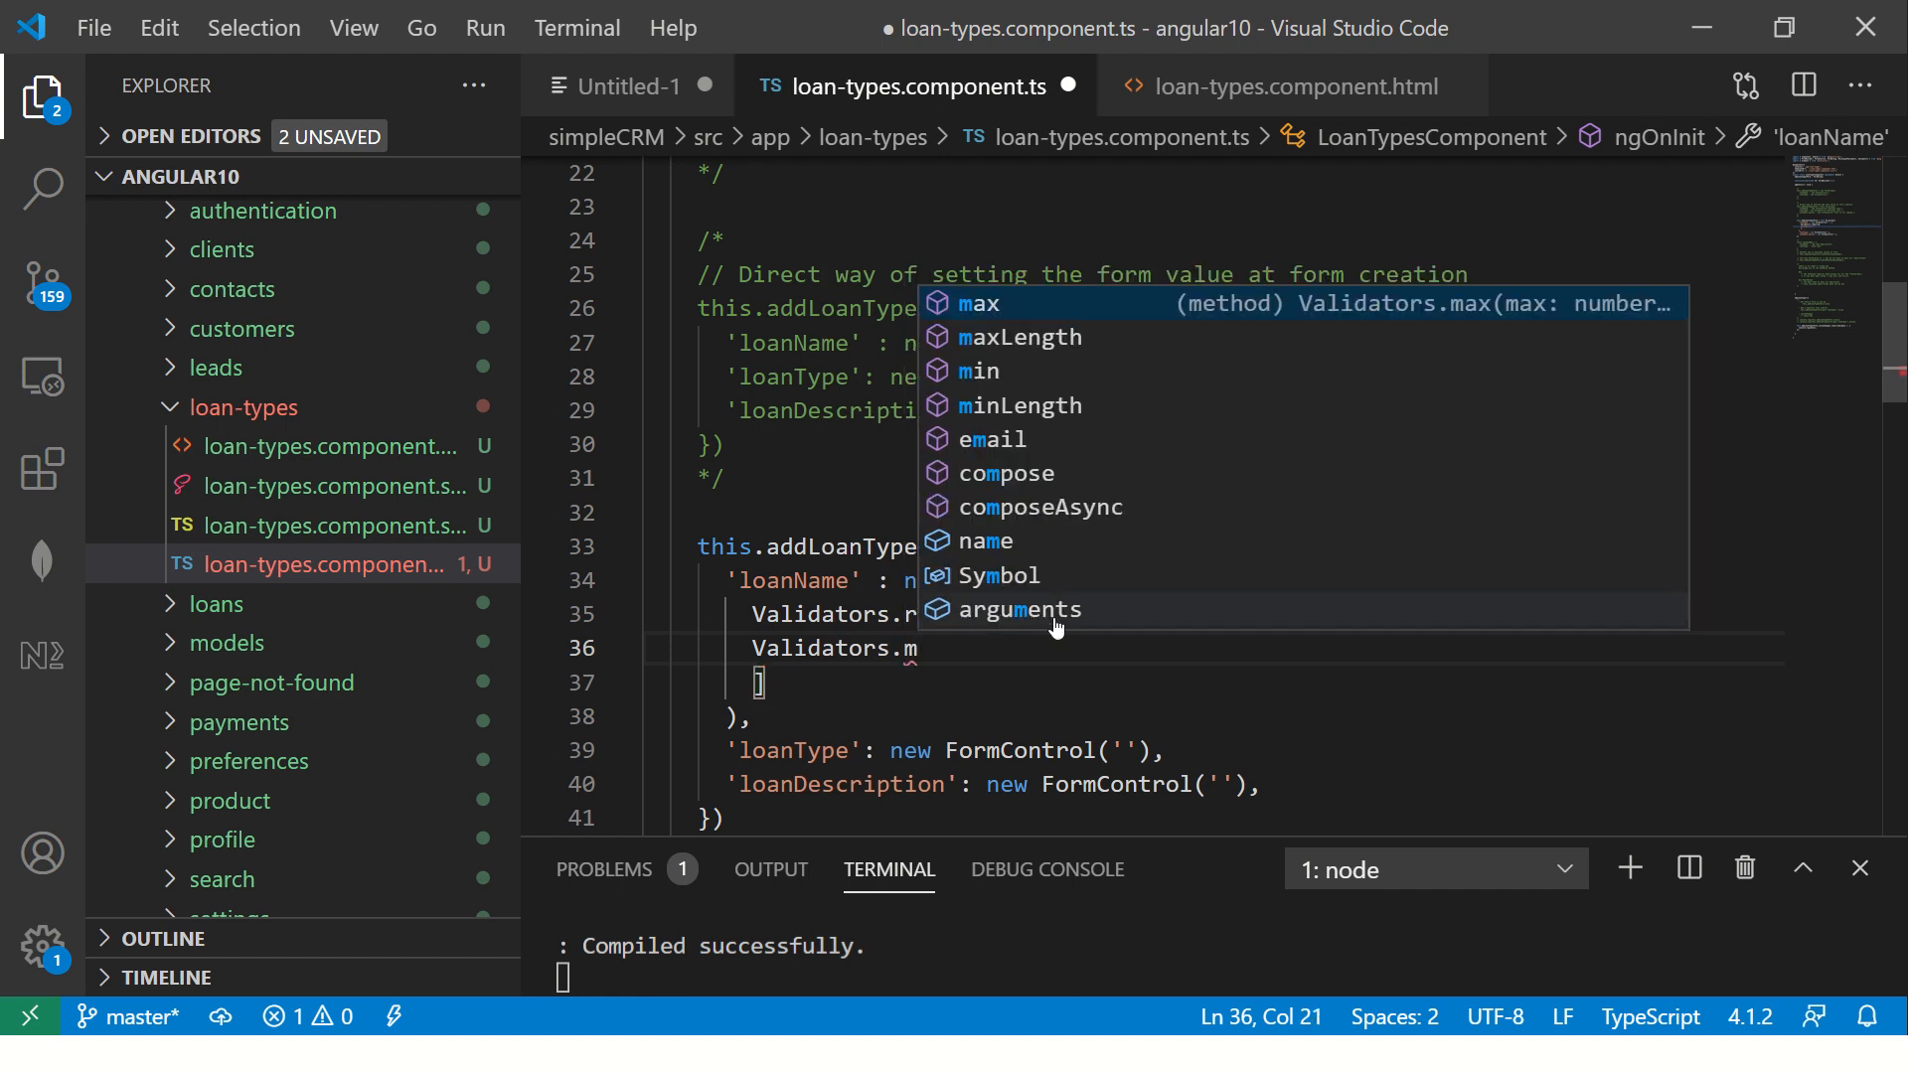
{"action": "type", "text": "minLength(10"}
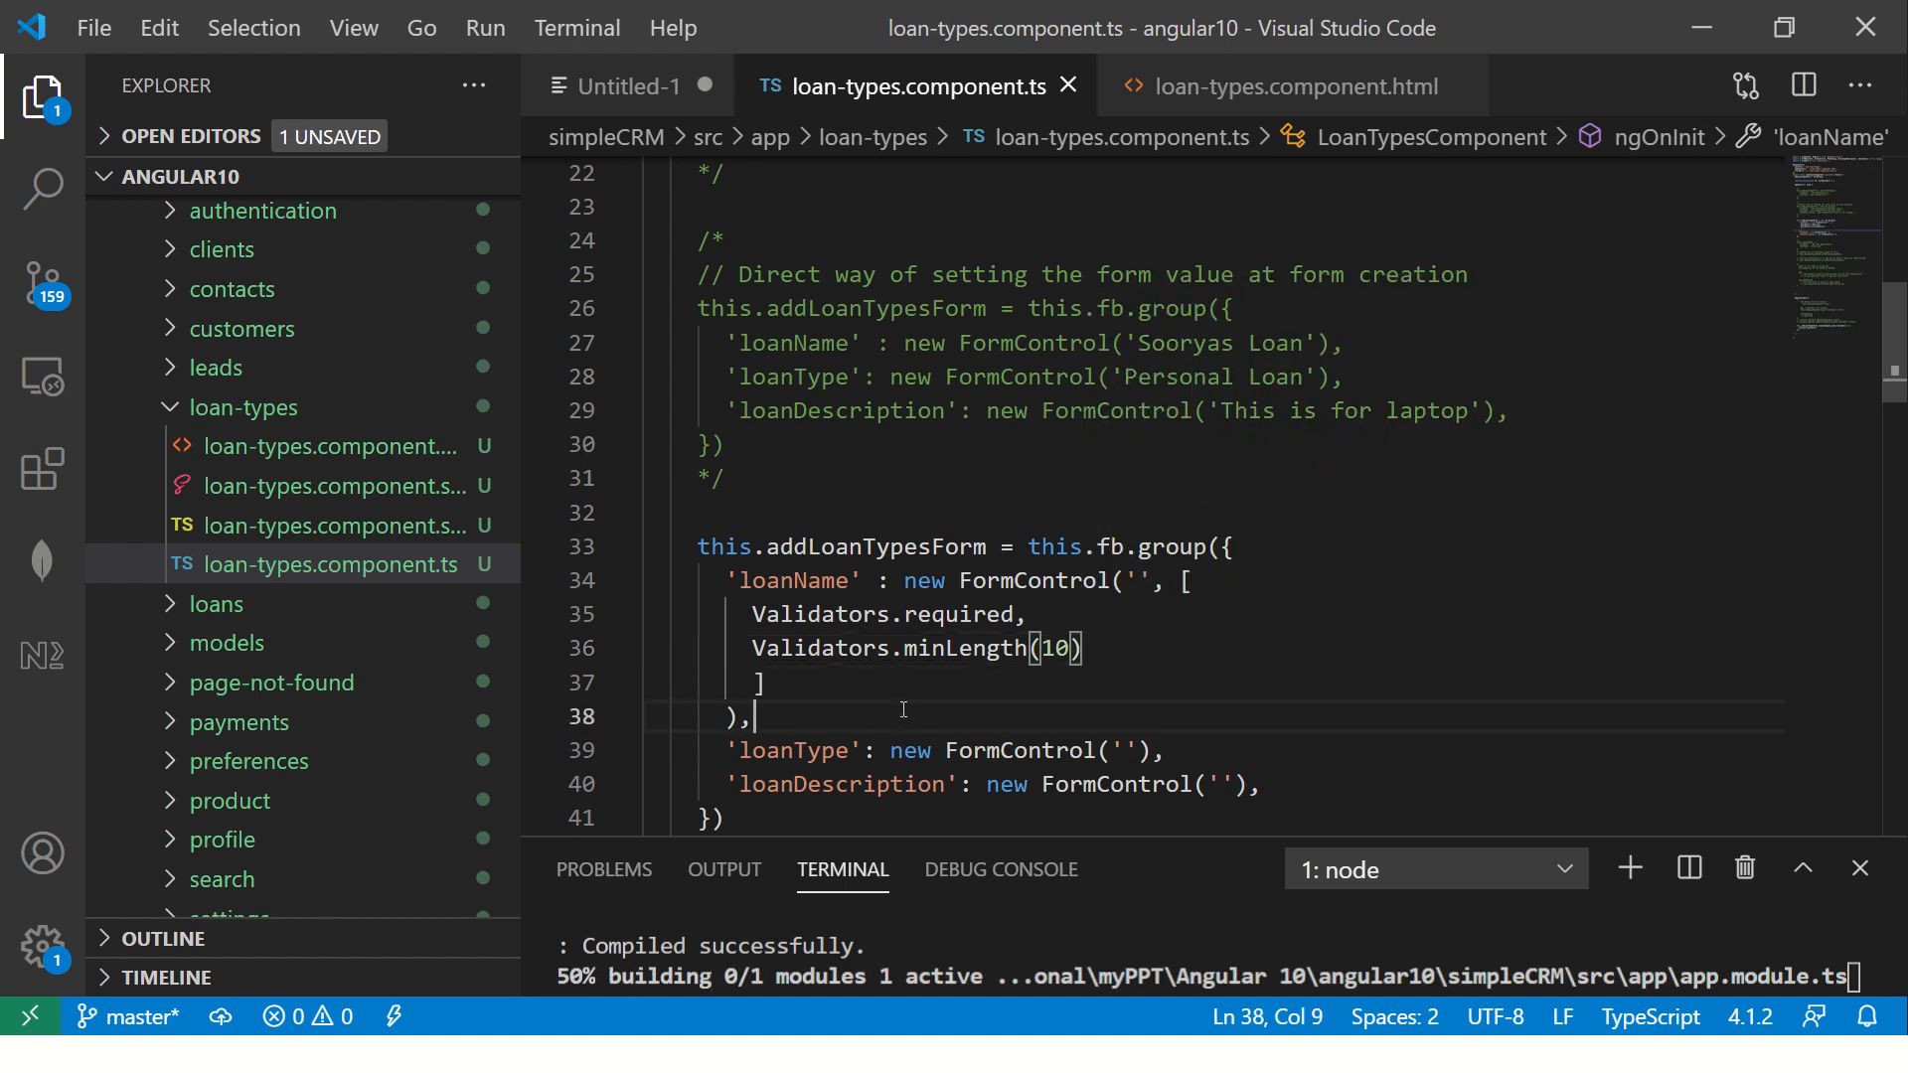
{"action": "scroll", "scroll_direction": "up", "scroll_amount": 3}
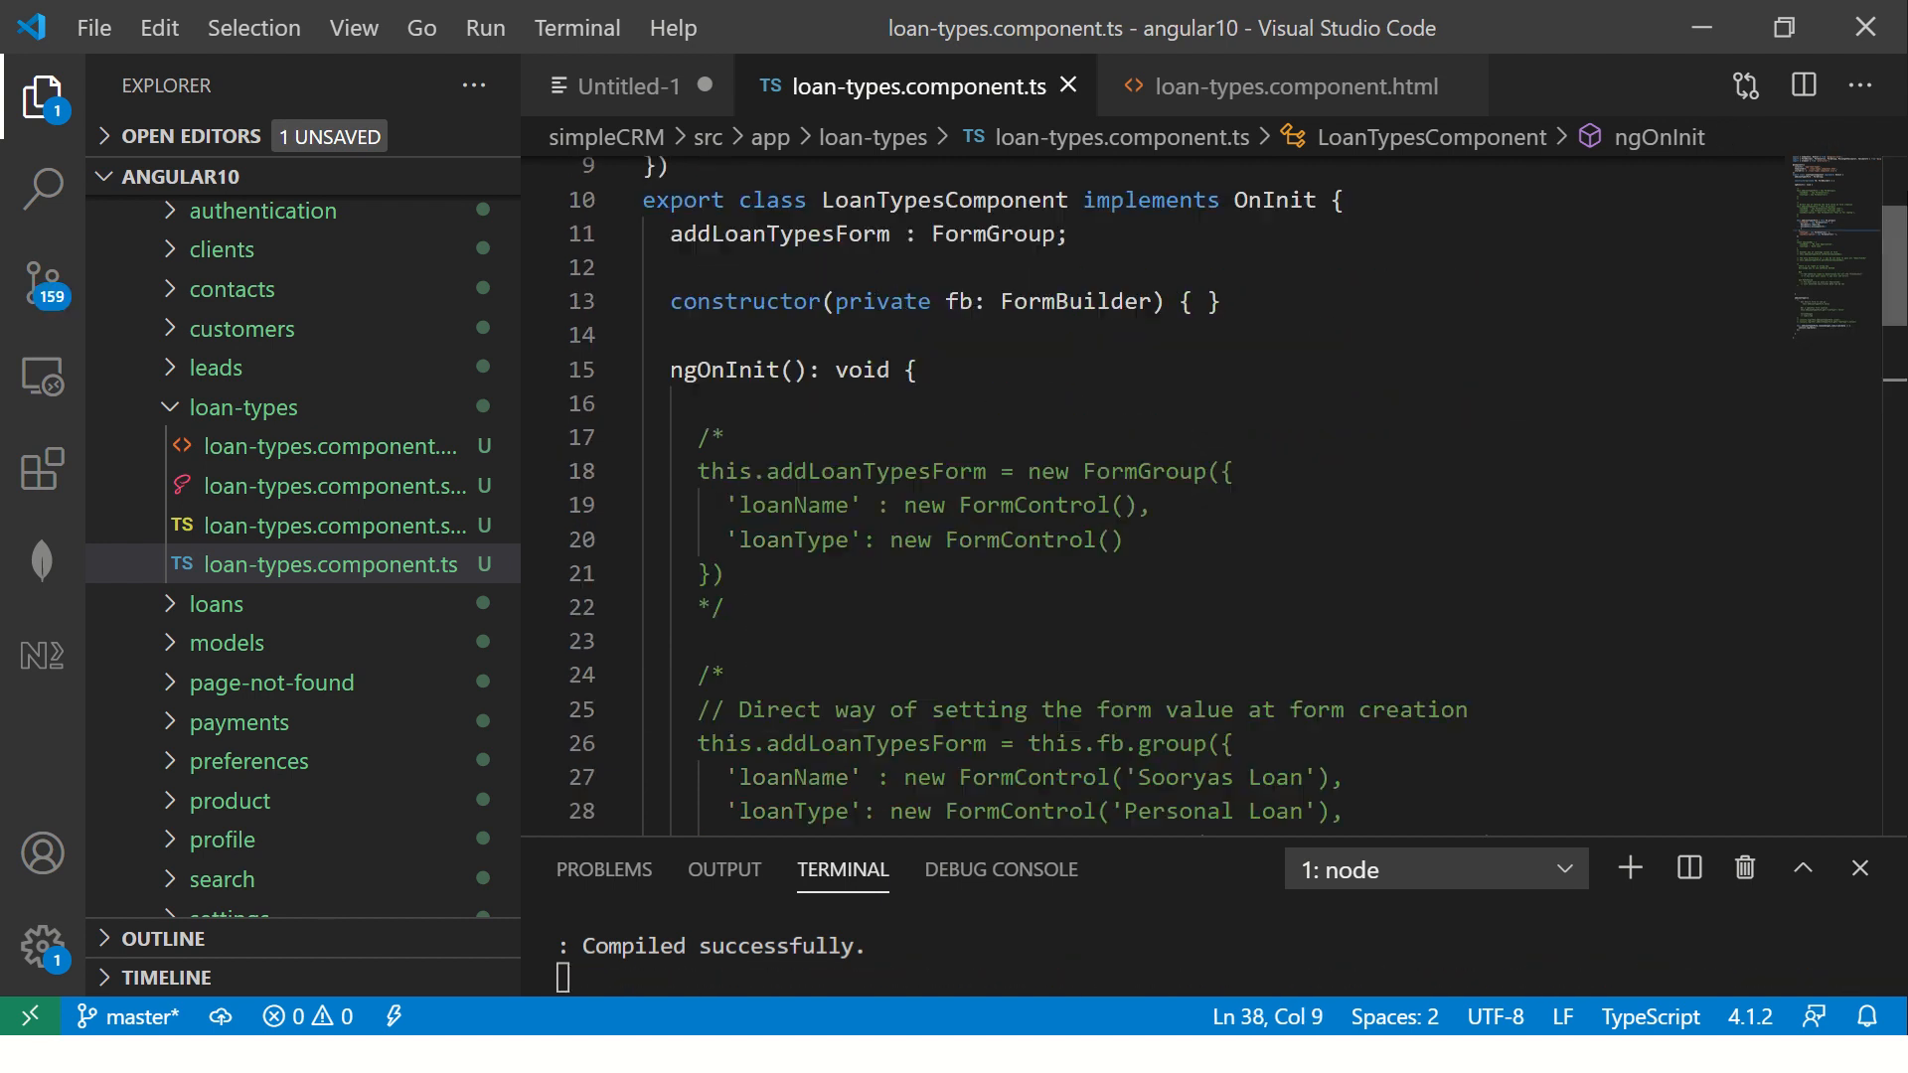
{"action": "scroll", "scroll_direction": "up", "scroll_amount": 3}
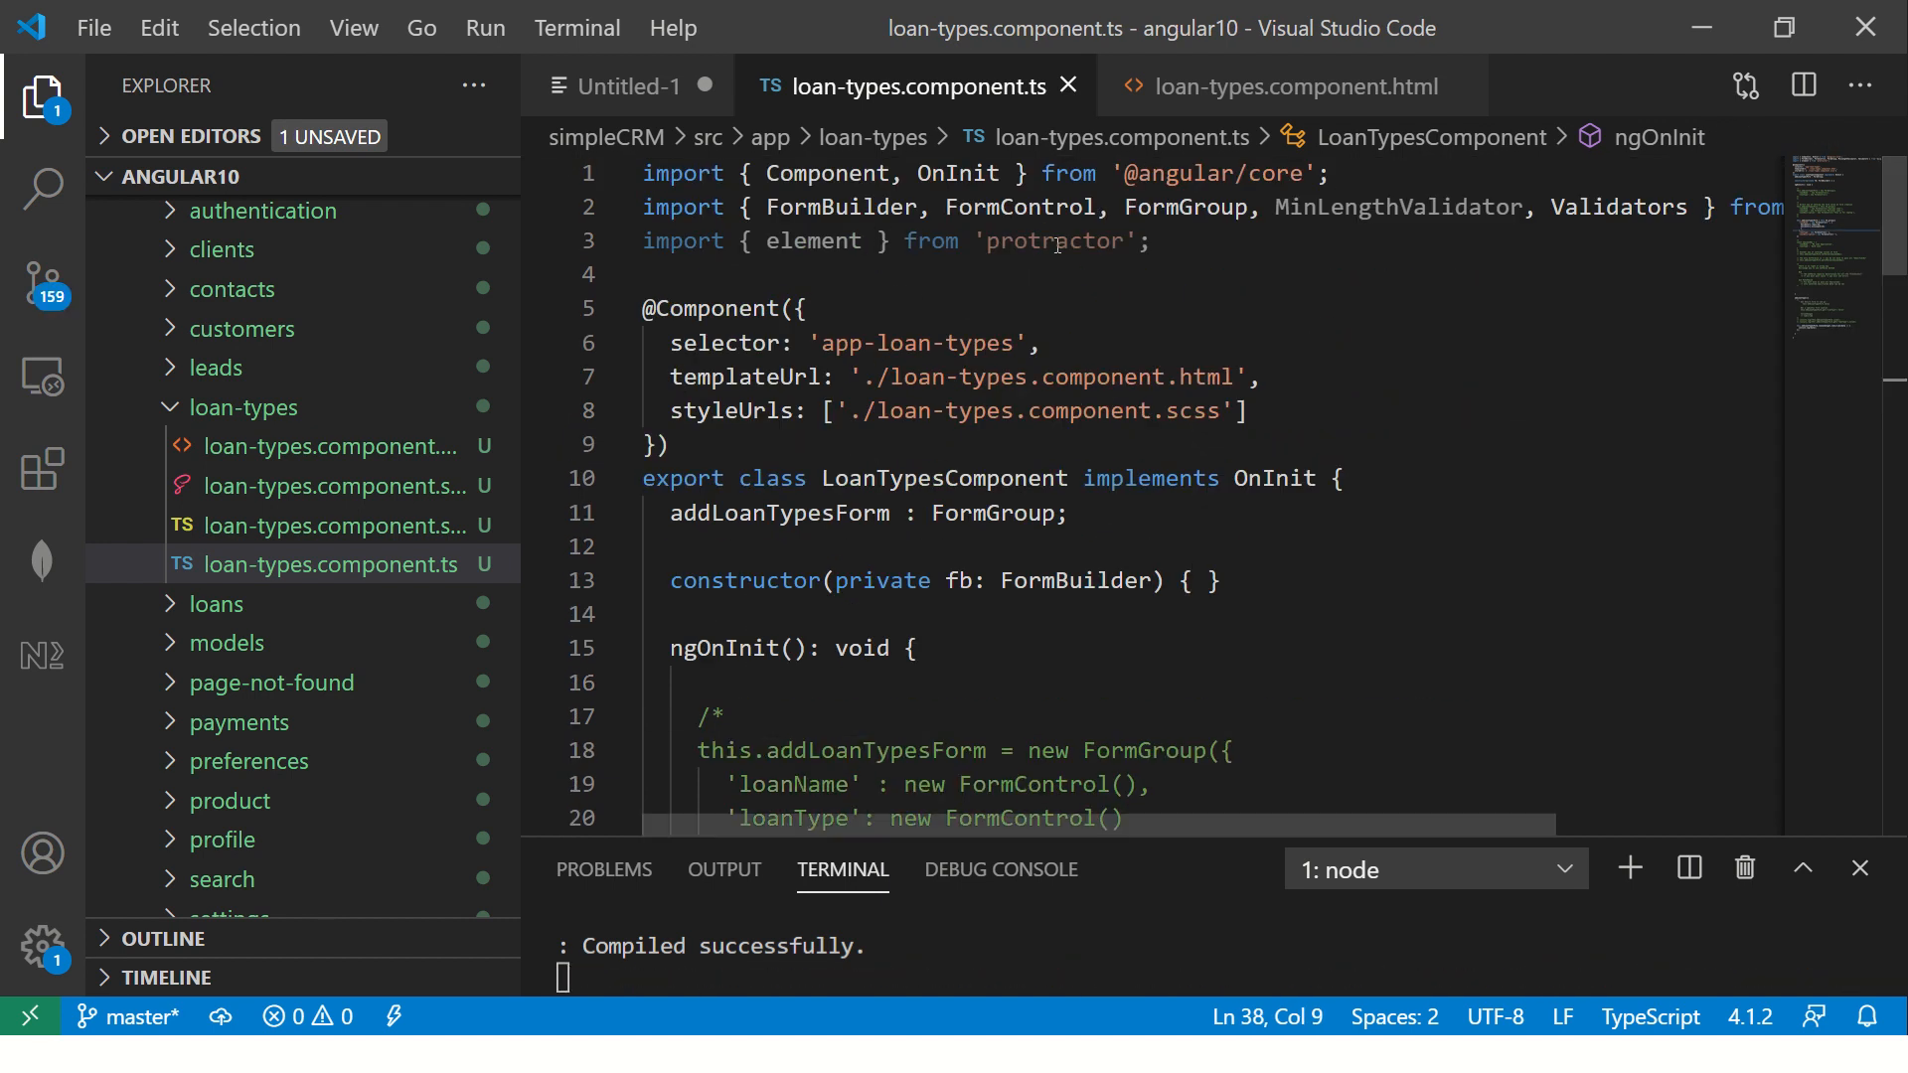
{"action": "triple_click", "coordinate": [895, 240]}
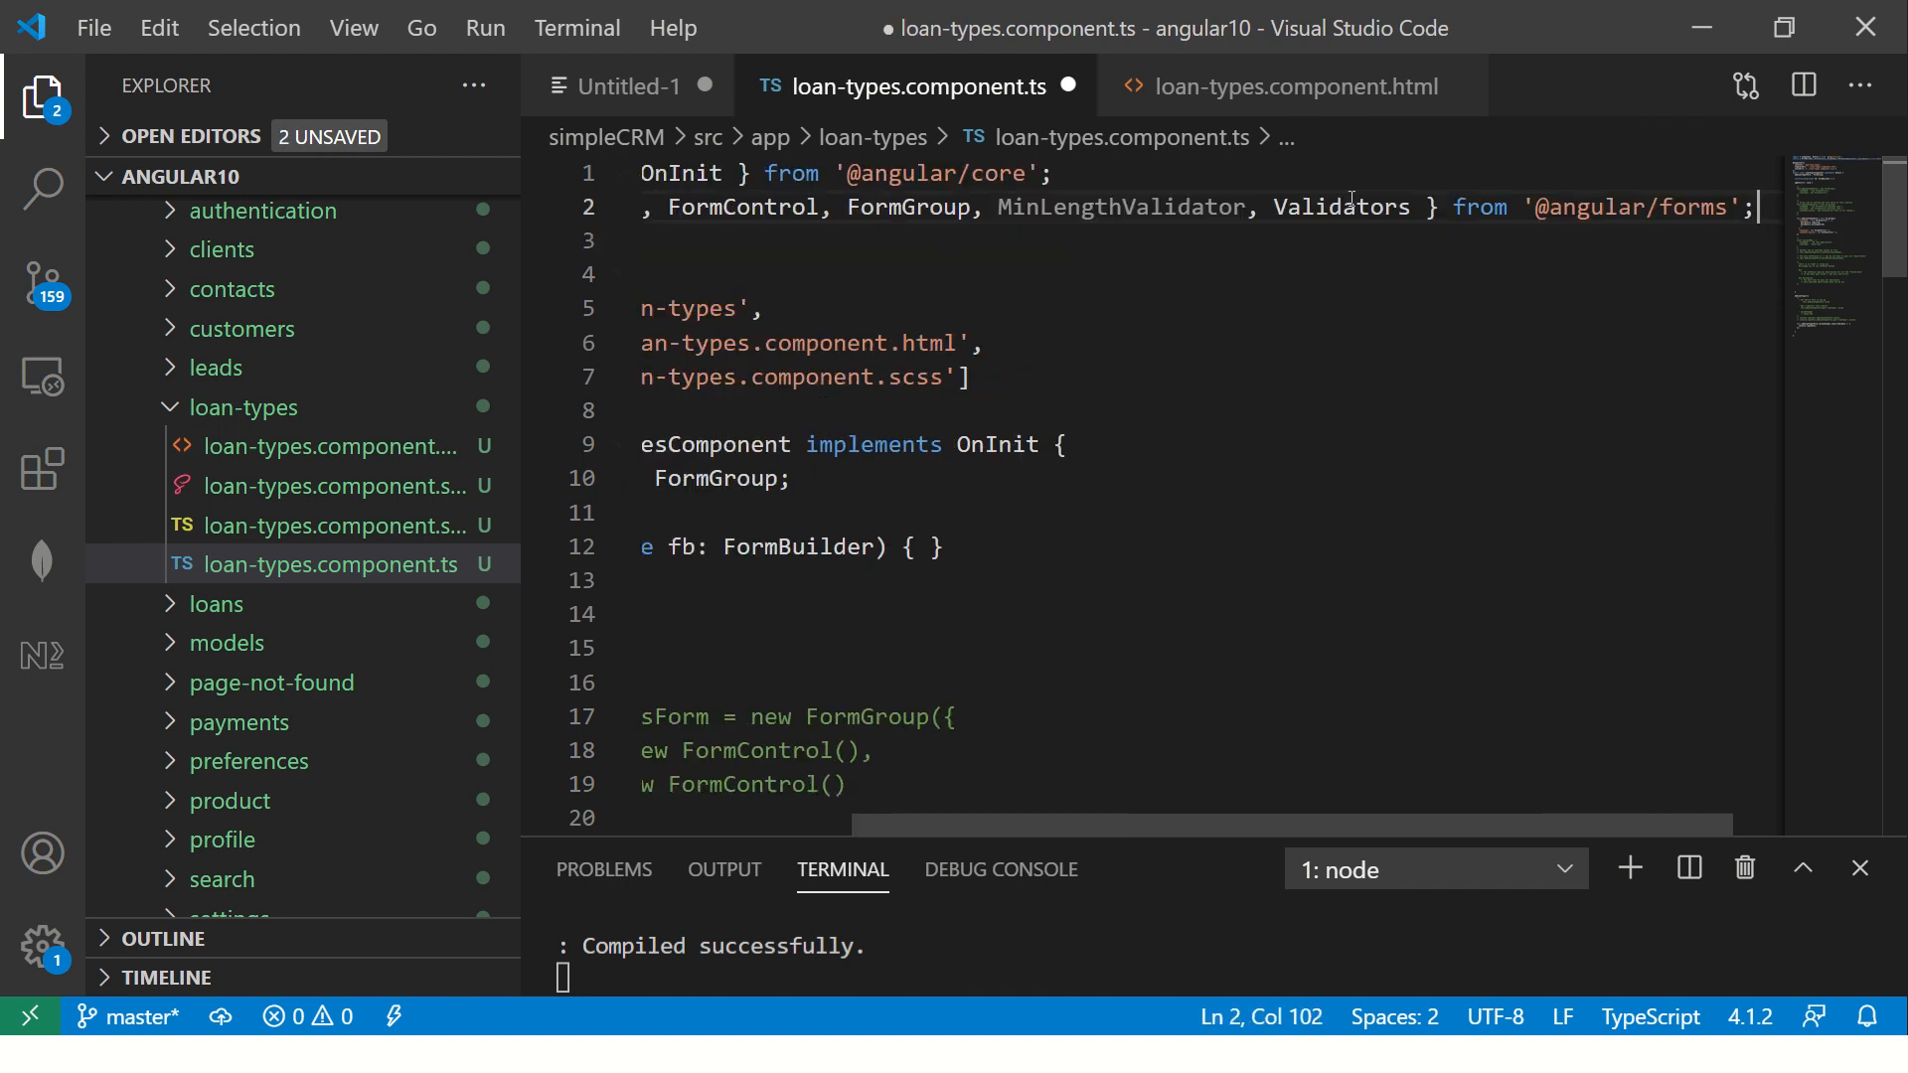
{"action": "key", "text": "ctrl+s"}
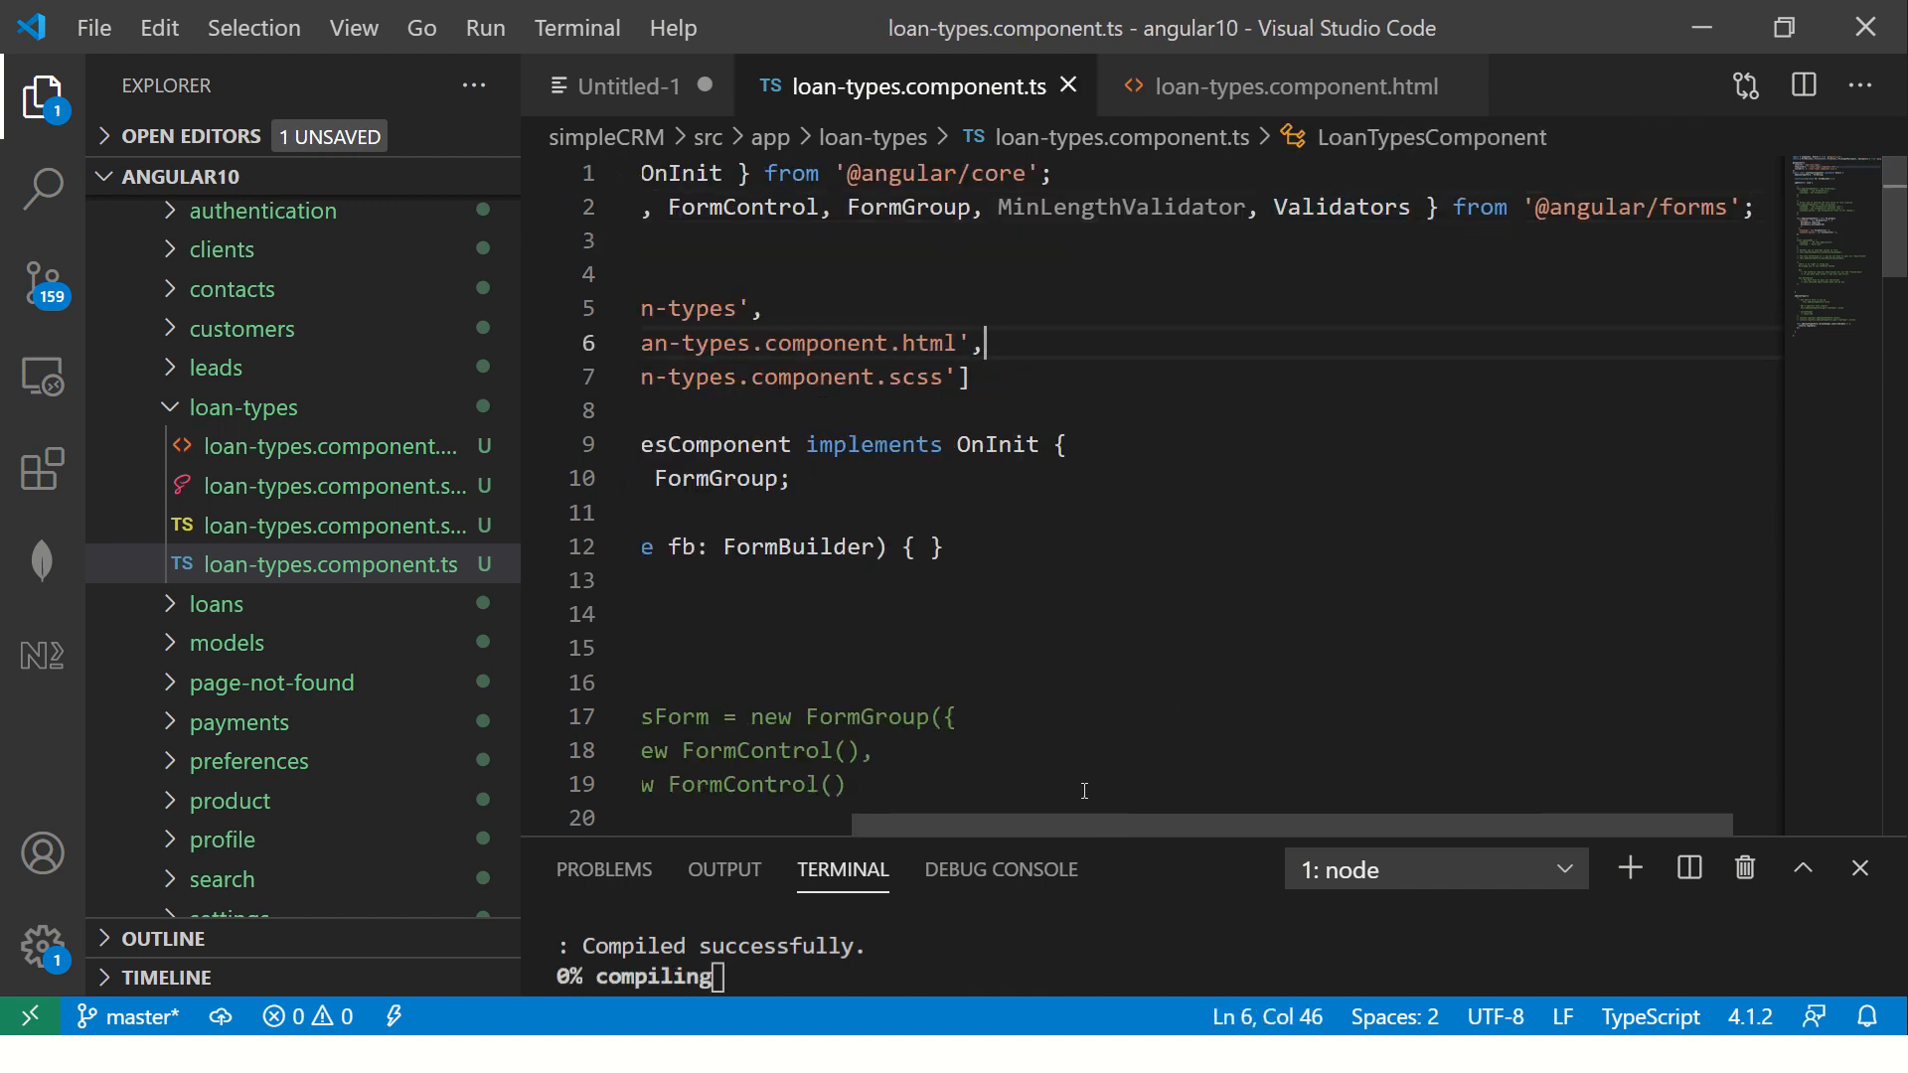
{"action": "scroll", "scroll_direction": "down", "scroll_amount": 3}
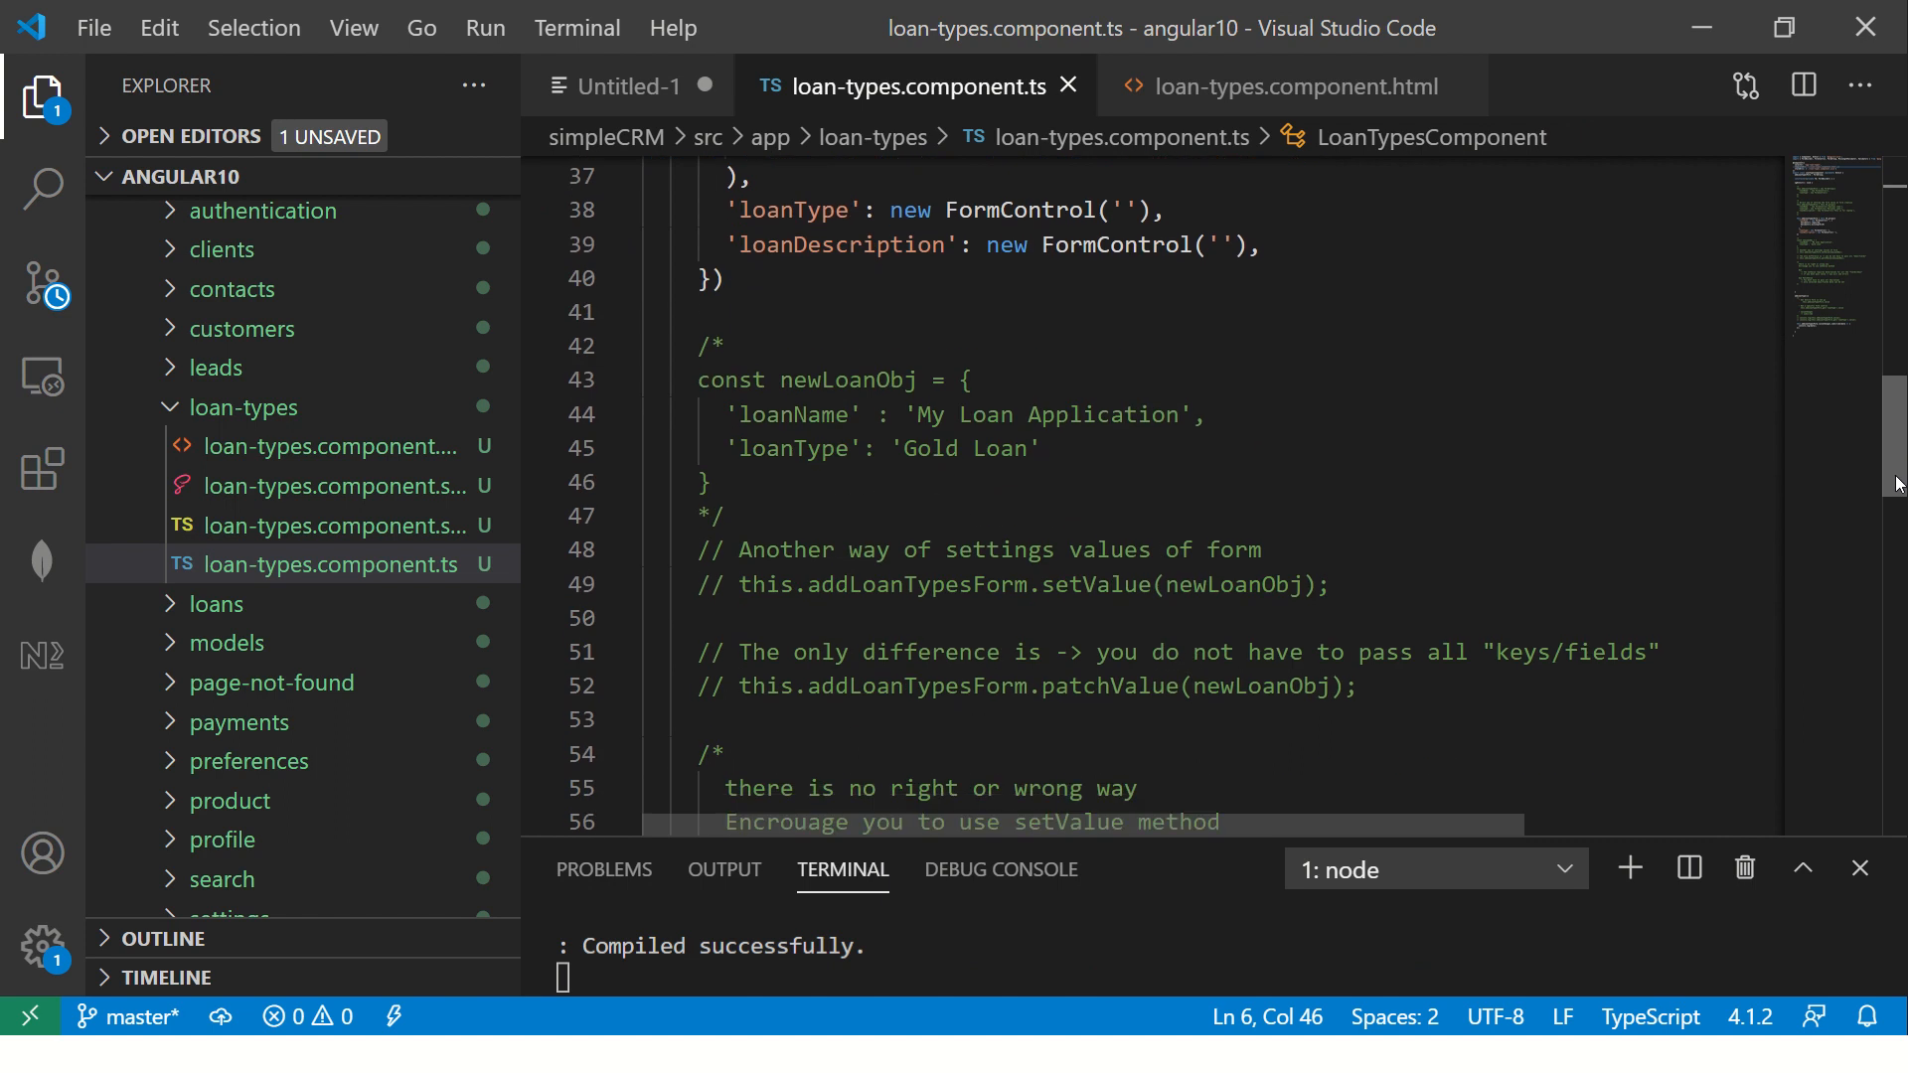
{"action": "scroll", "scroll_direction": "down", "scroll_amount": 3}
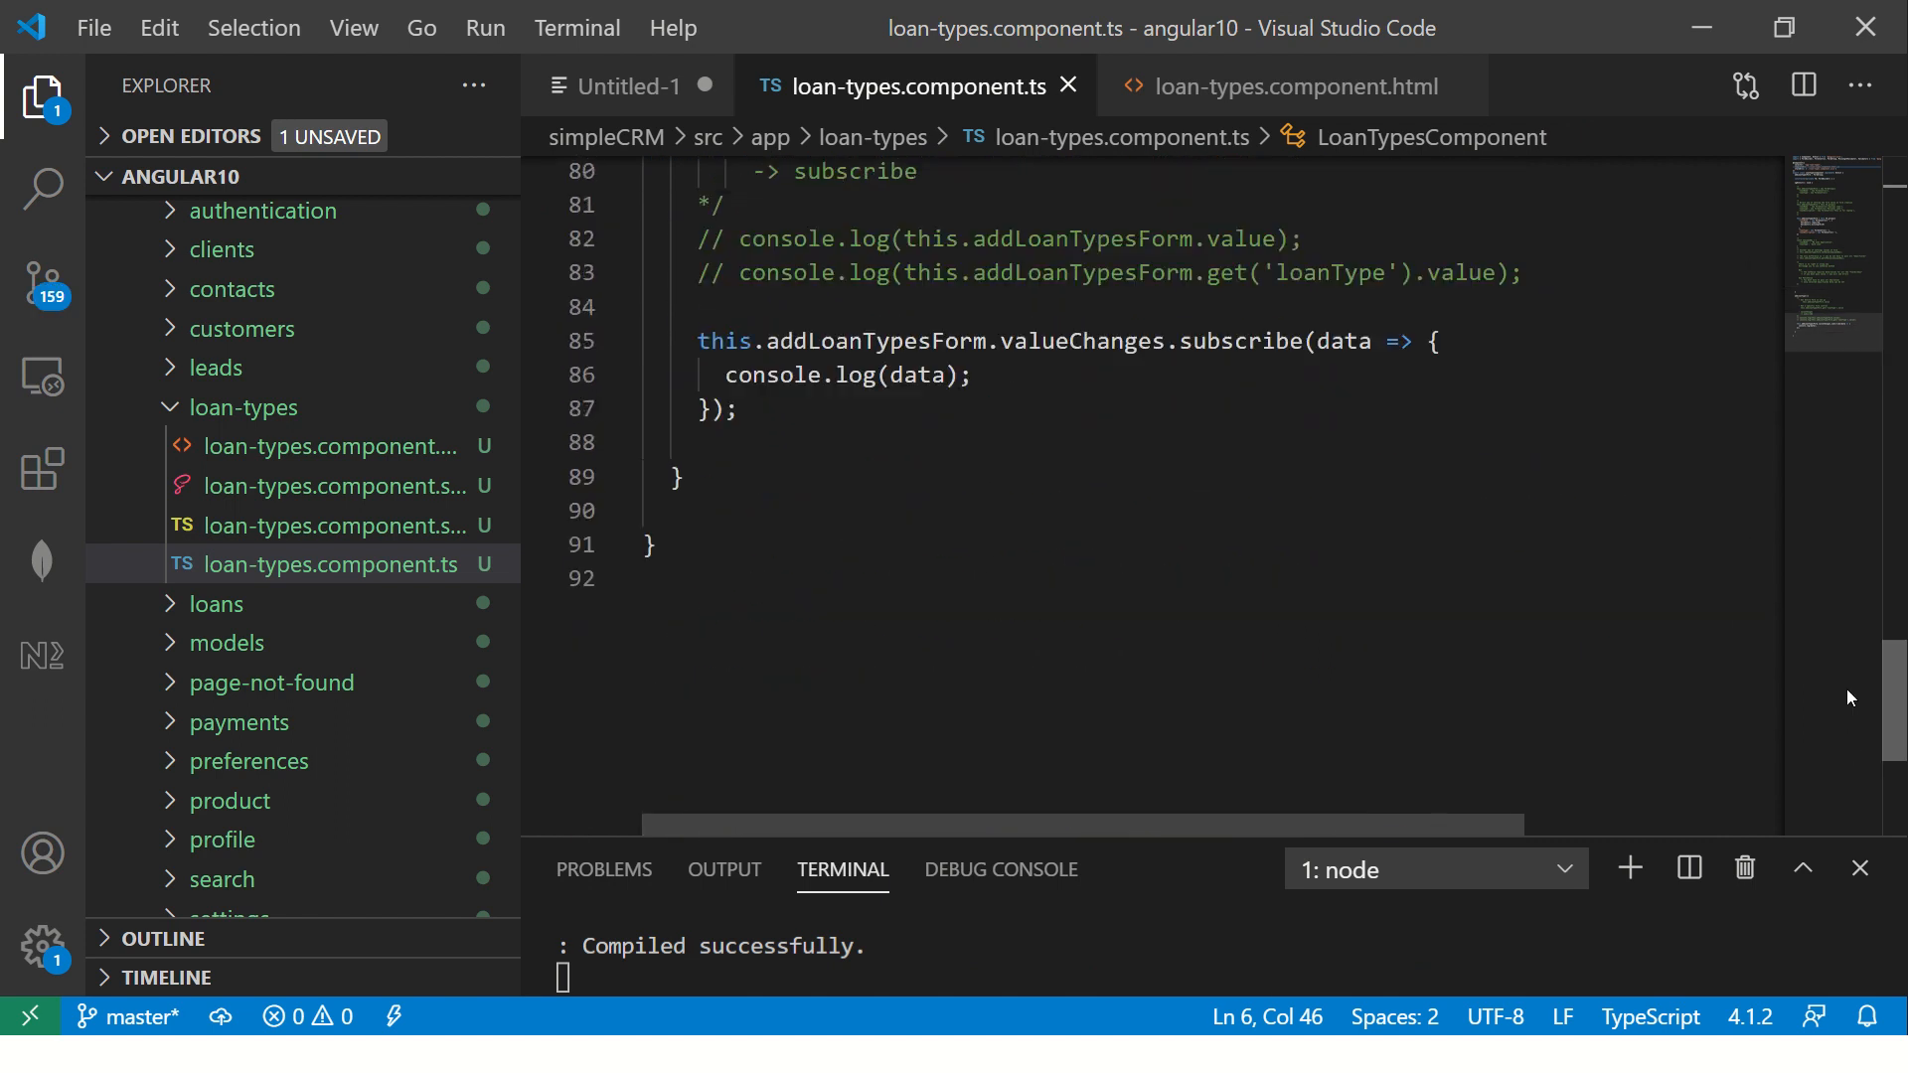
{"action": "scroll", "scroll_direction": "up", "scroll_amount": 3}
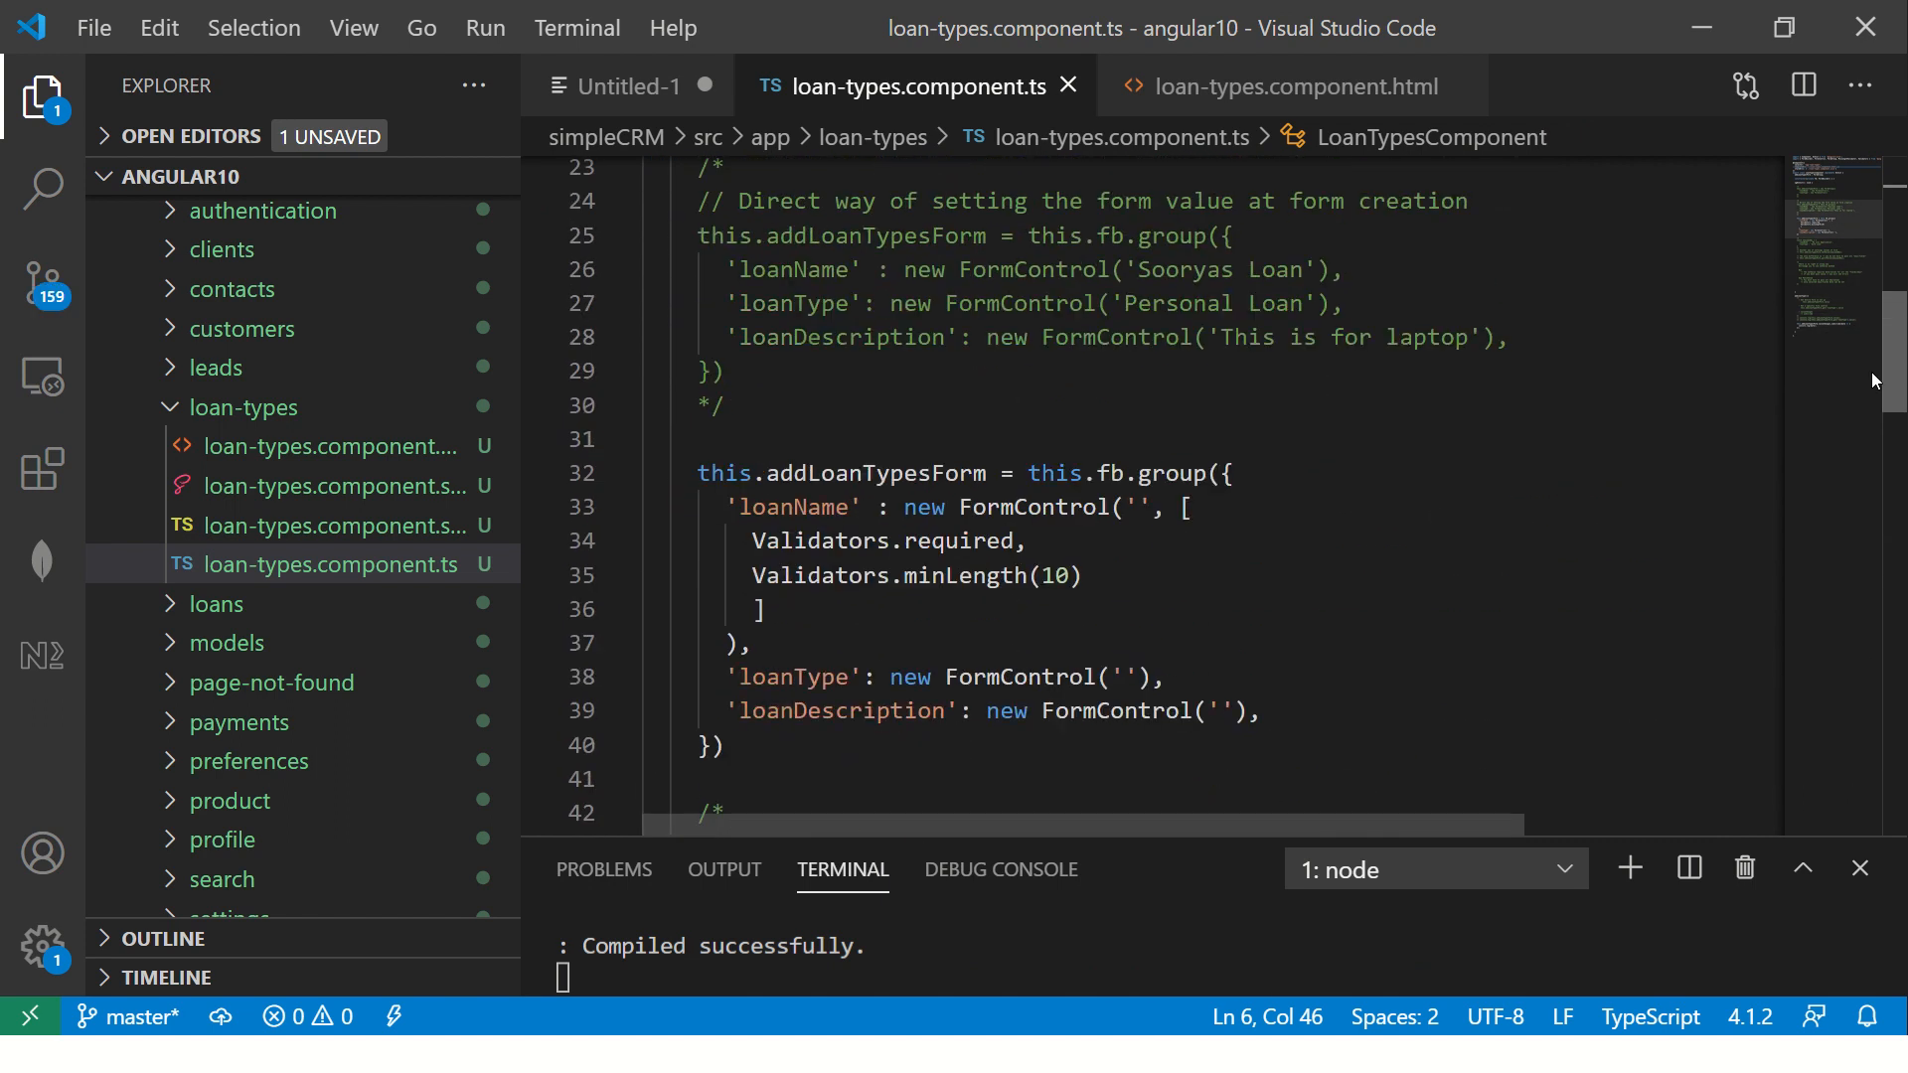
{"action": "double_click", "coordinate": [801, 542]}
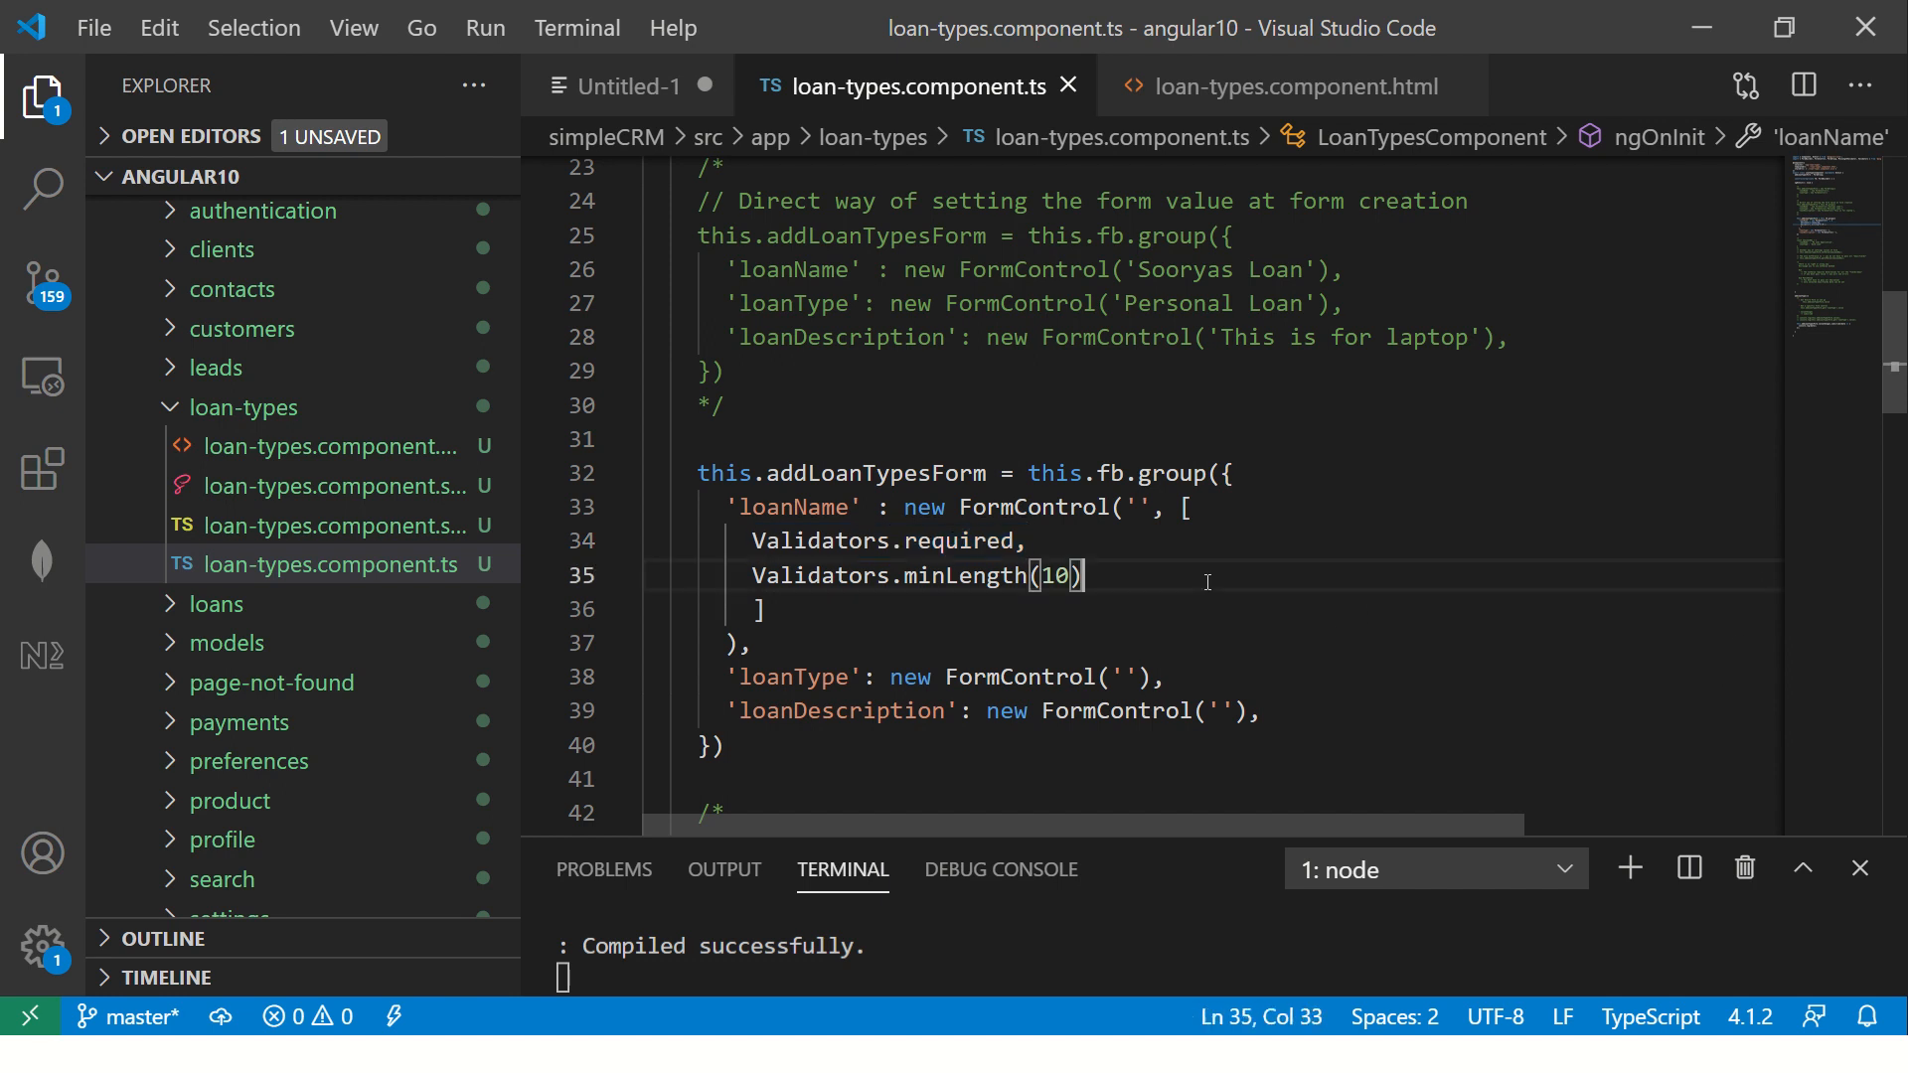
Add Validators.required to loanType and Validators.maxLength(20) to loanName's array
{"action": "double_click", "coordinate": [792, 508]}
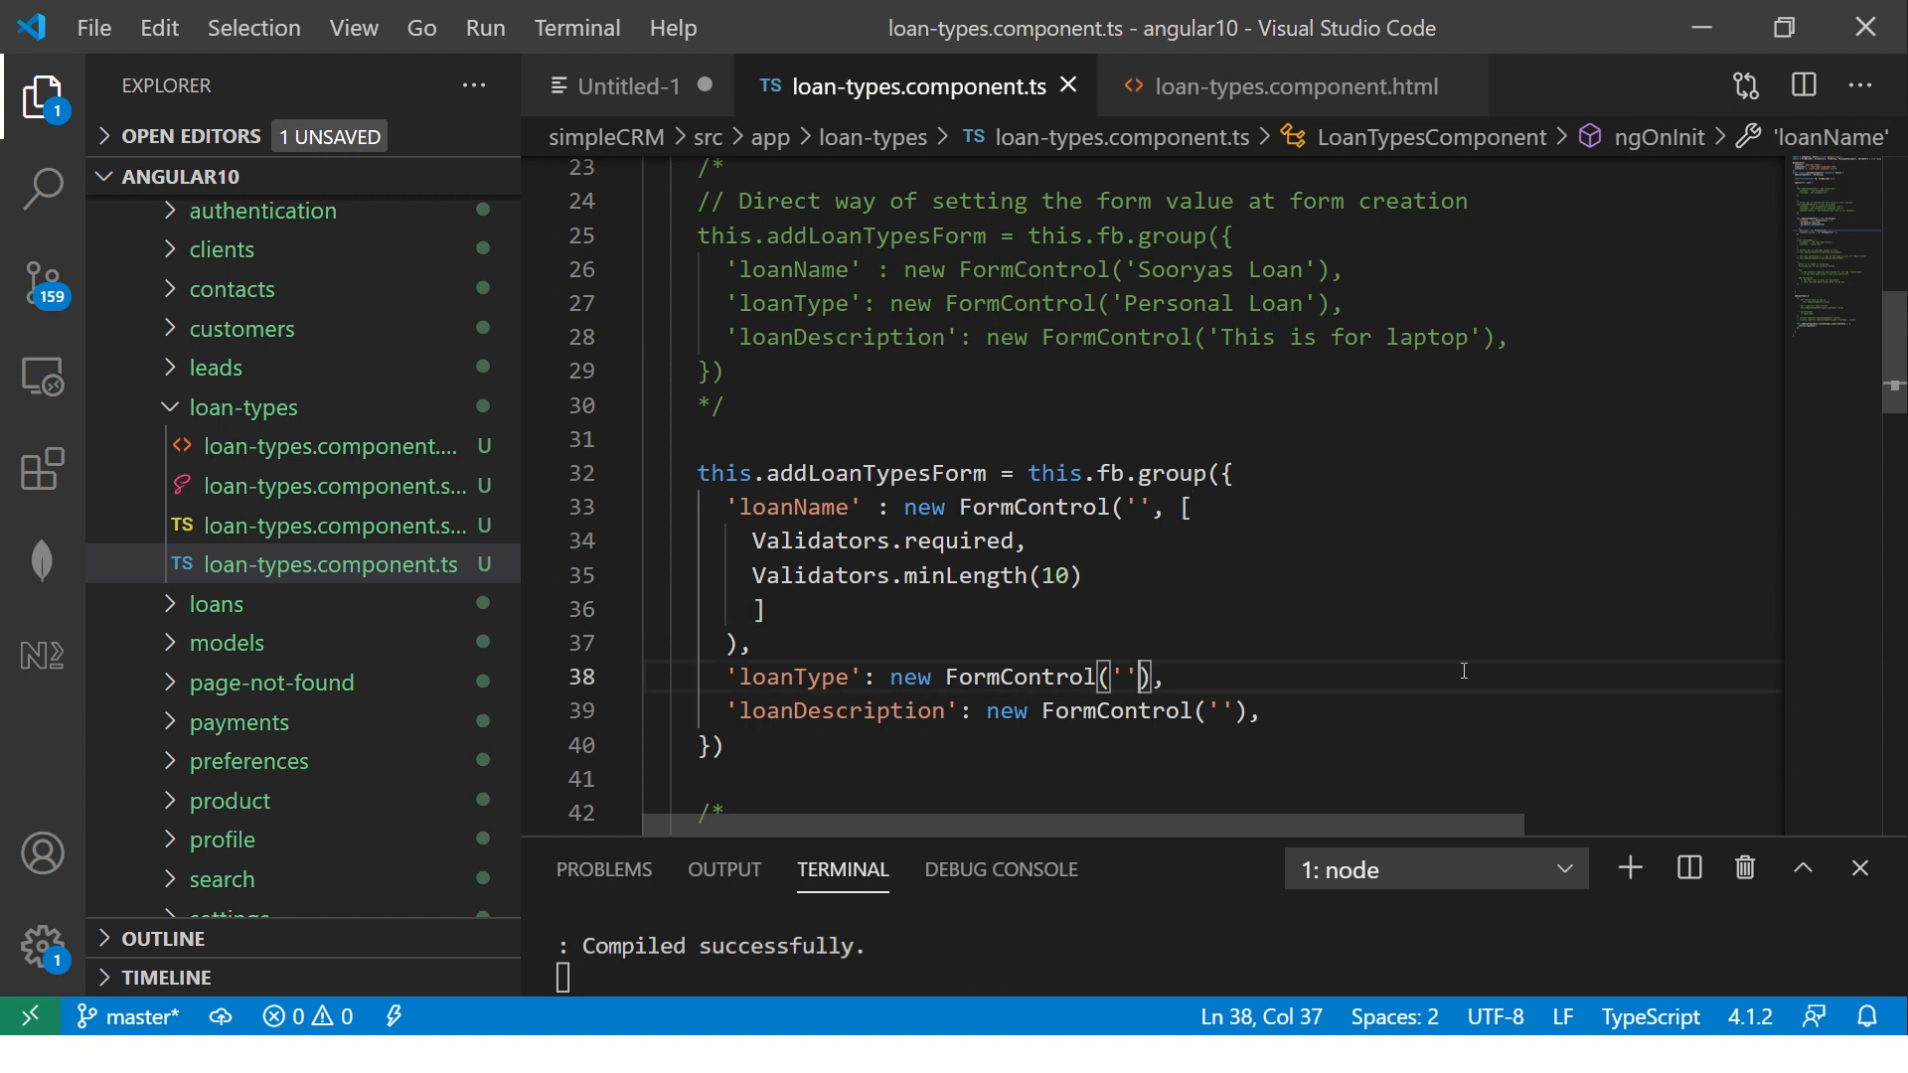
{"action": "type", "text": ","}
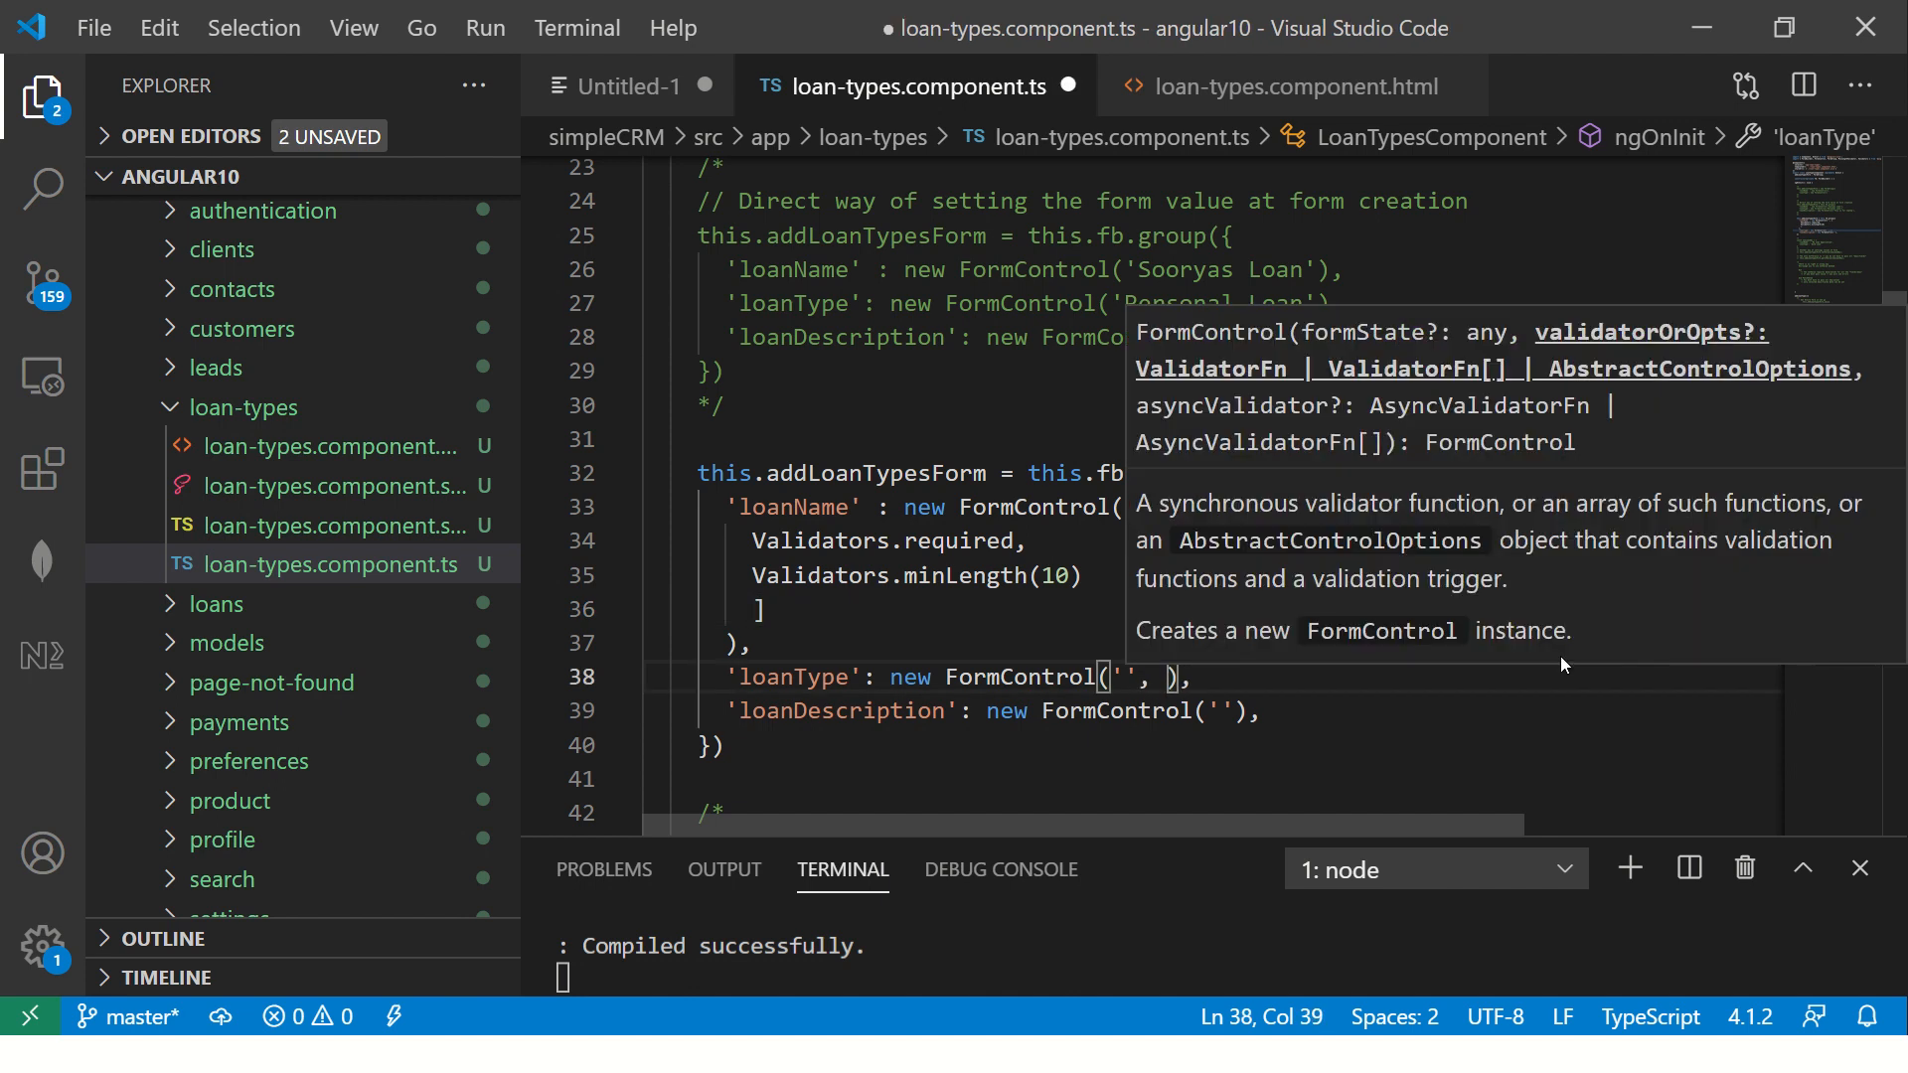
{"action": "type", "text": "Validators"}
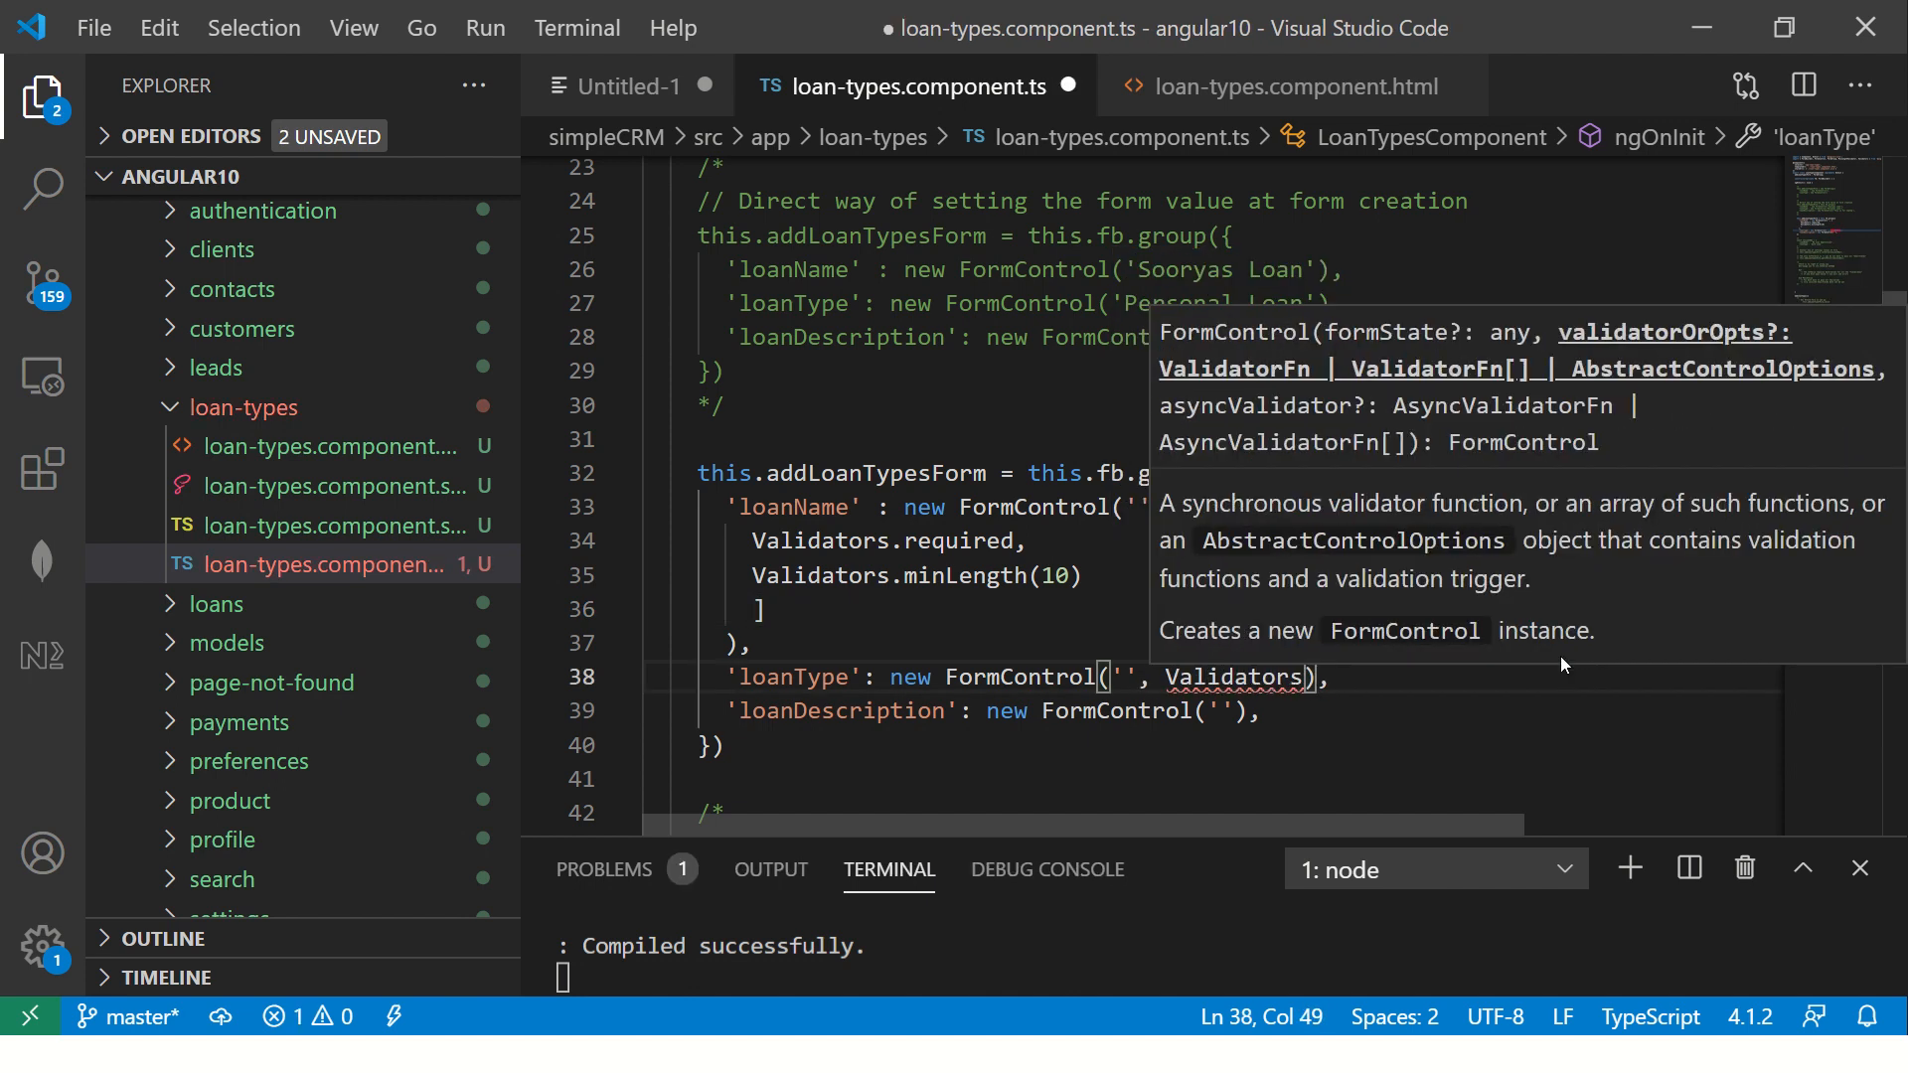
{"action": "type", "text": ".required"}
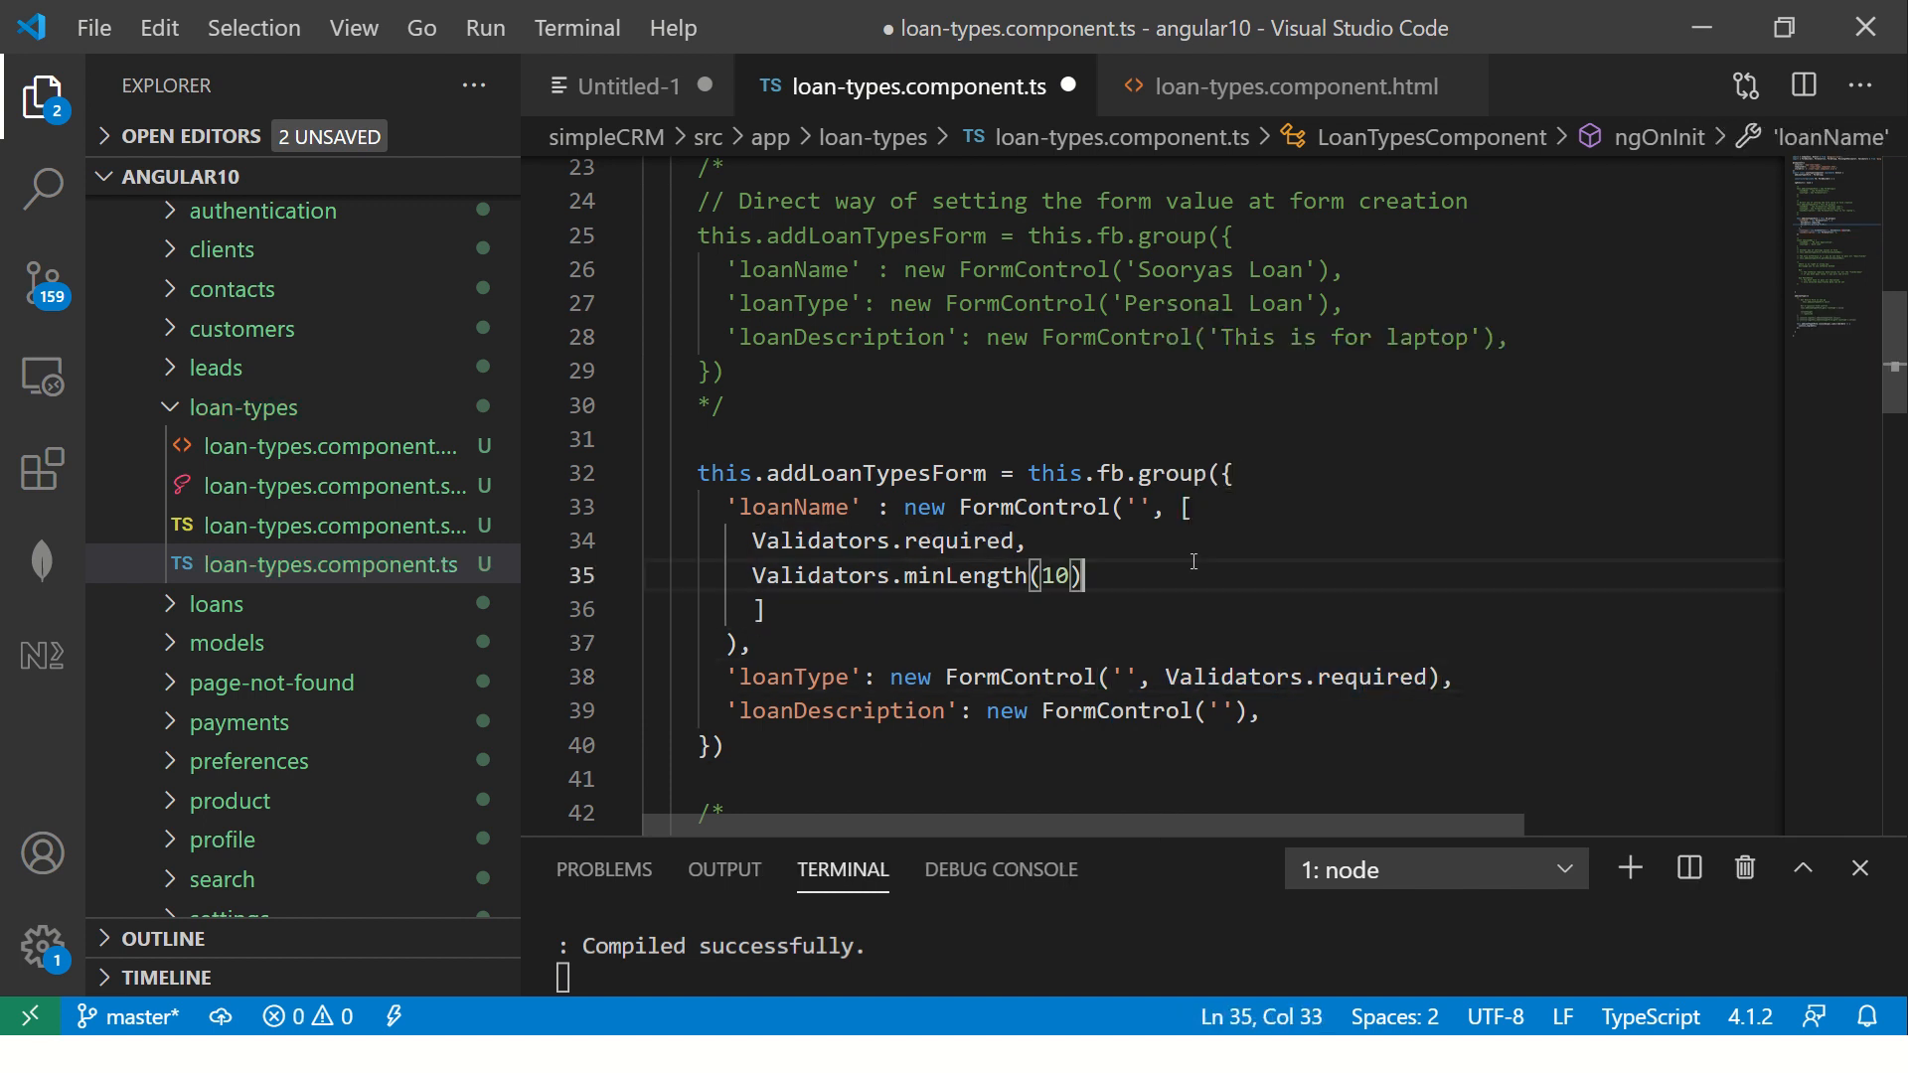
{"action": "type", "text": "validators.maxLength("}
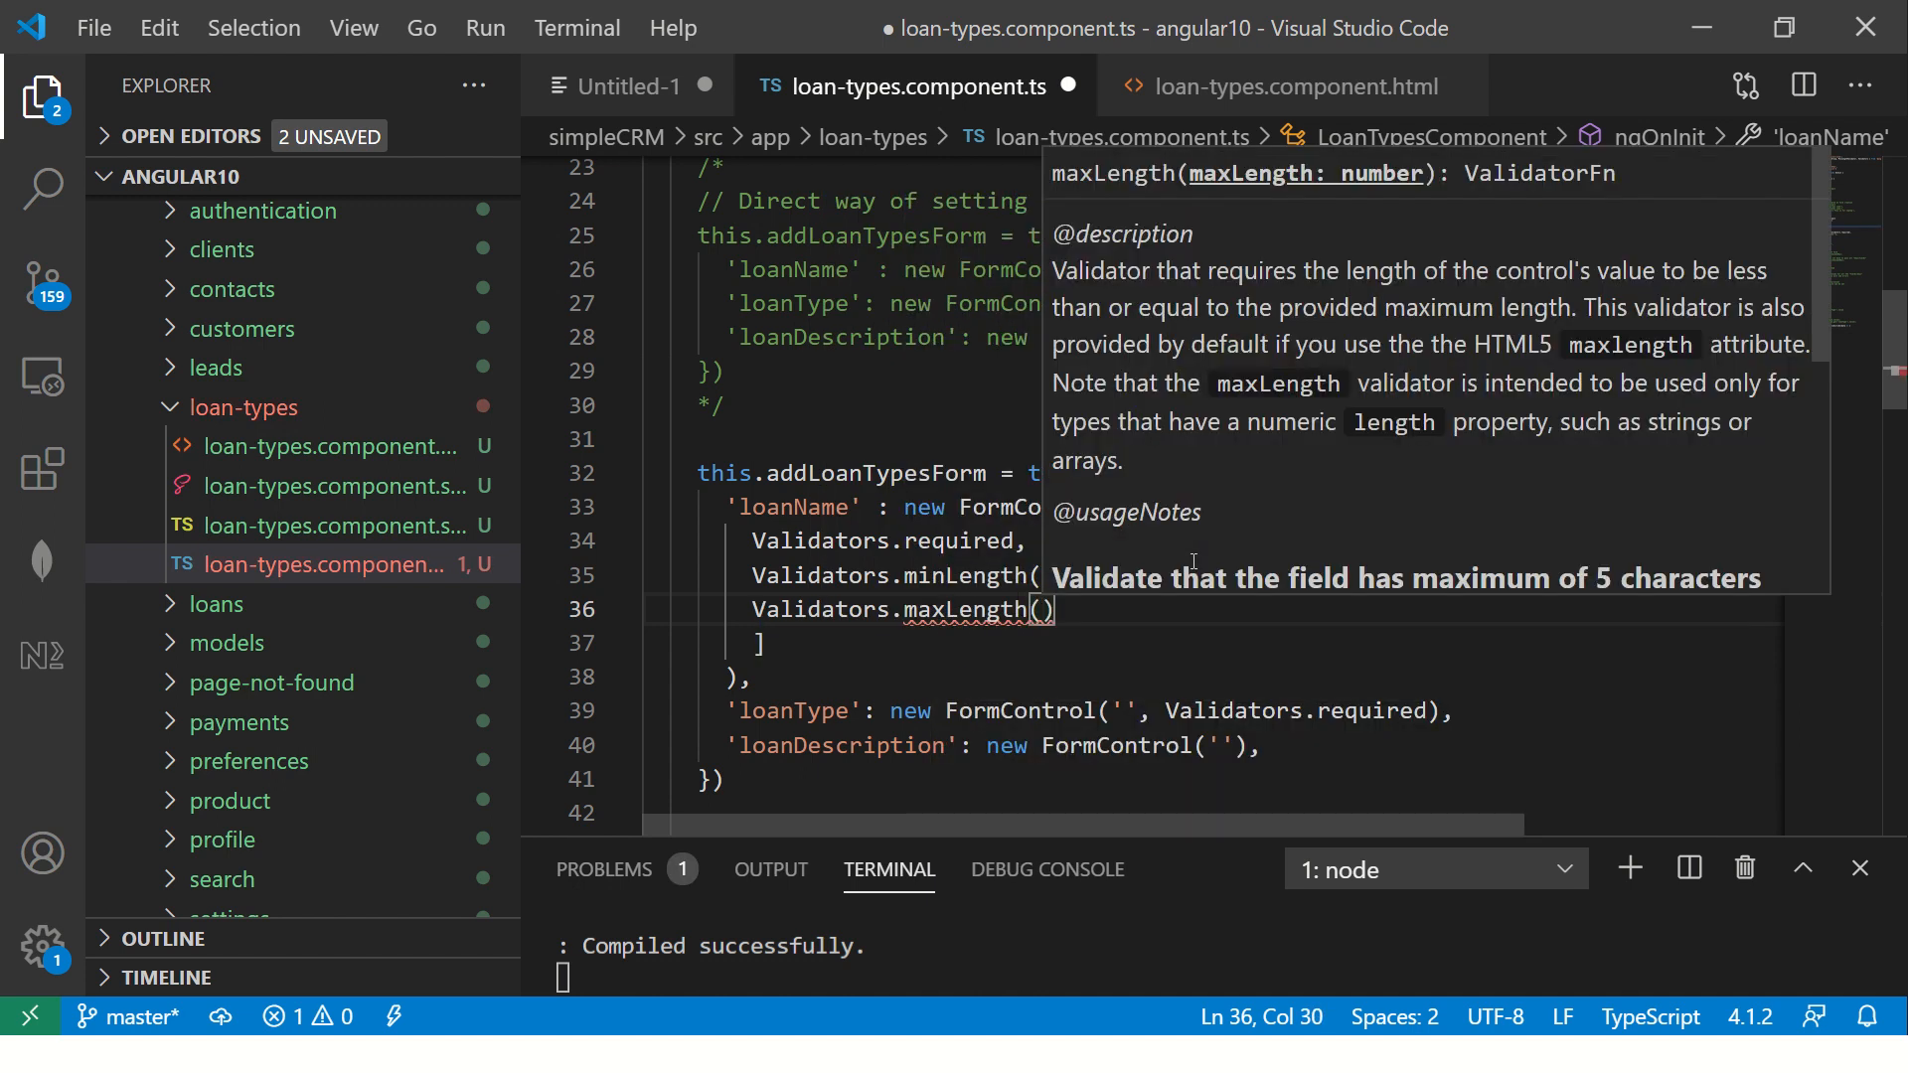
{"action": "type", "text": "20"}
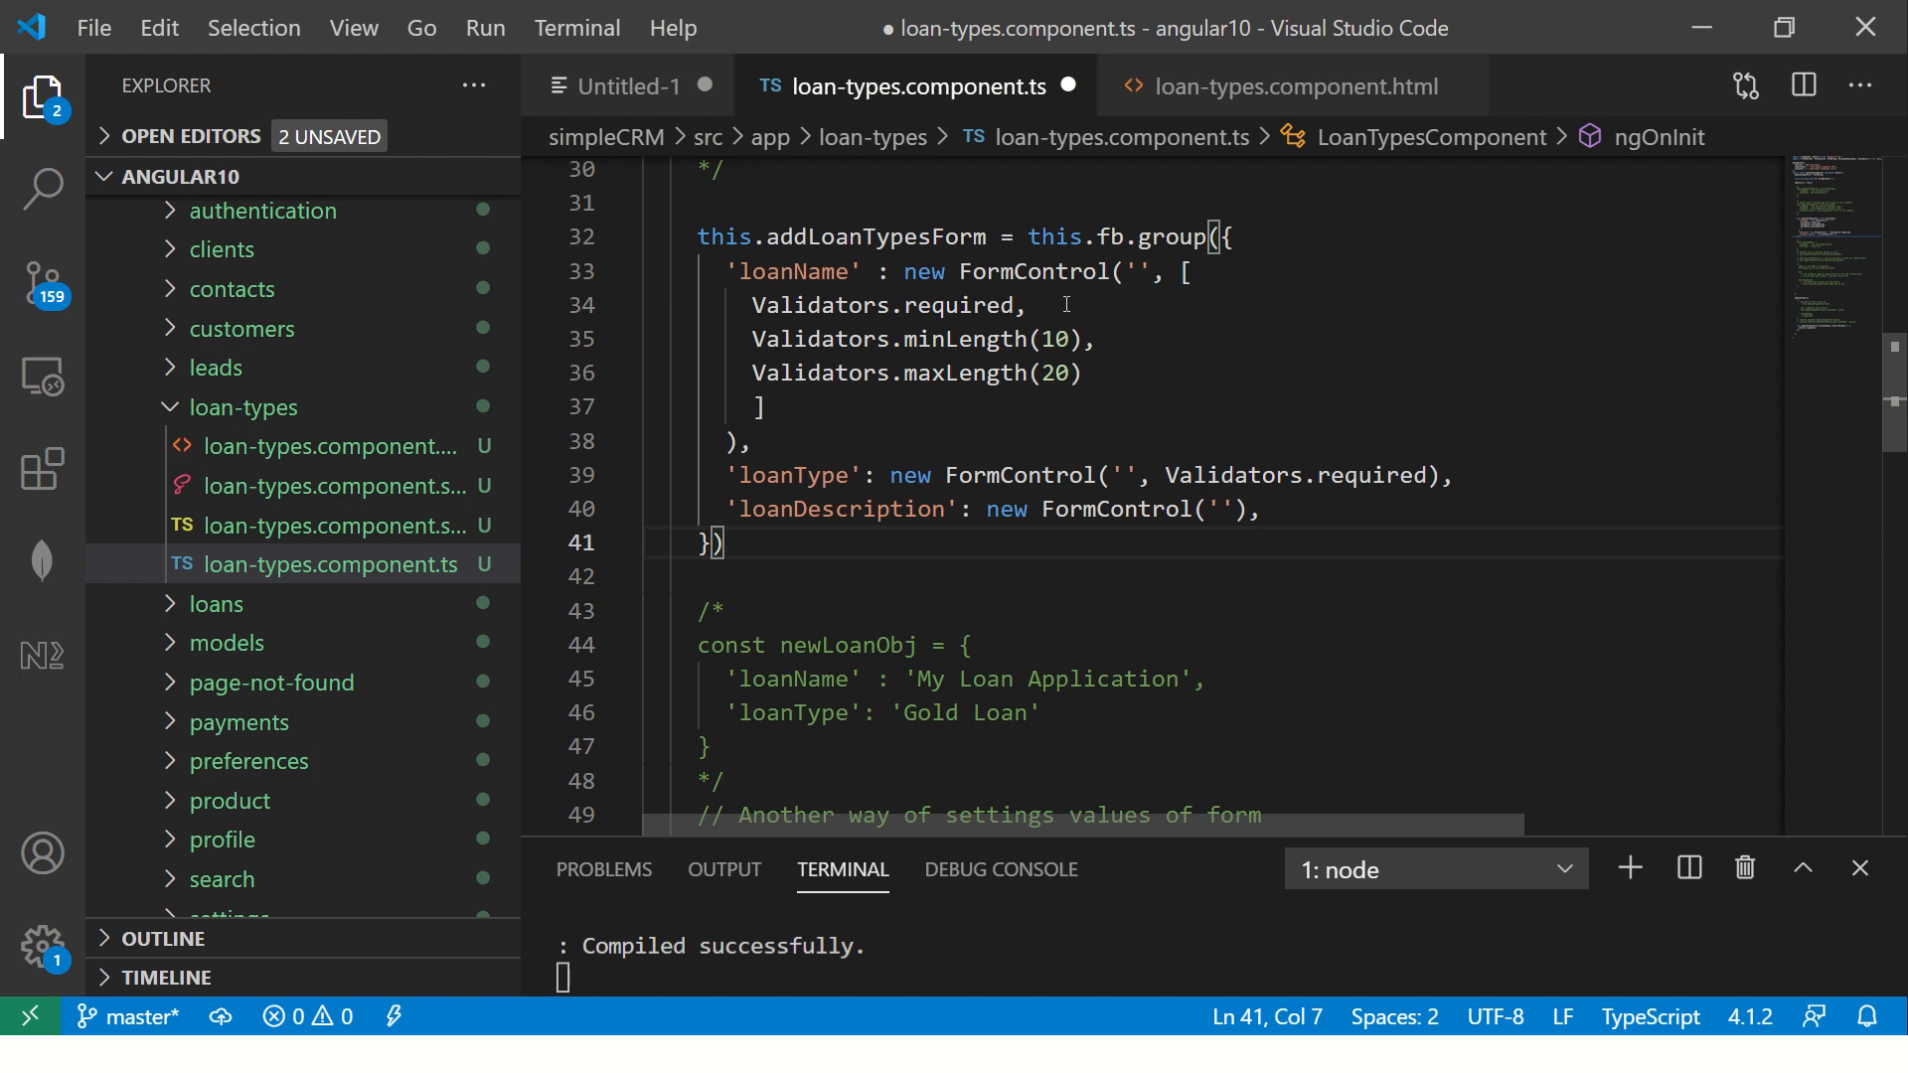
Remove the trailing comma after loanDescription in the form group and save
{"action": "left_click", "coordinate": [1175, 271]}
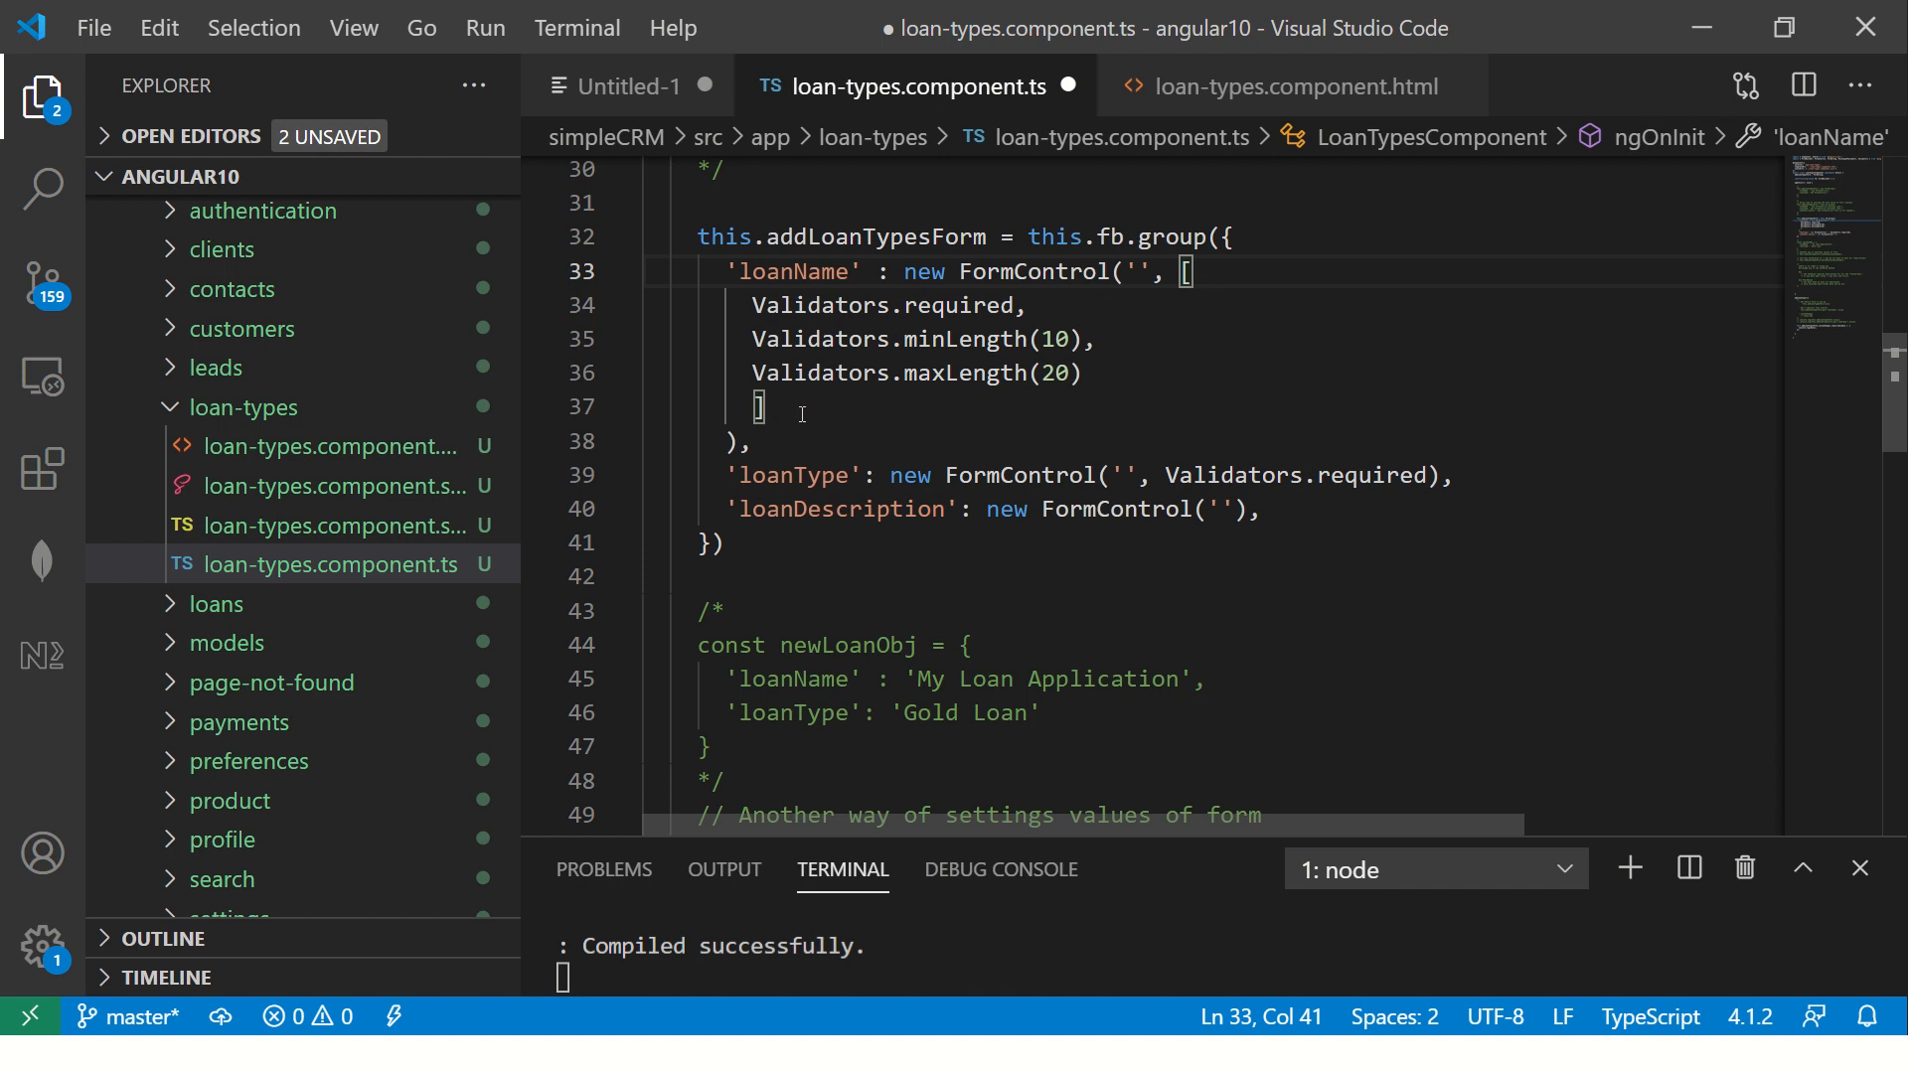
{"action": "left_click", "coordinate": [904, 574]}
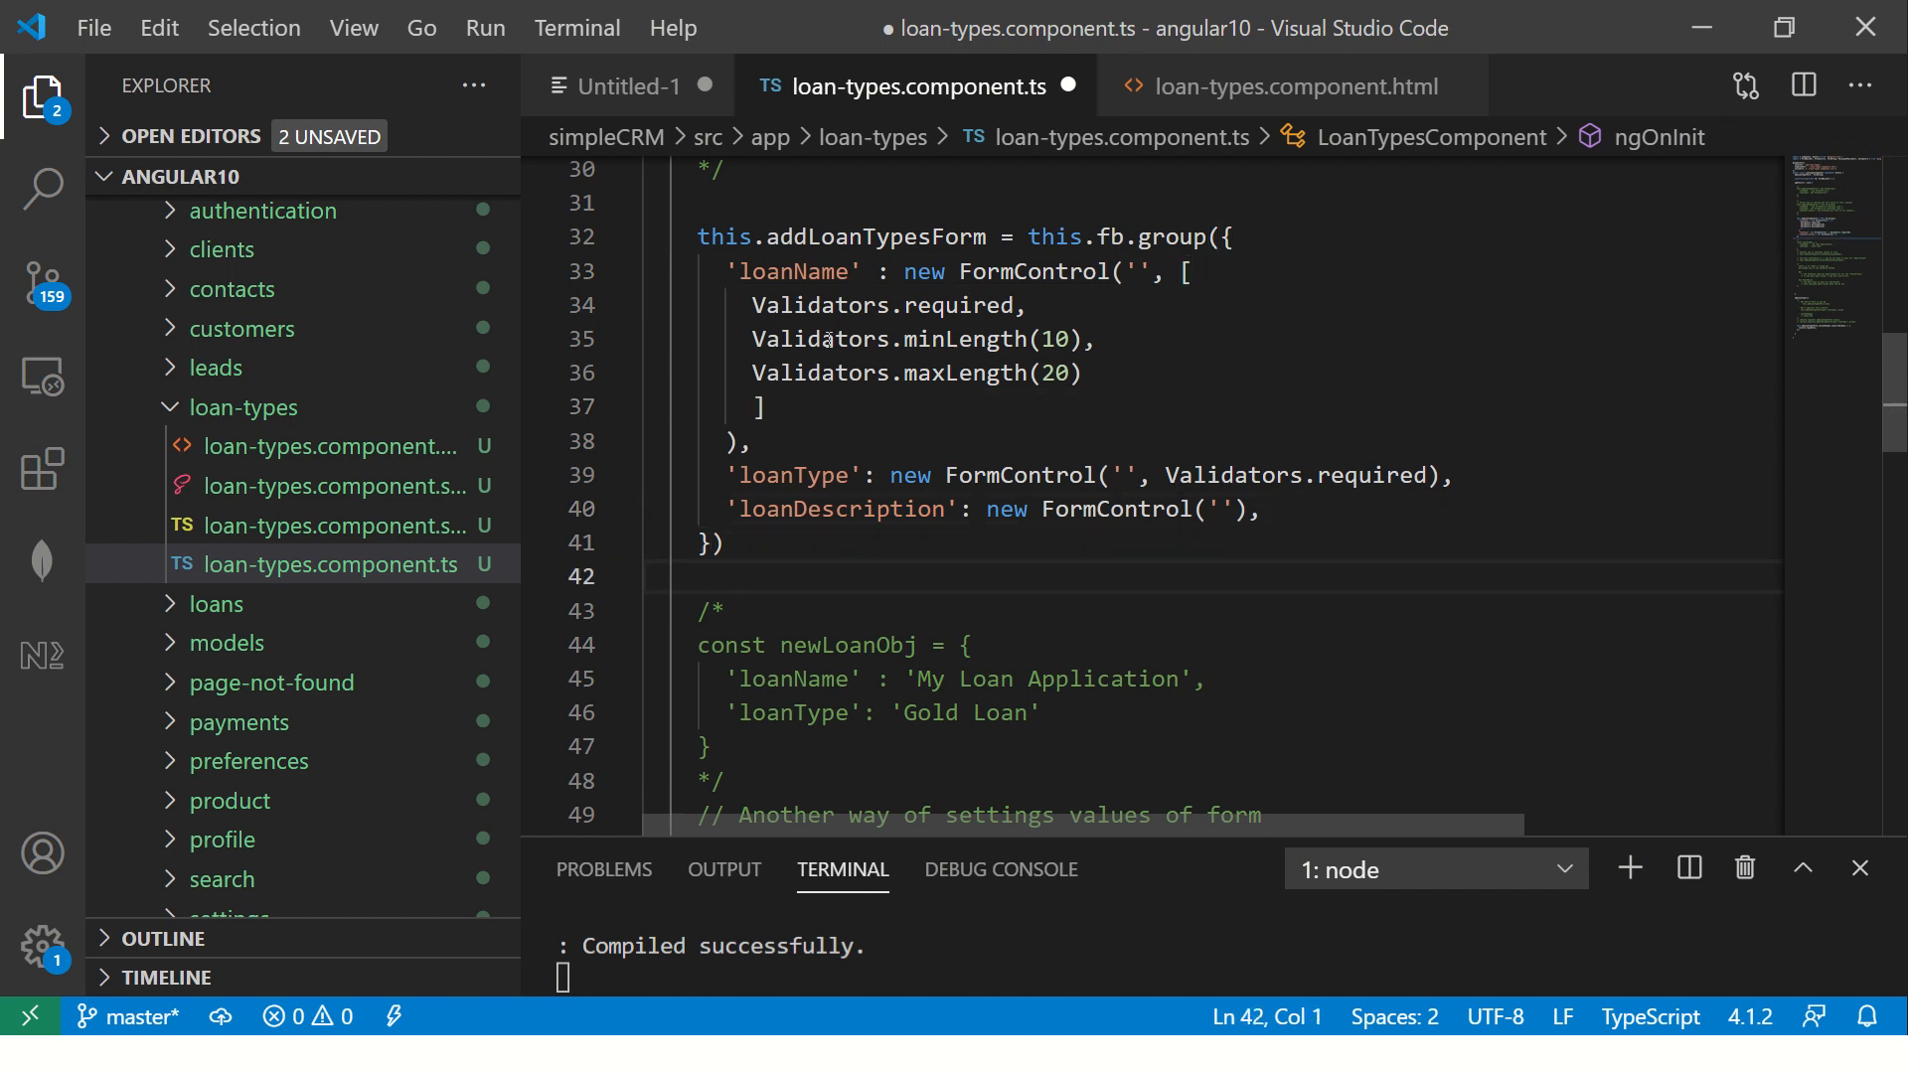
{"action": "left_click", "coordinate": [1297, 509]}
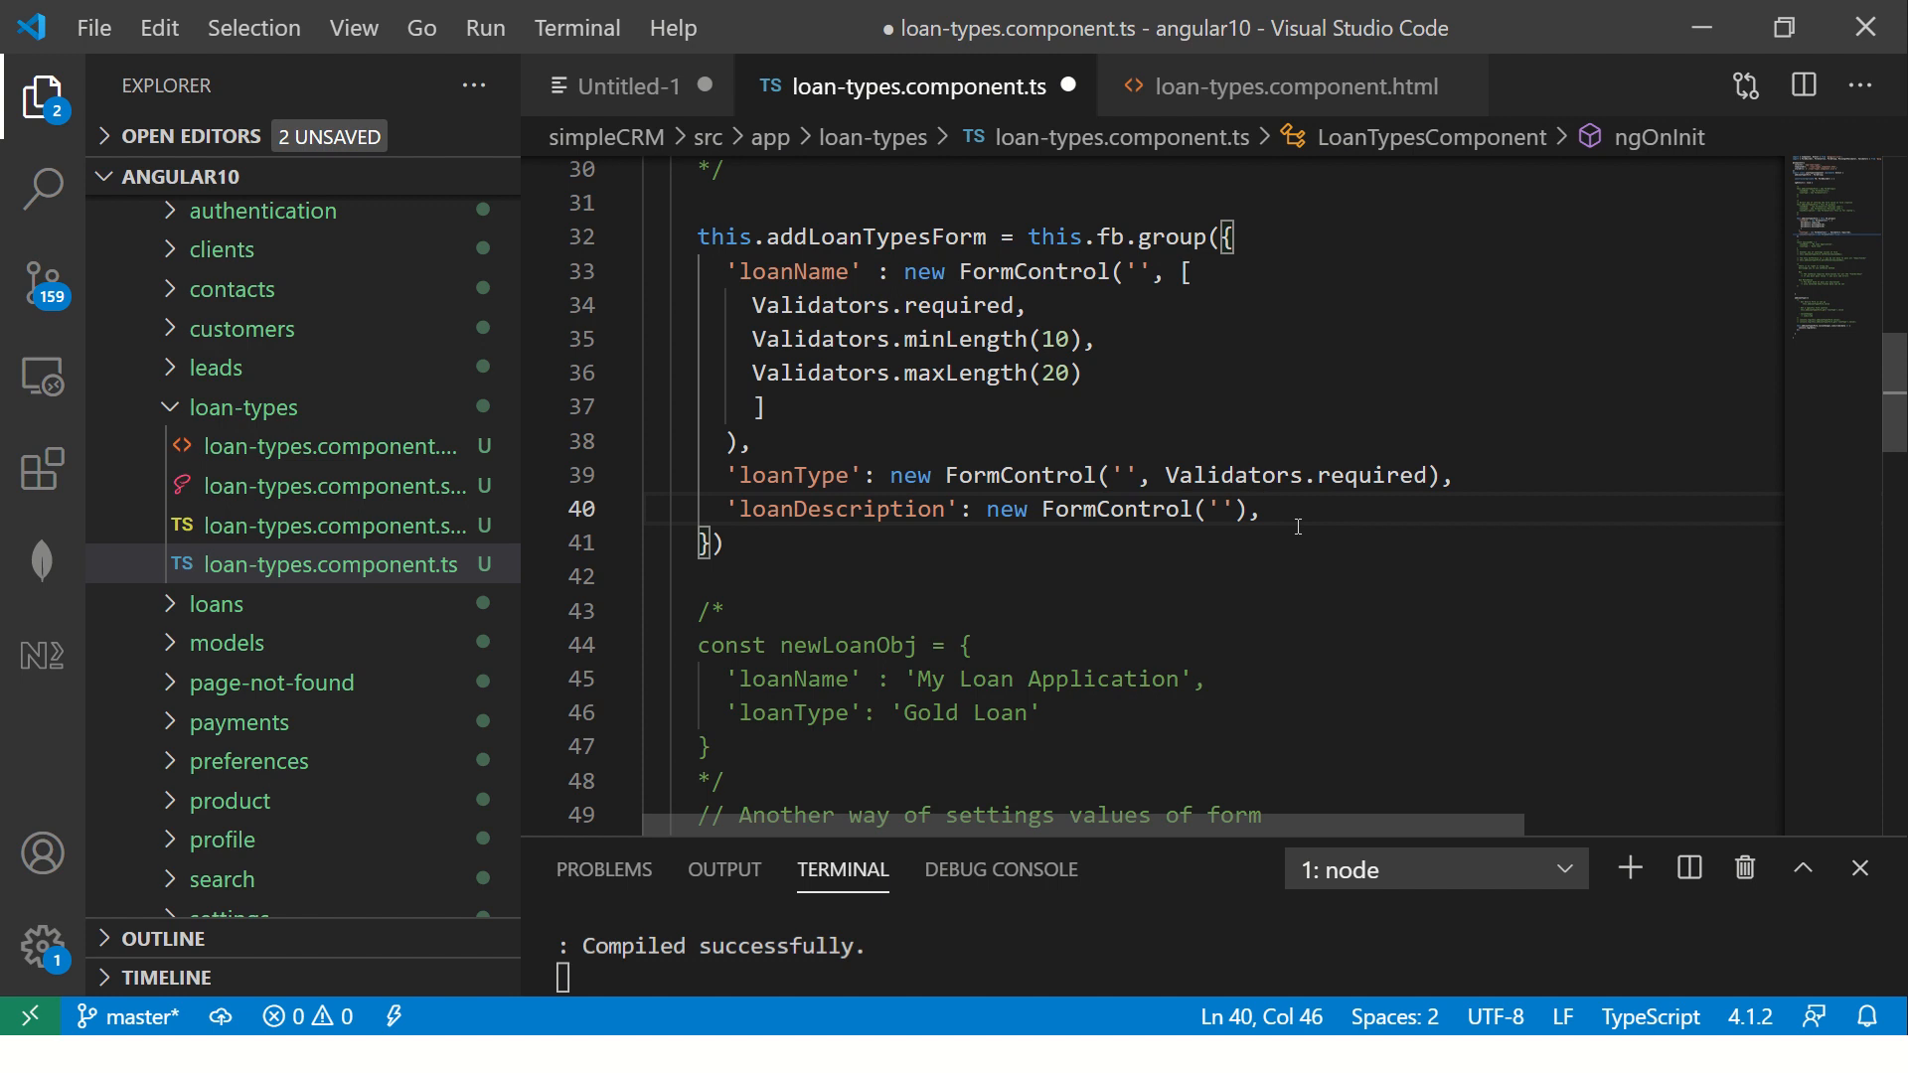
{"action": "key", "text": "ctrl+s"}
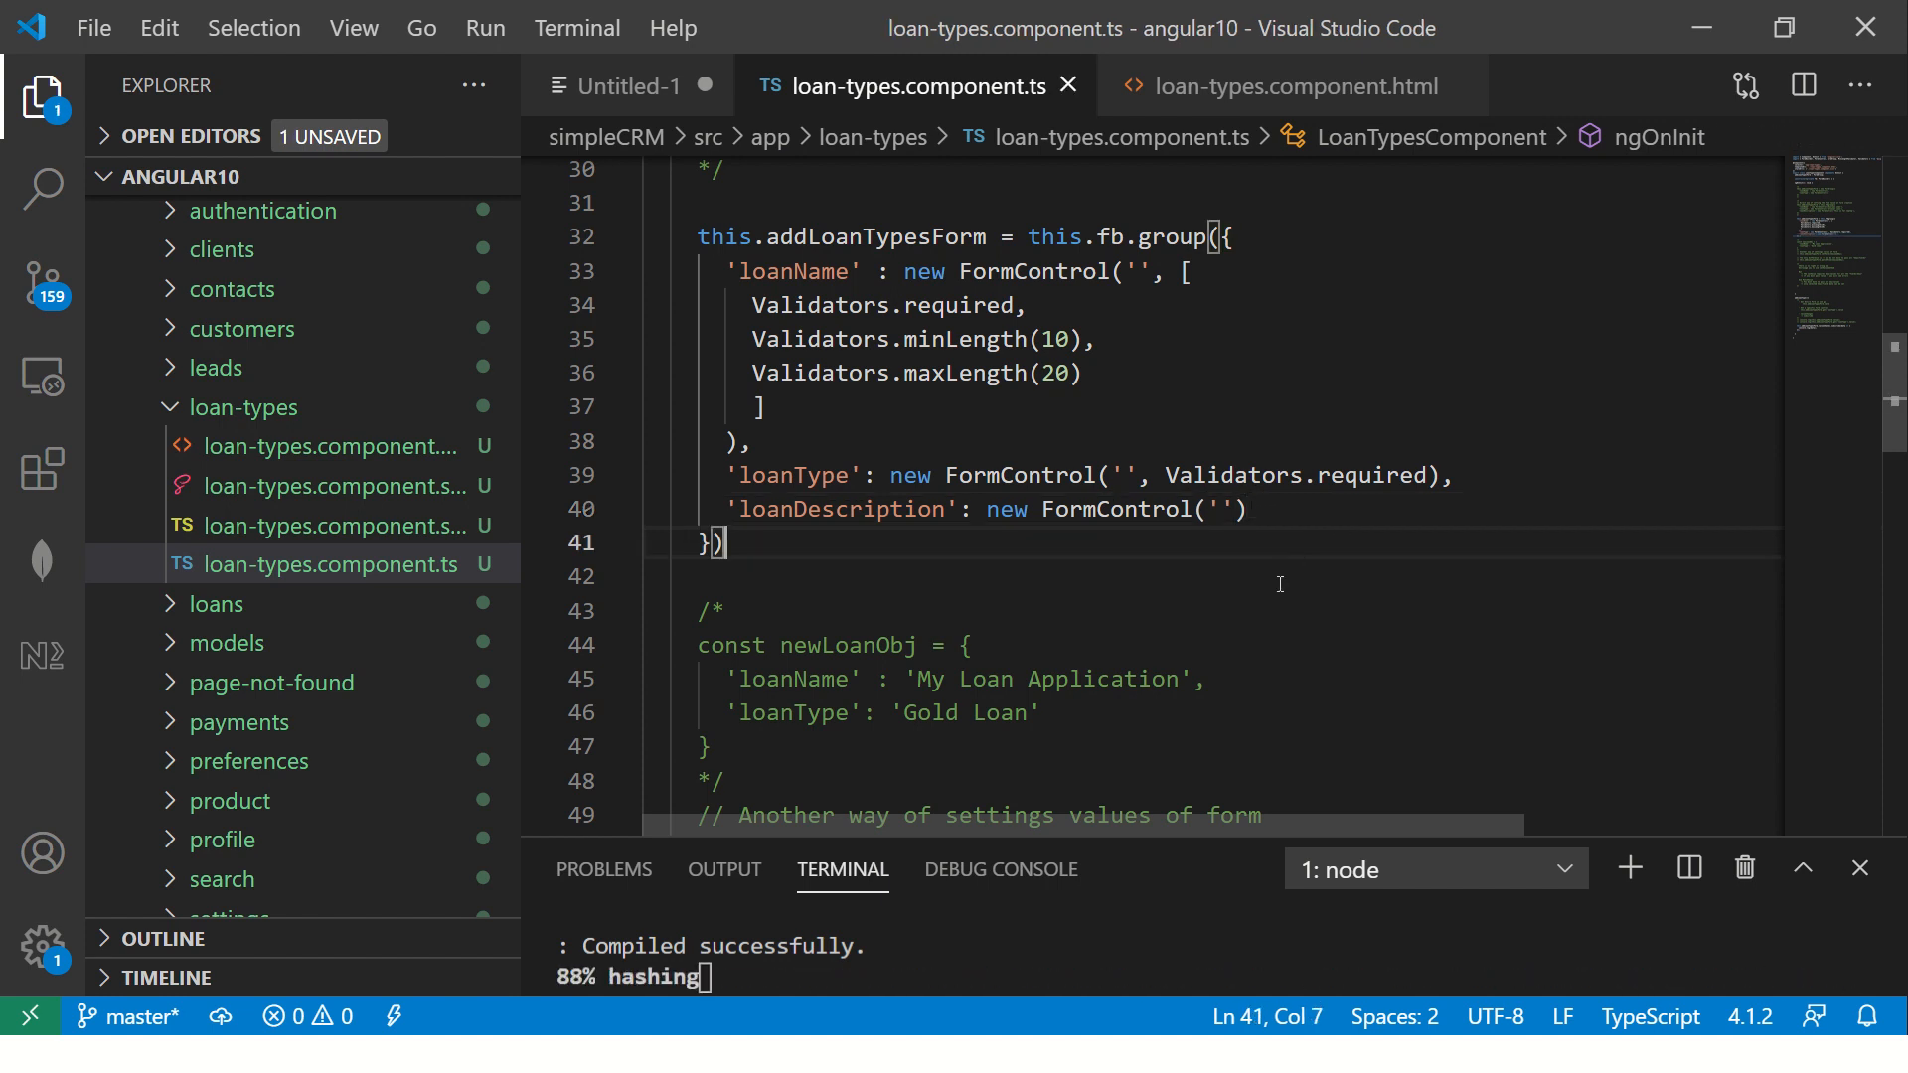
Check the running loan-types page in Chrome, then return to the editor
{"action": "key", "text": "alt+tab"}
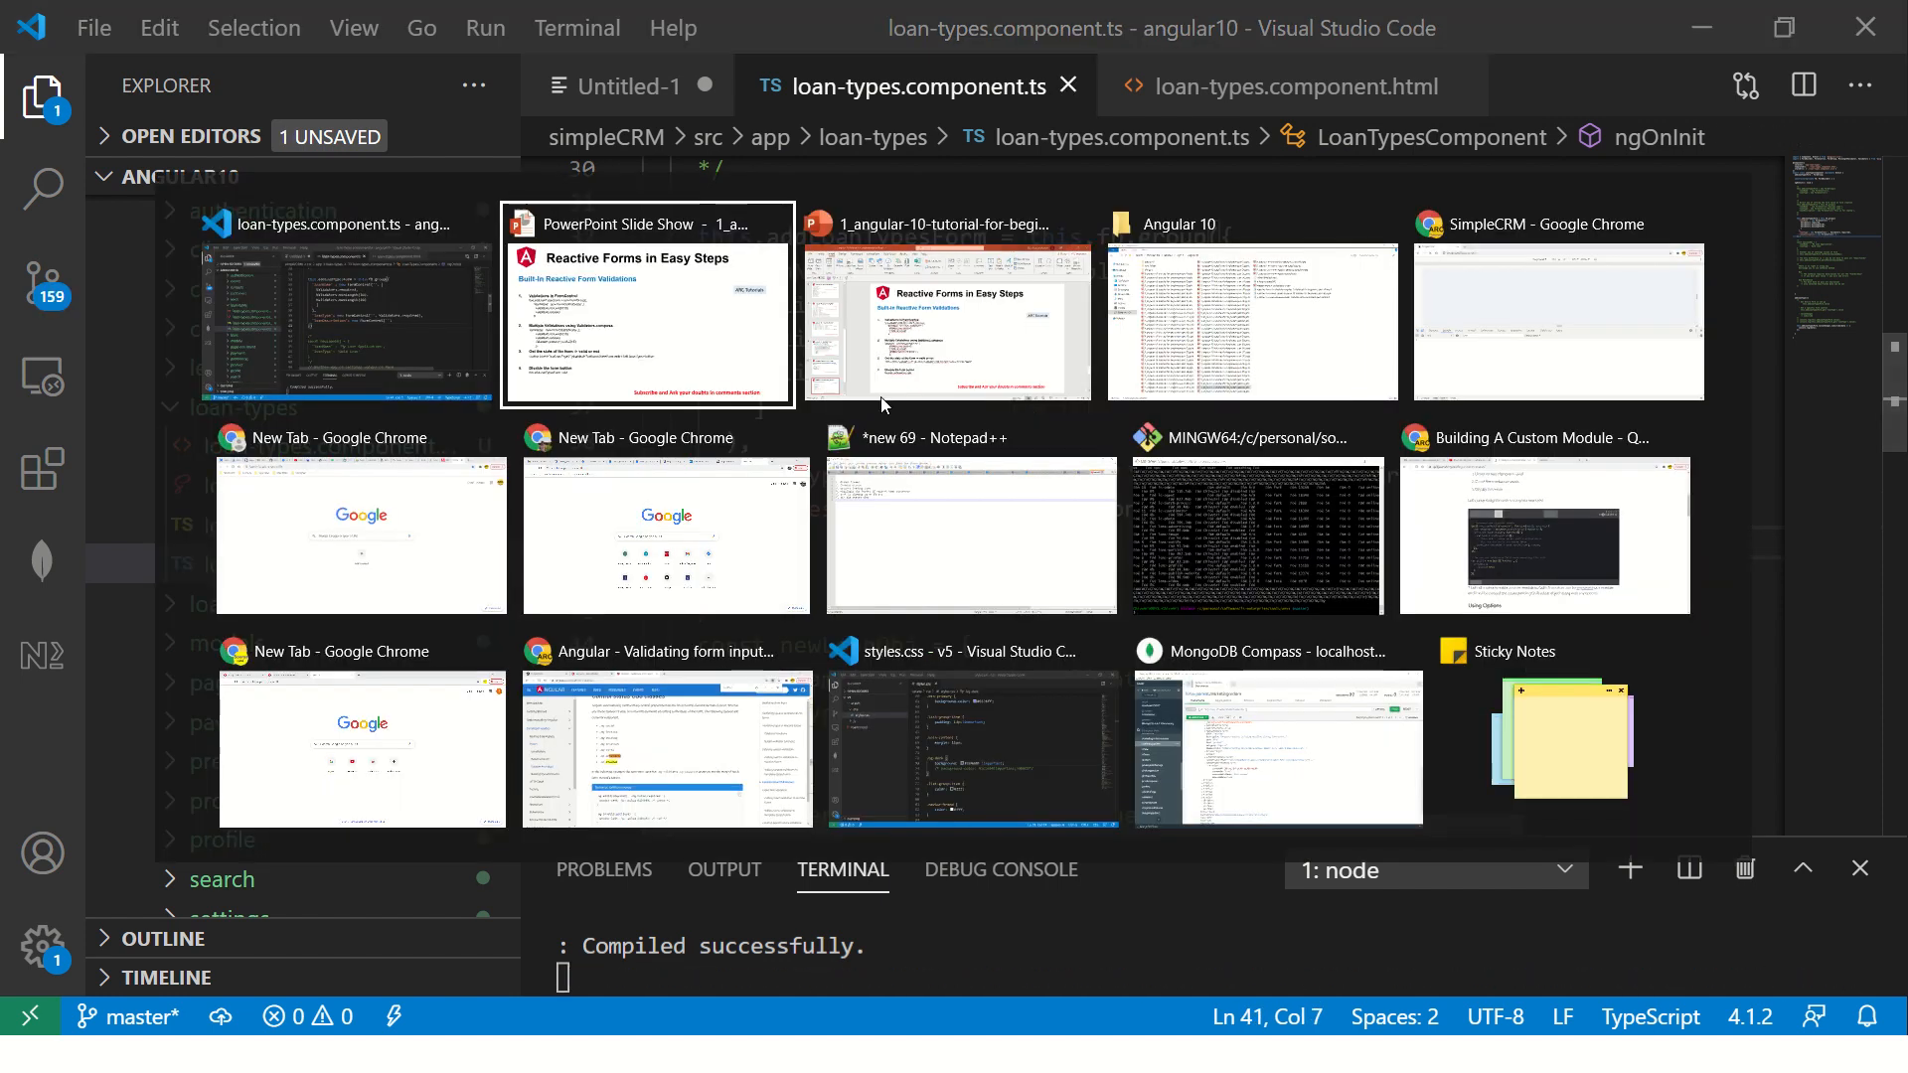
{"action": "left_click", "coordinate": [1555, 320]}
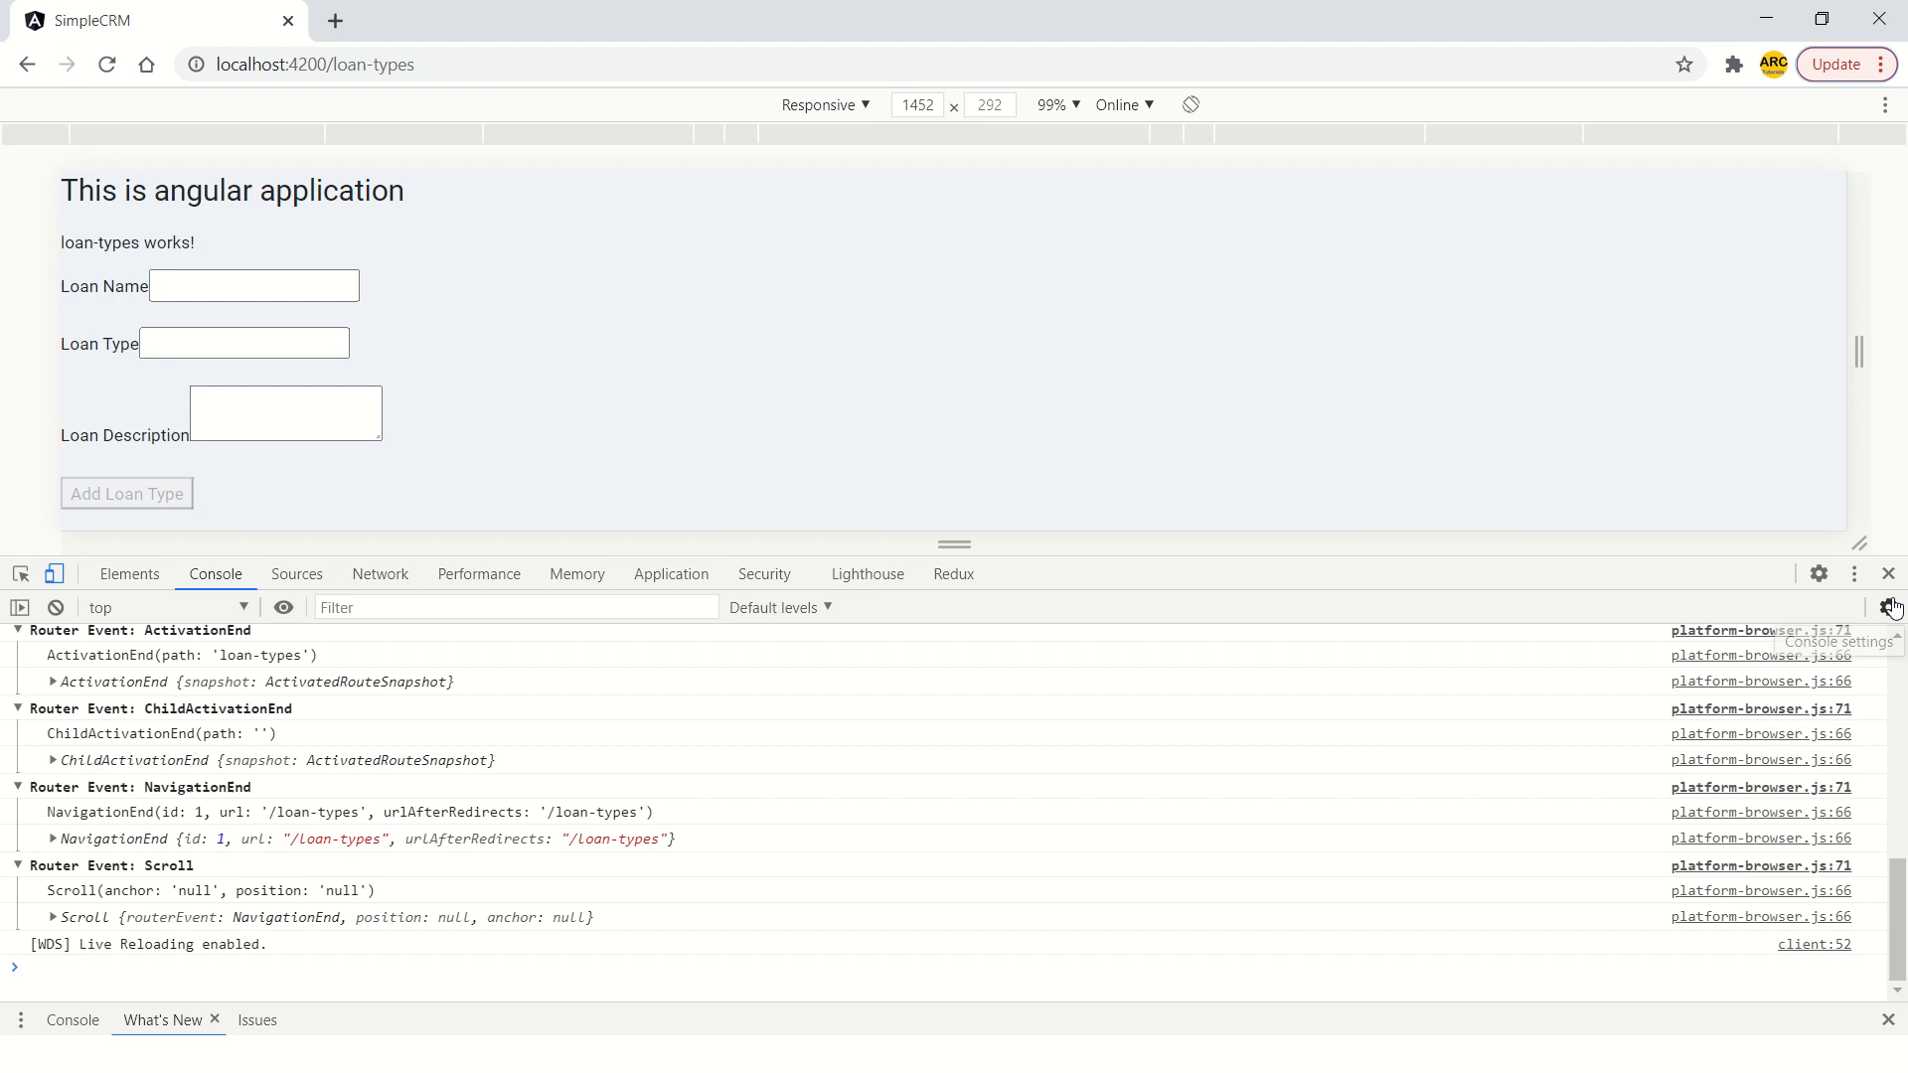
{"action": "key", "text": "alt+tab"}
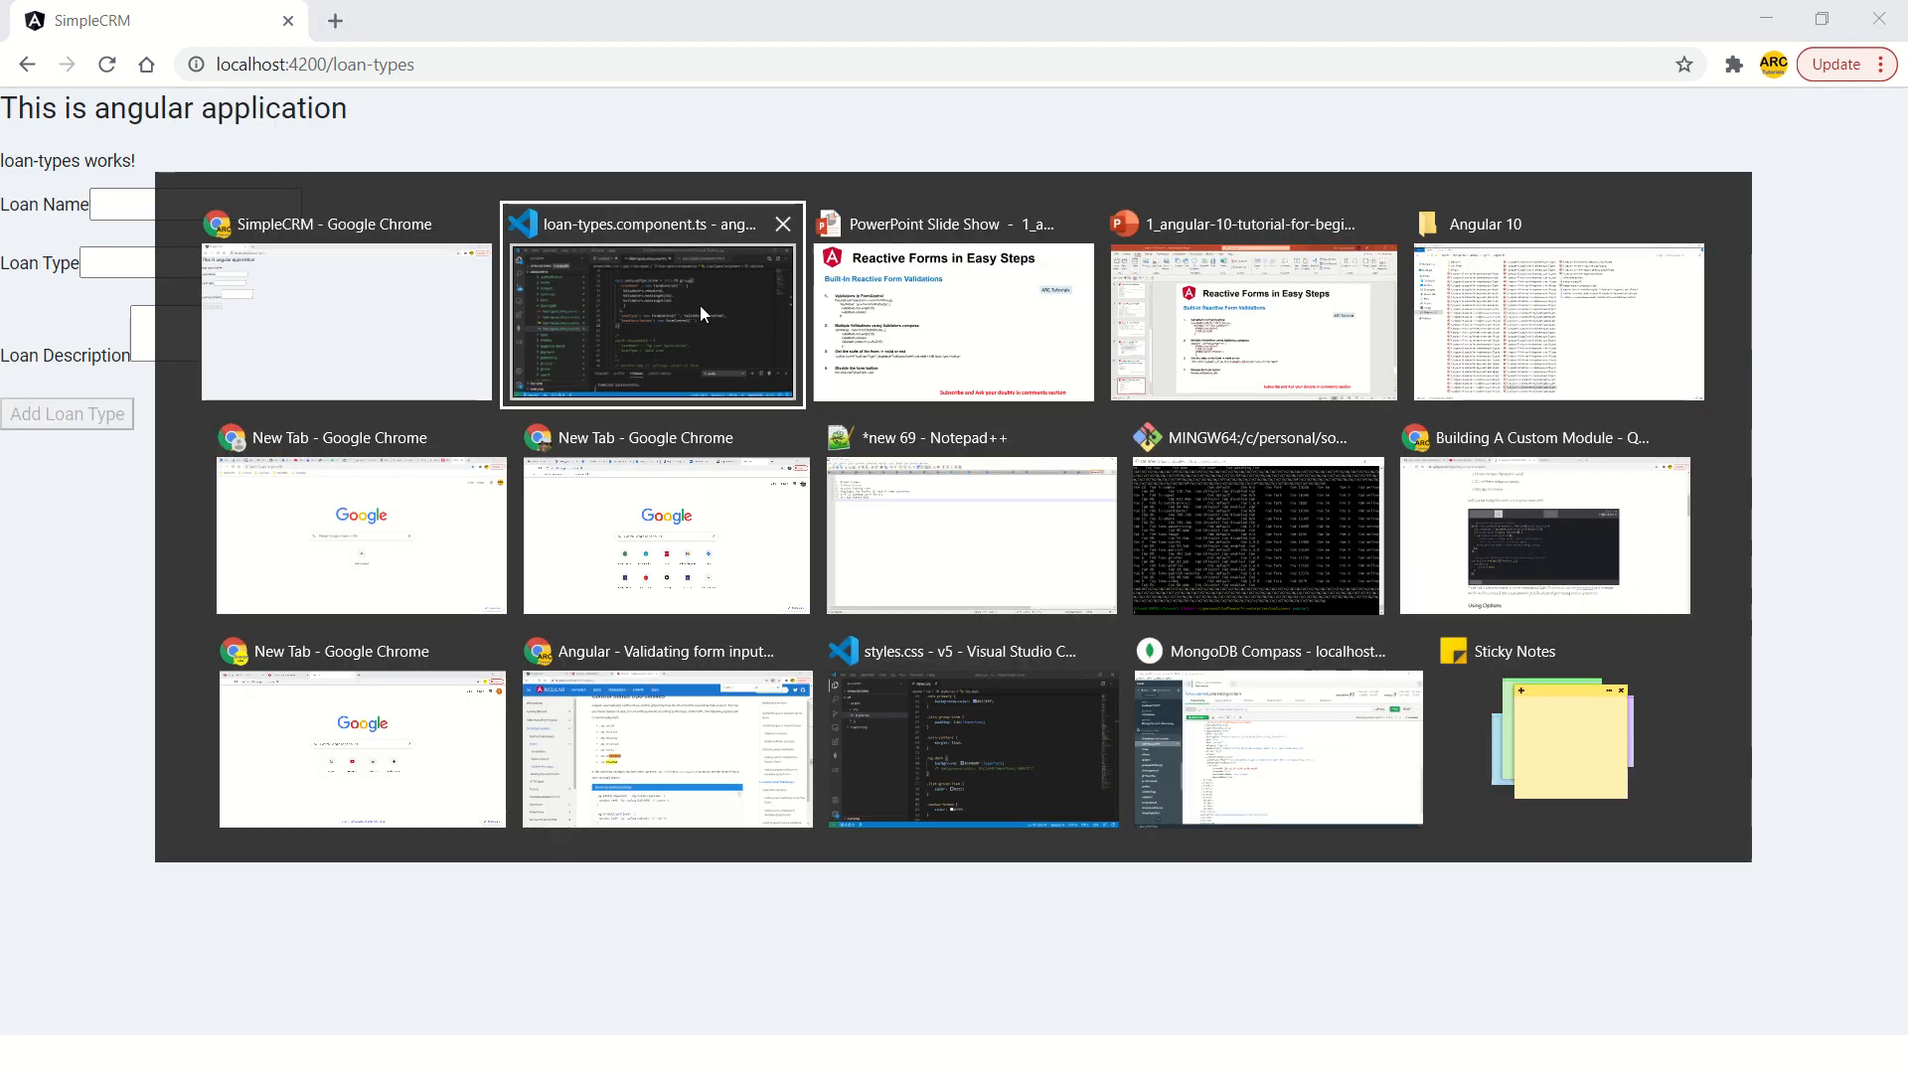
{"action": "left_click", "coordinate": [651, 322]}
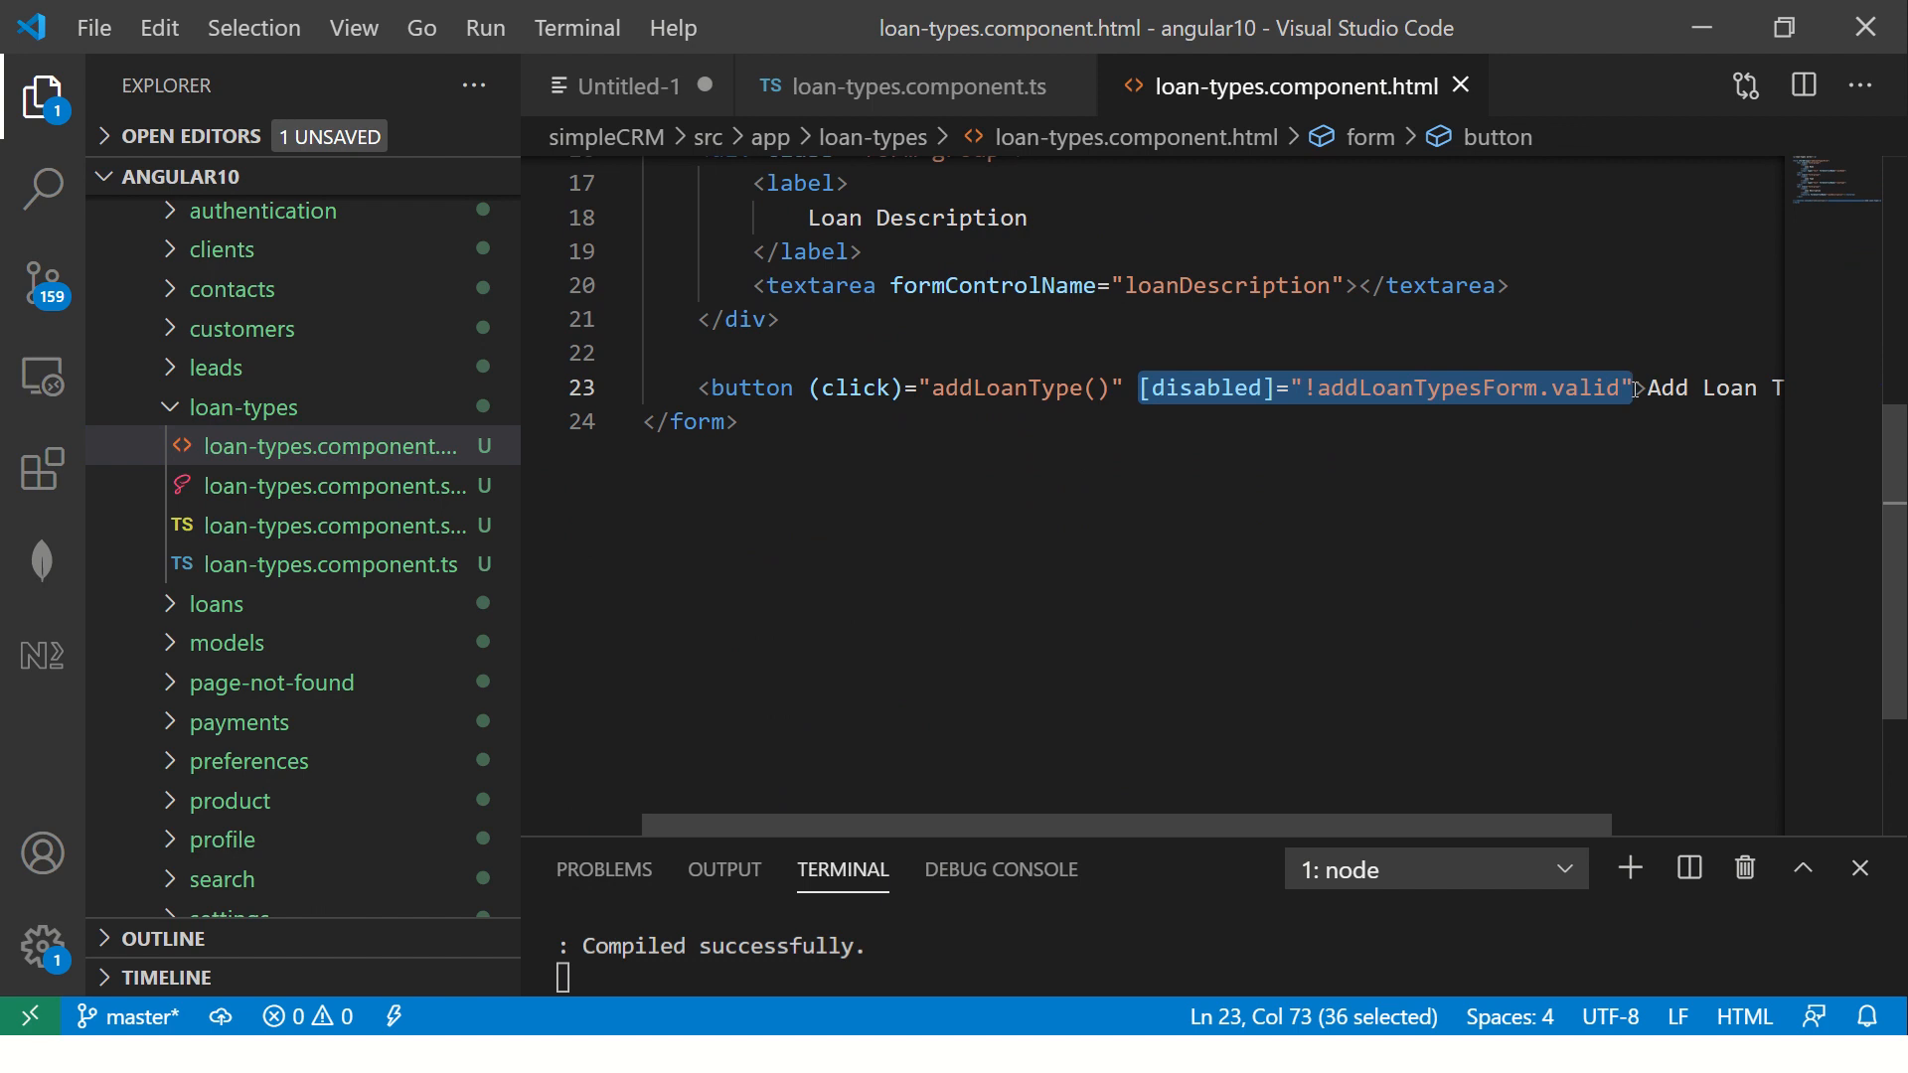
{"action": "mouse_move", "coordinate": [1106, 434]}
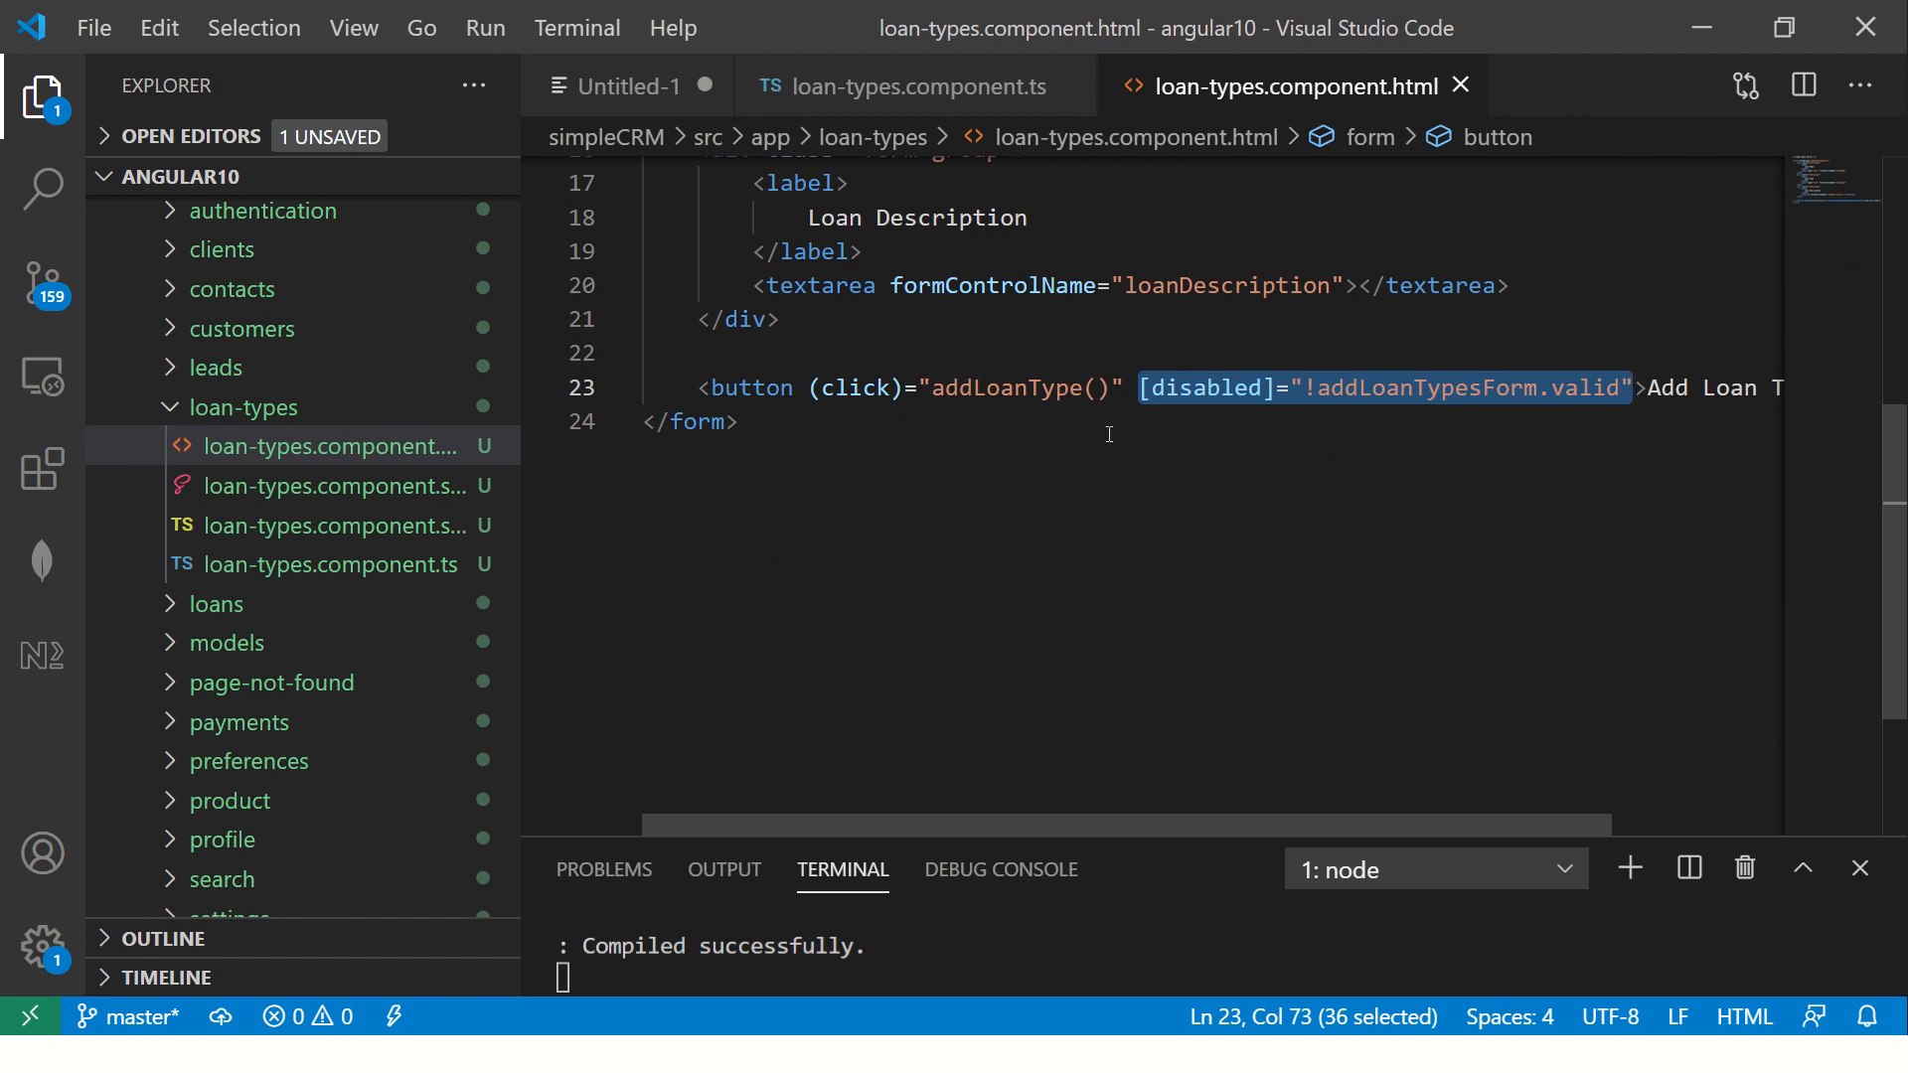
Highlight the [disabled]="!addLoanTypesForm.valid" binding on the Add Loan Type button
{"action": "double_click", "coordinate": [1424, 386]}
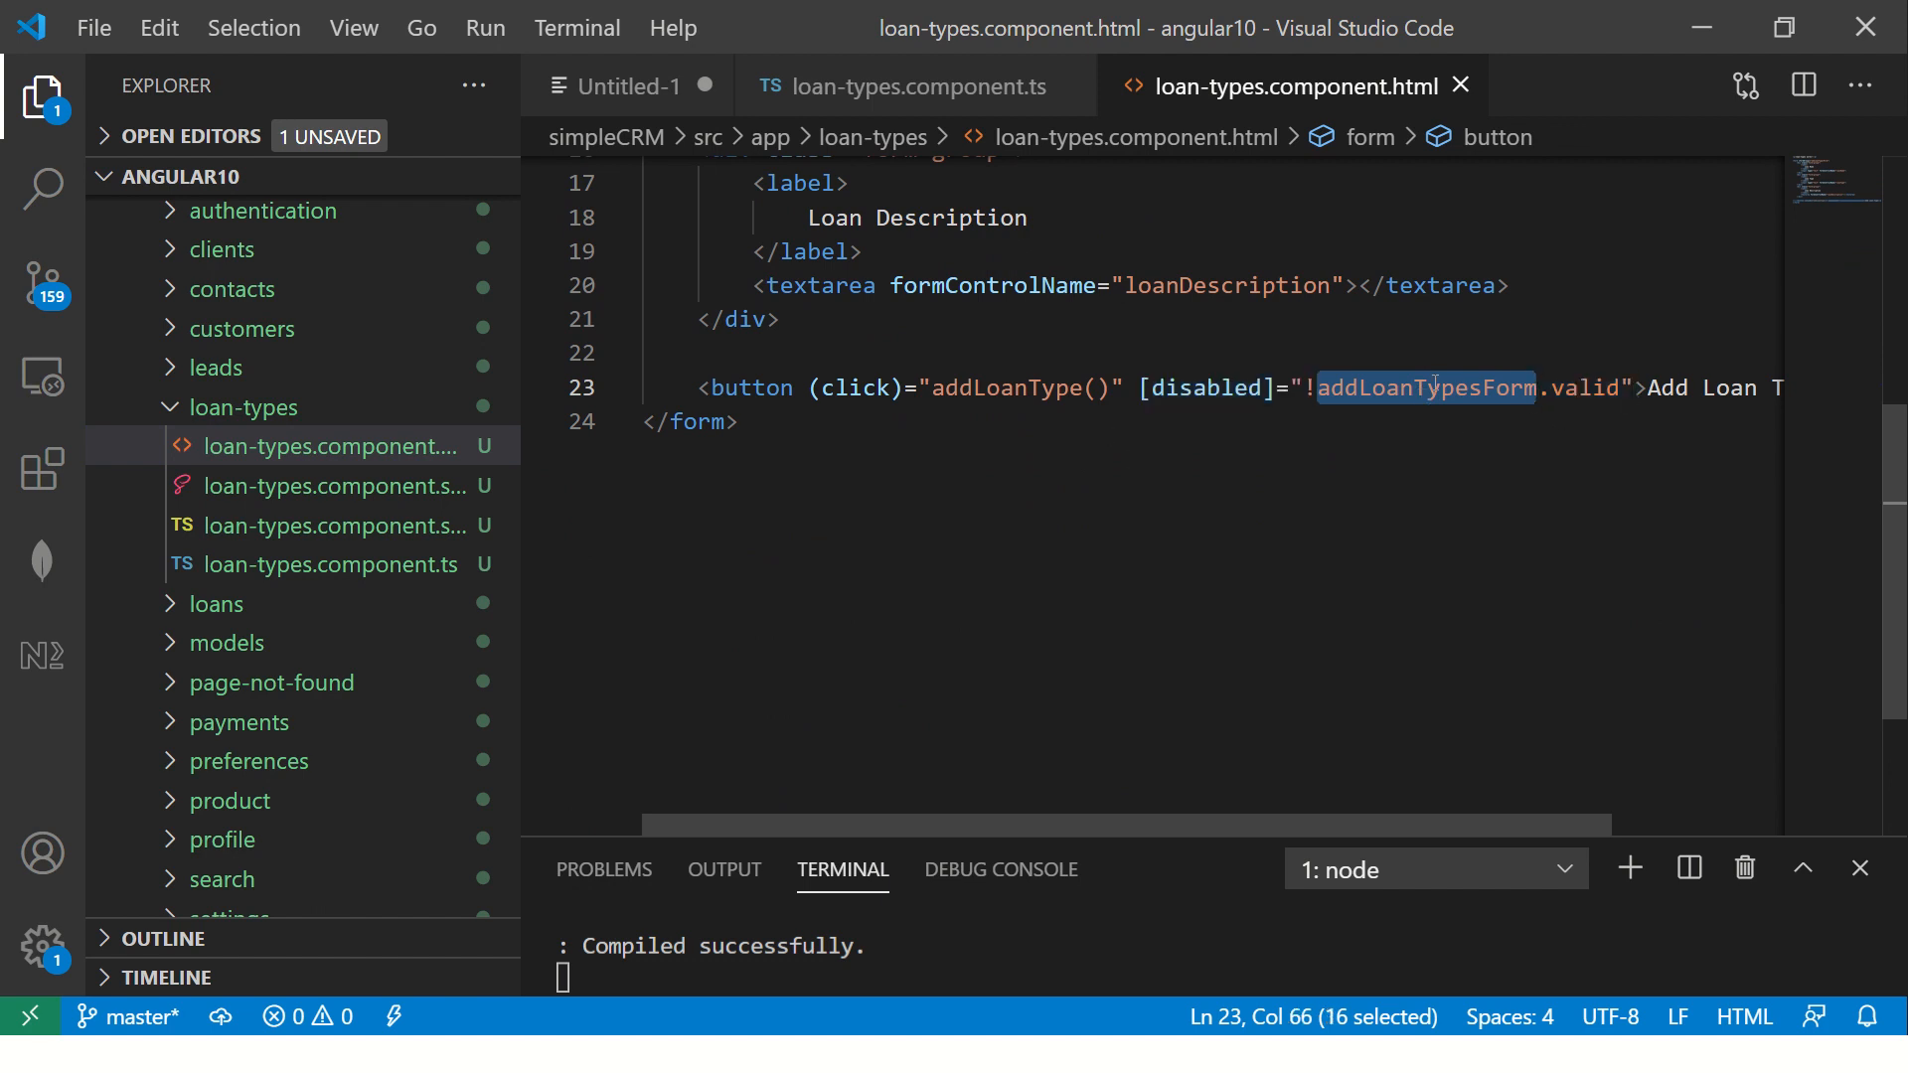
{"action": "double_click", "coordinate": [1586, 387]}
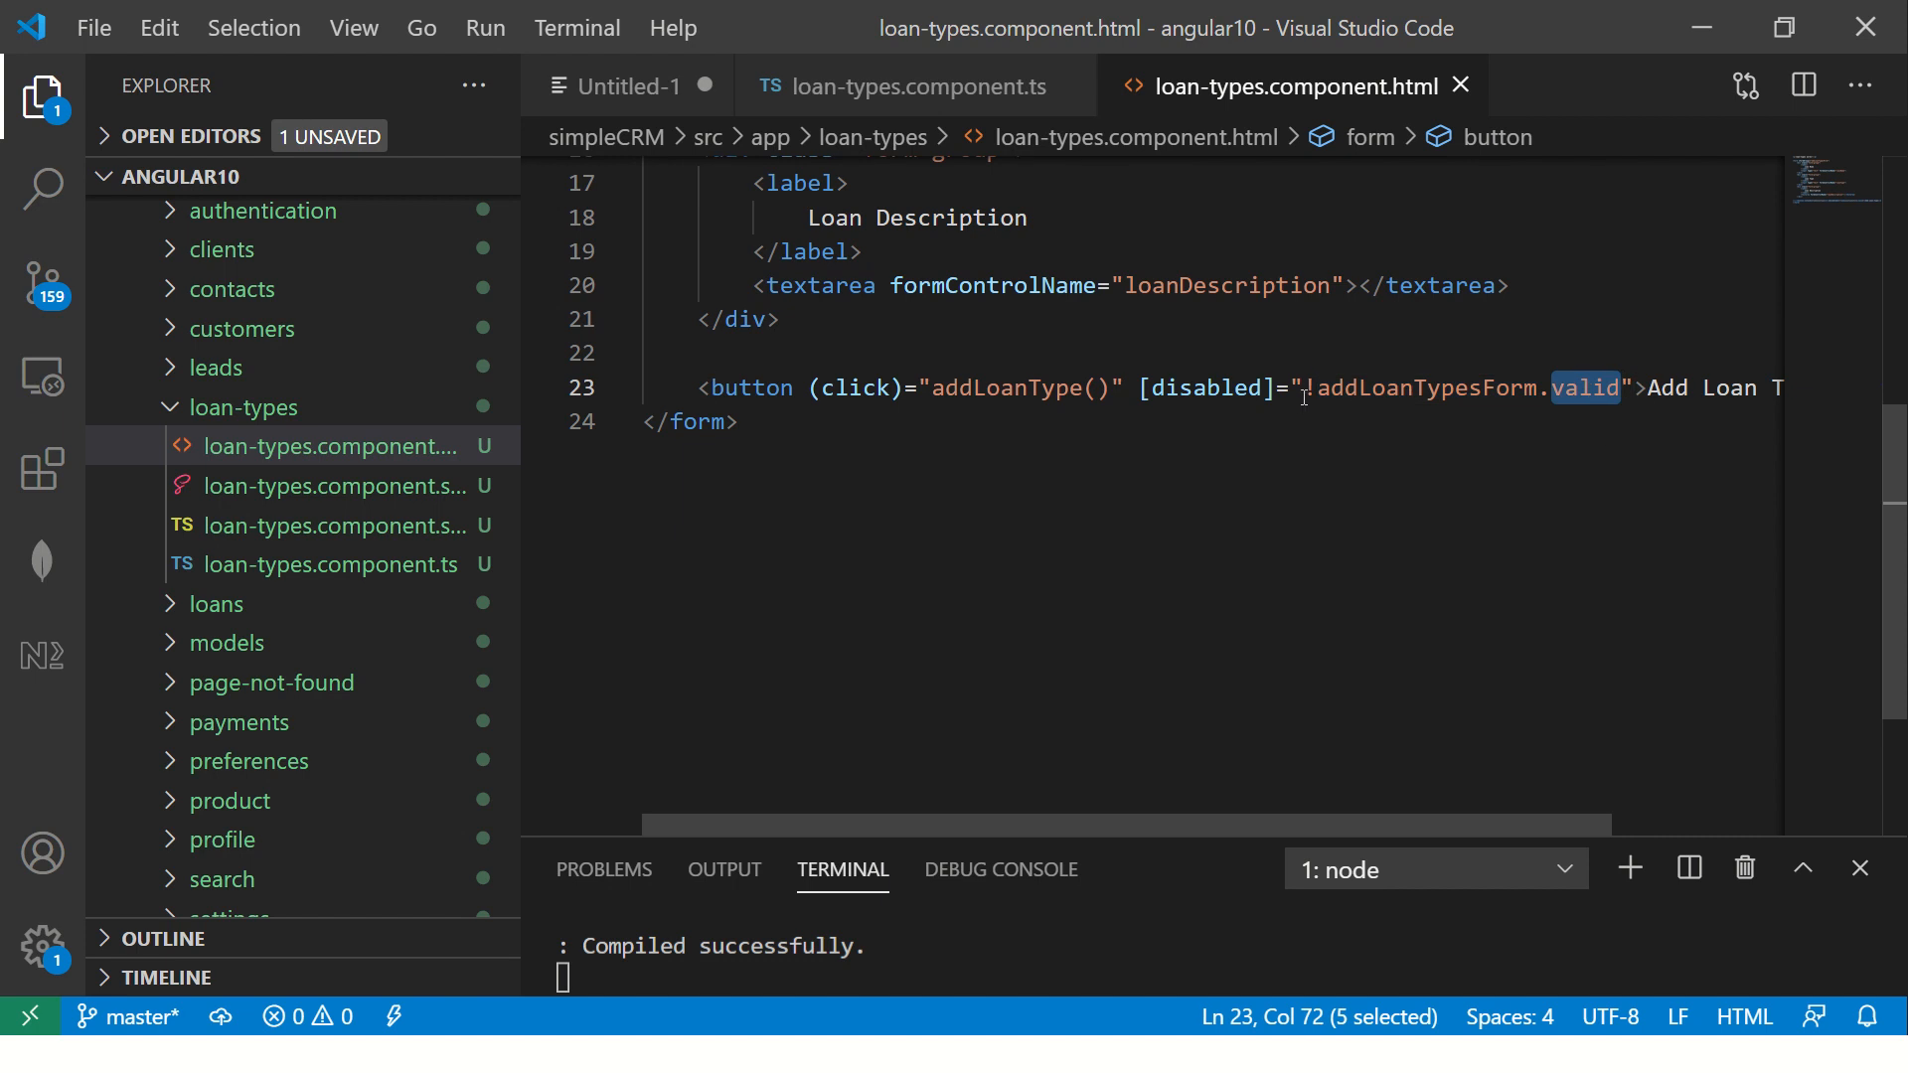
{"action": "left_click", "coordinate": [1308, 386]}
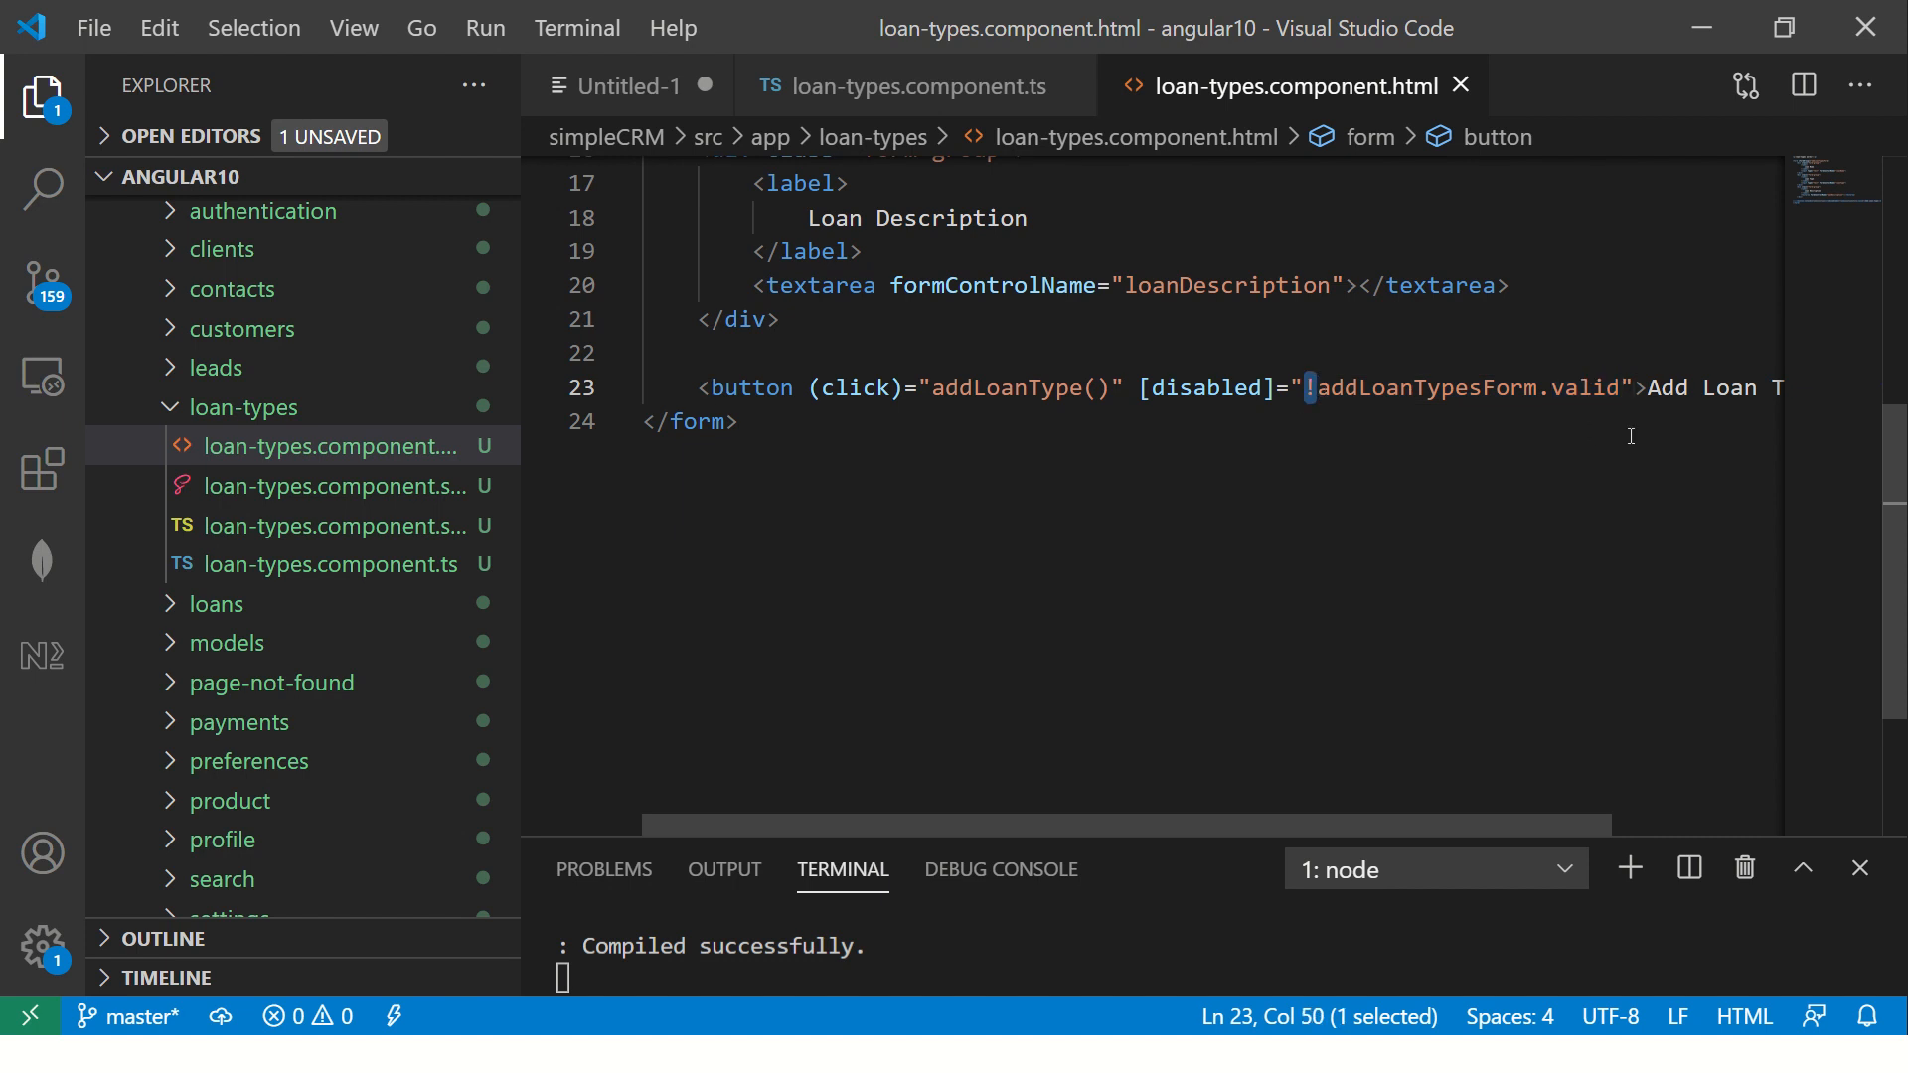
{"action": "double_click", "coordinate": [1586, 387]}
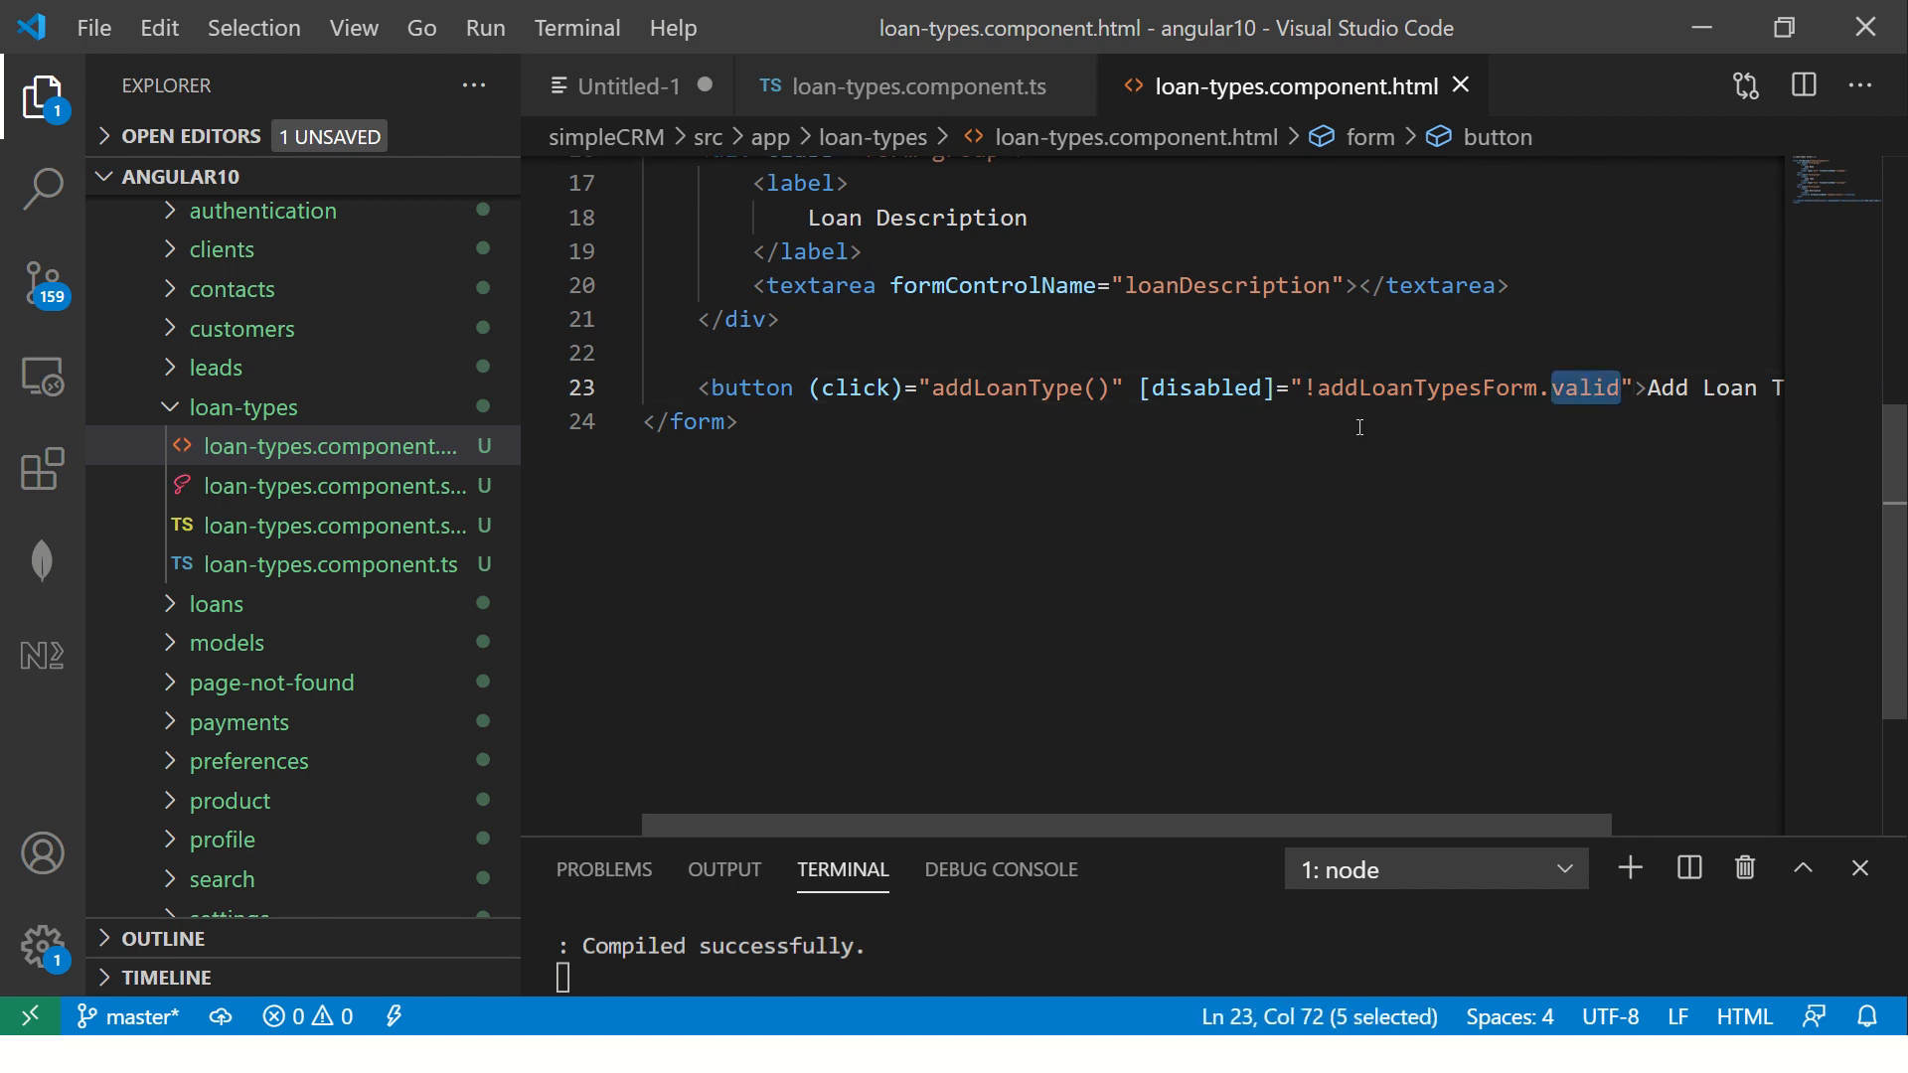
{"action": "double_click", "coordinate": [1204, 386]}
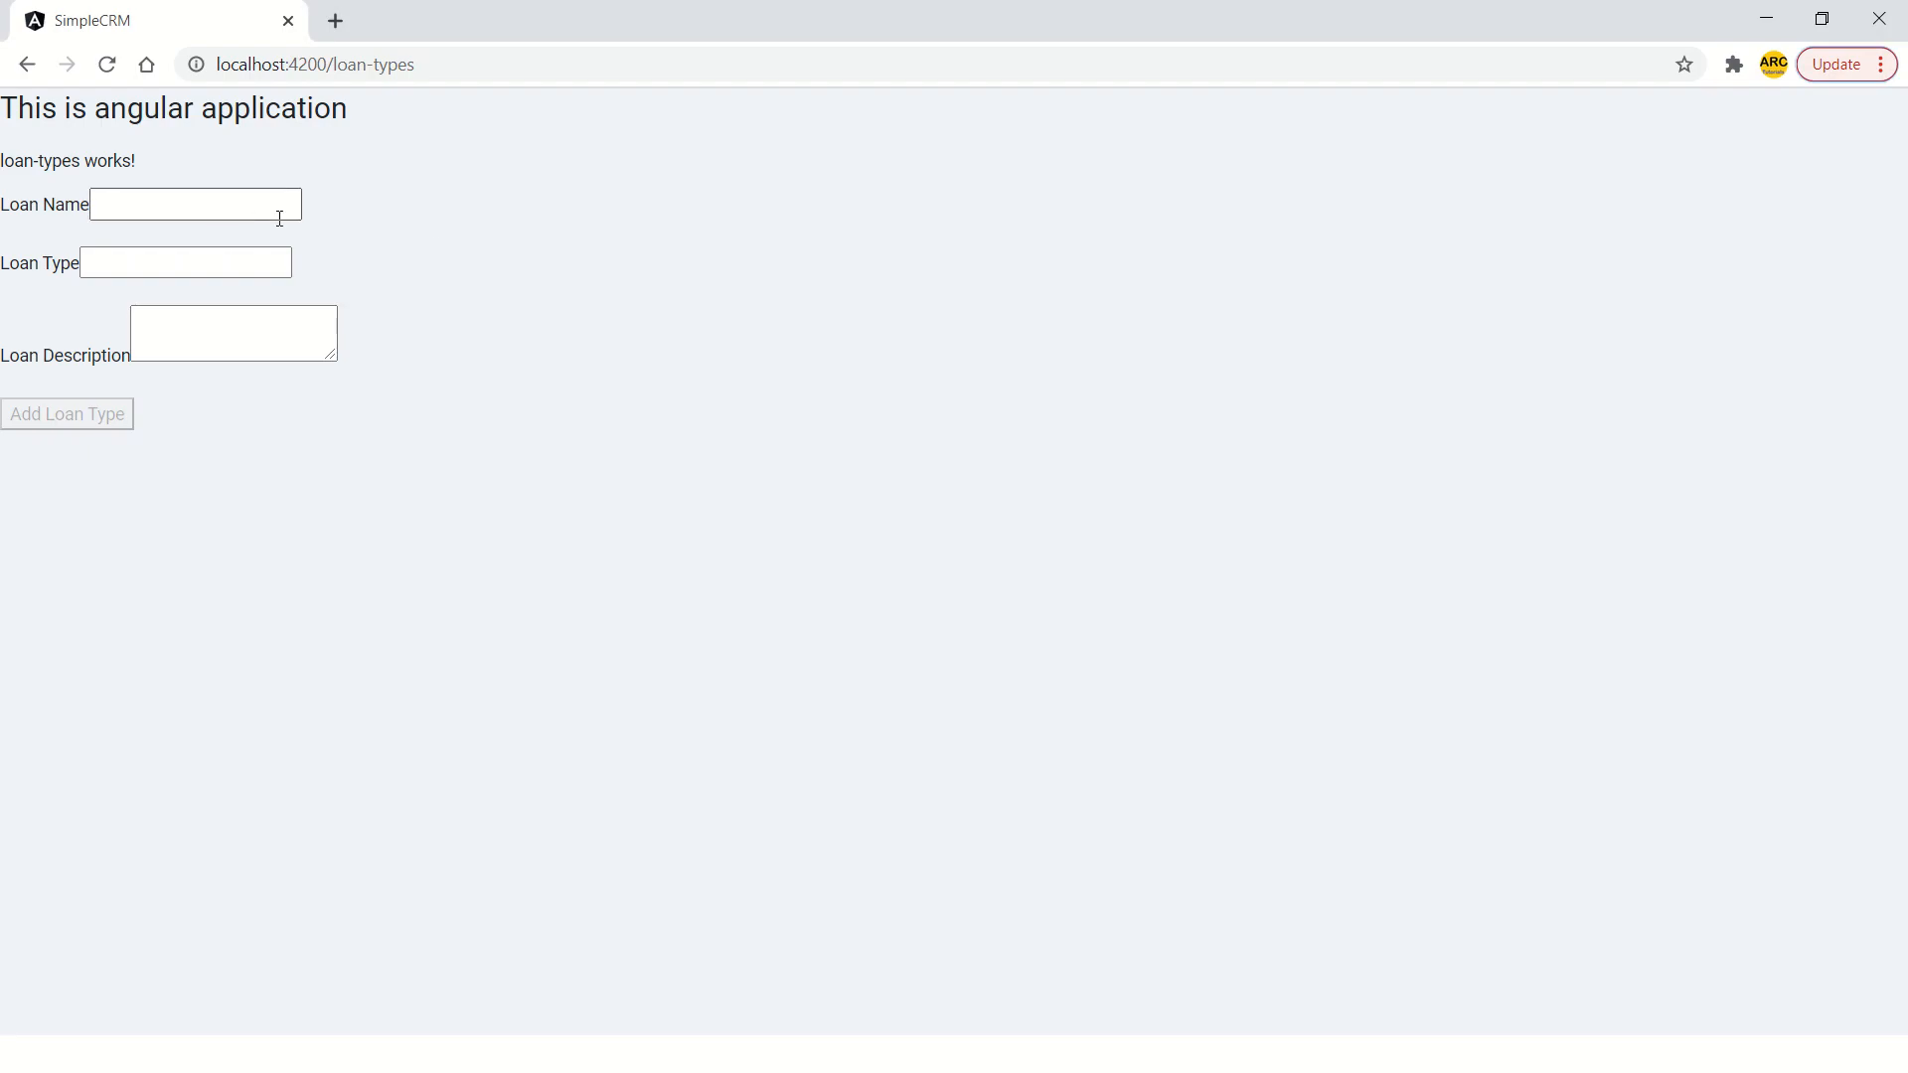
Type sample text into the loan-types form fields and briefly switch windows
{"action": "type", "text": "nnvvnnvvnn"}
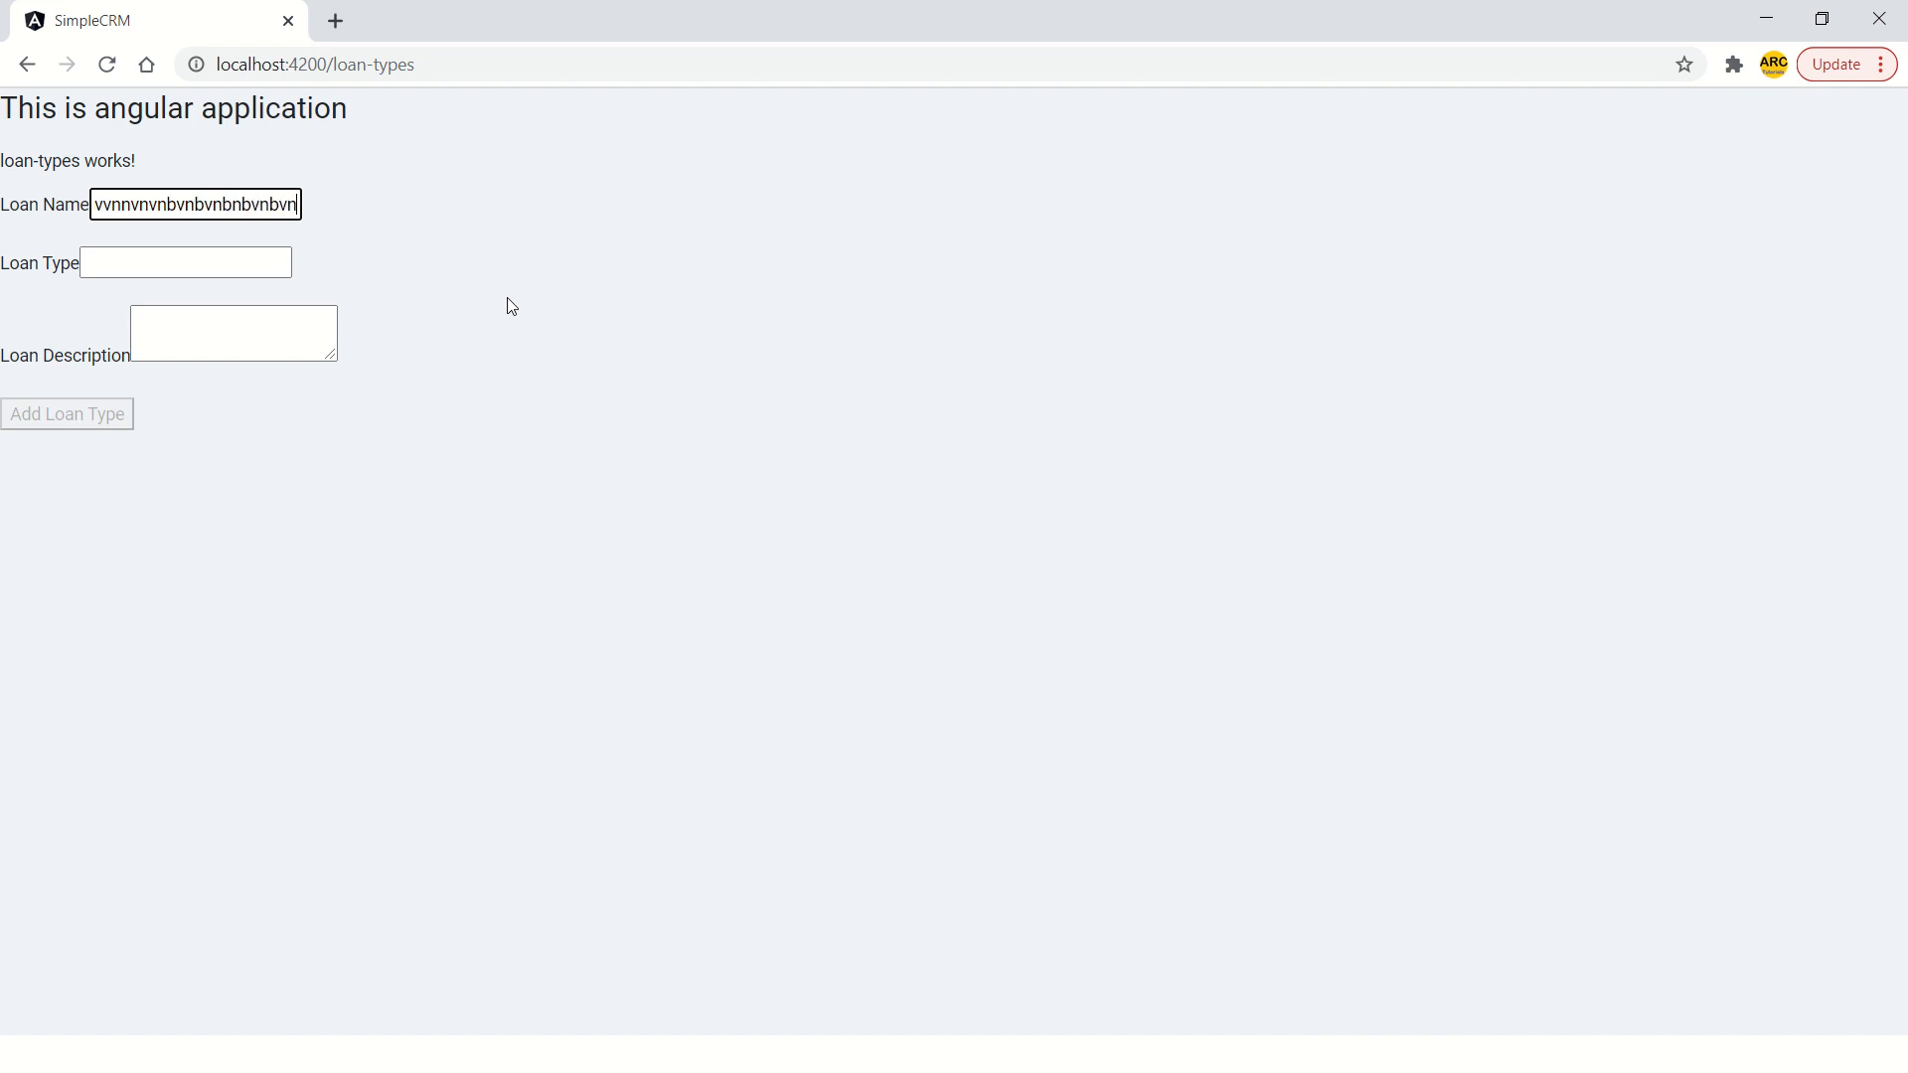
{"action": "type", "text": "fdgfgfgfgdfgdfg"}
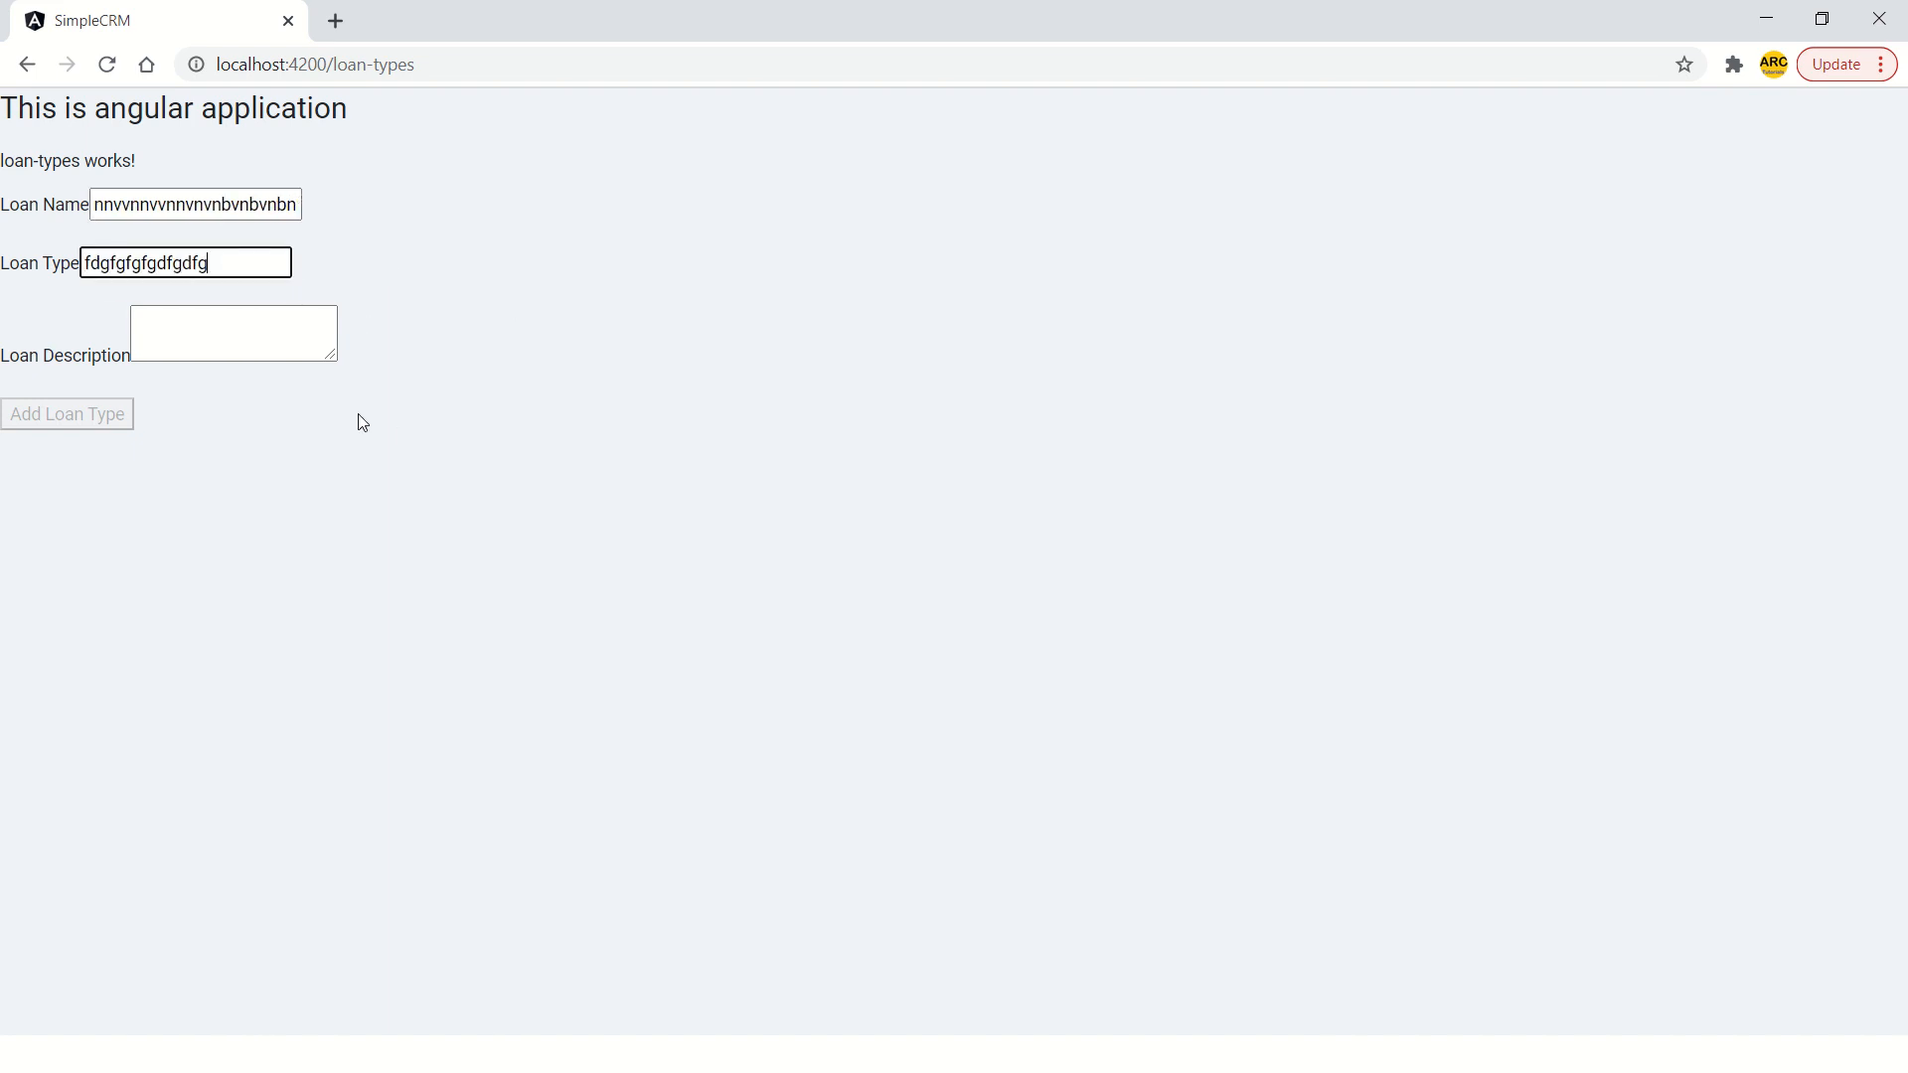
{"action": "type", "text": "dfgdfgdfgdfg"}
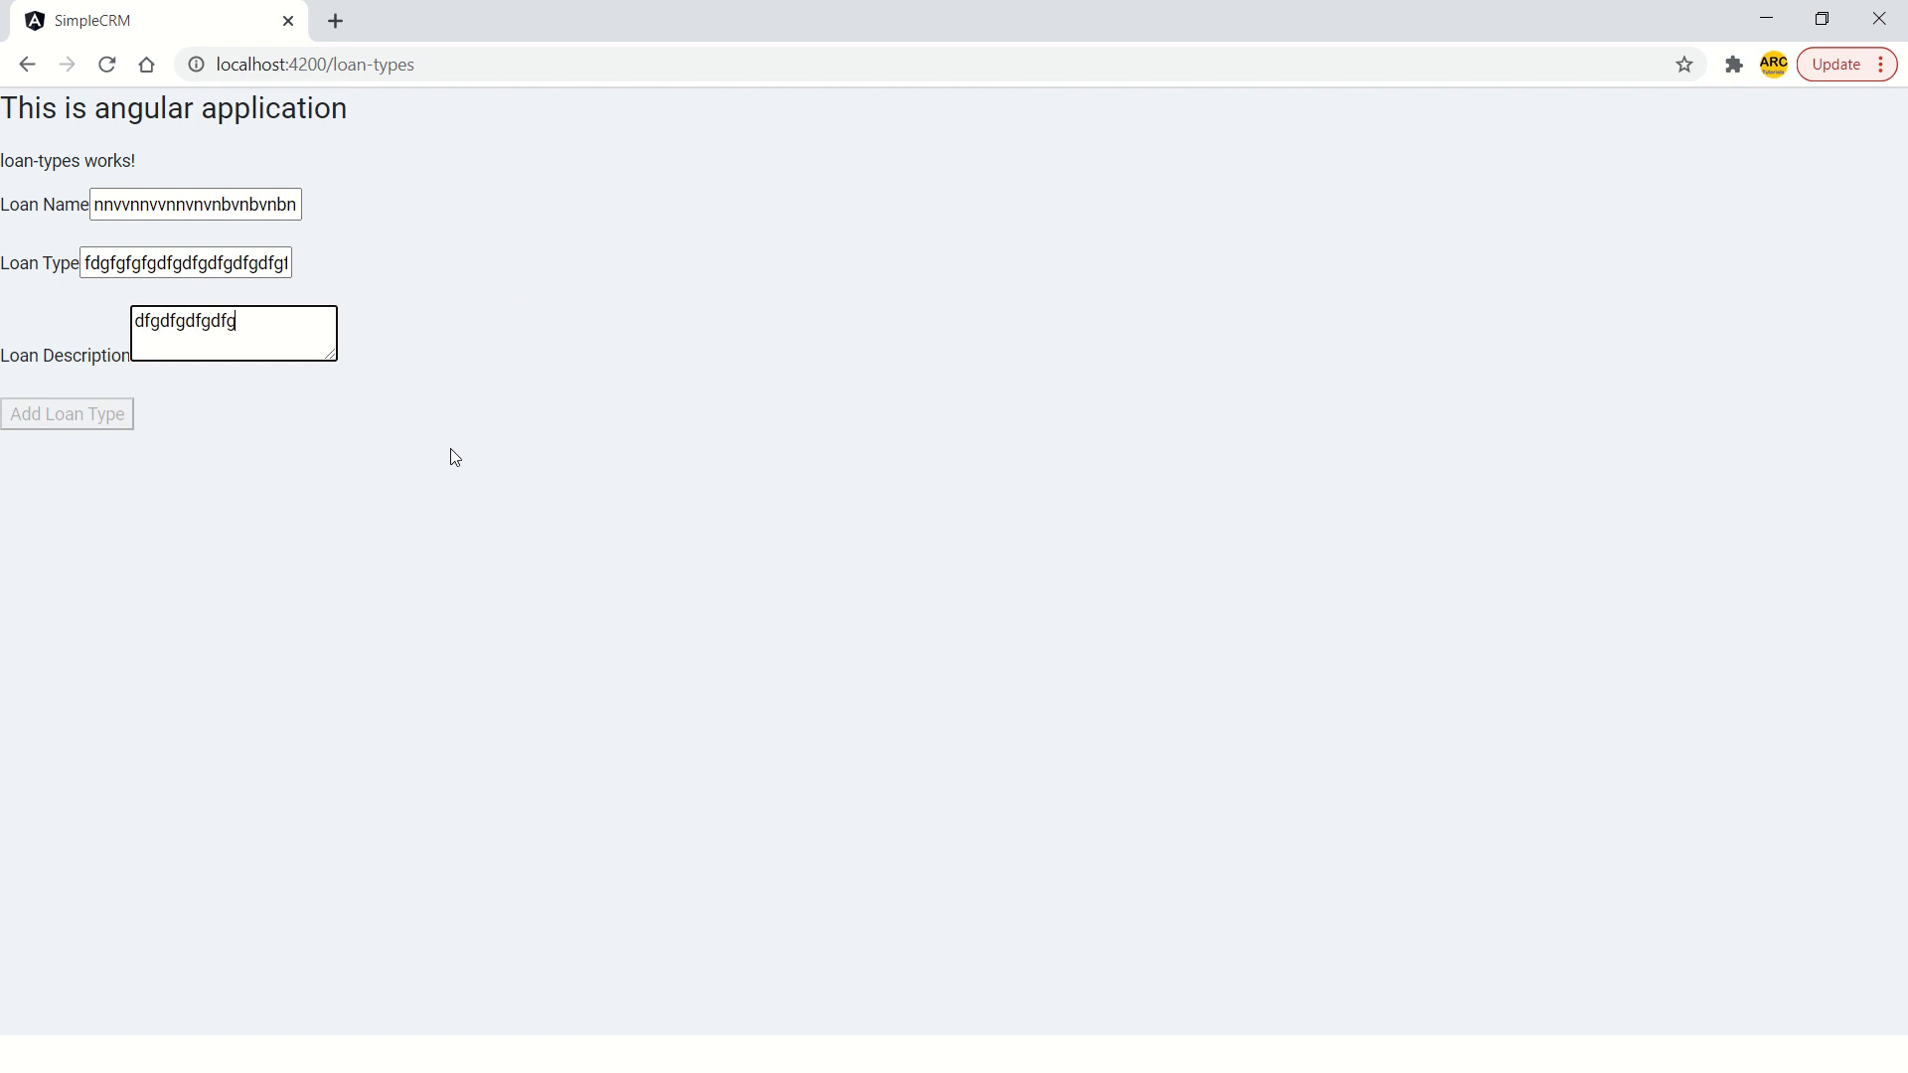
{"action": "key", "text": "alt+tab"}
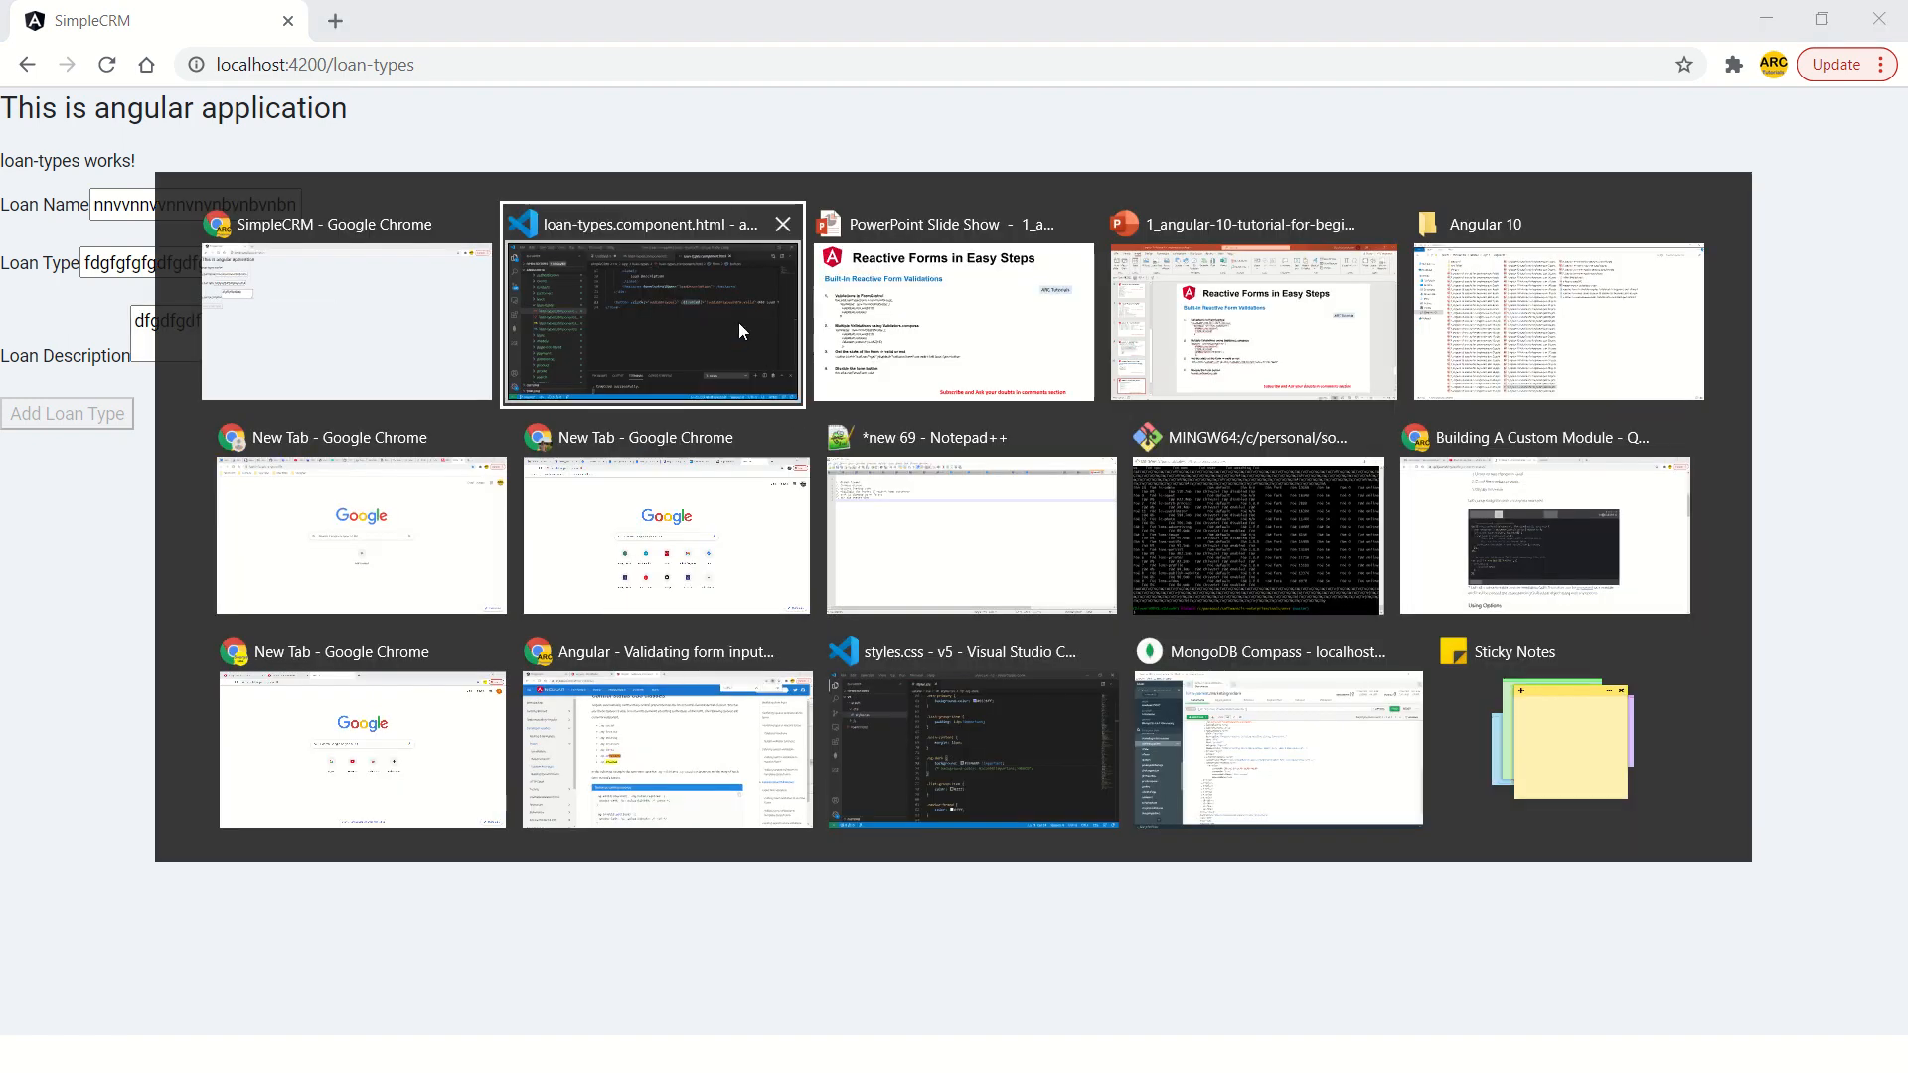
{"action": "left_click", "coordinate": [652, 304]}
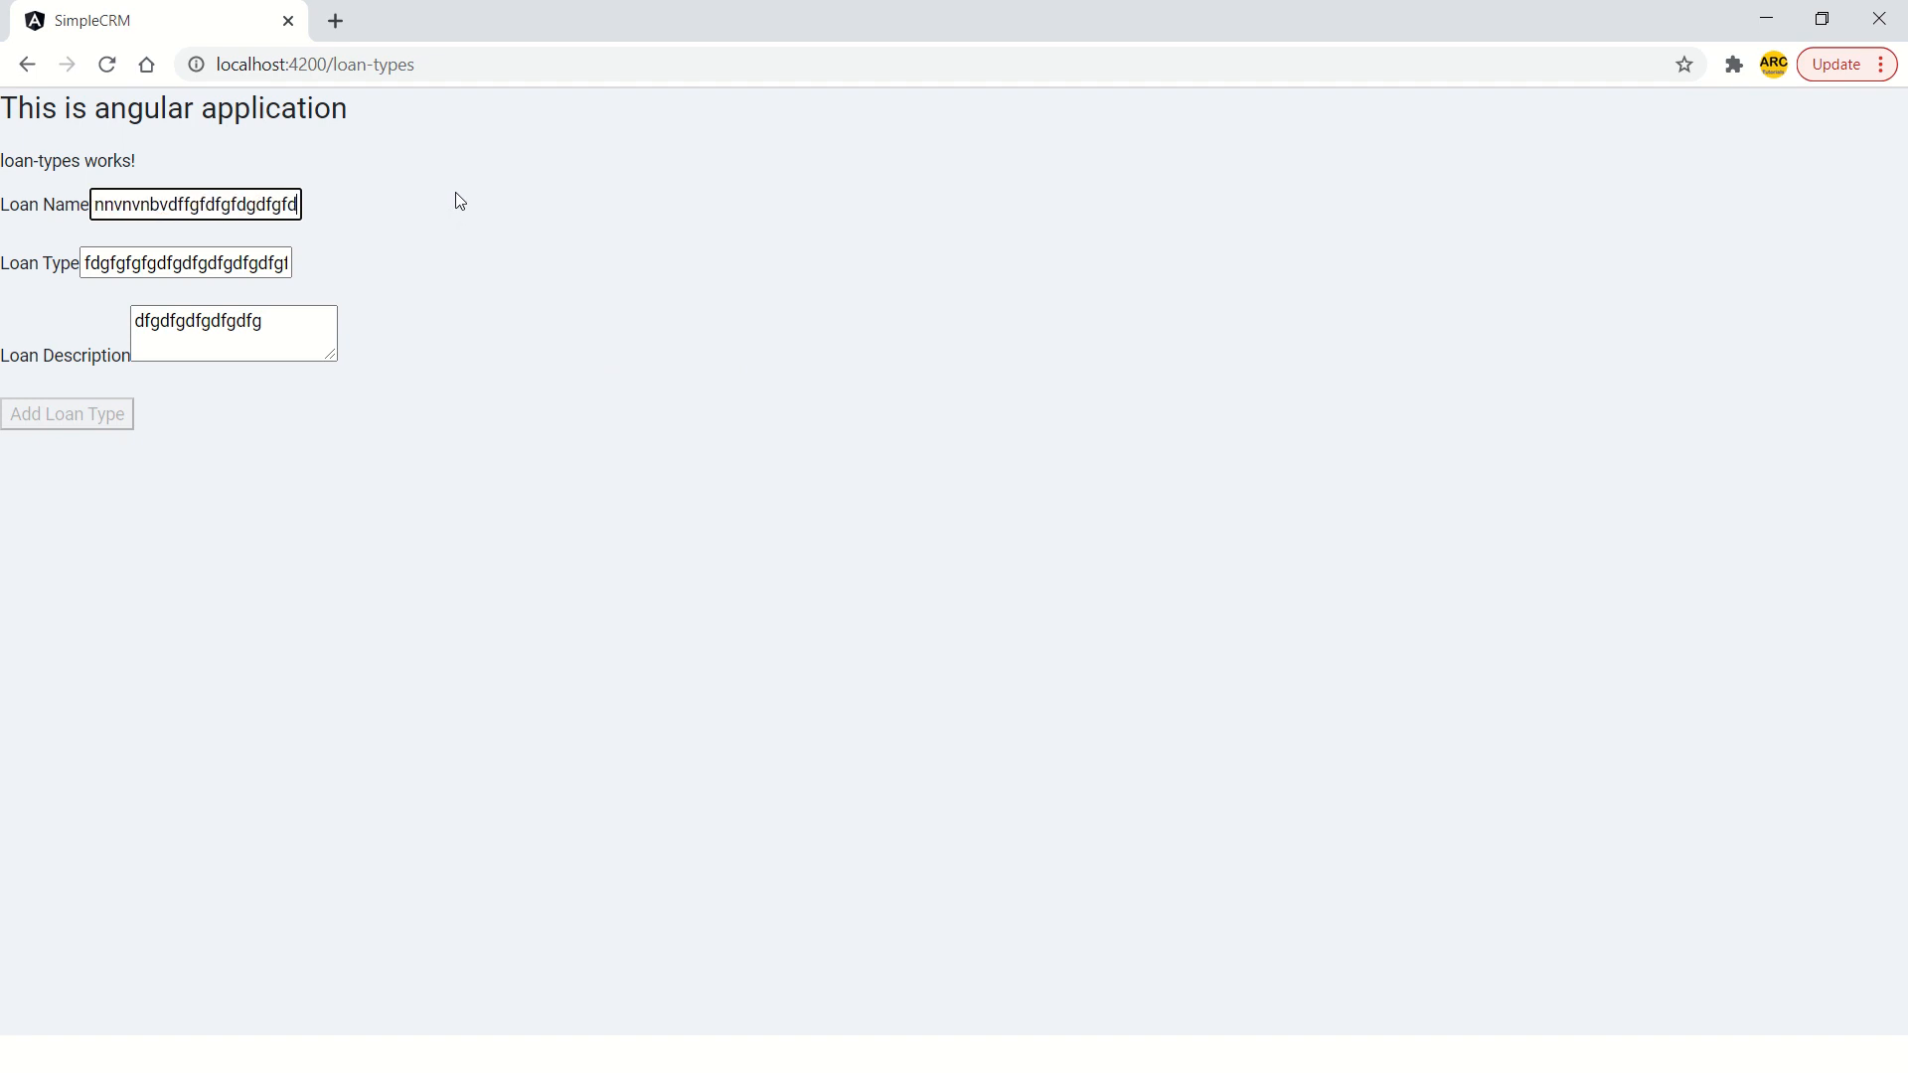
Enter 'soorya labs' and 'youtube', then clear and re-enter Loan Name 'soorya labs youtube'
{"action": "type", "text": "d"}
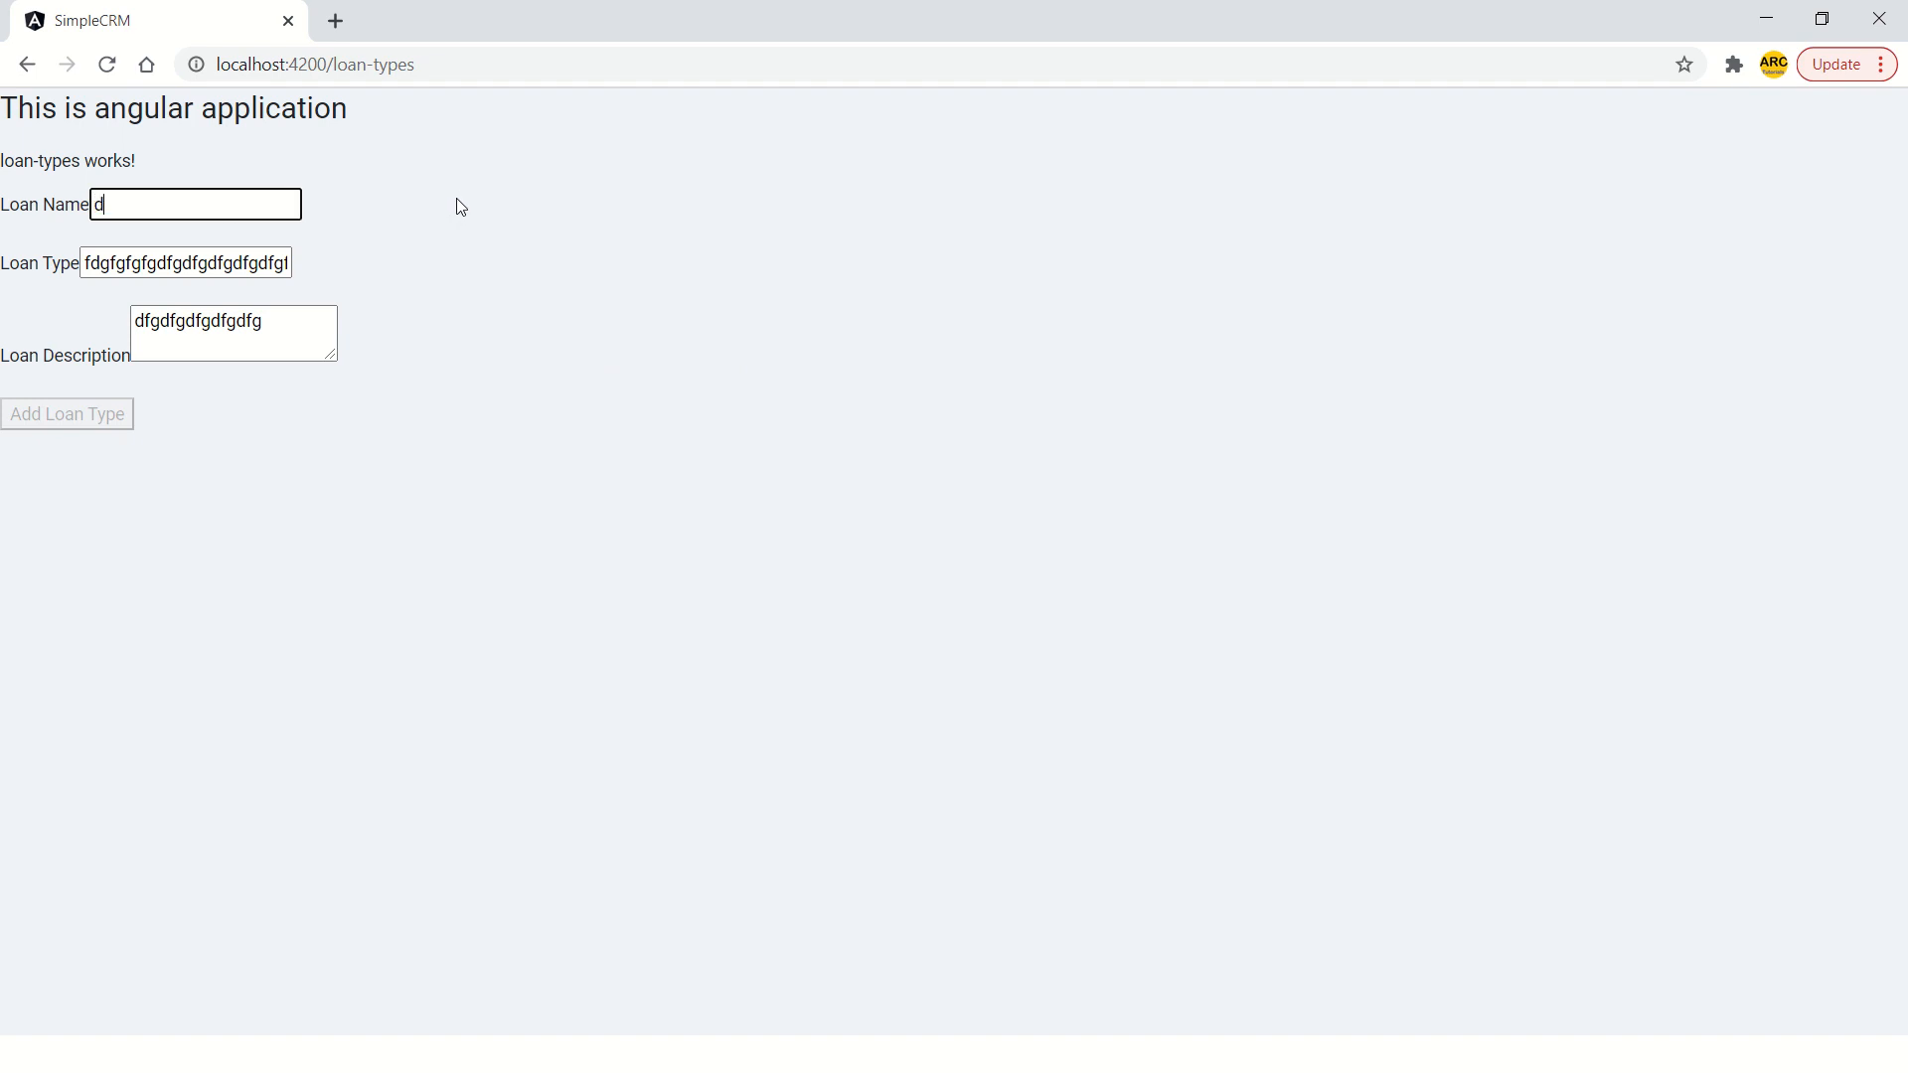
{"action": "type", "text": "soorya labs"}
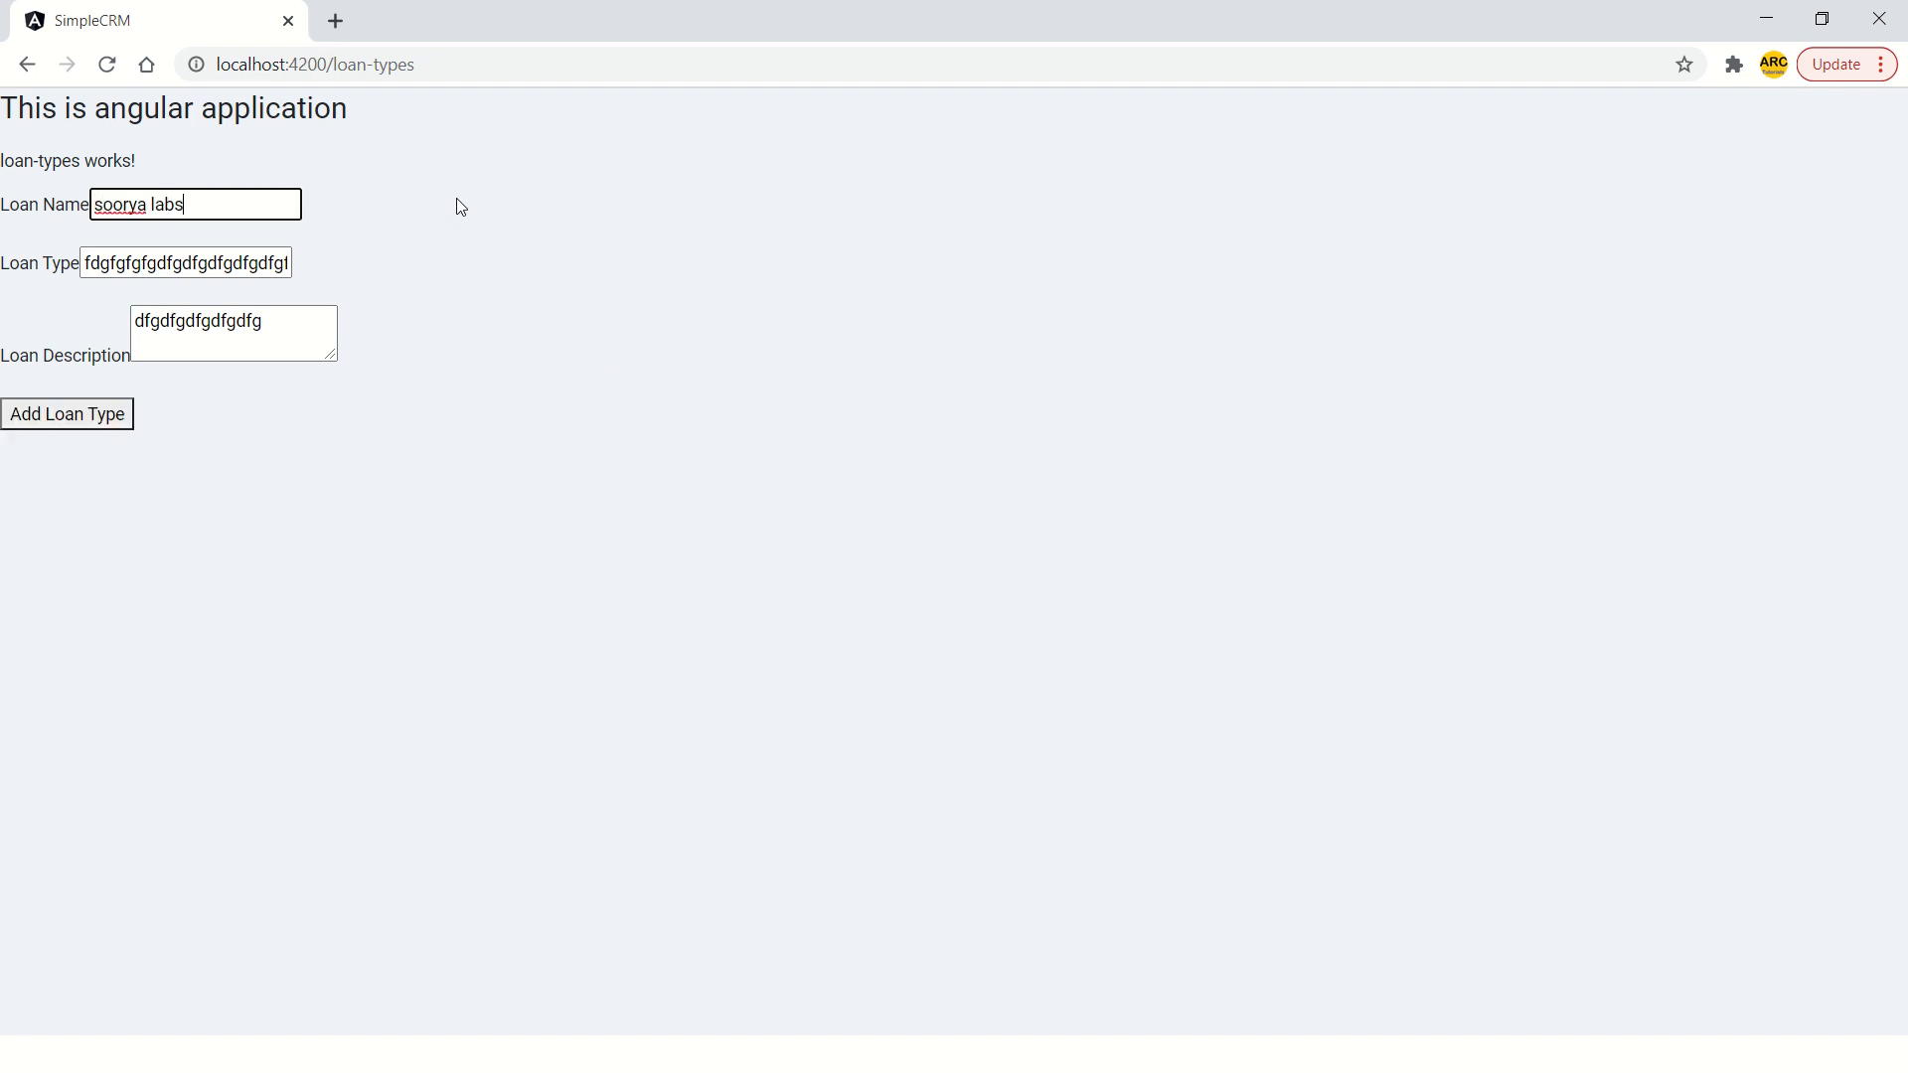
{"action": "type", "text": "youtube"}
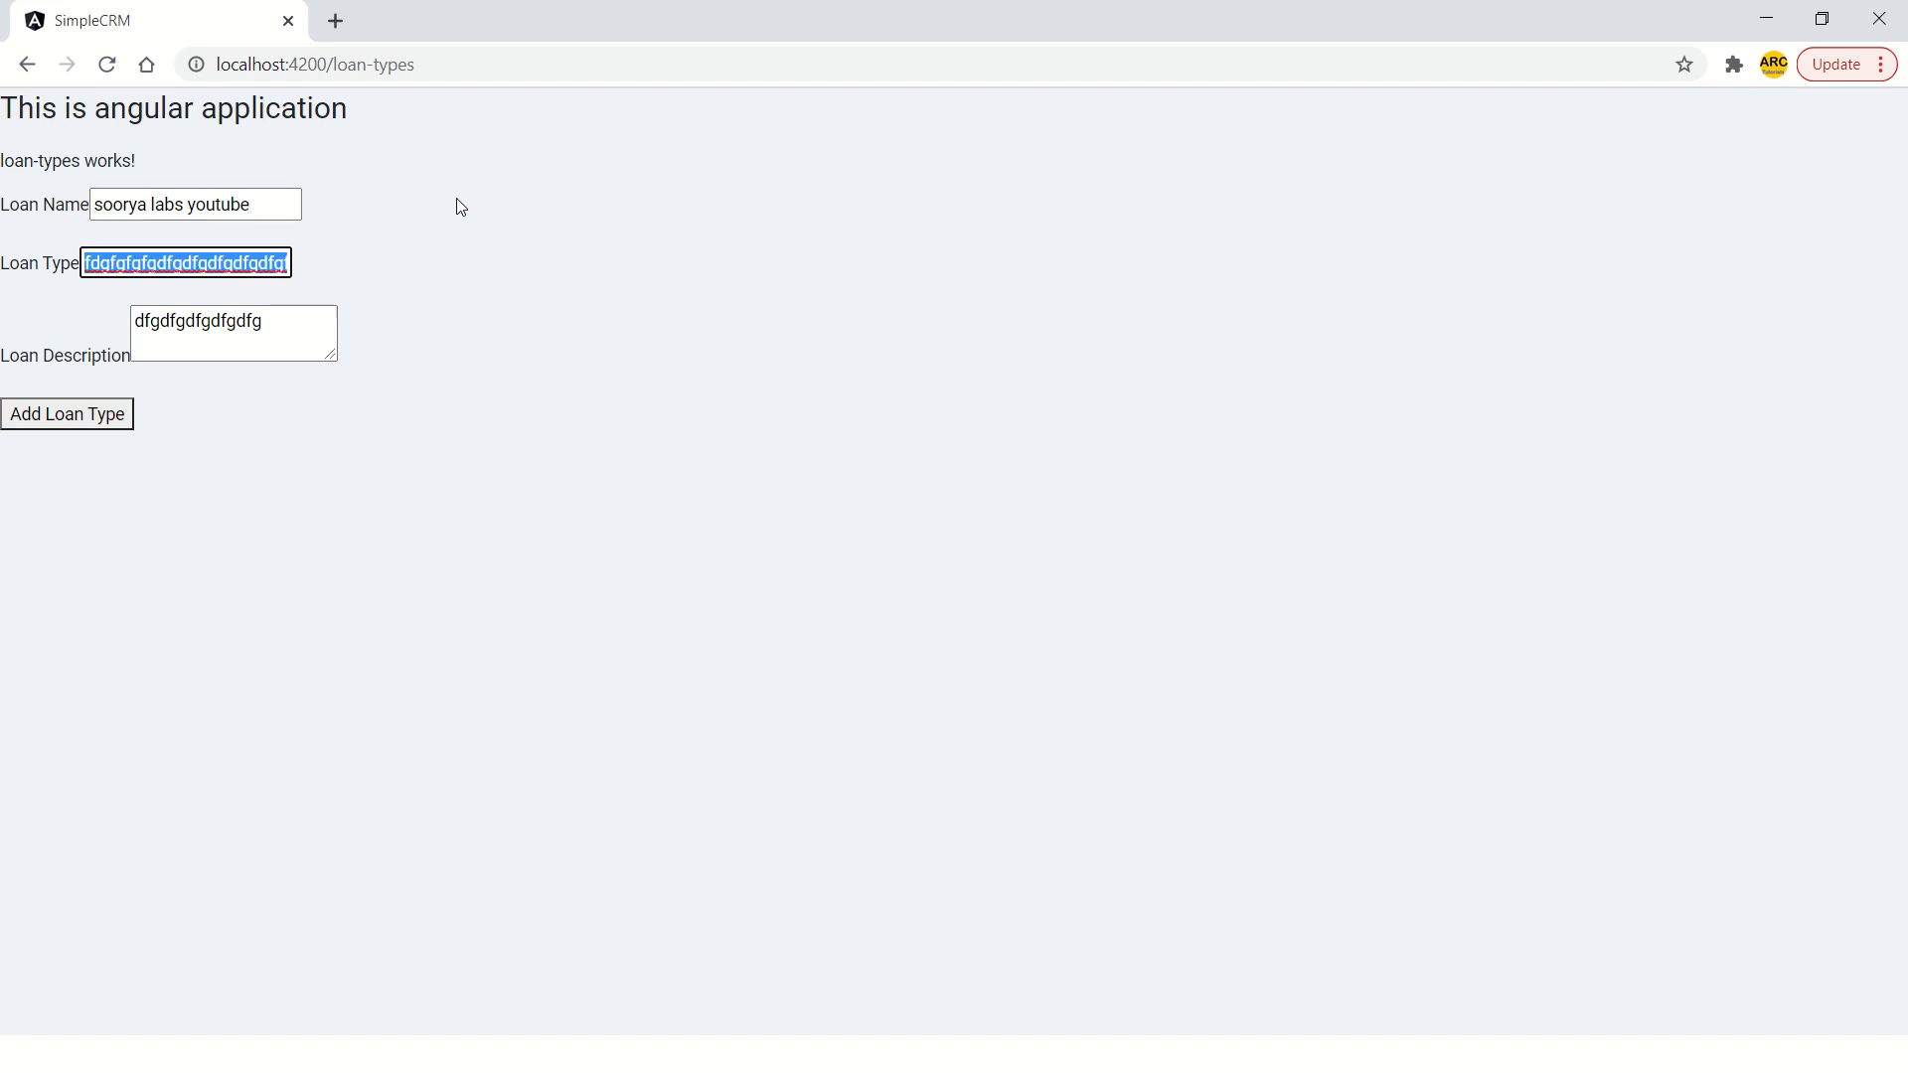
{"action": "type", "text": "dsfdffddfgfgdfgdfgdf"}
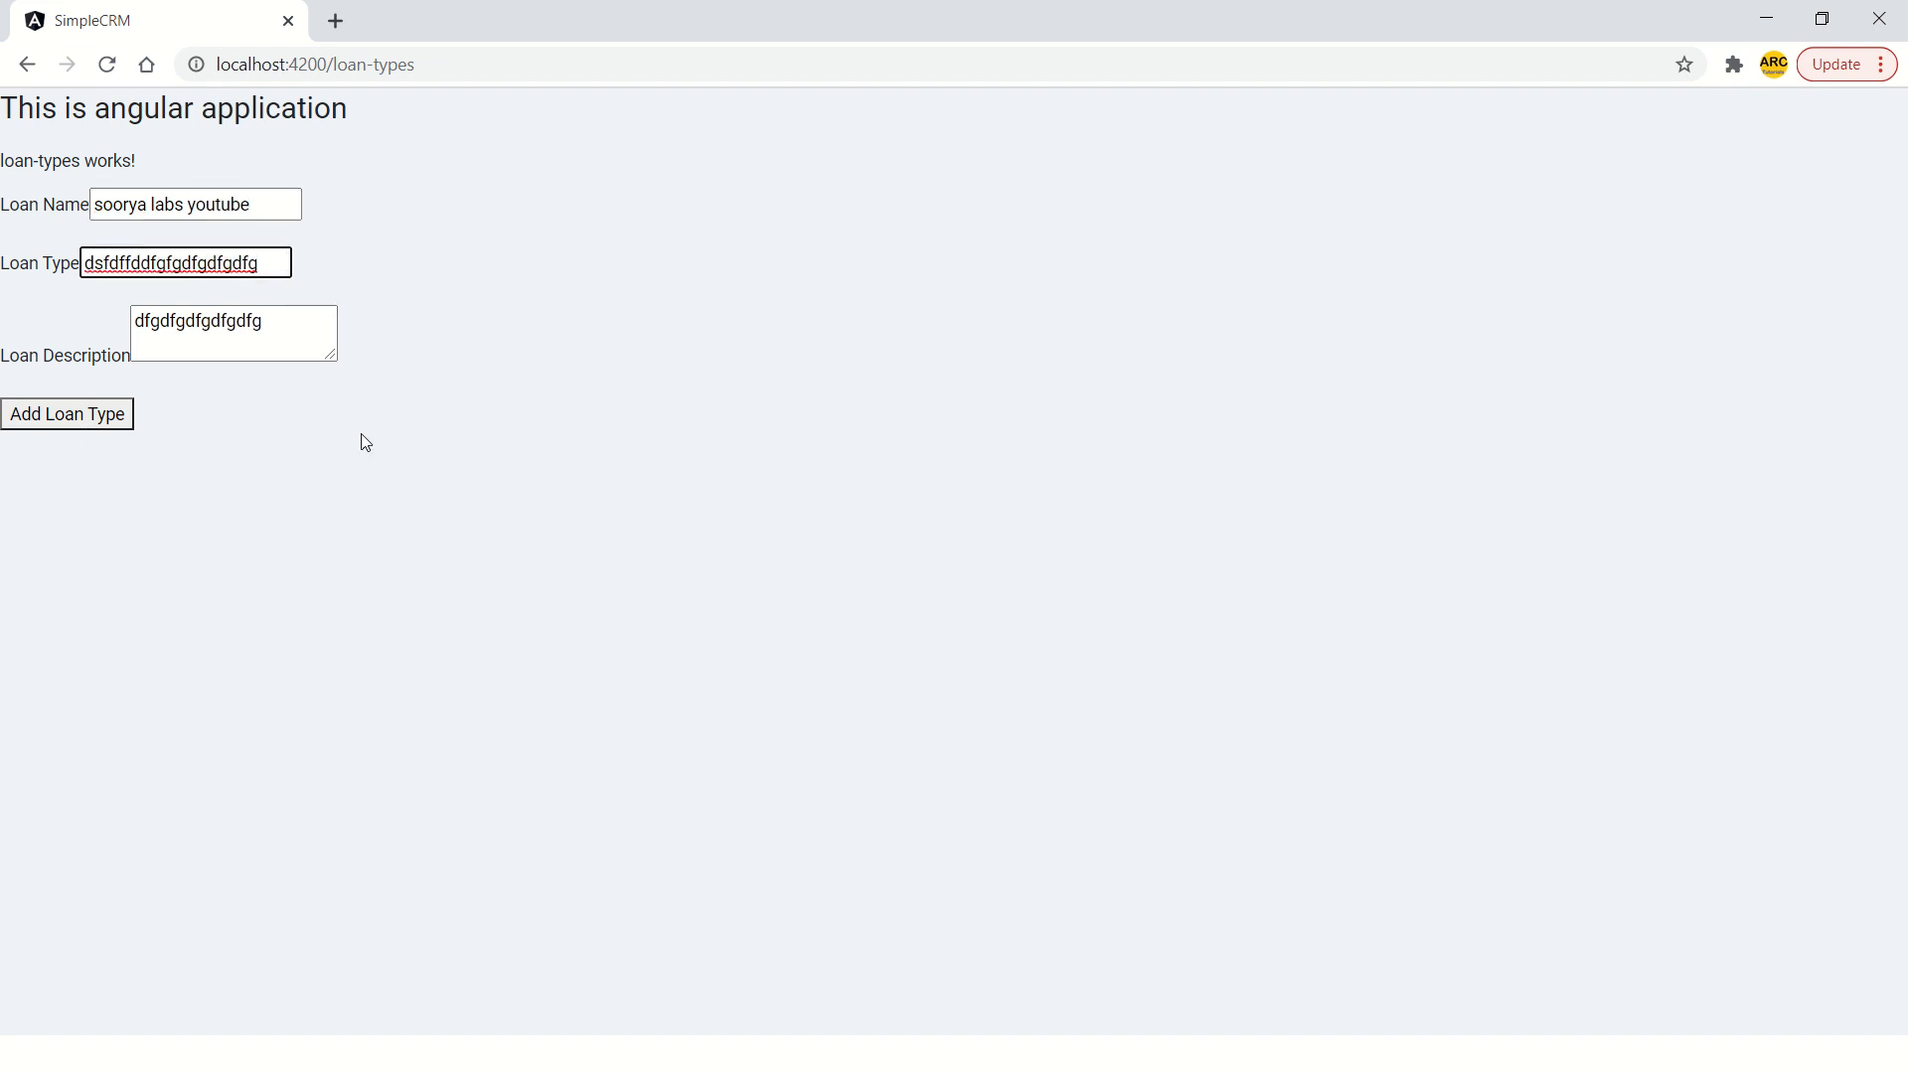
{"action": "mouse_move", "coordinate": [353, 441]}
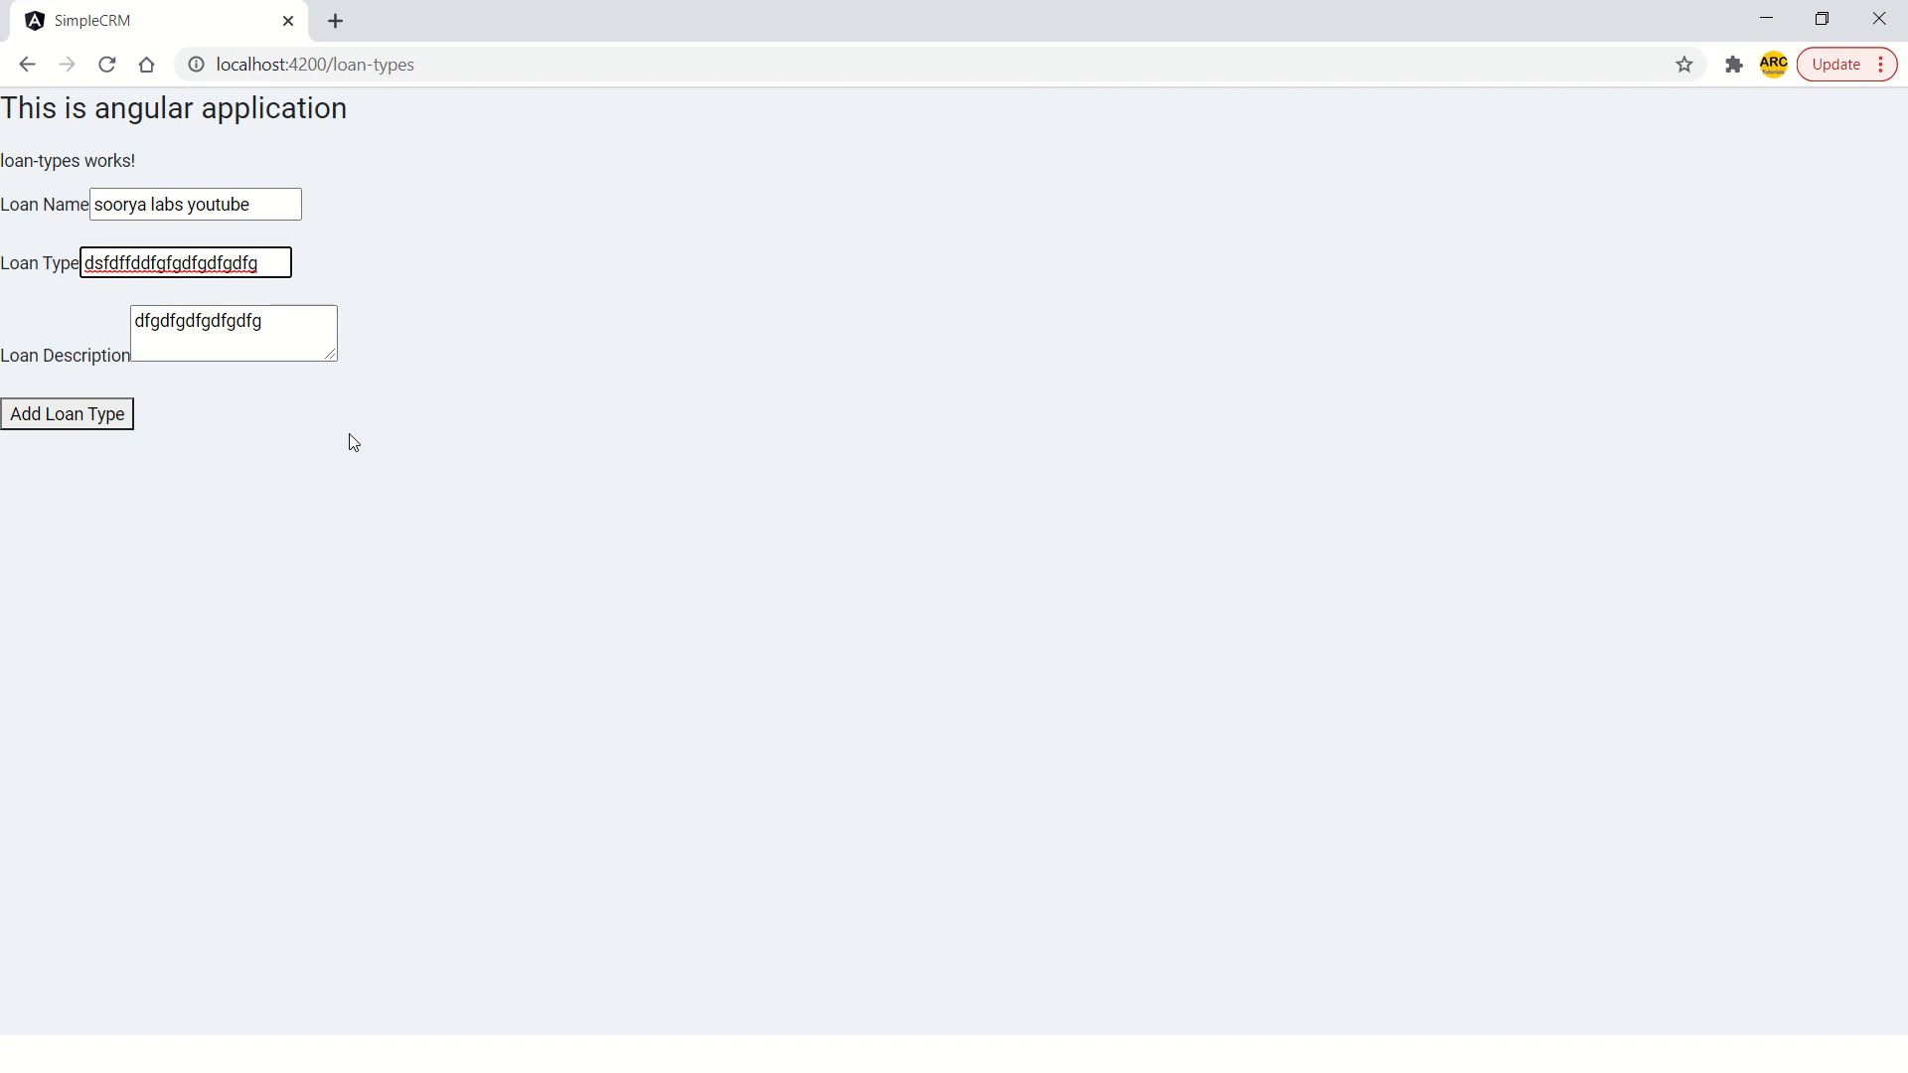
{"action": "left_click", "coordinate": [194, 203]}
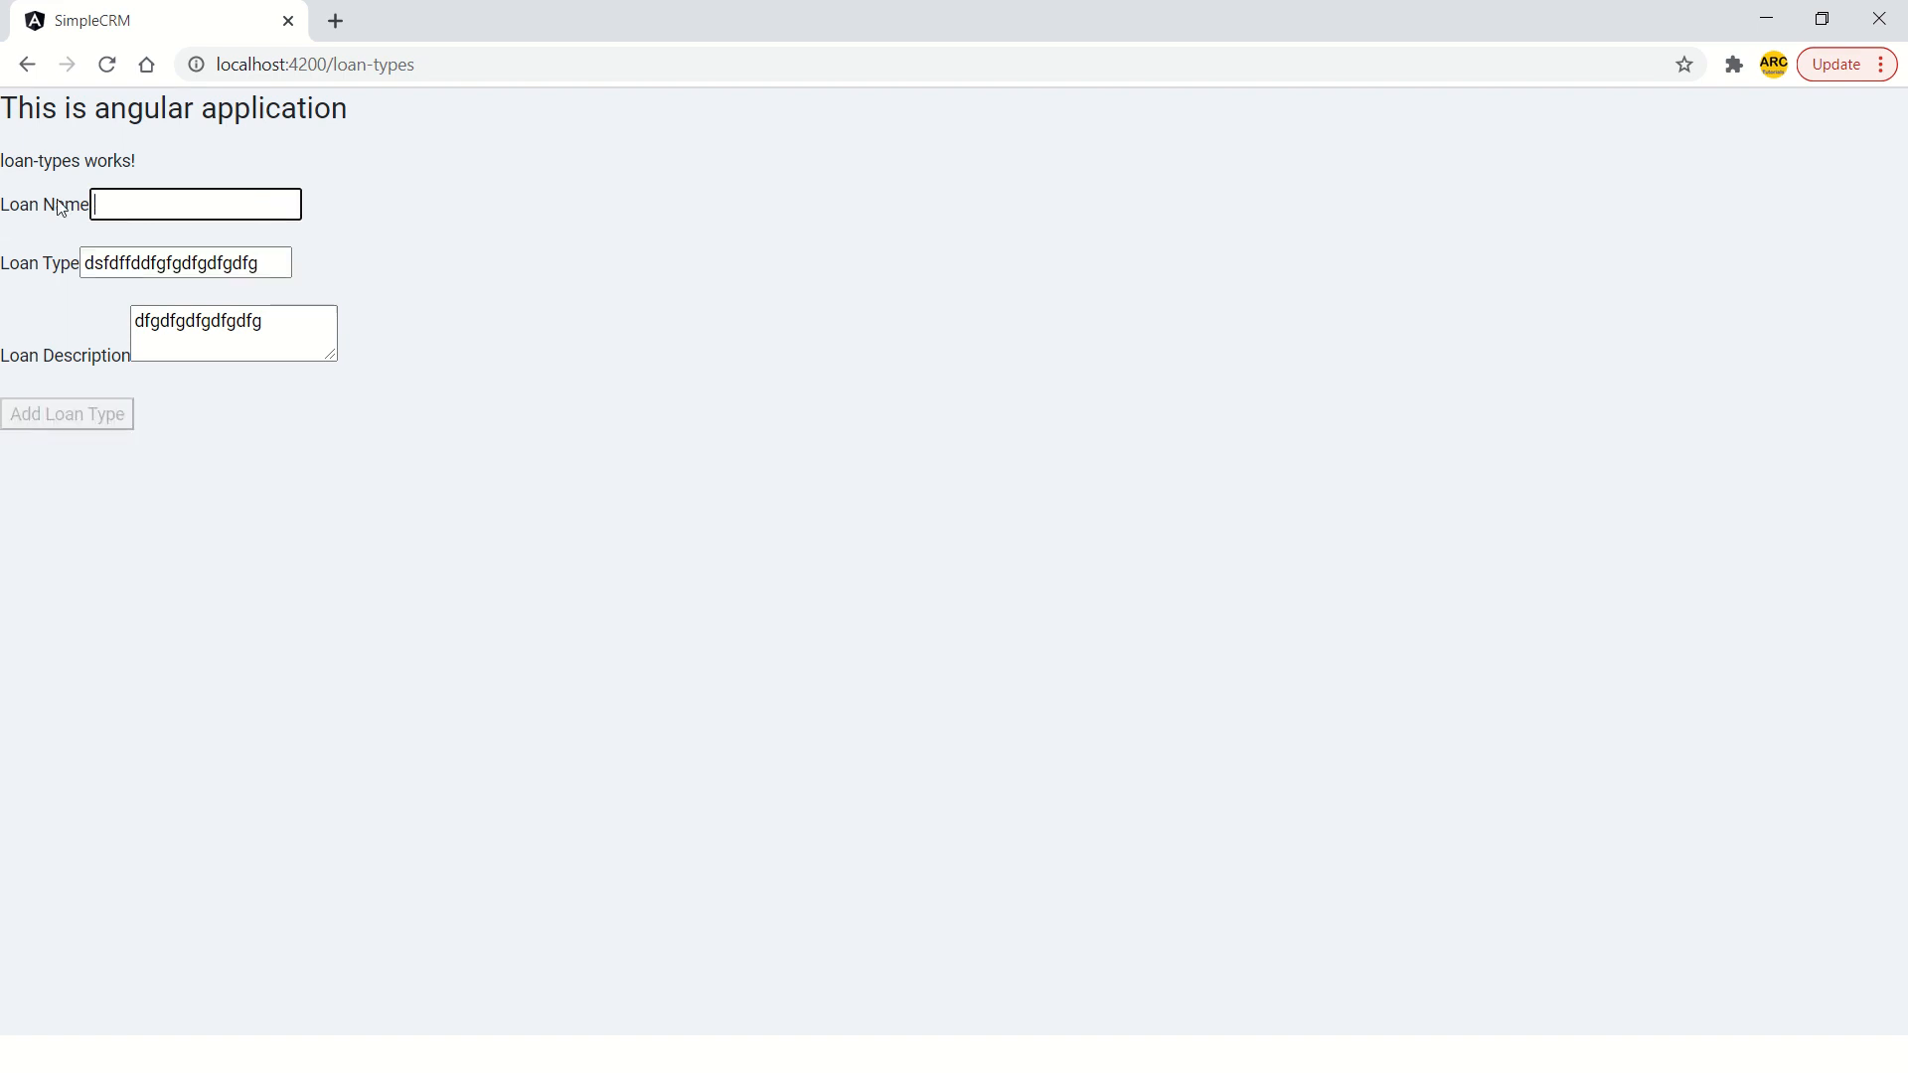
{"action": "mouse_move", "coordinate": [108, 418]}
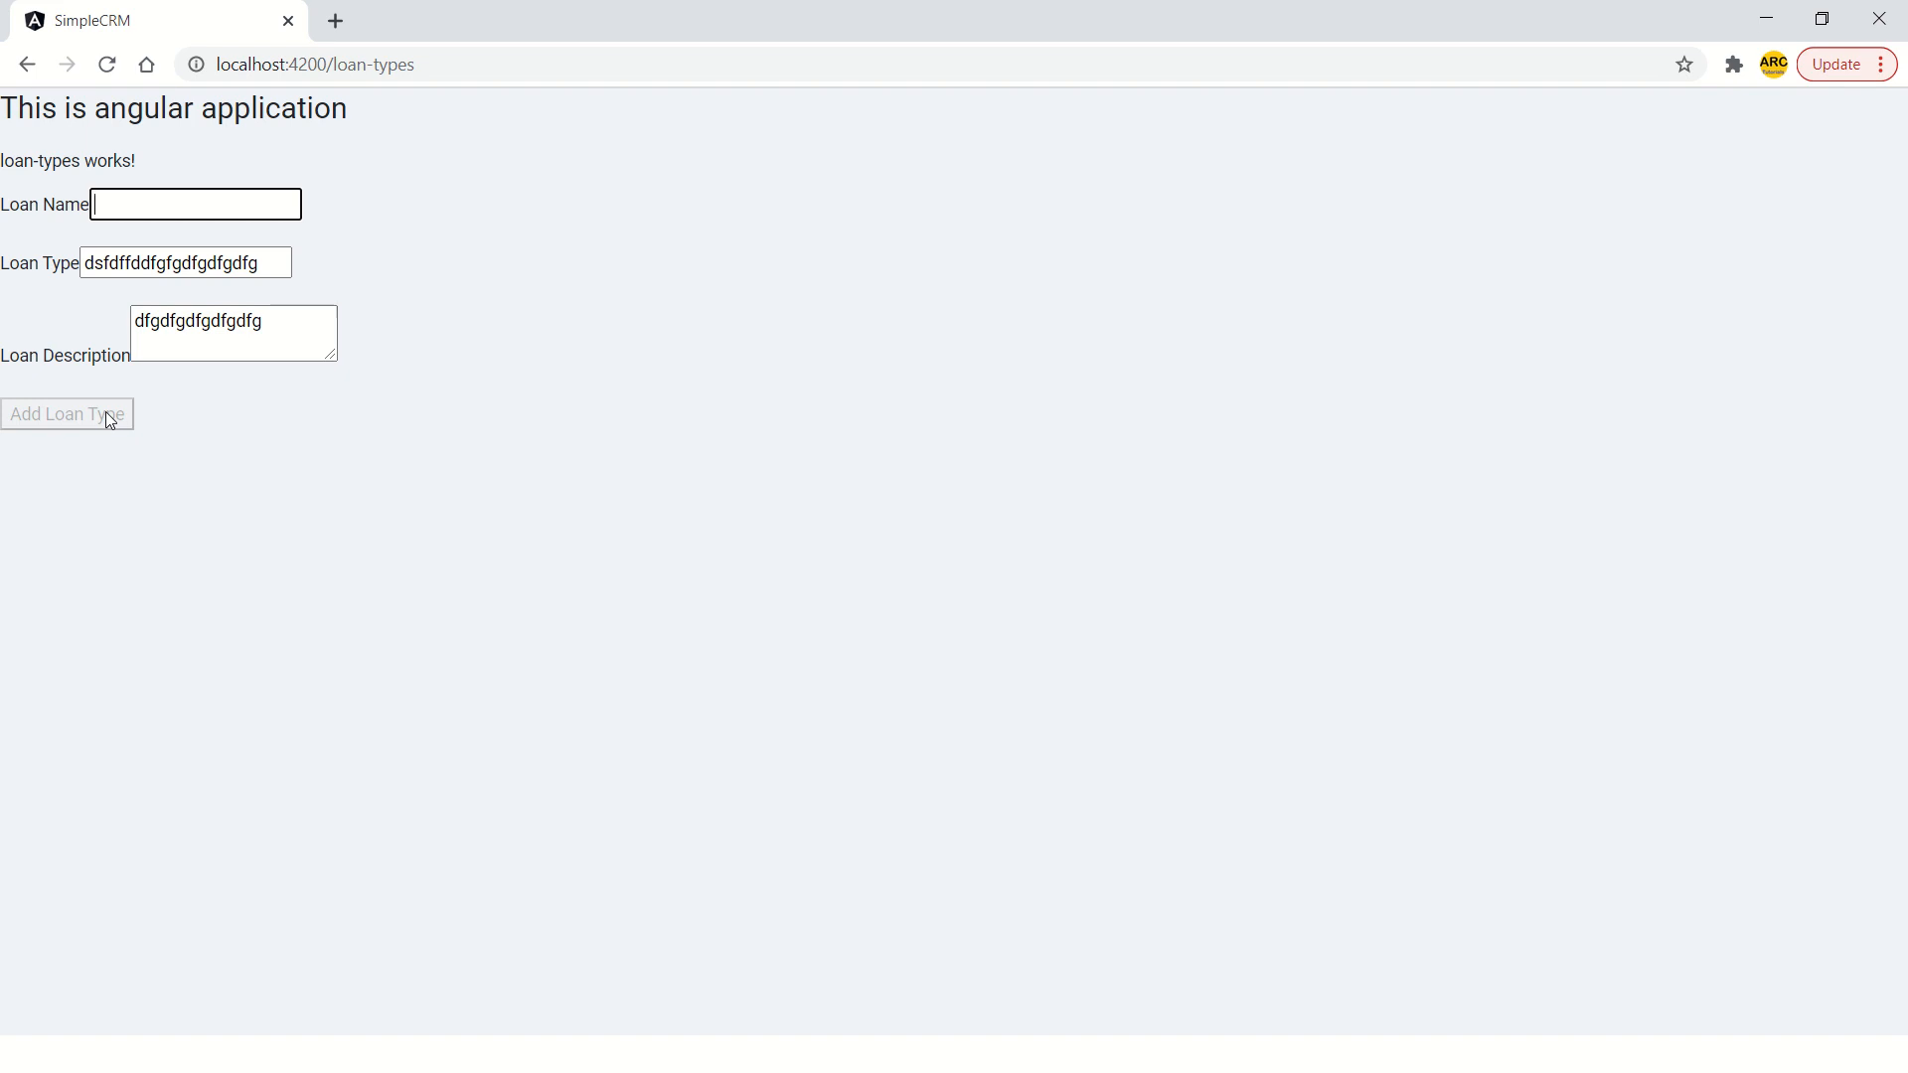
{"action": "mouse_move", "coordinate": [215, 437]}
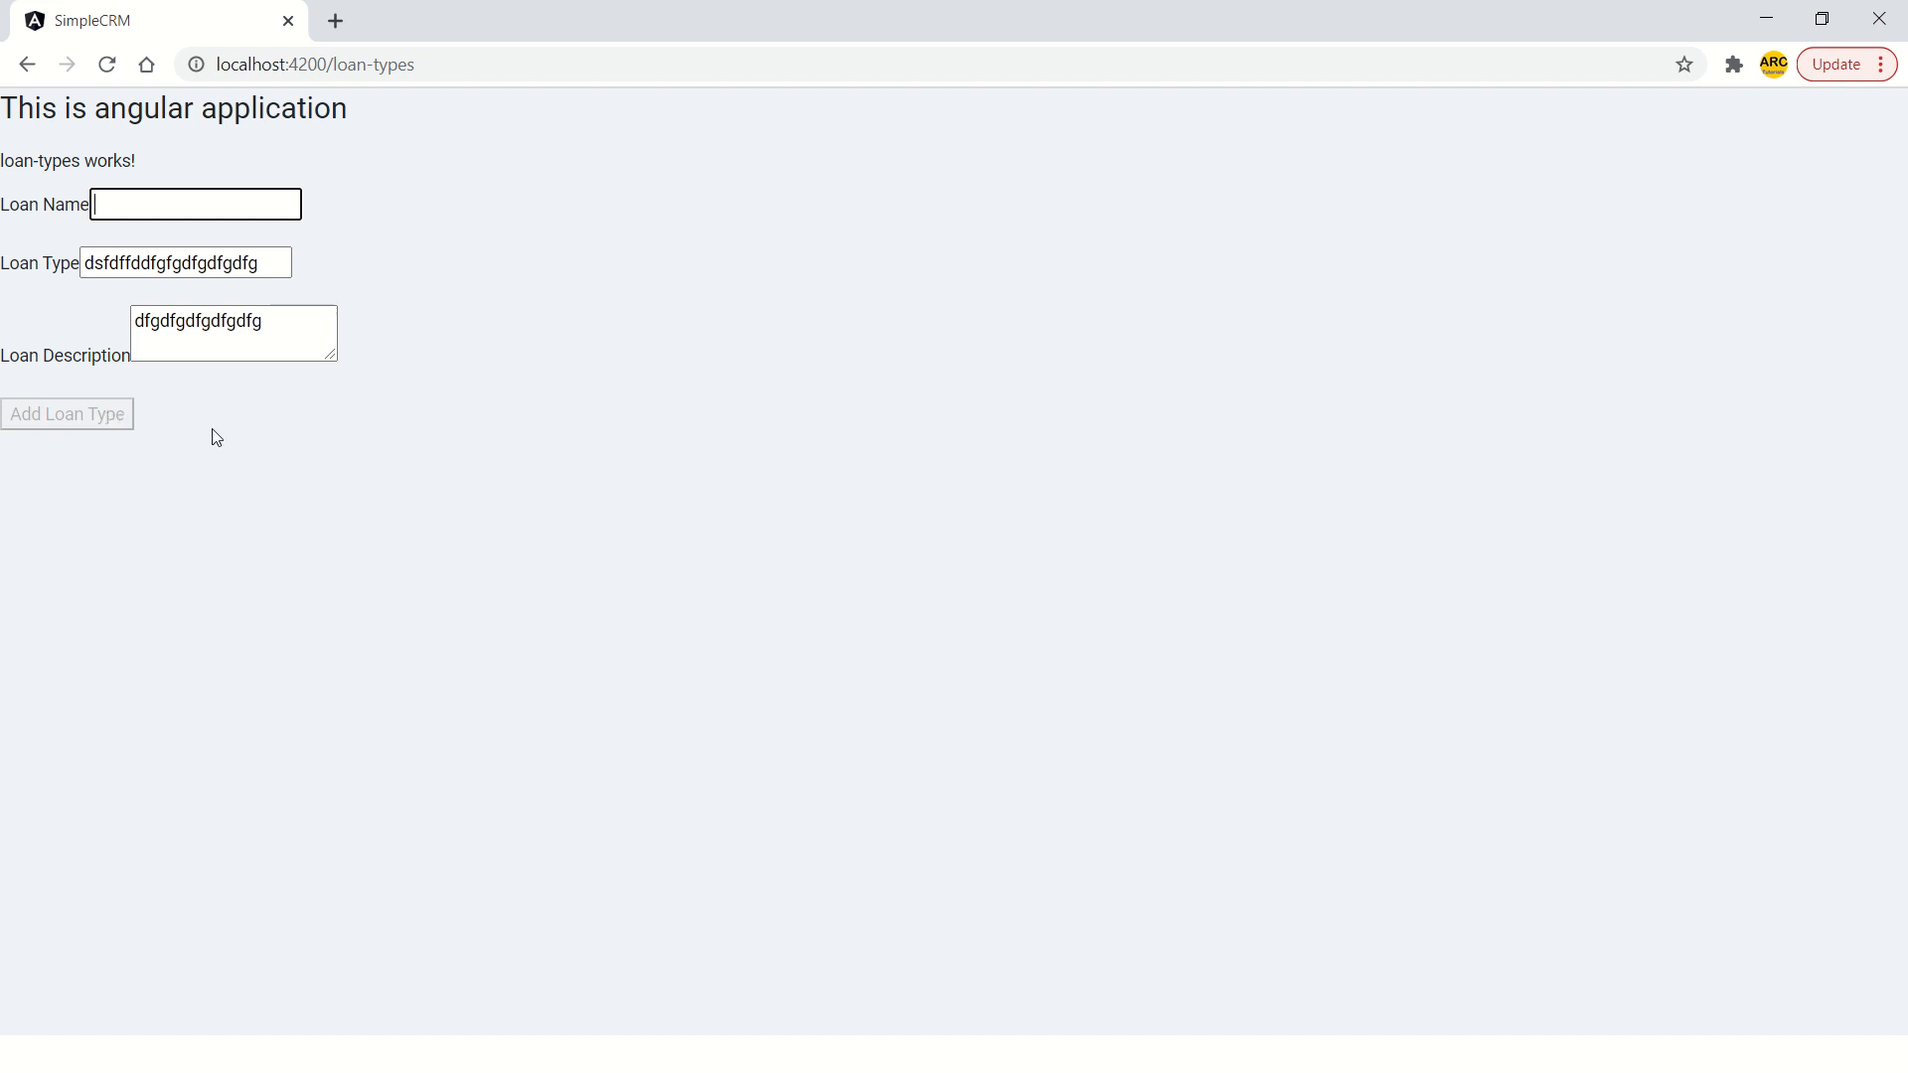
{"action": "mouse_move", "coordinate": [283, 216]}
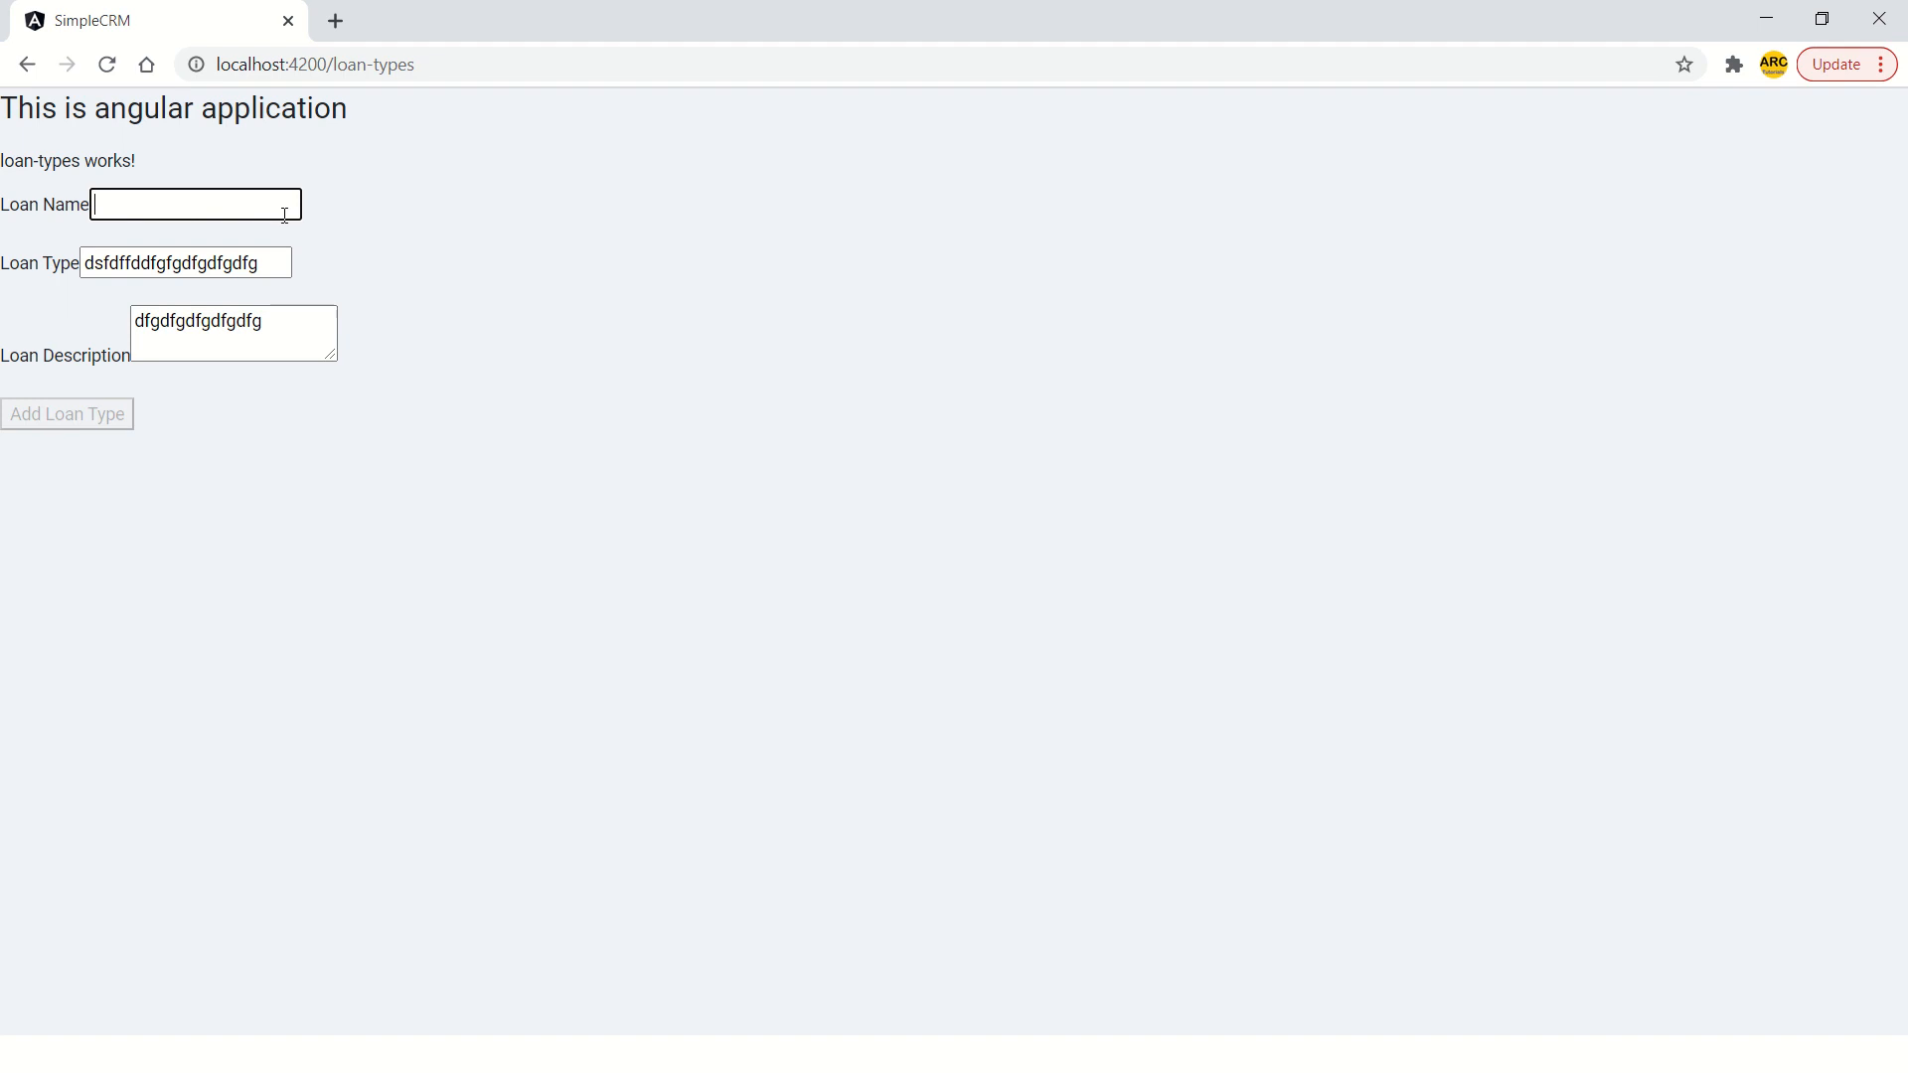
{"action": "type", "text": "soorya labs youtube"}
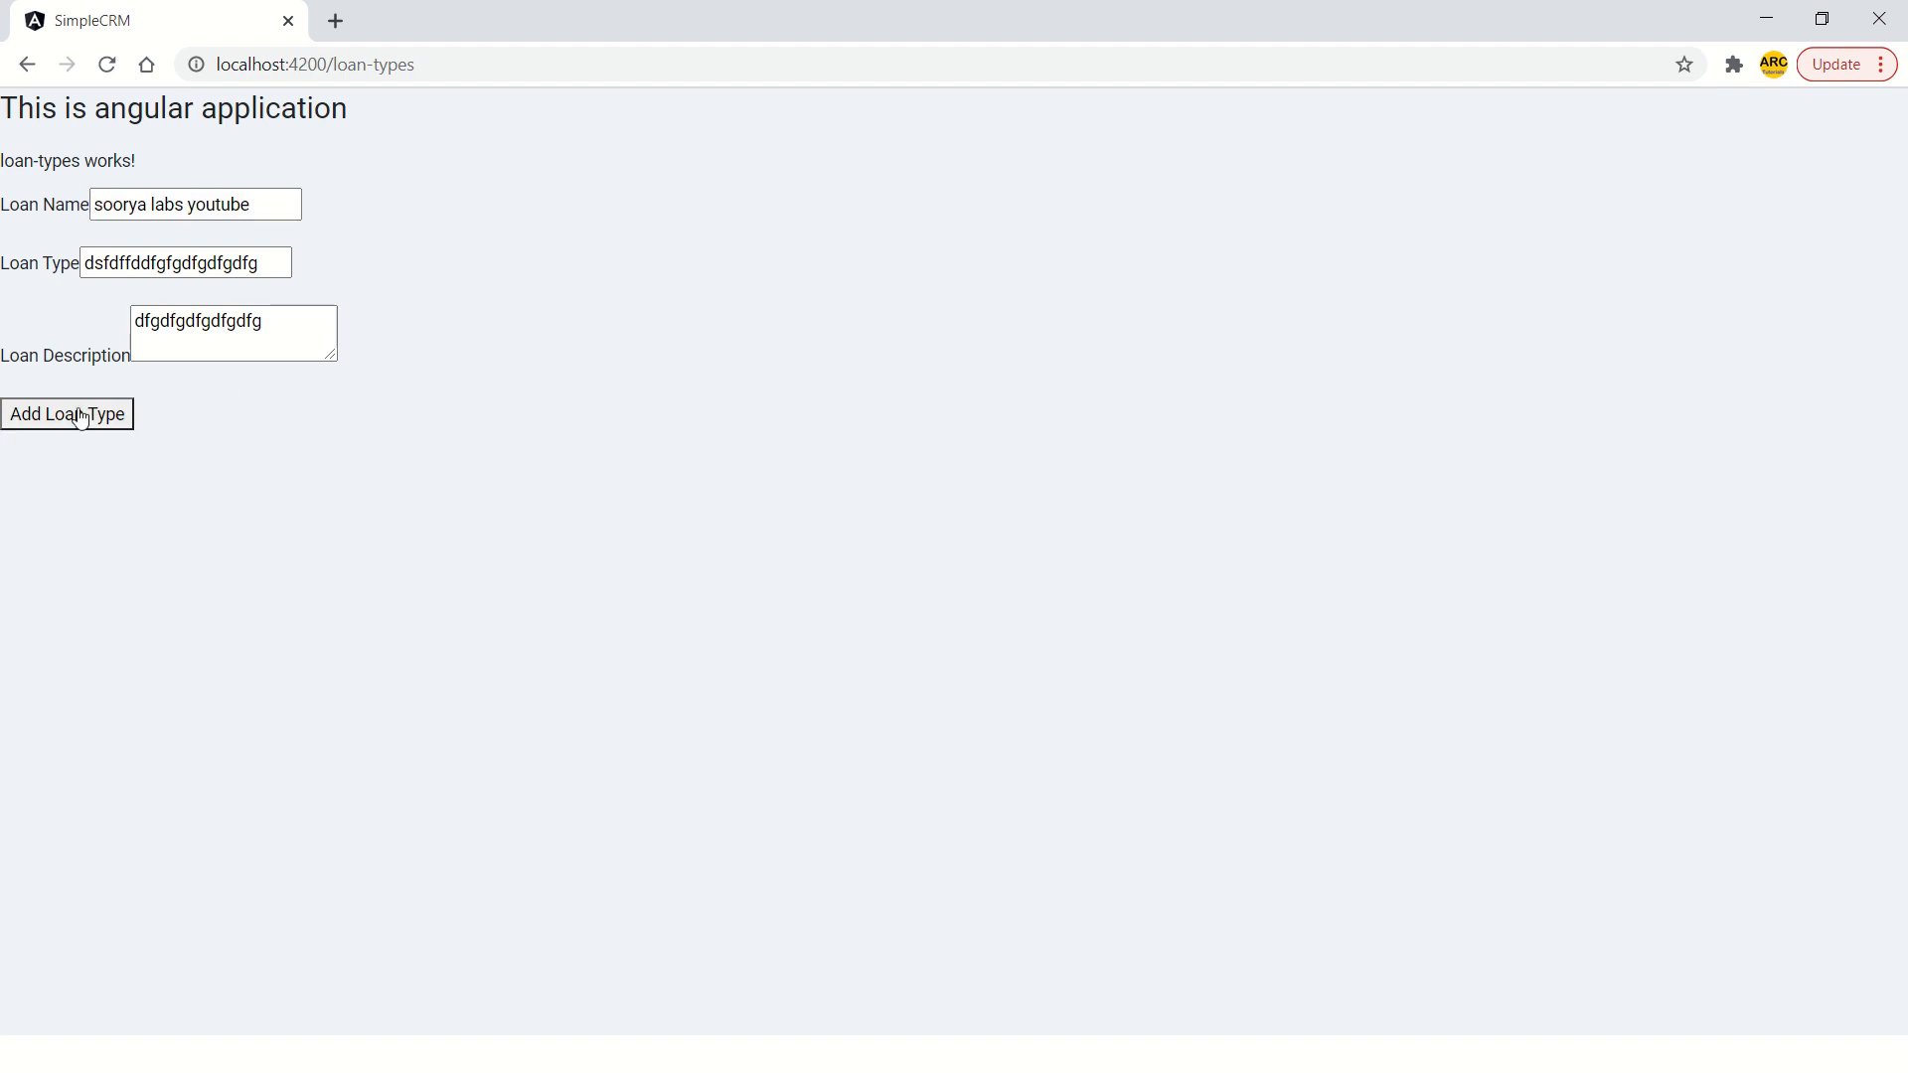
{"action": "mouse_move", "coordinate": [506, 411]}
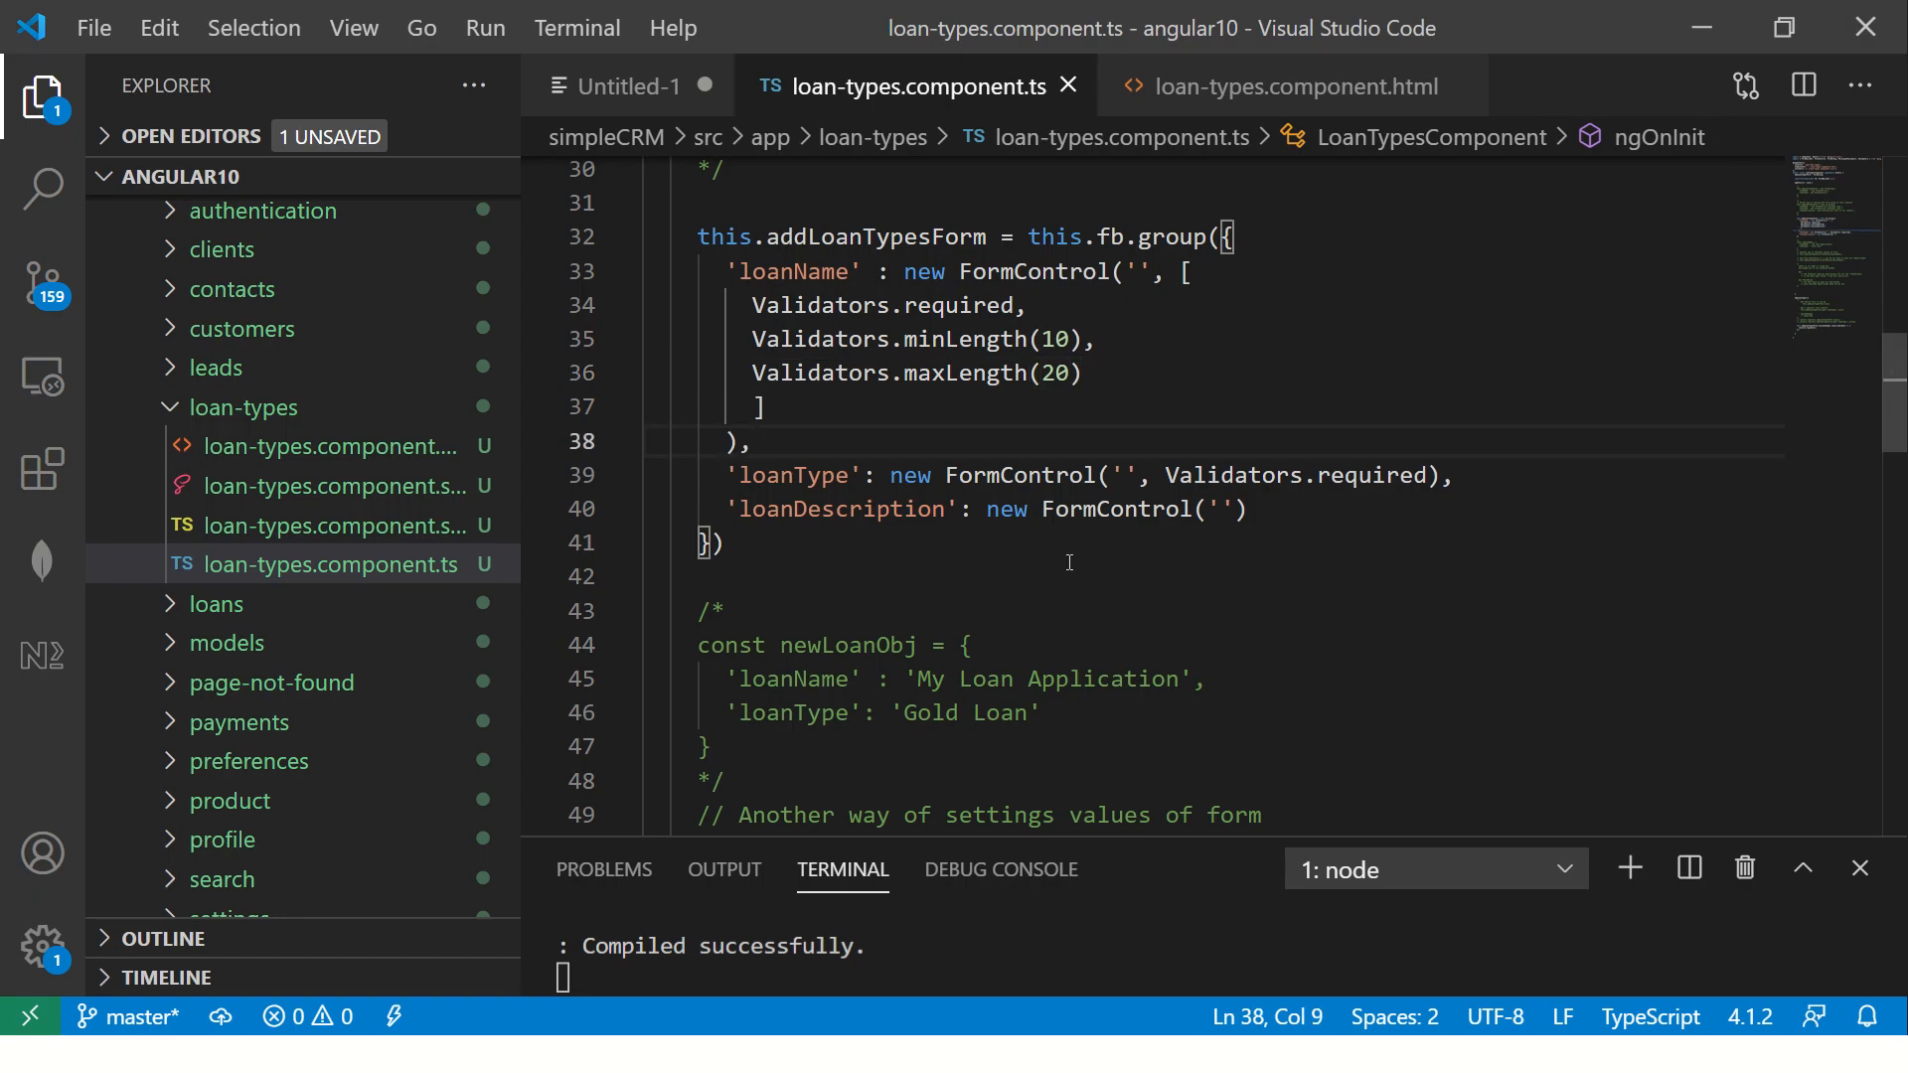
{"action": "left_click", "coordinate": [730, 575]}
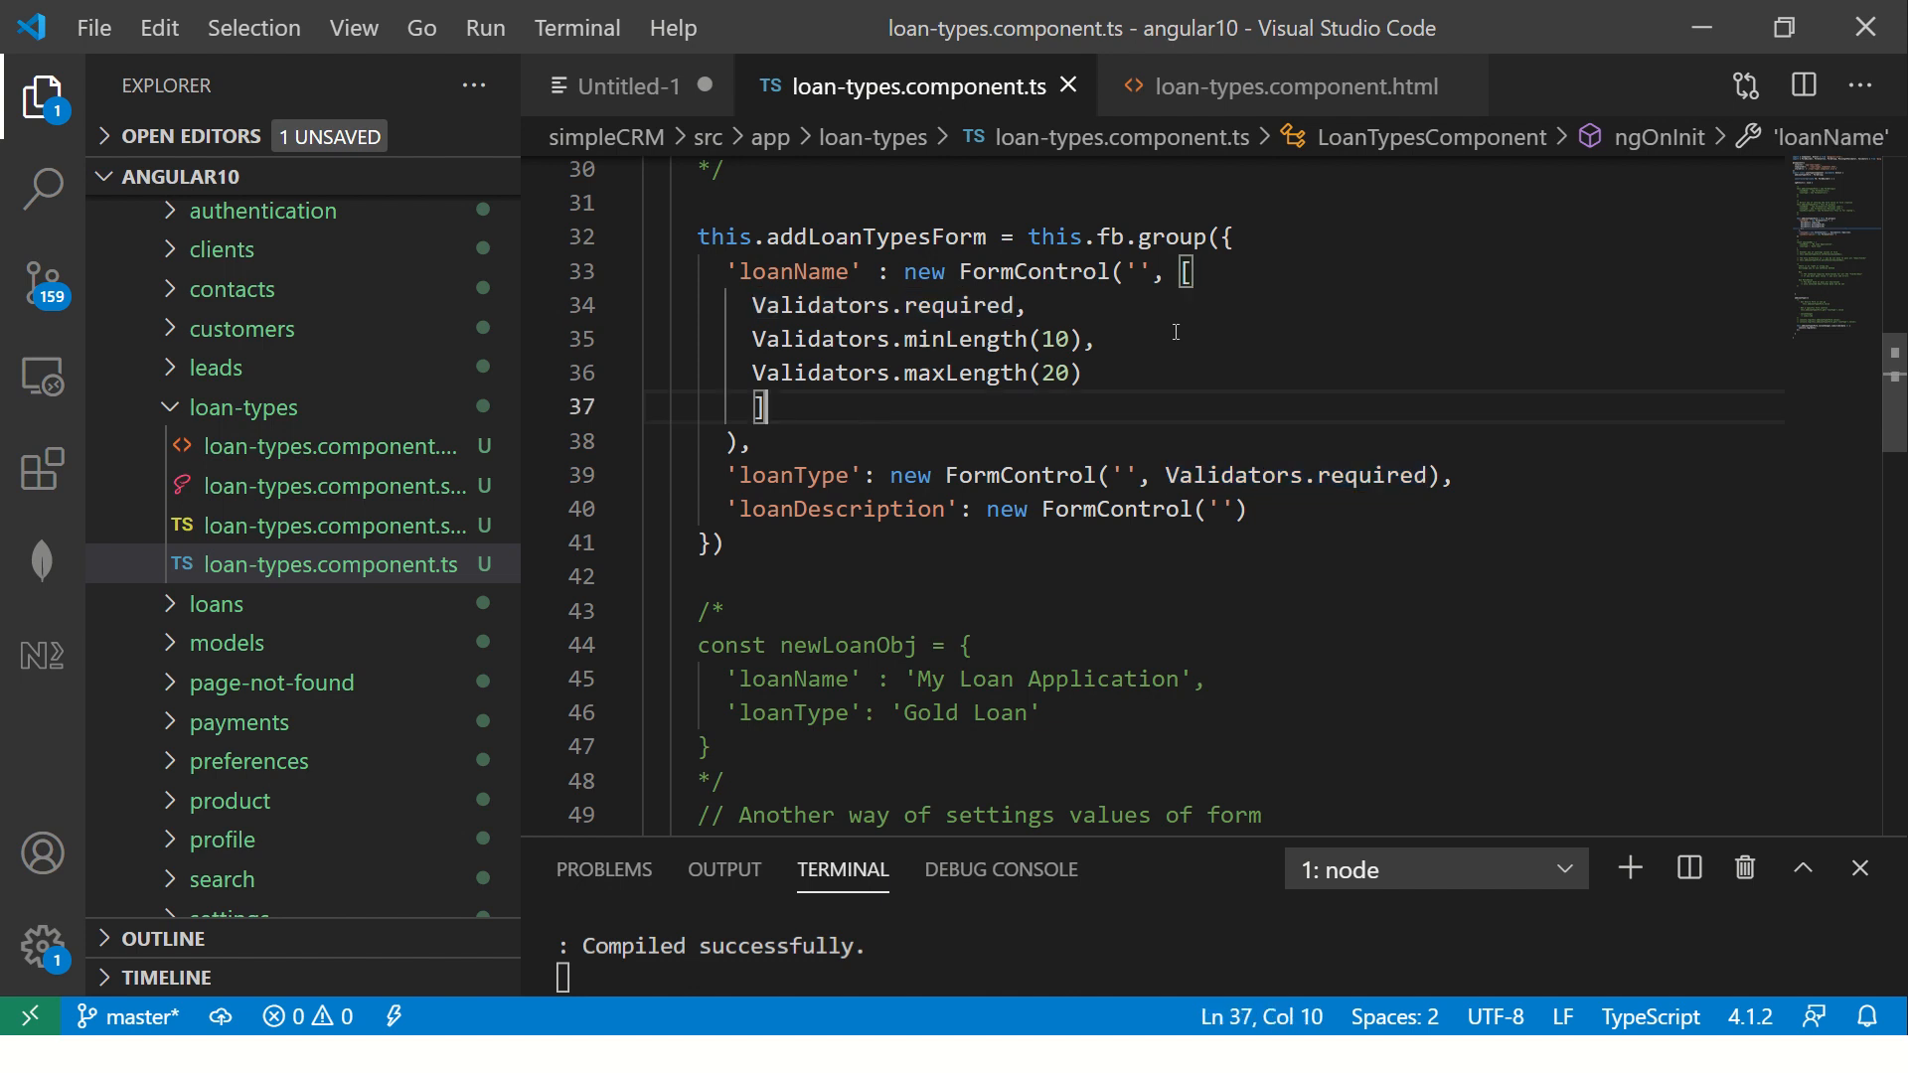
{"action": "left_click", "coordinate": [1186, 270]}
{"action": "type", "text": ", "}
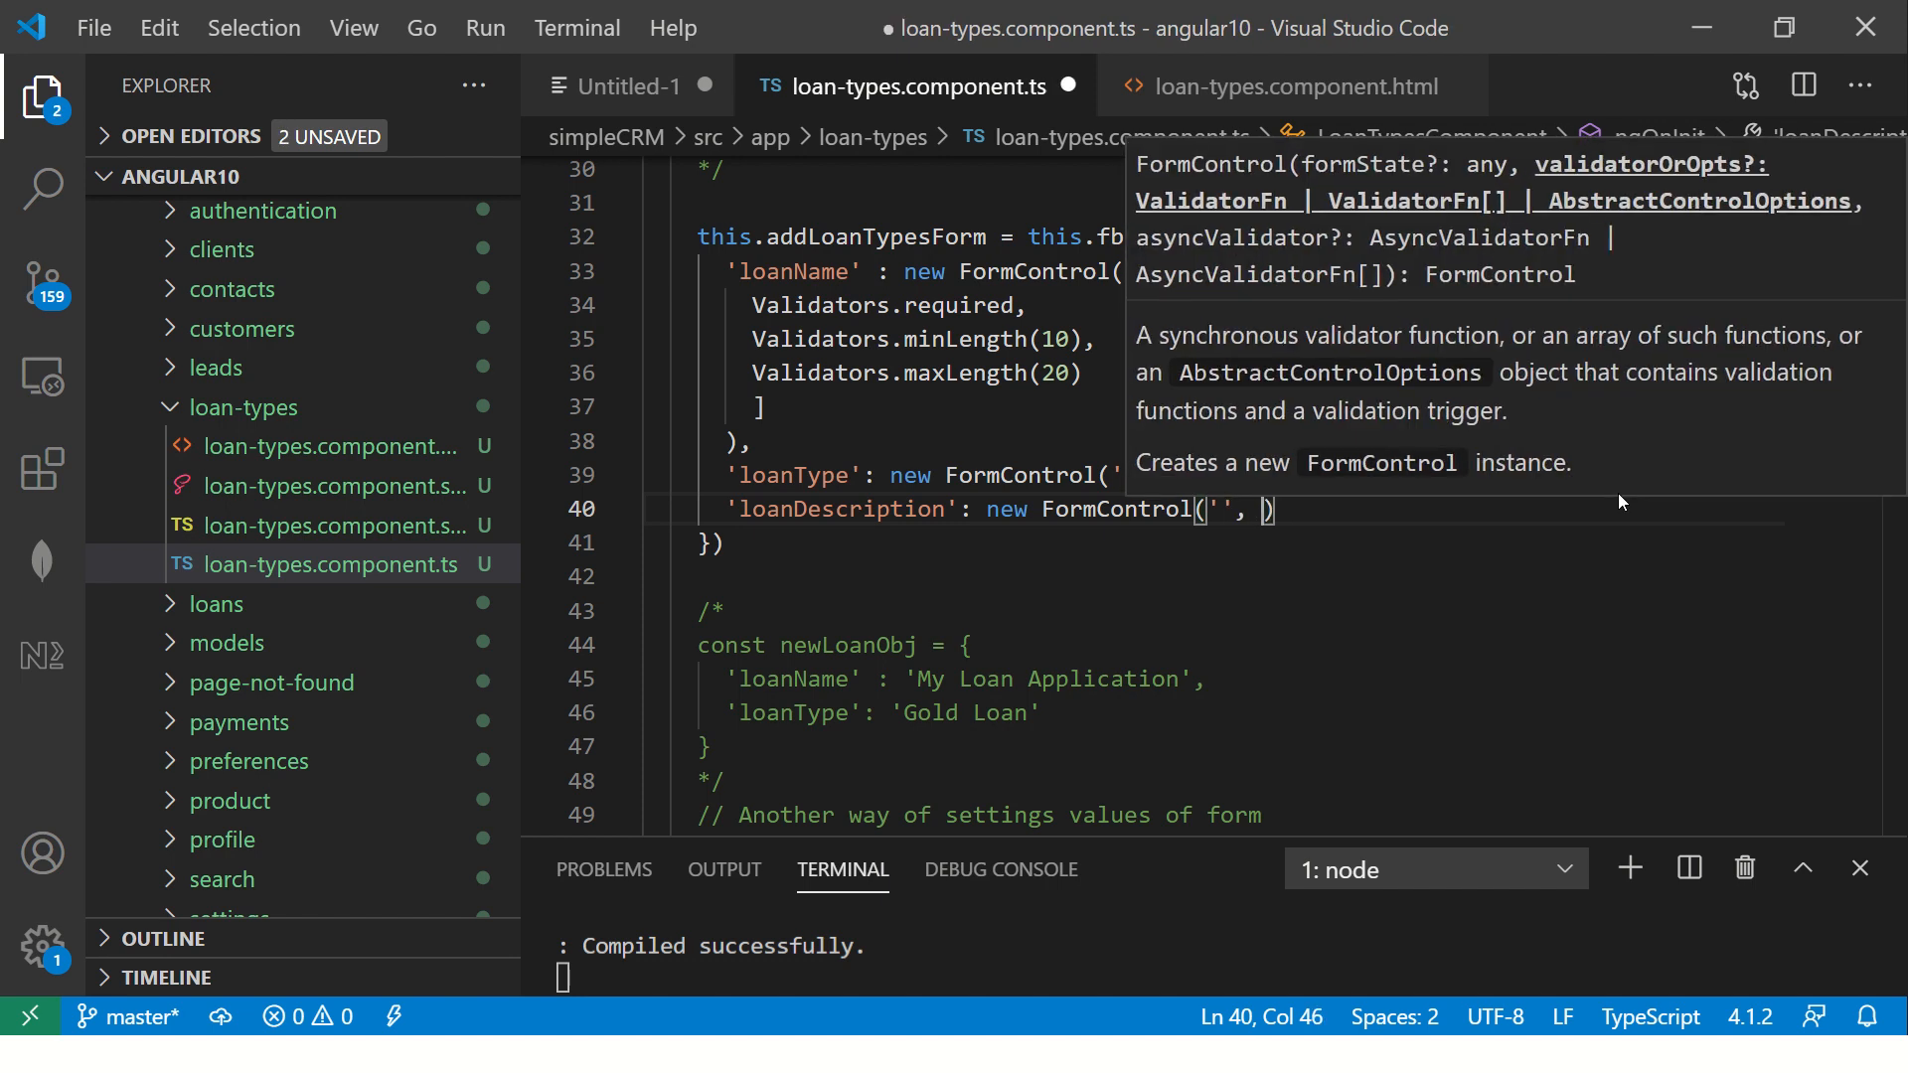
Give loanDescription Validators.compose([Validators.required, Validators.minLength(10), Validators.maxLength(20)])
{"action": "type", "text": "va"}
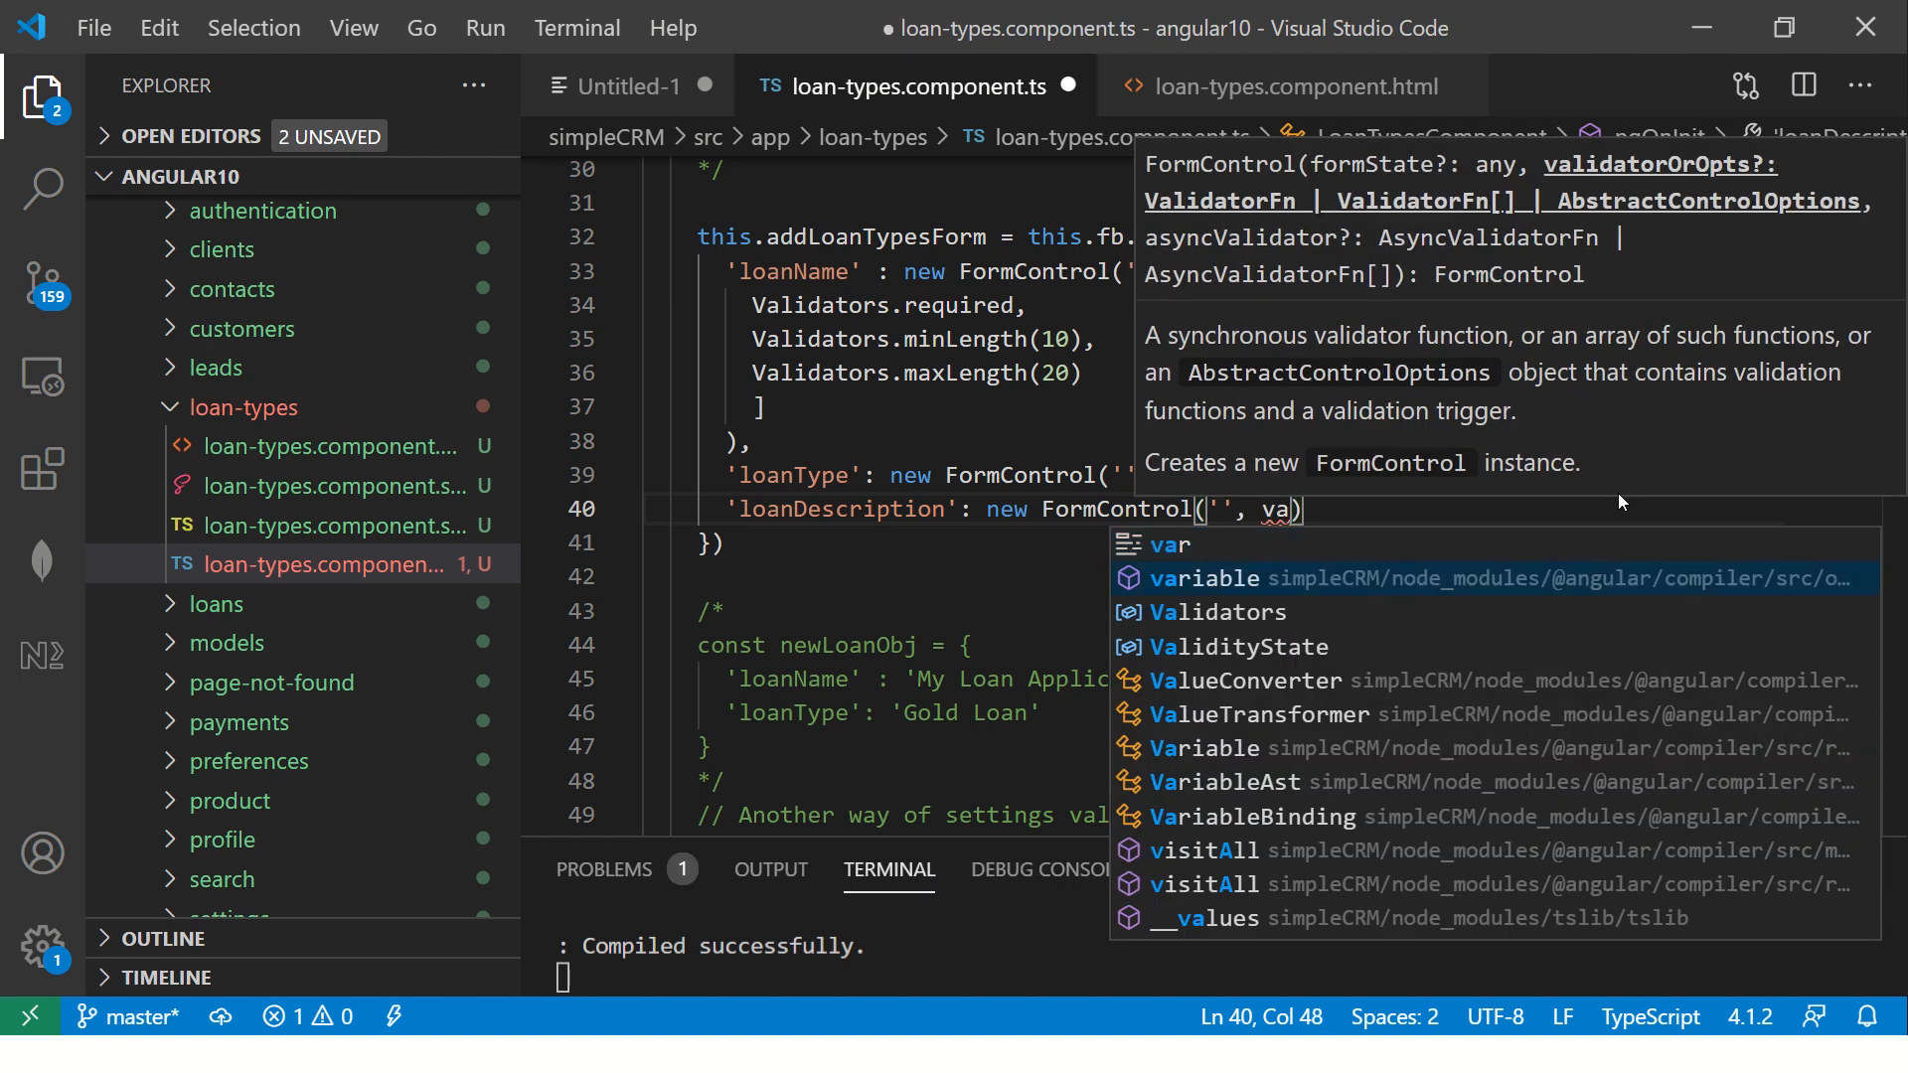
{"action": "type", "text": "Validators.compose"}
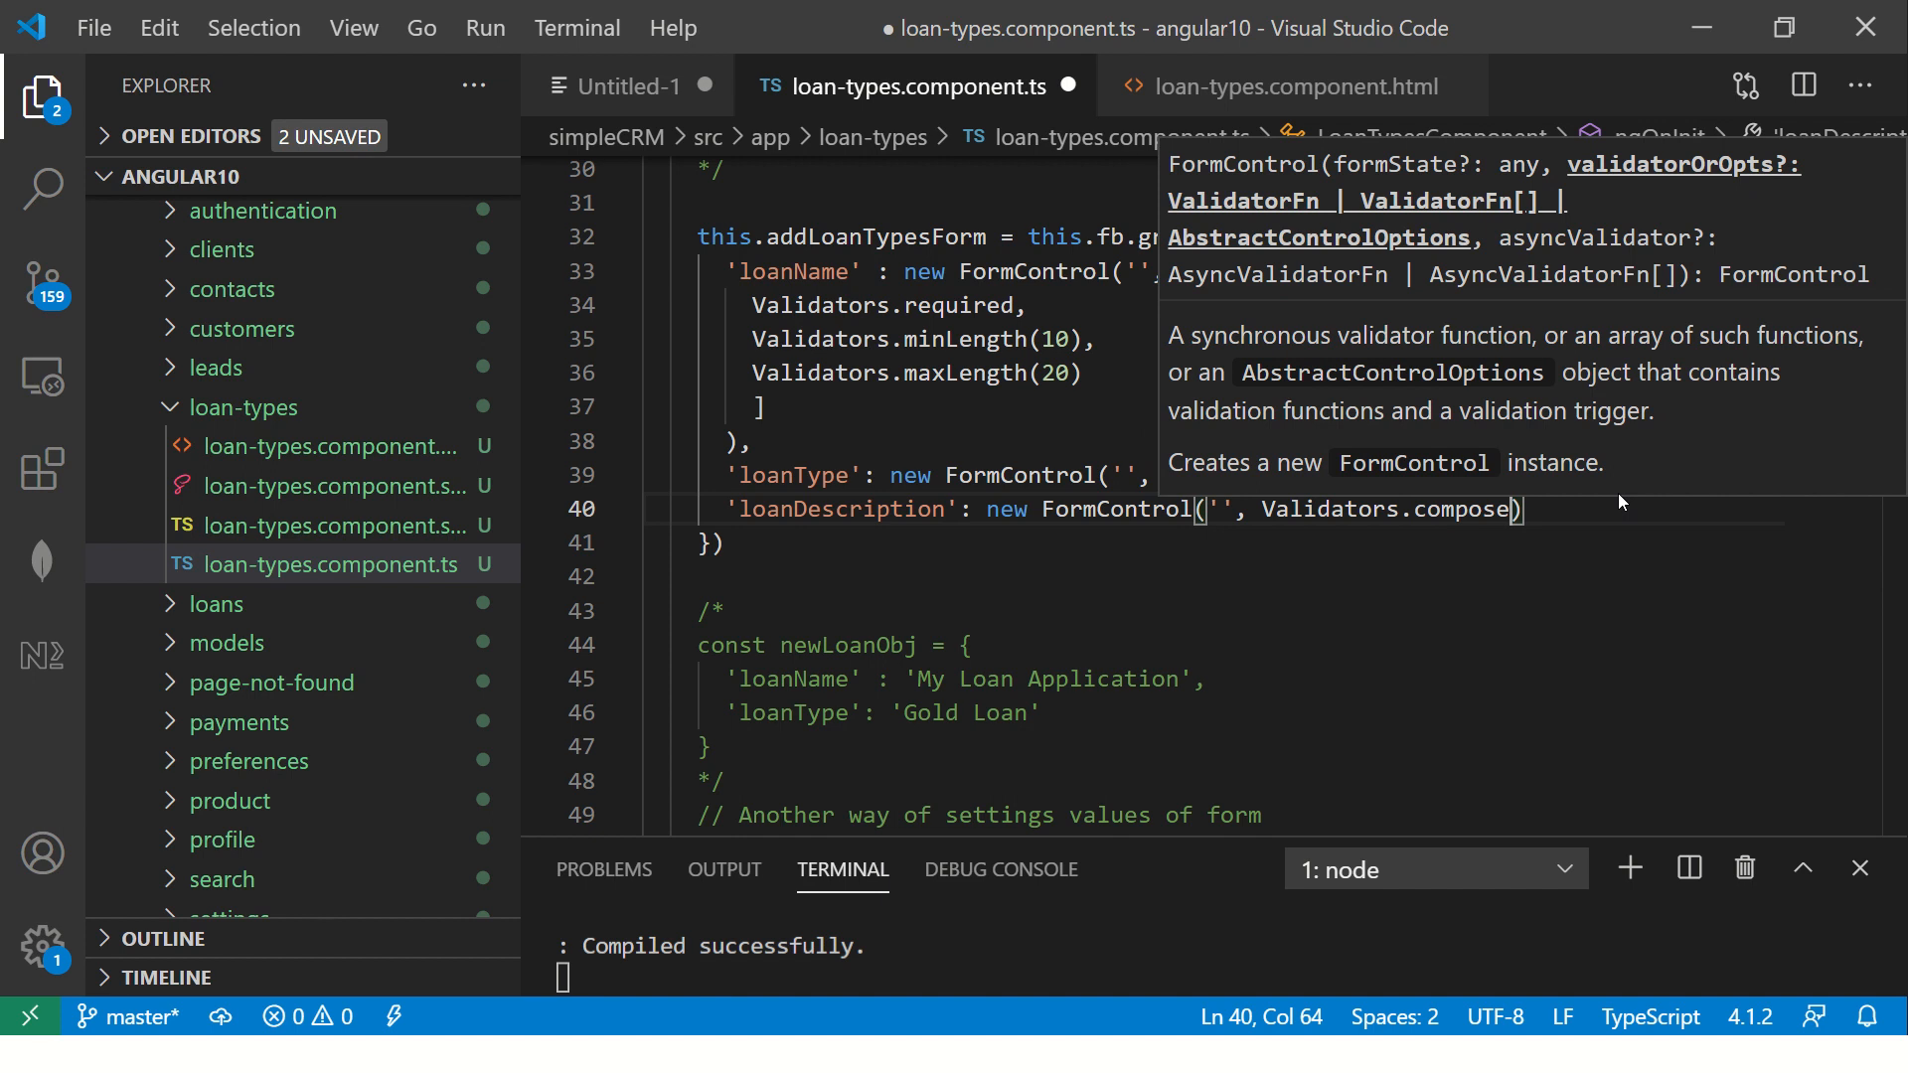
{"action": "type", "text": "([])"}
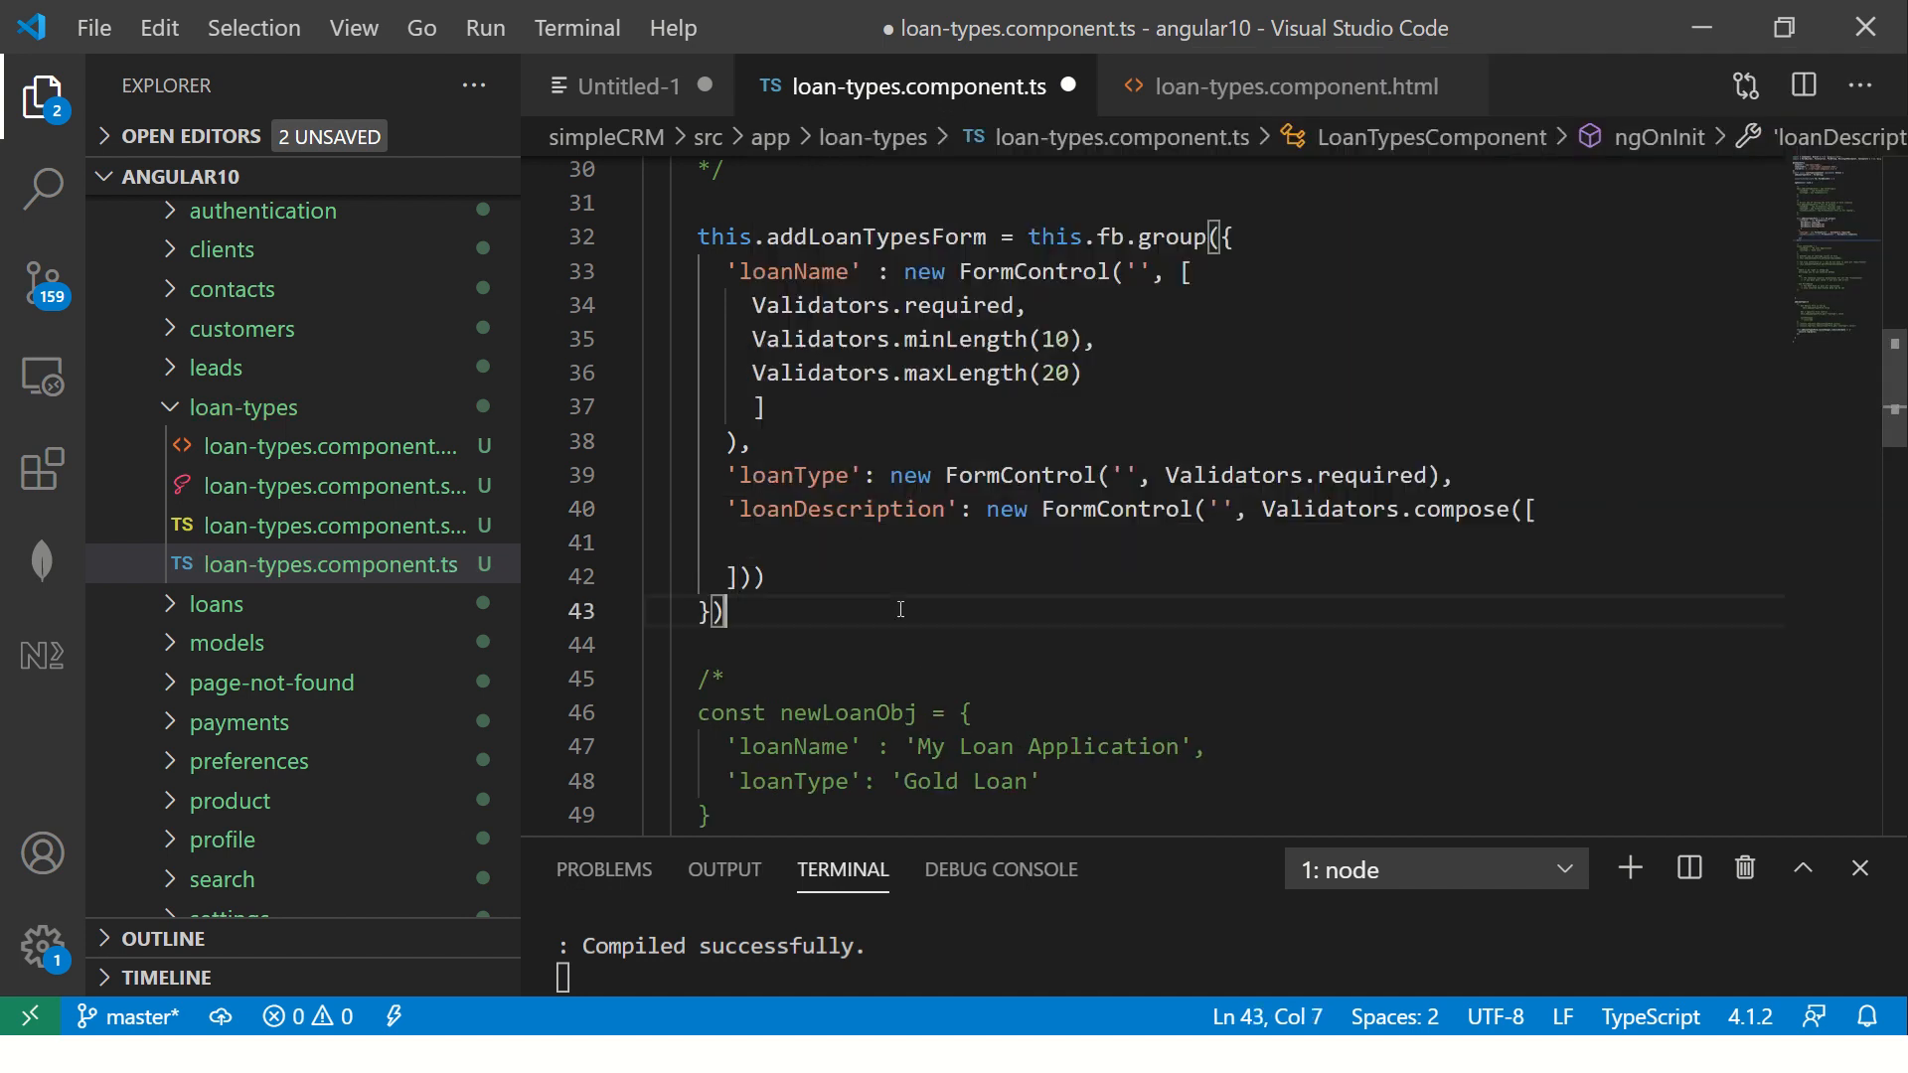
{"action": "mouse_move", "coordinate": [807, 305]}
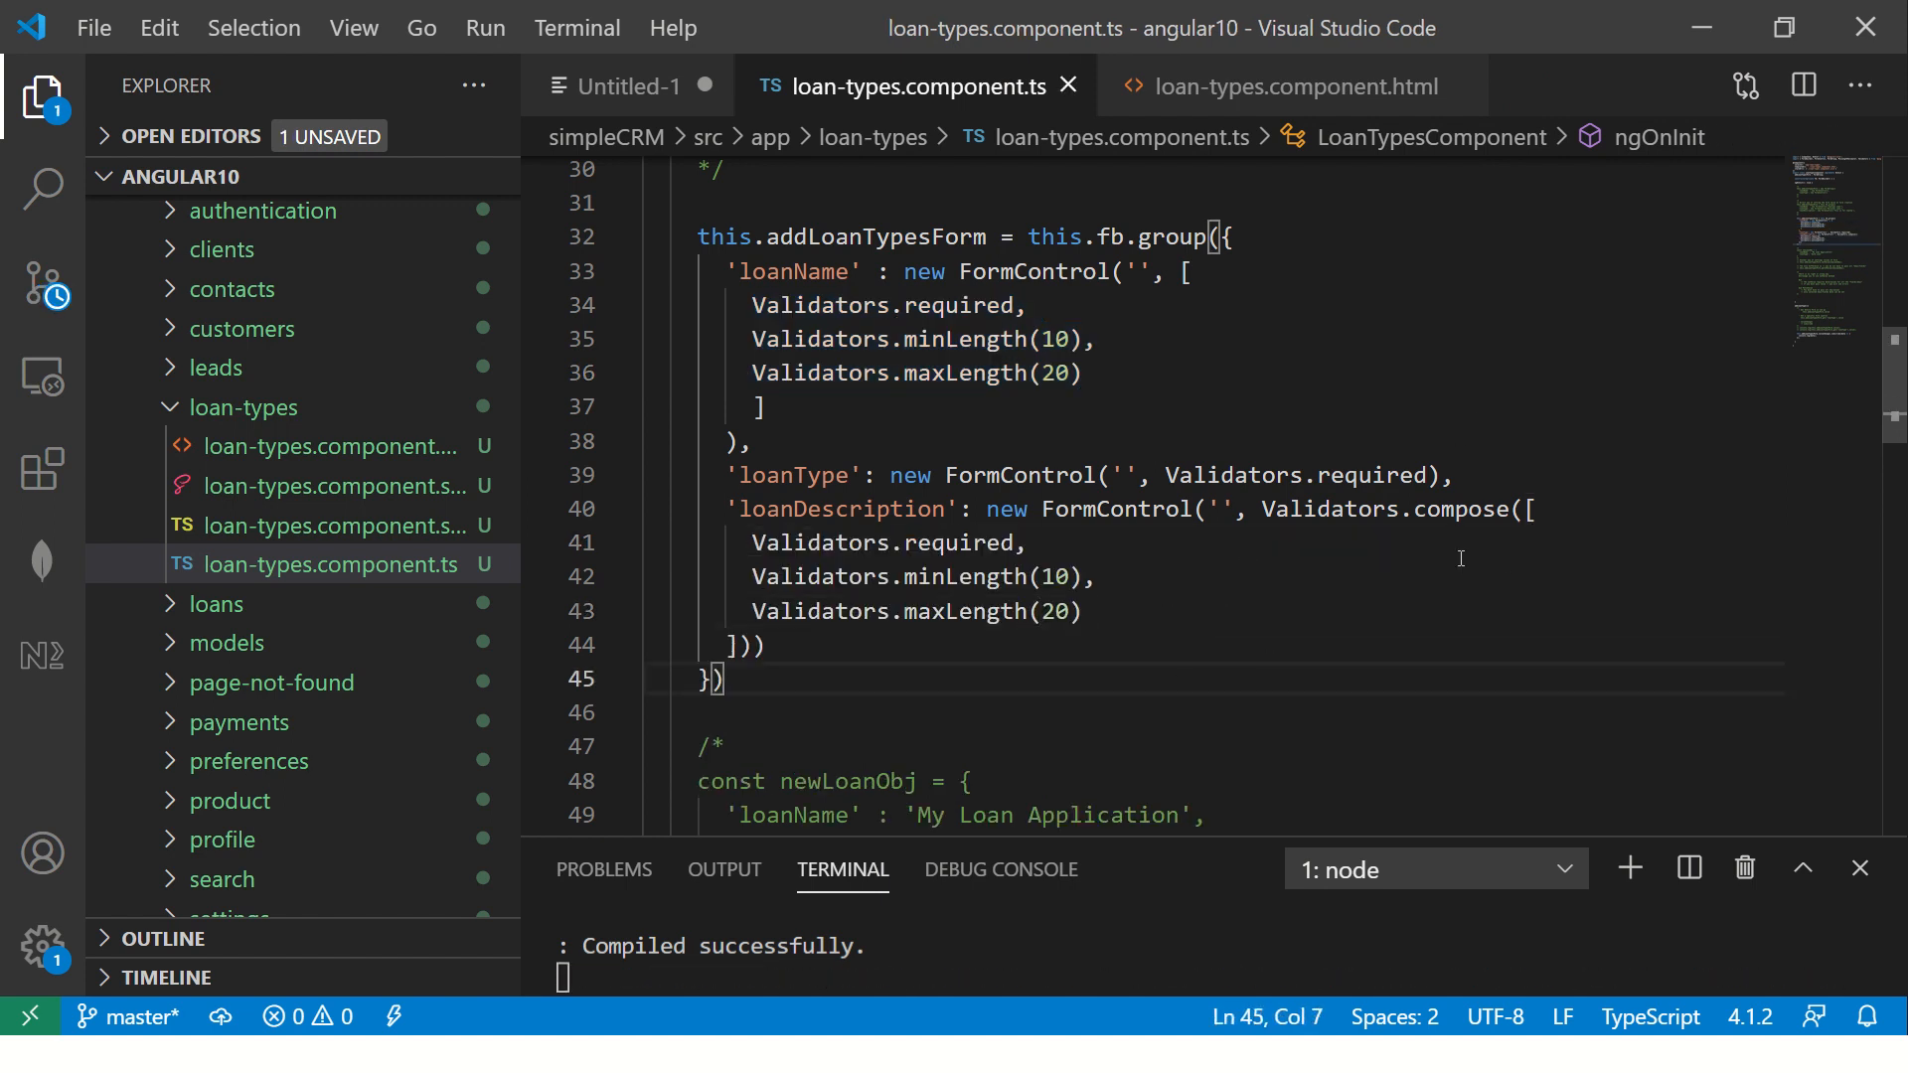
{"action": "double_click", "coordinate": [1458, 508]}
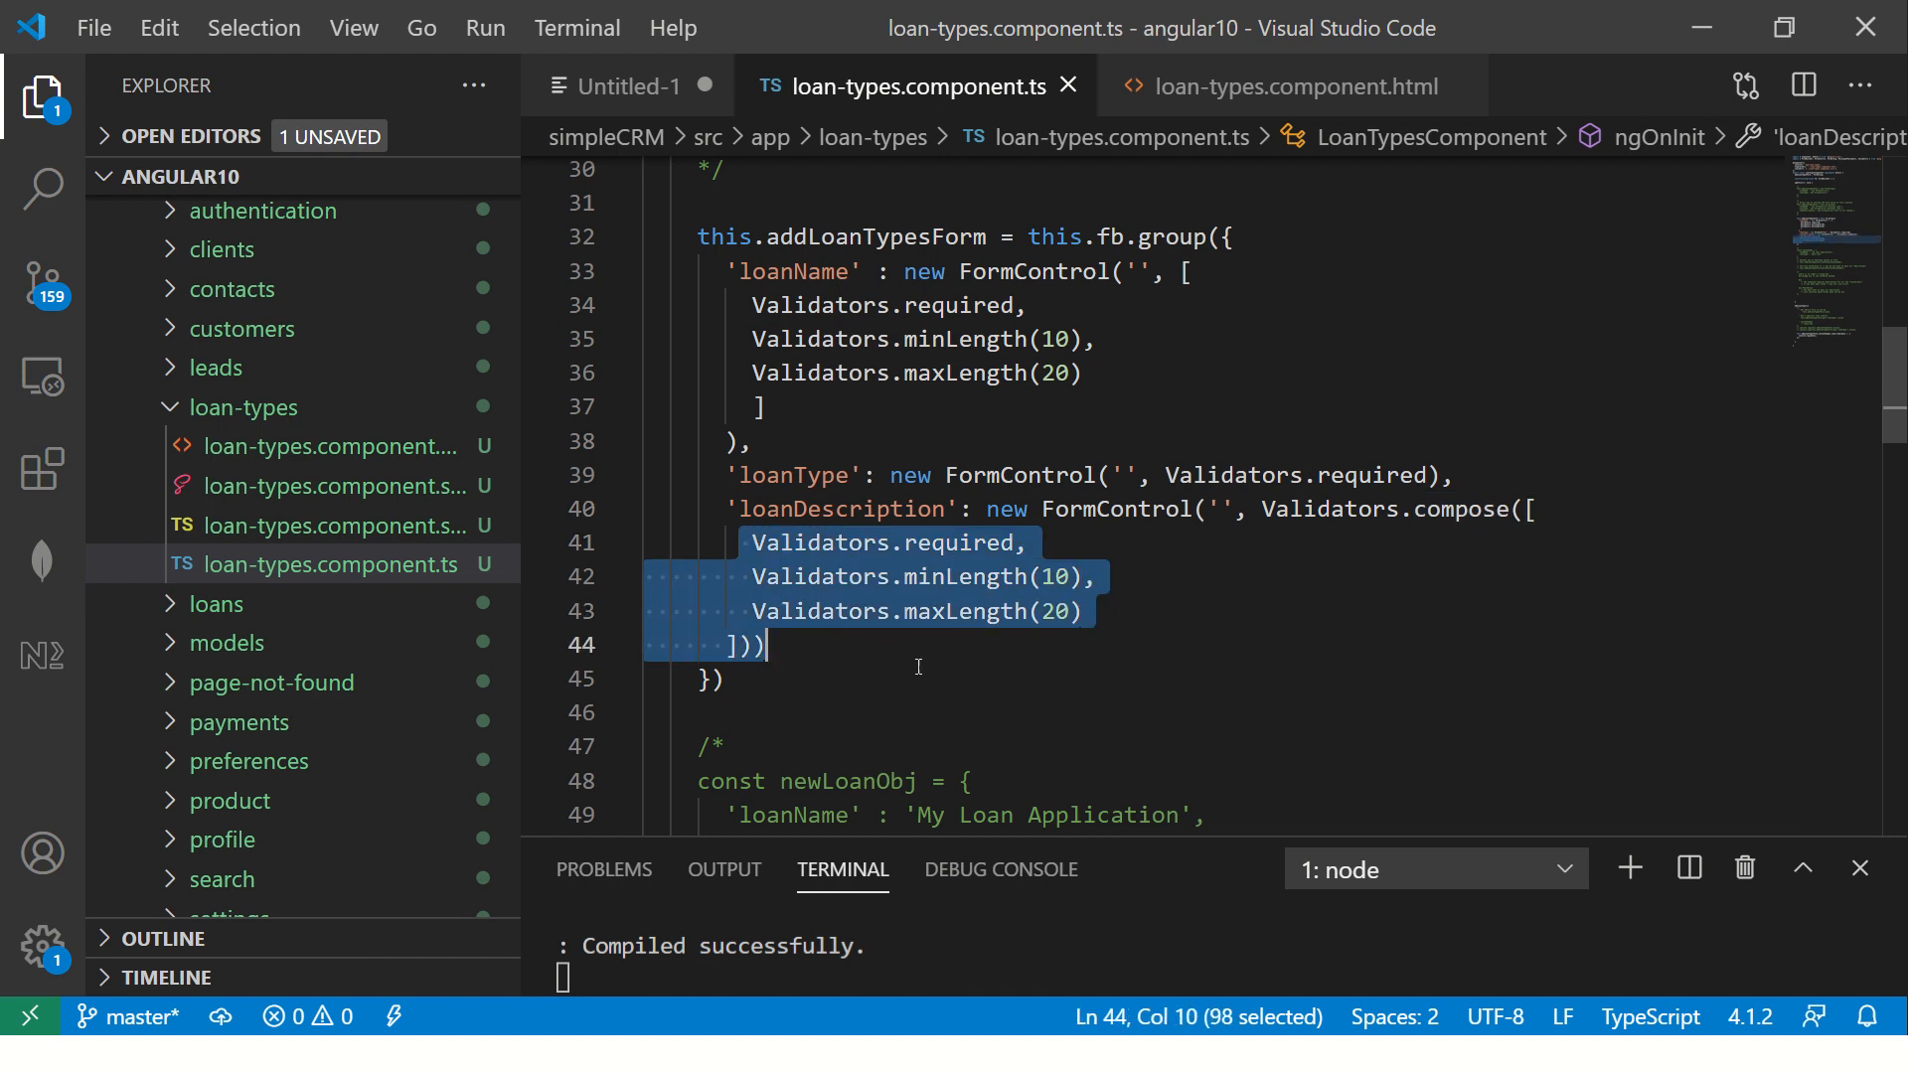
{"action": "left_click", "coordinate": [1030, 543]}
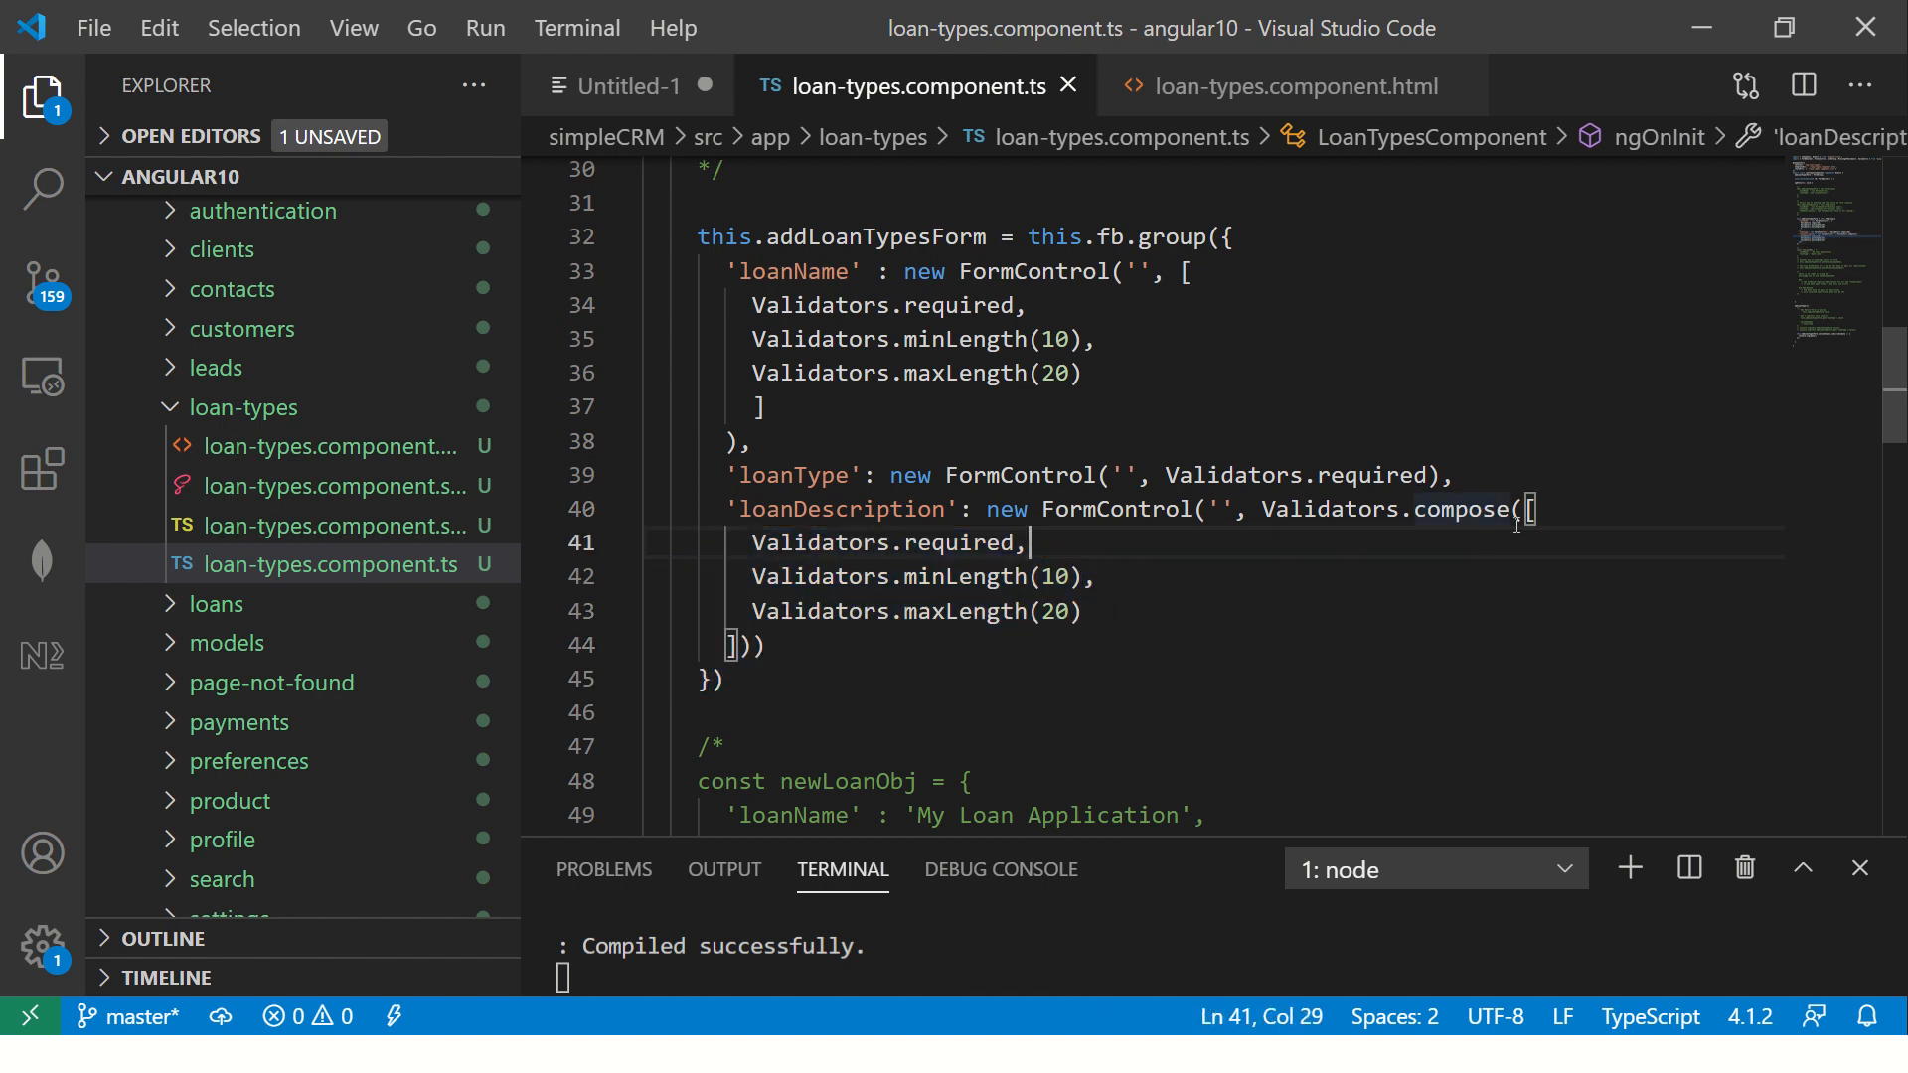
{"action": "mouse_move", "coordinate": [920, 691]}
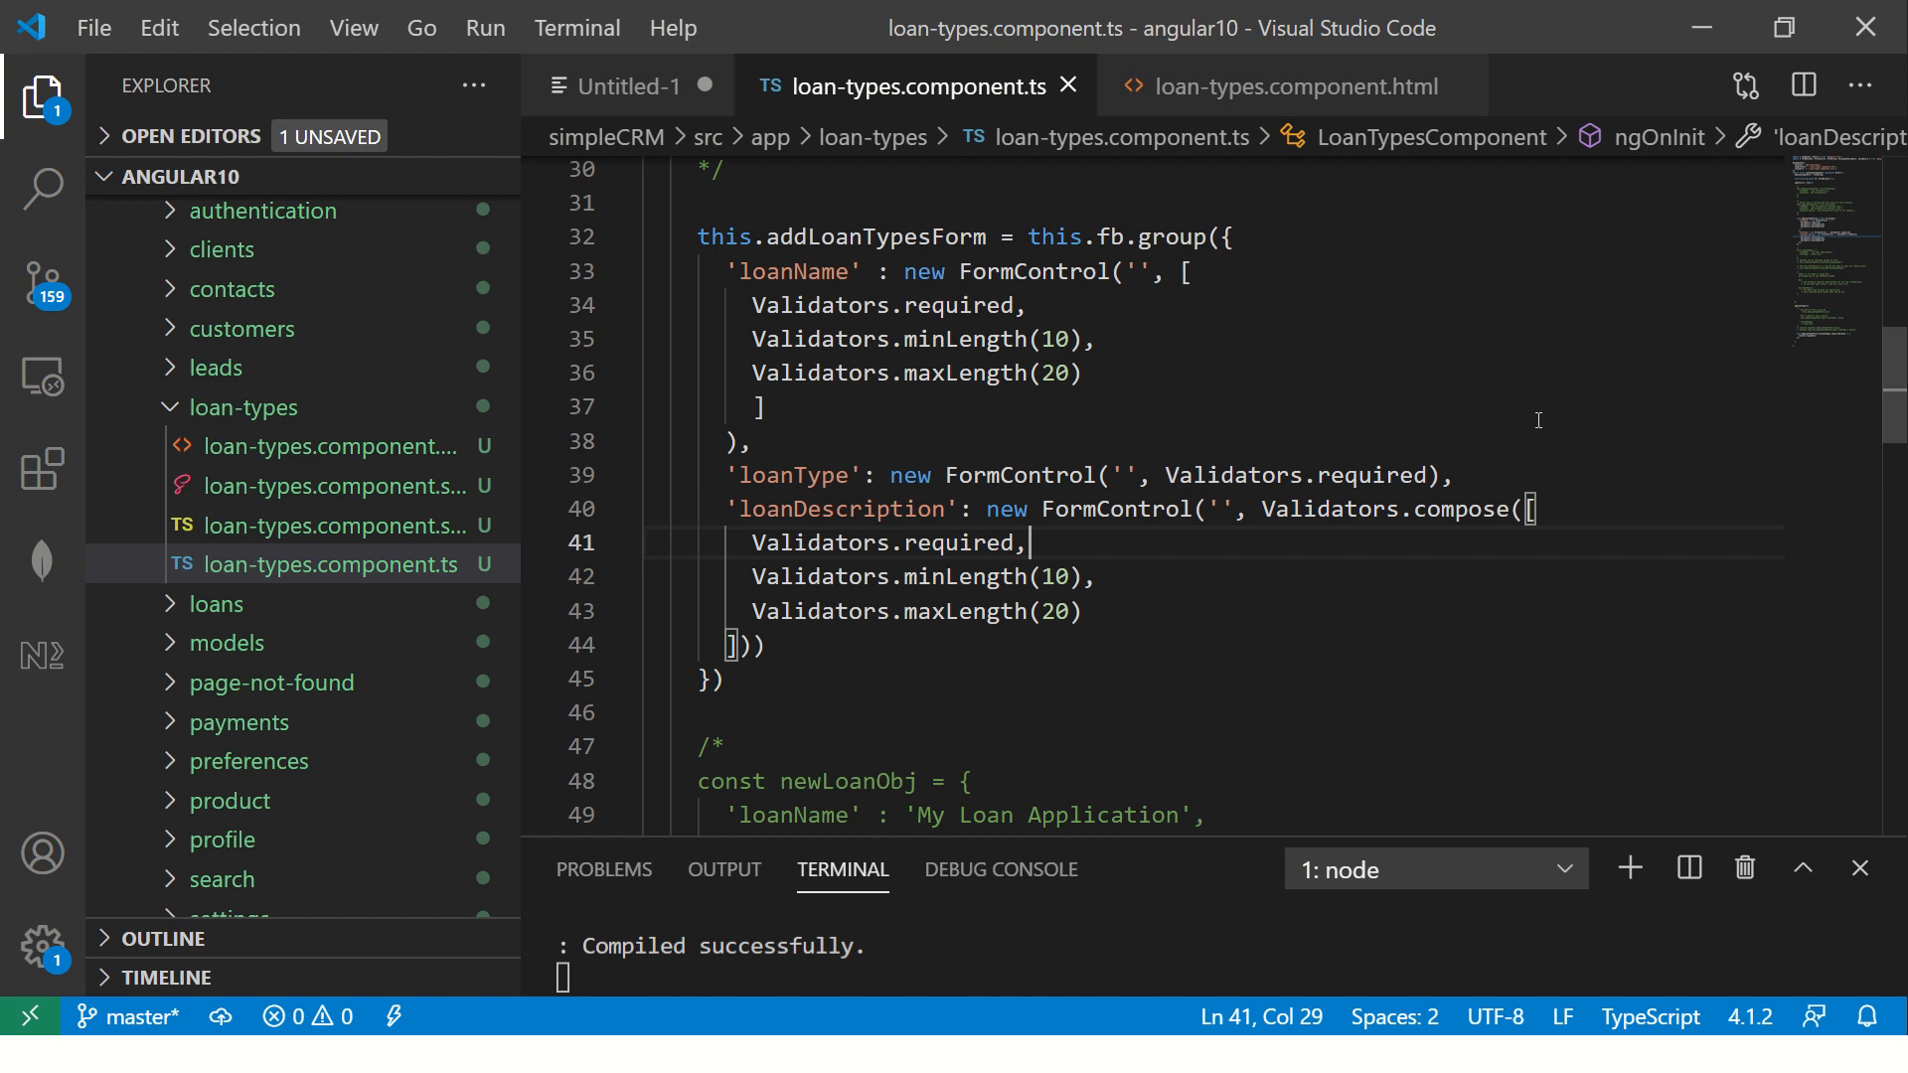
{"action": "mouse_move", "coordinate": [1225, 272]}
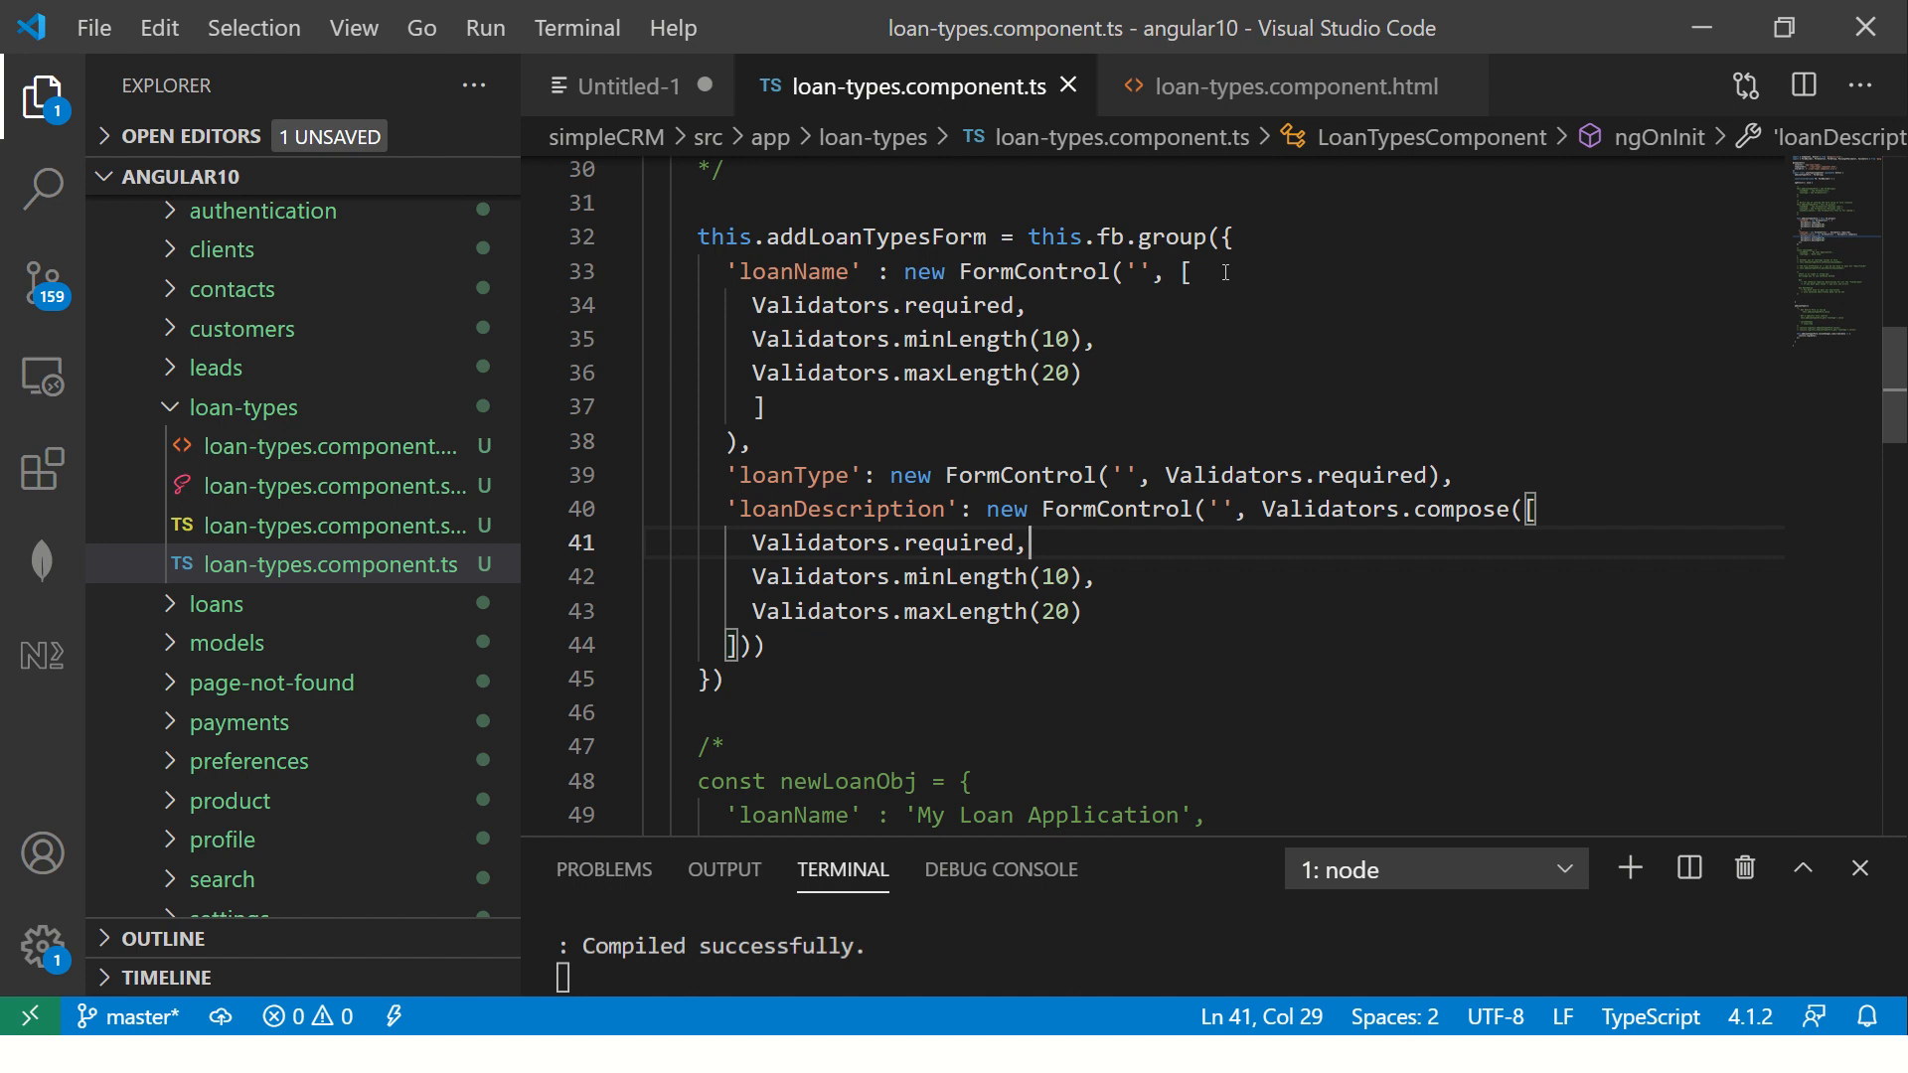
{"action": "left_click", "coordinate": [1186, 270]}
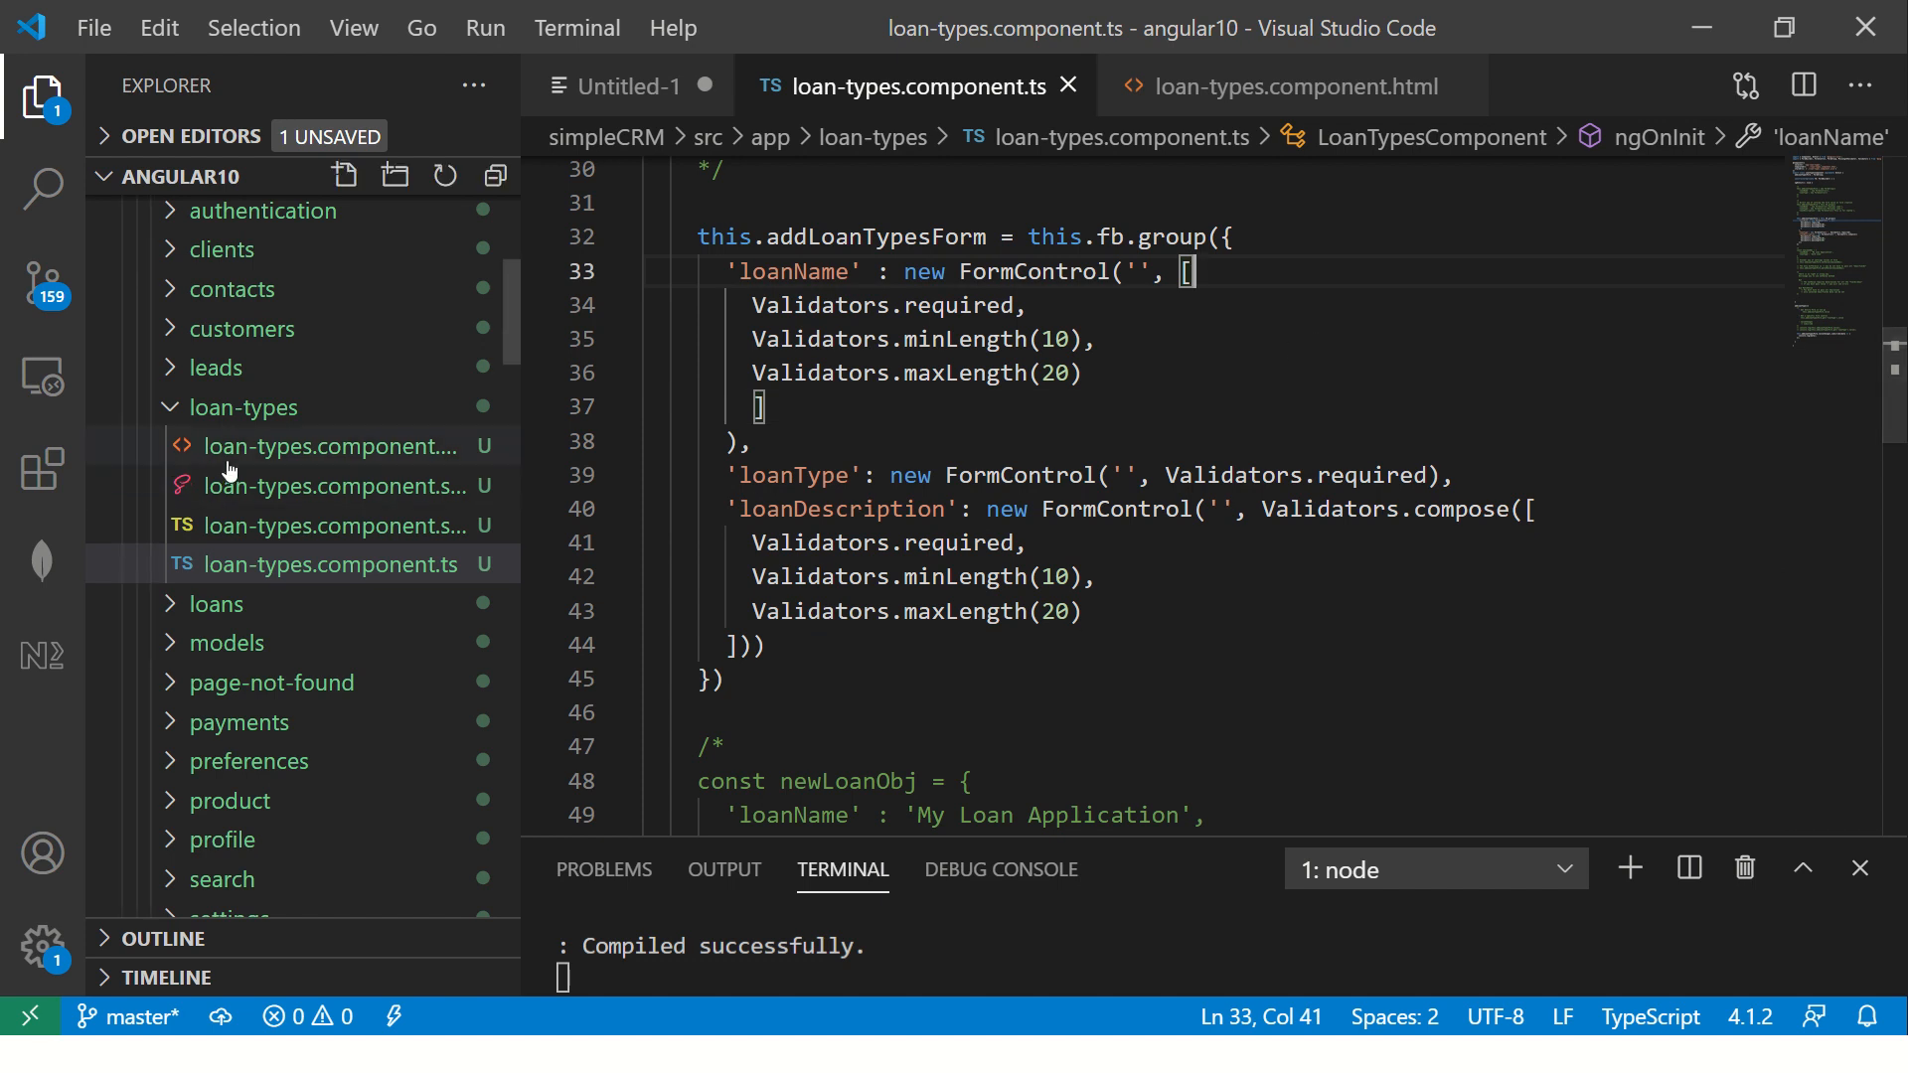
{"action": "left_click", "coordinate": [1286, 87]}
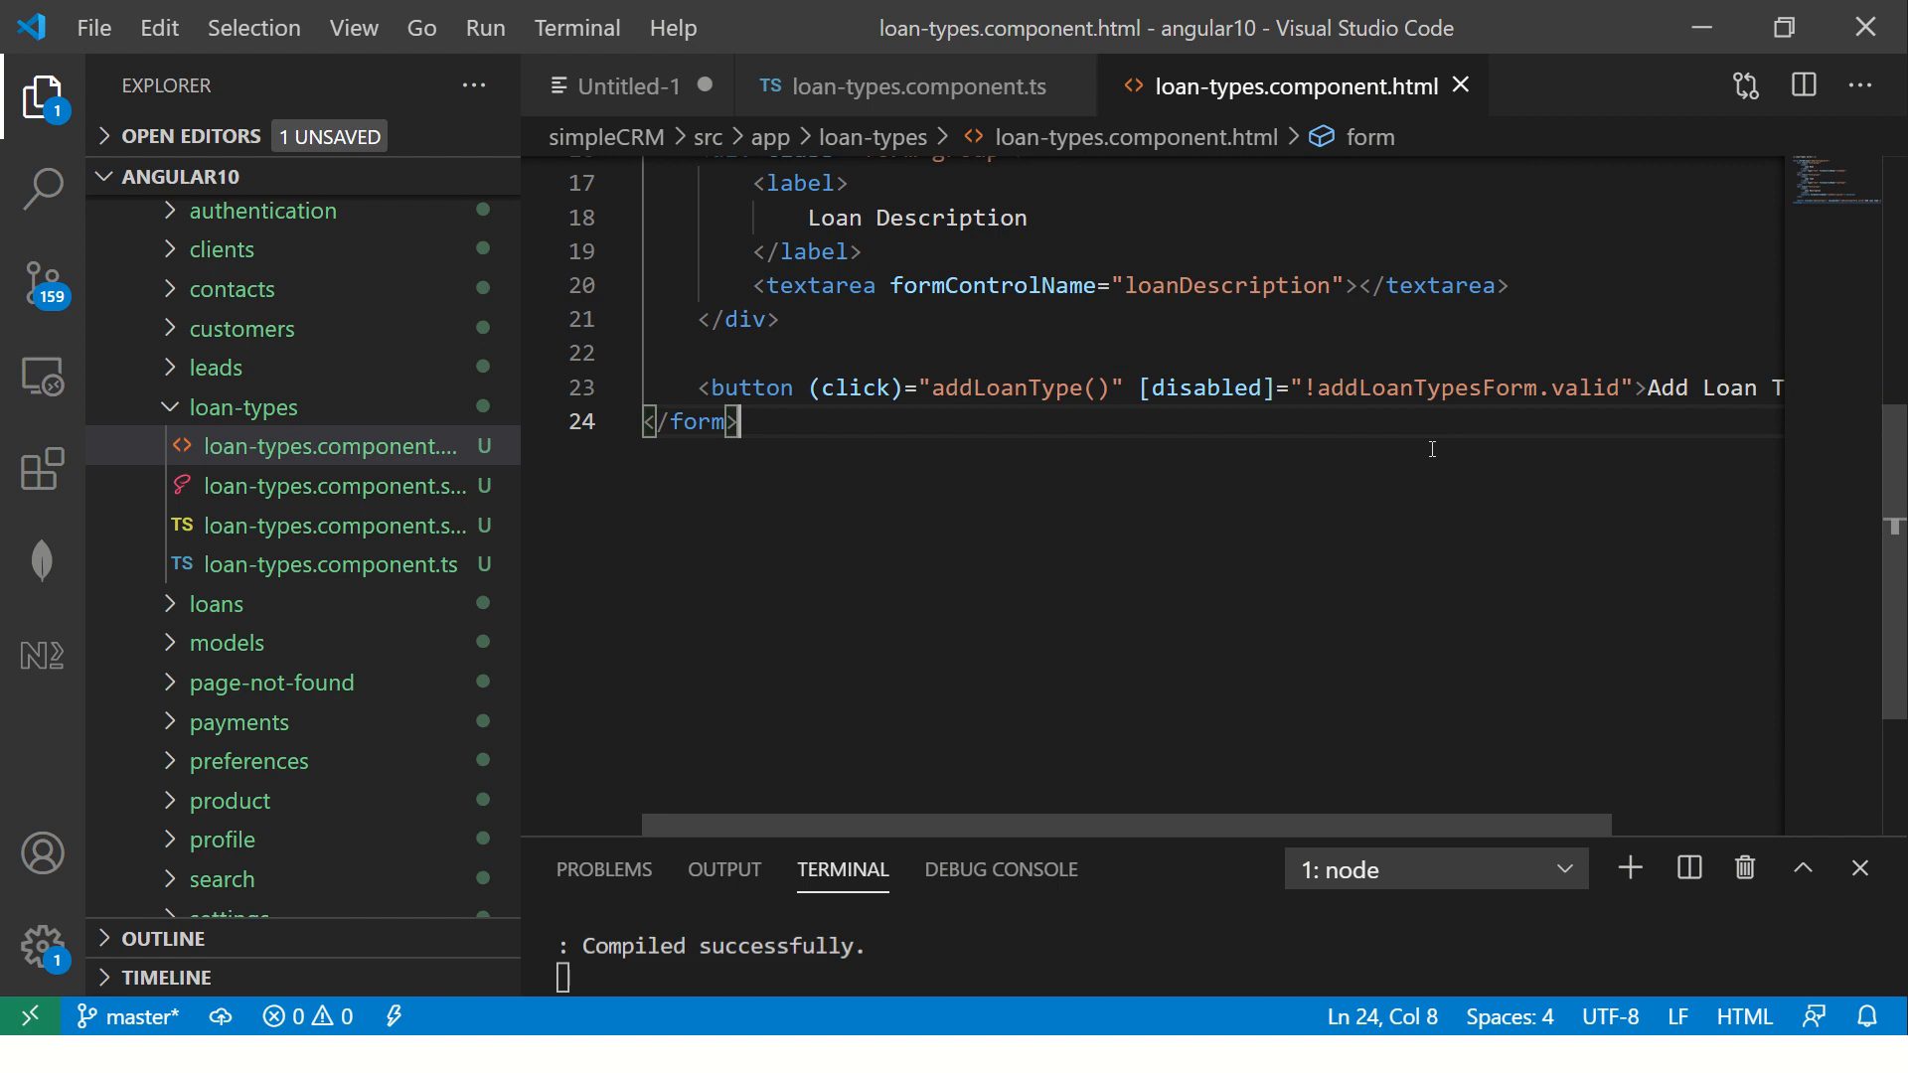
{"action": "left_click", "coordinate": [331, 564]}
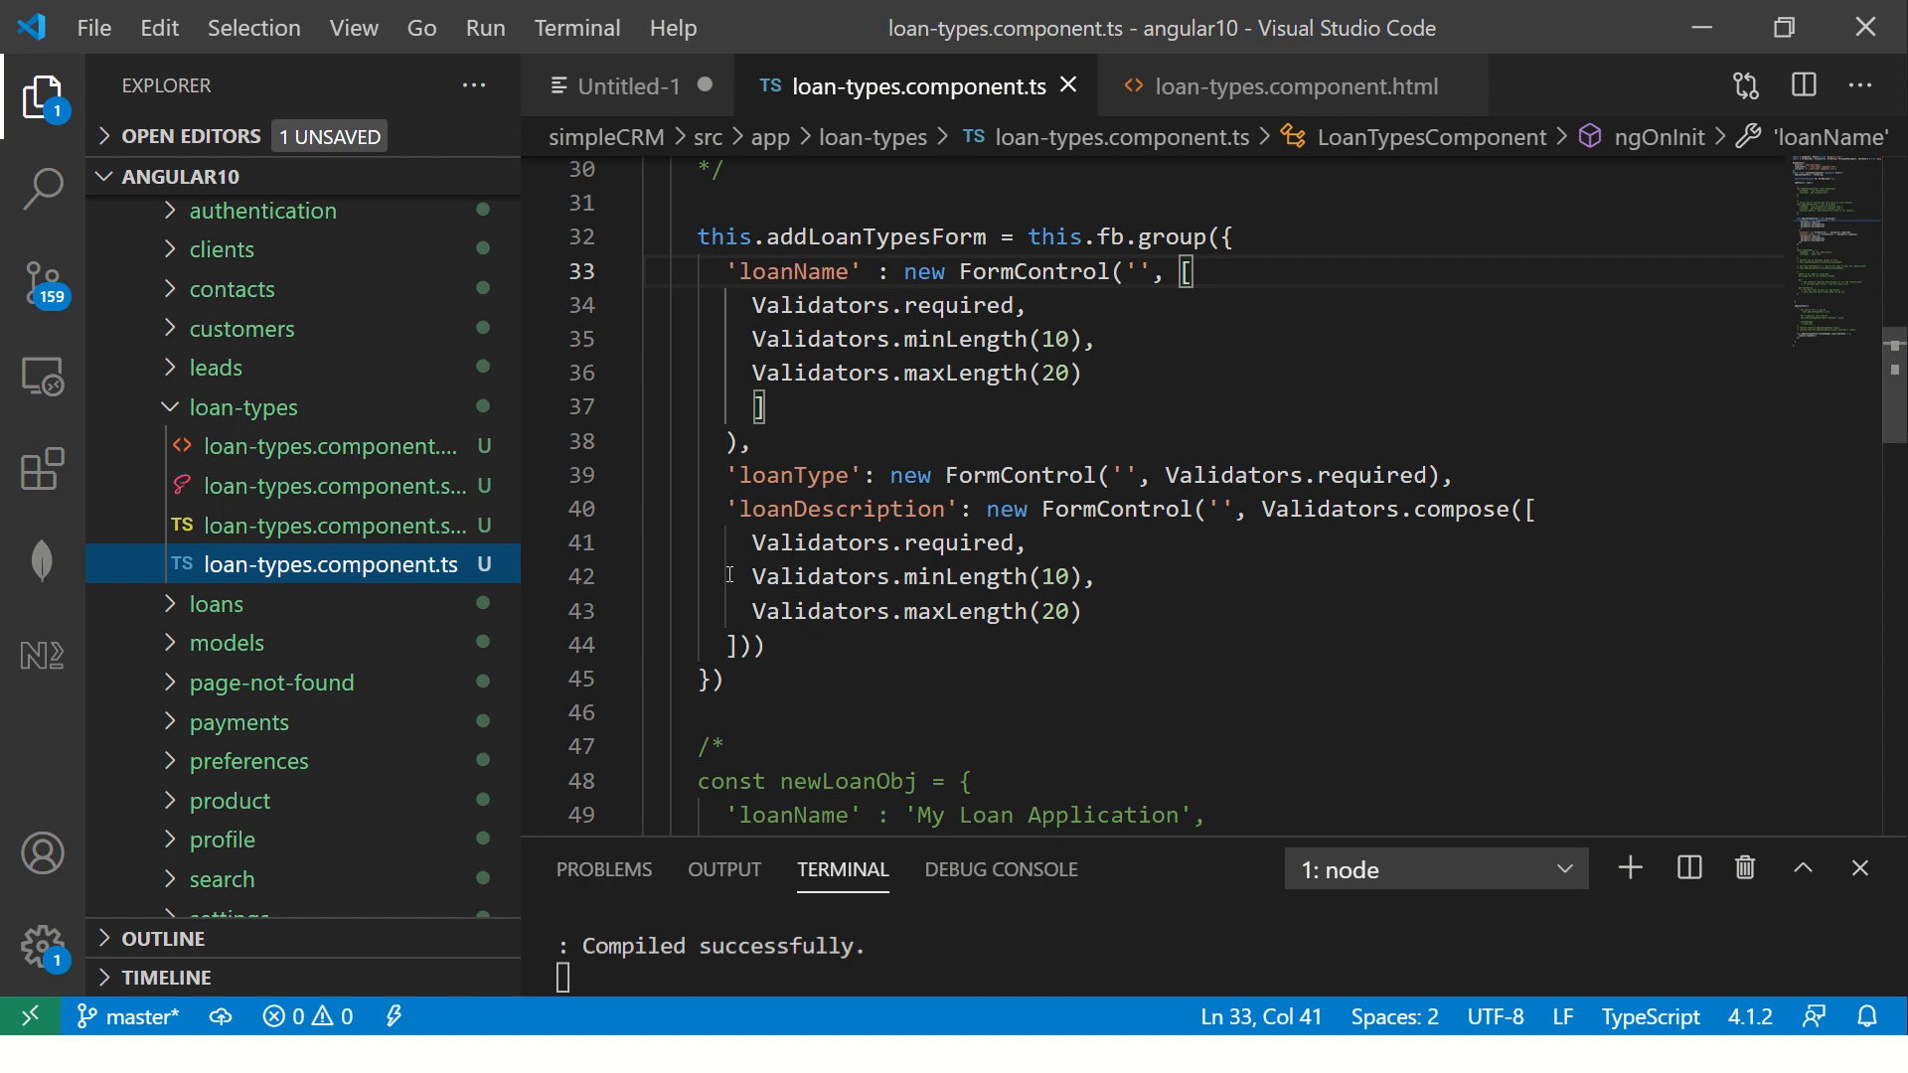
{"action": "left_click", "coordinate": [1285, 85]}
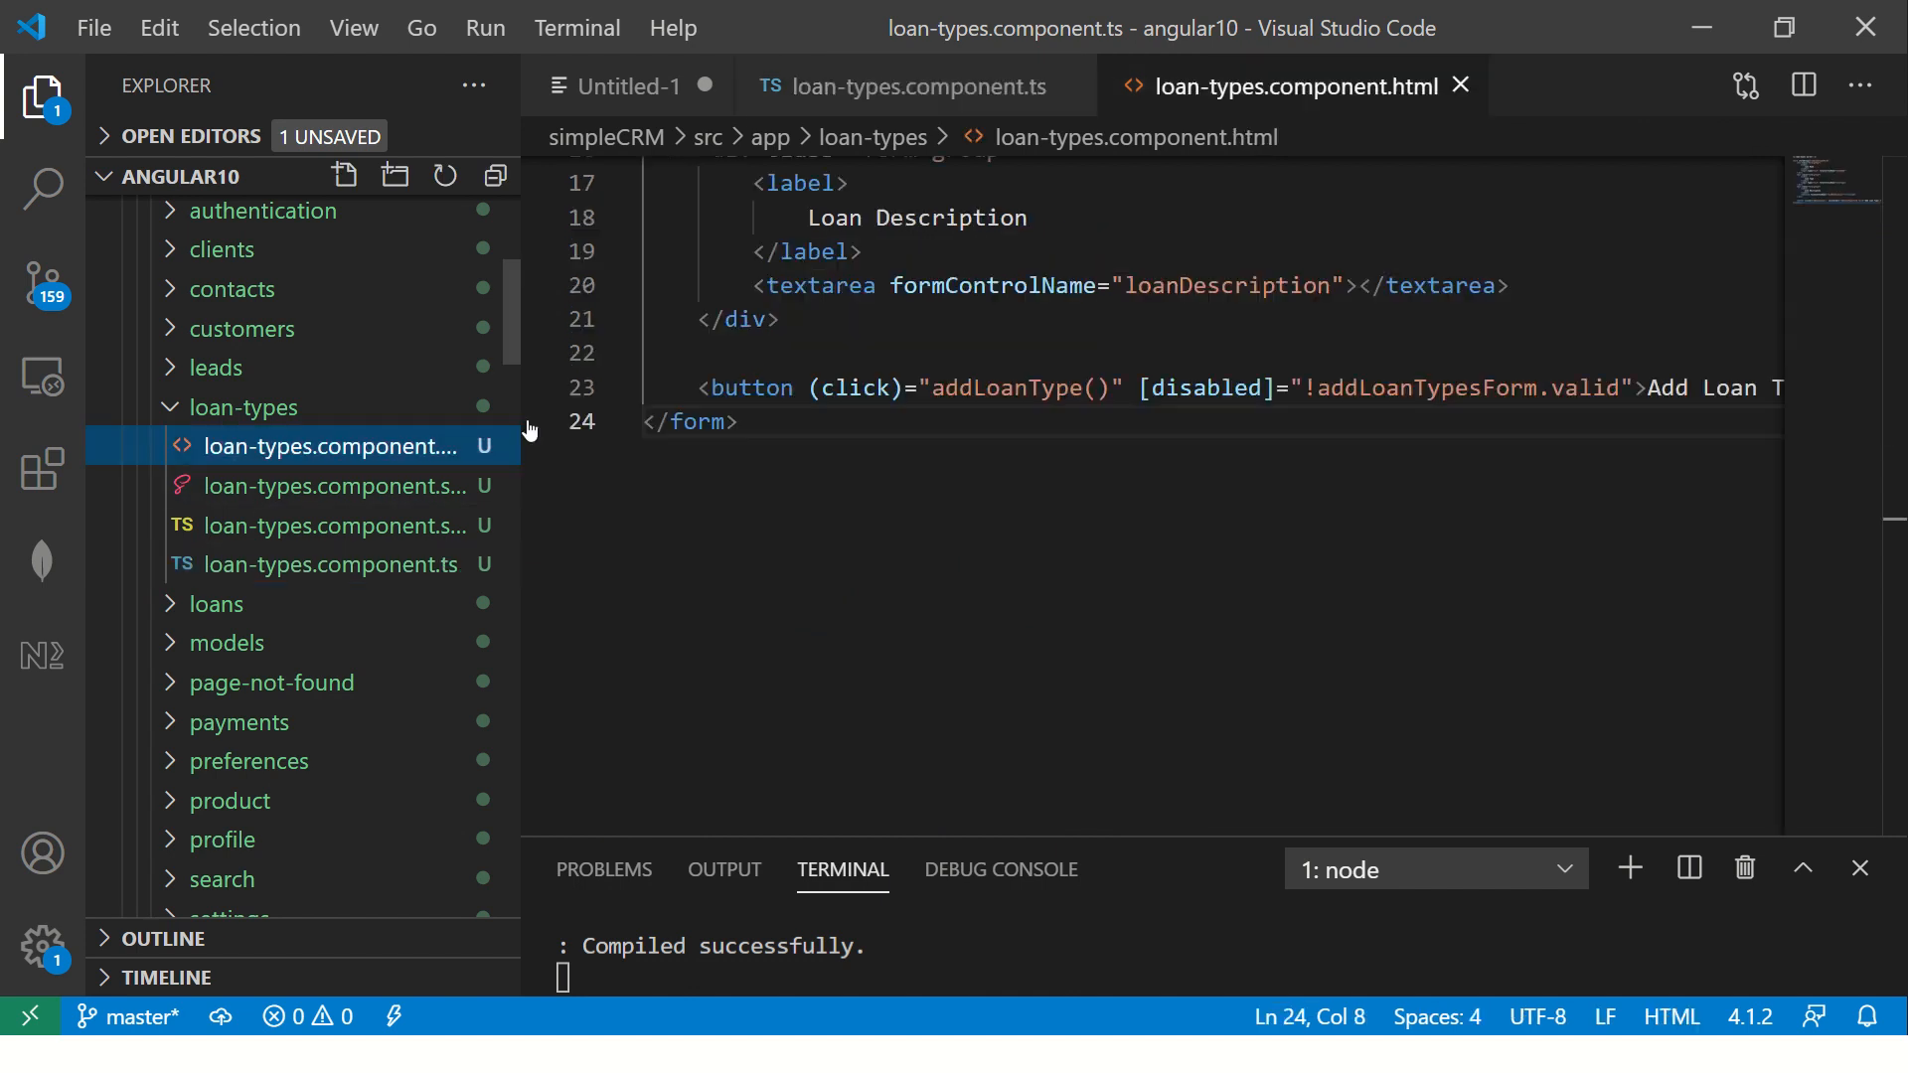
{"action": "scroll", "scroll_direction": "up", "scroll_amount": 3}
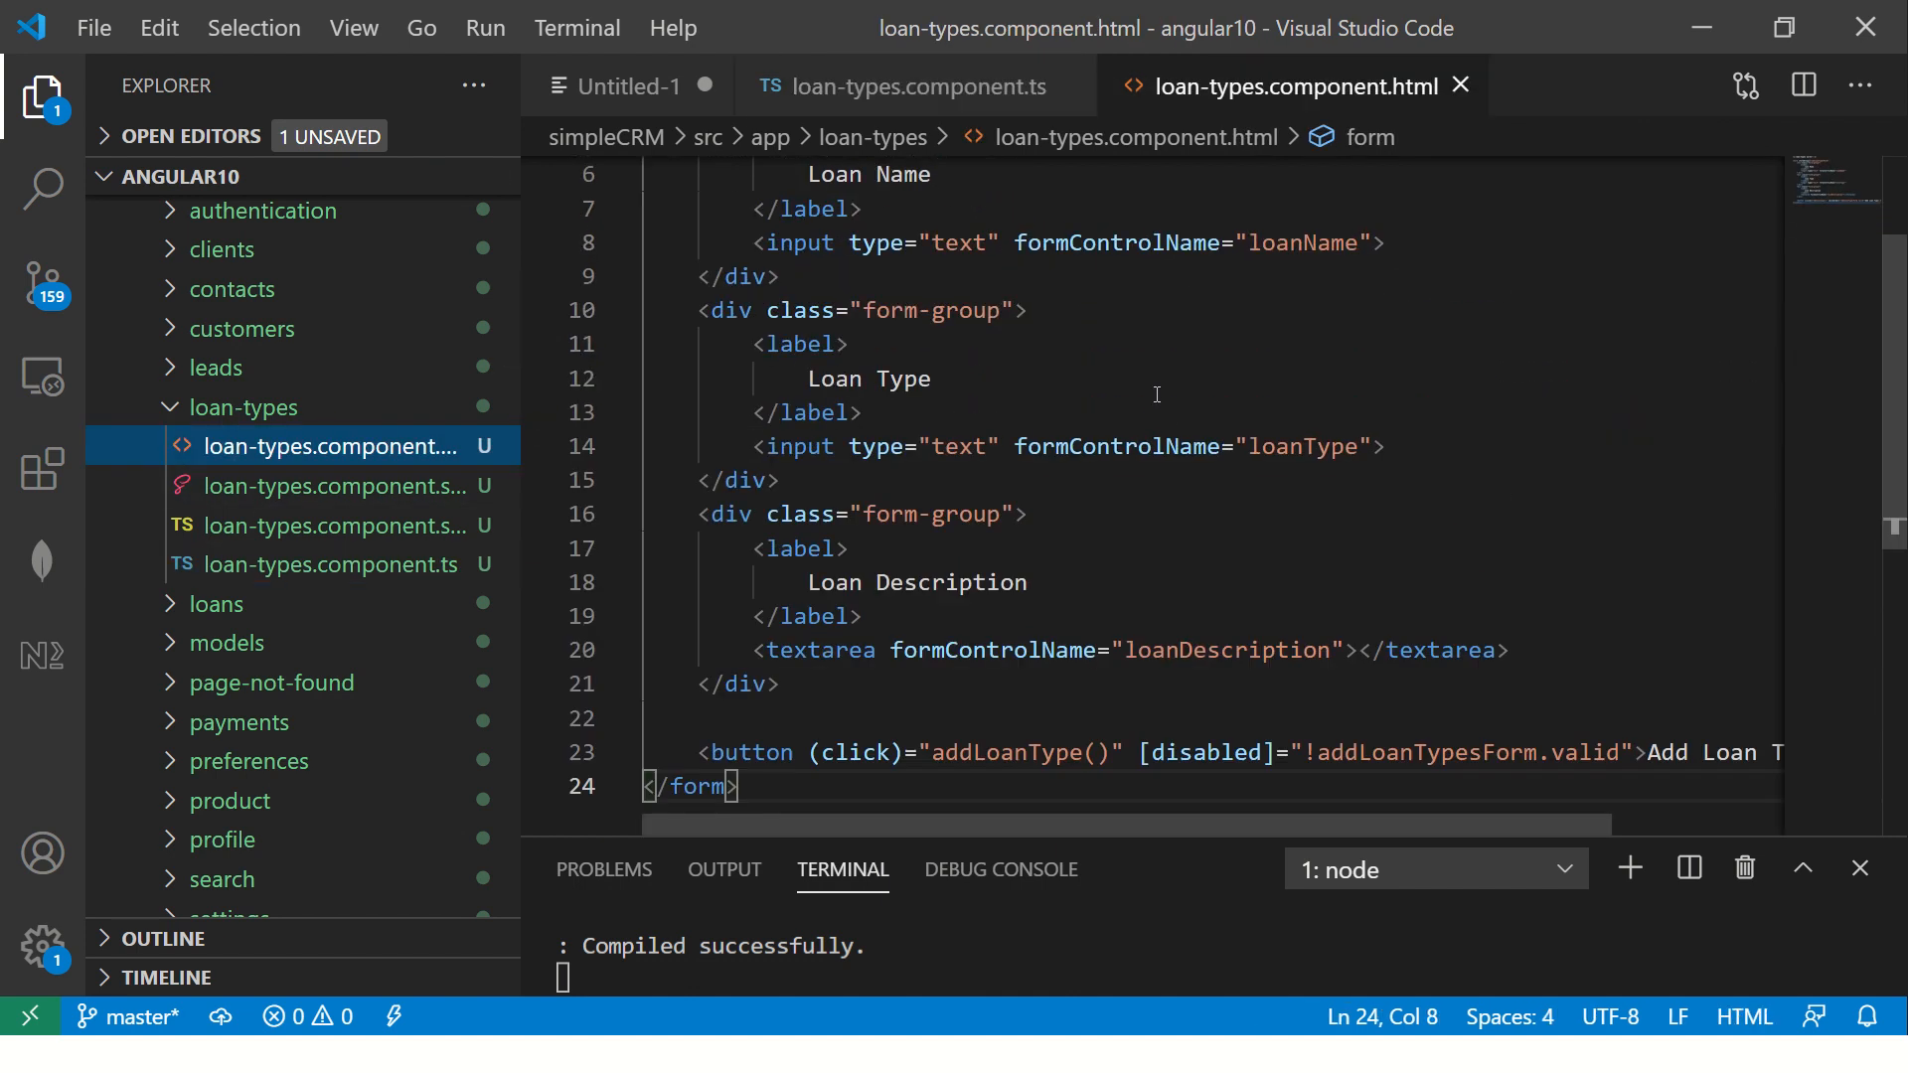
{"action": "mouse_move", "coordinate": [319, 554]}
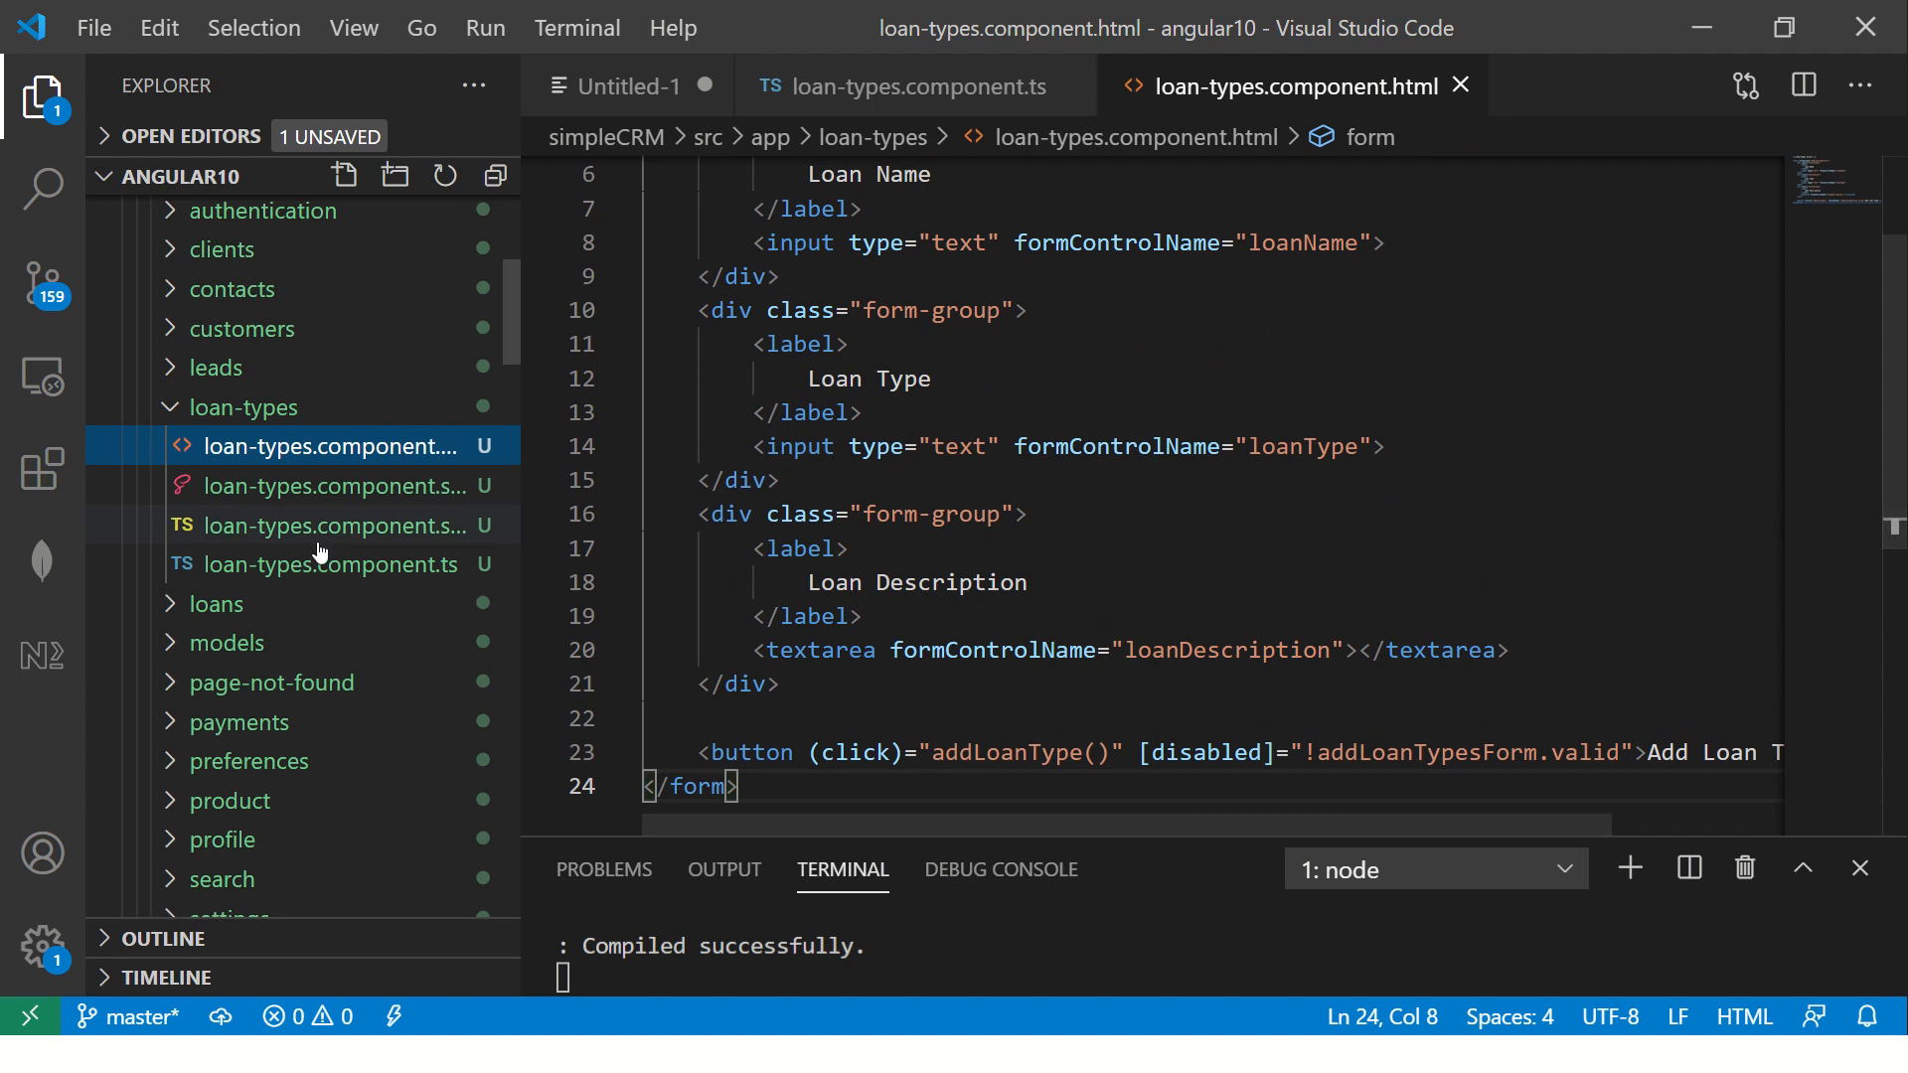
{"action": "left_click", "coordinate": [330, 565]}
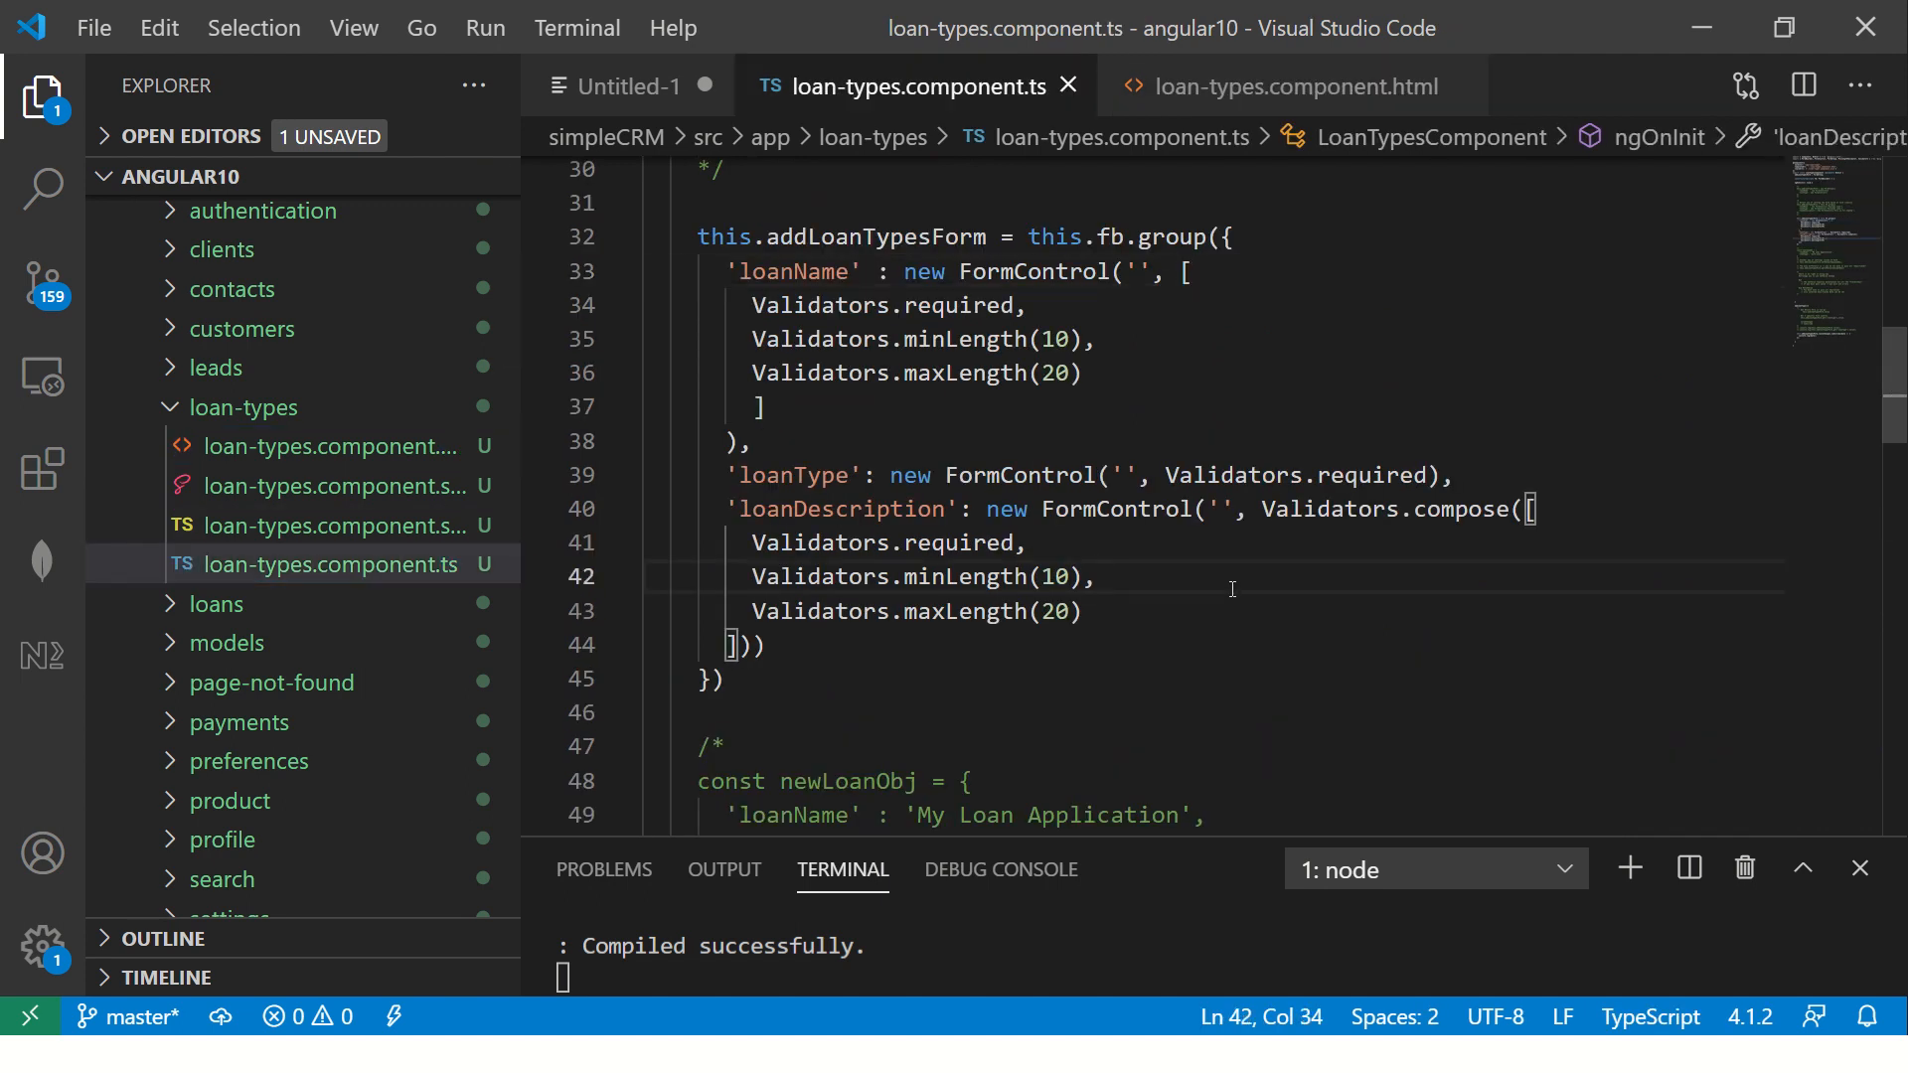
{"action": "left_click", "coordinate": [1058, 374]}
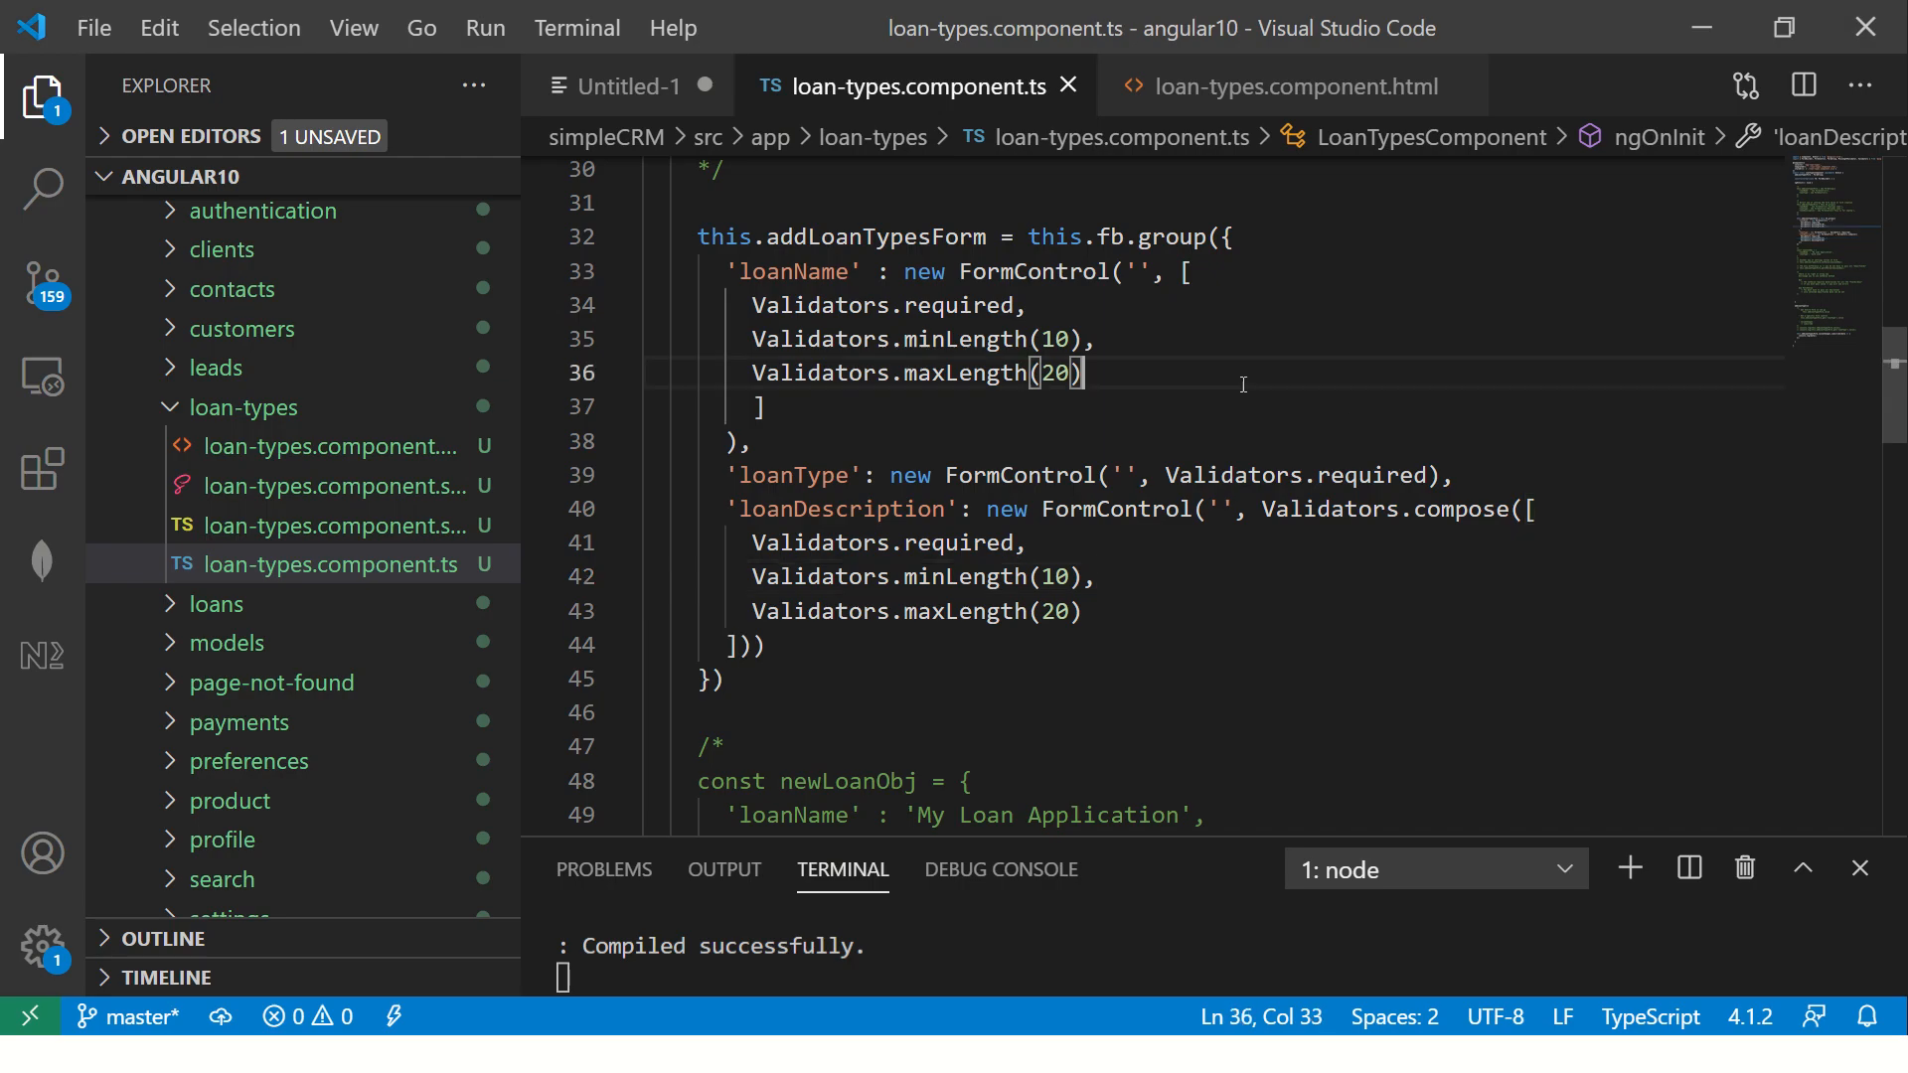
Add console.log(this.addLoanTypesForm.valid) inside addLoanType()
{"action": "scroll", "scroll_direction": "down", "scroll_amount": 3}
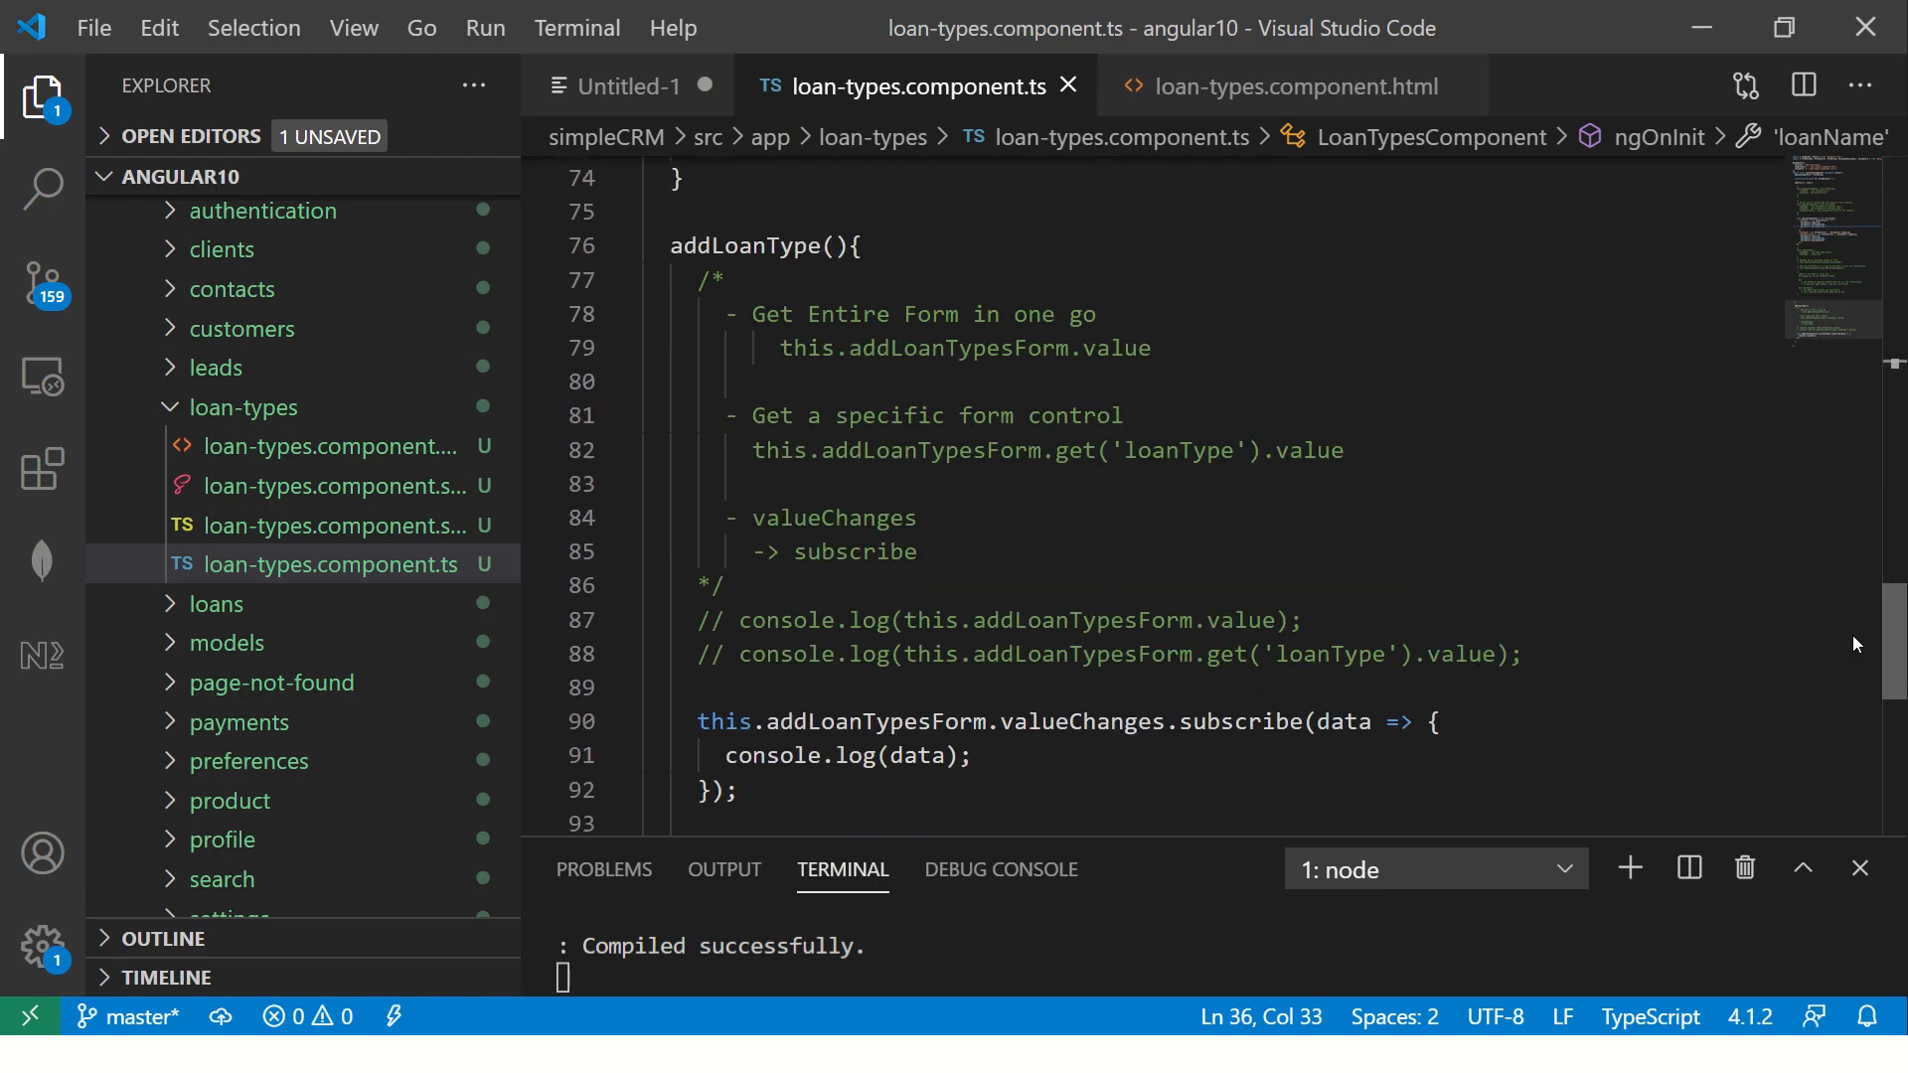
{"action": "scroll", "scroll_direction": "down", "scroll_amount": 3}
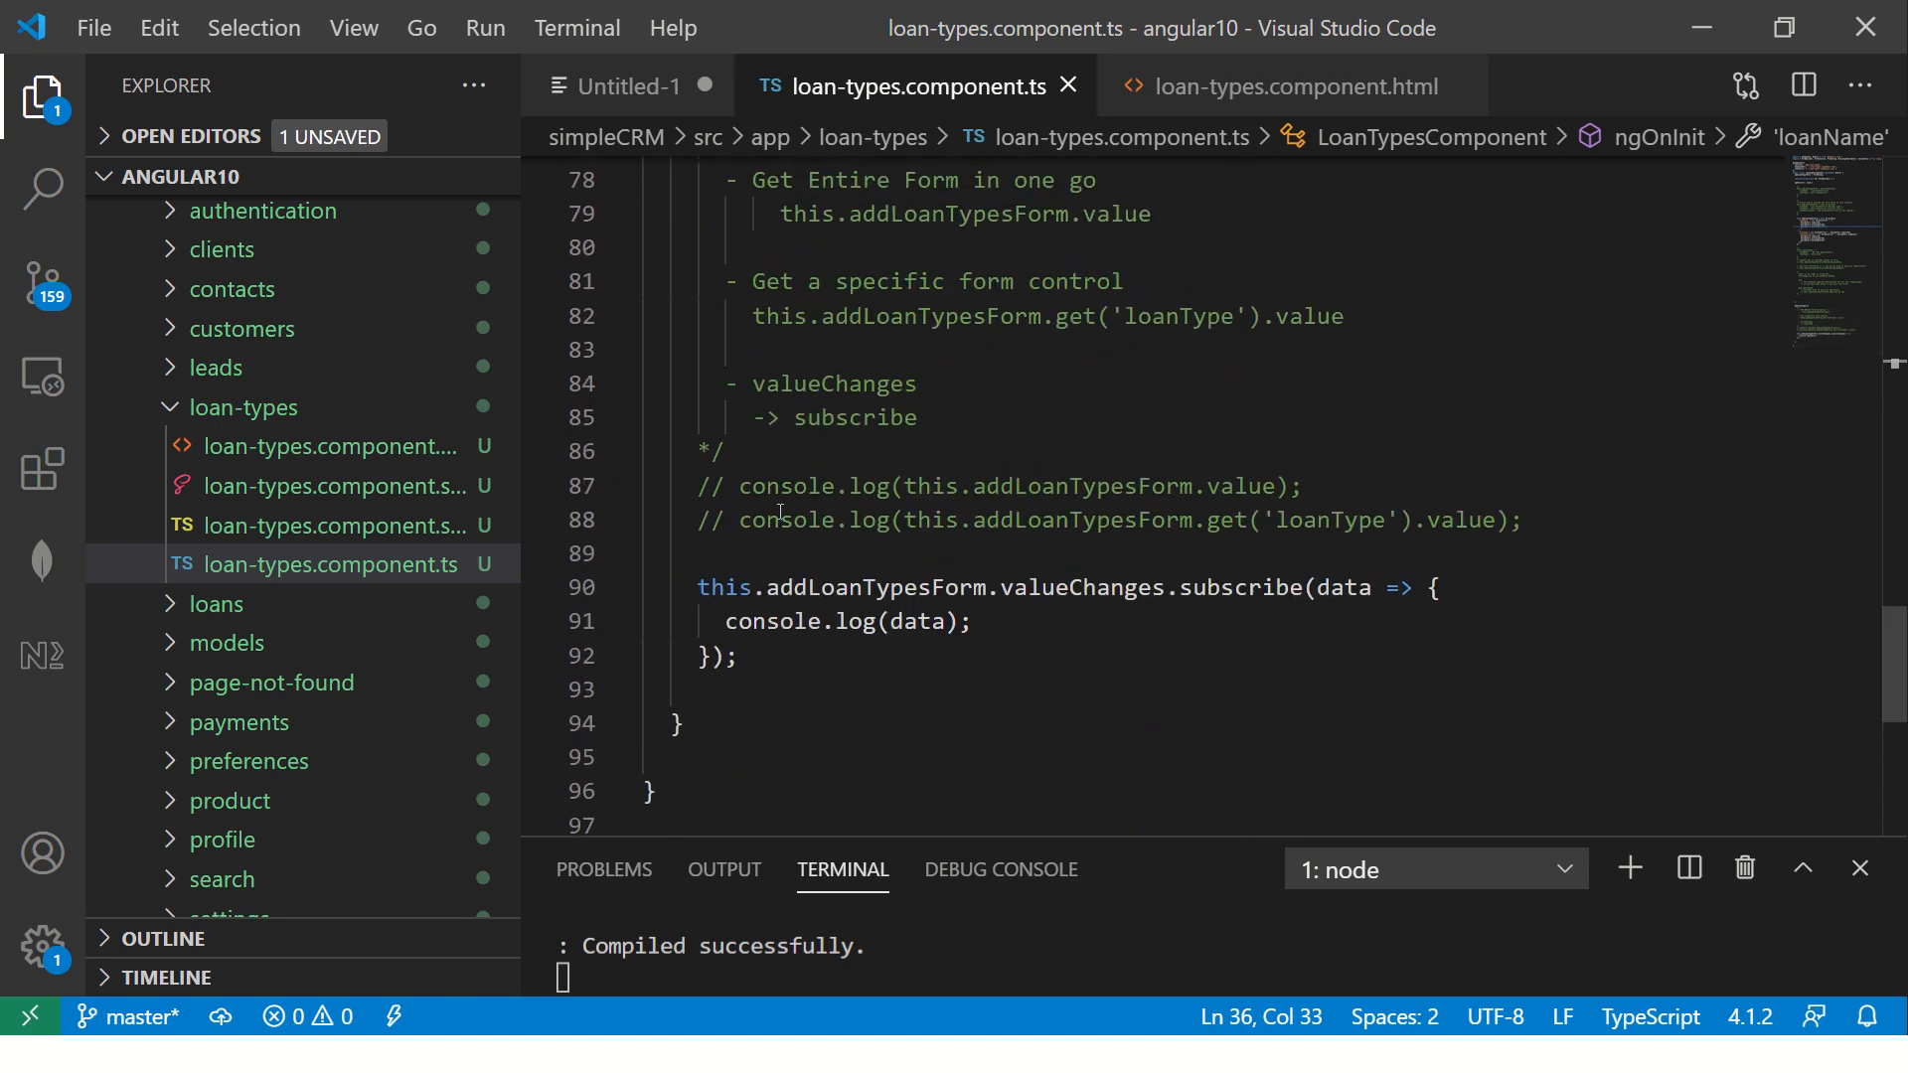
{"action": "type", "text": "console.log"}
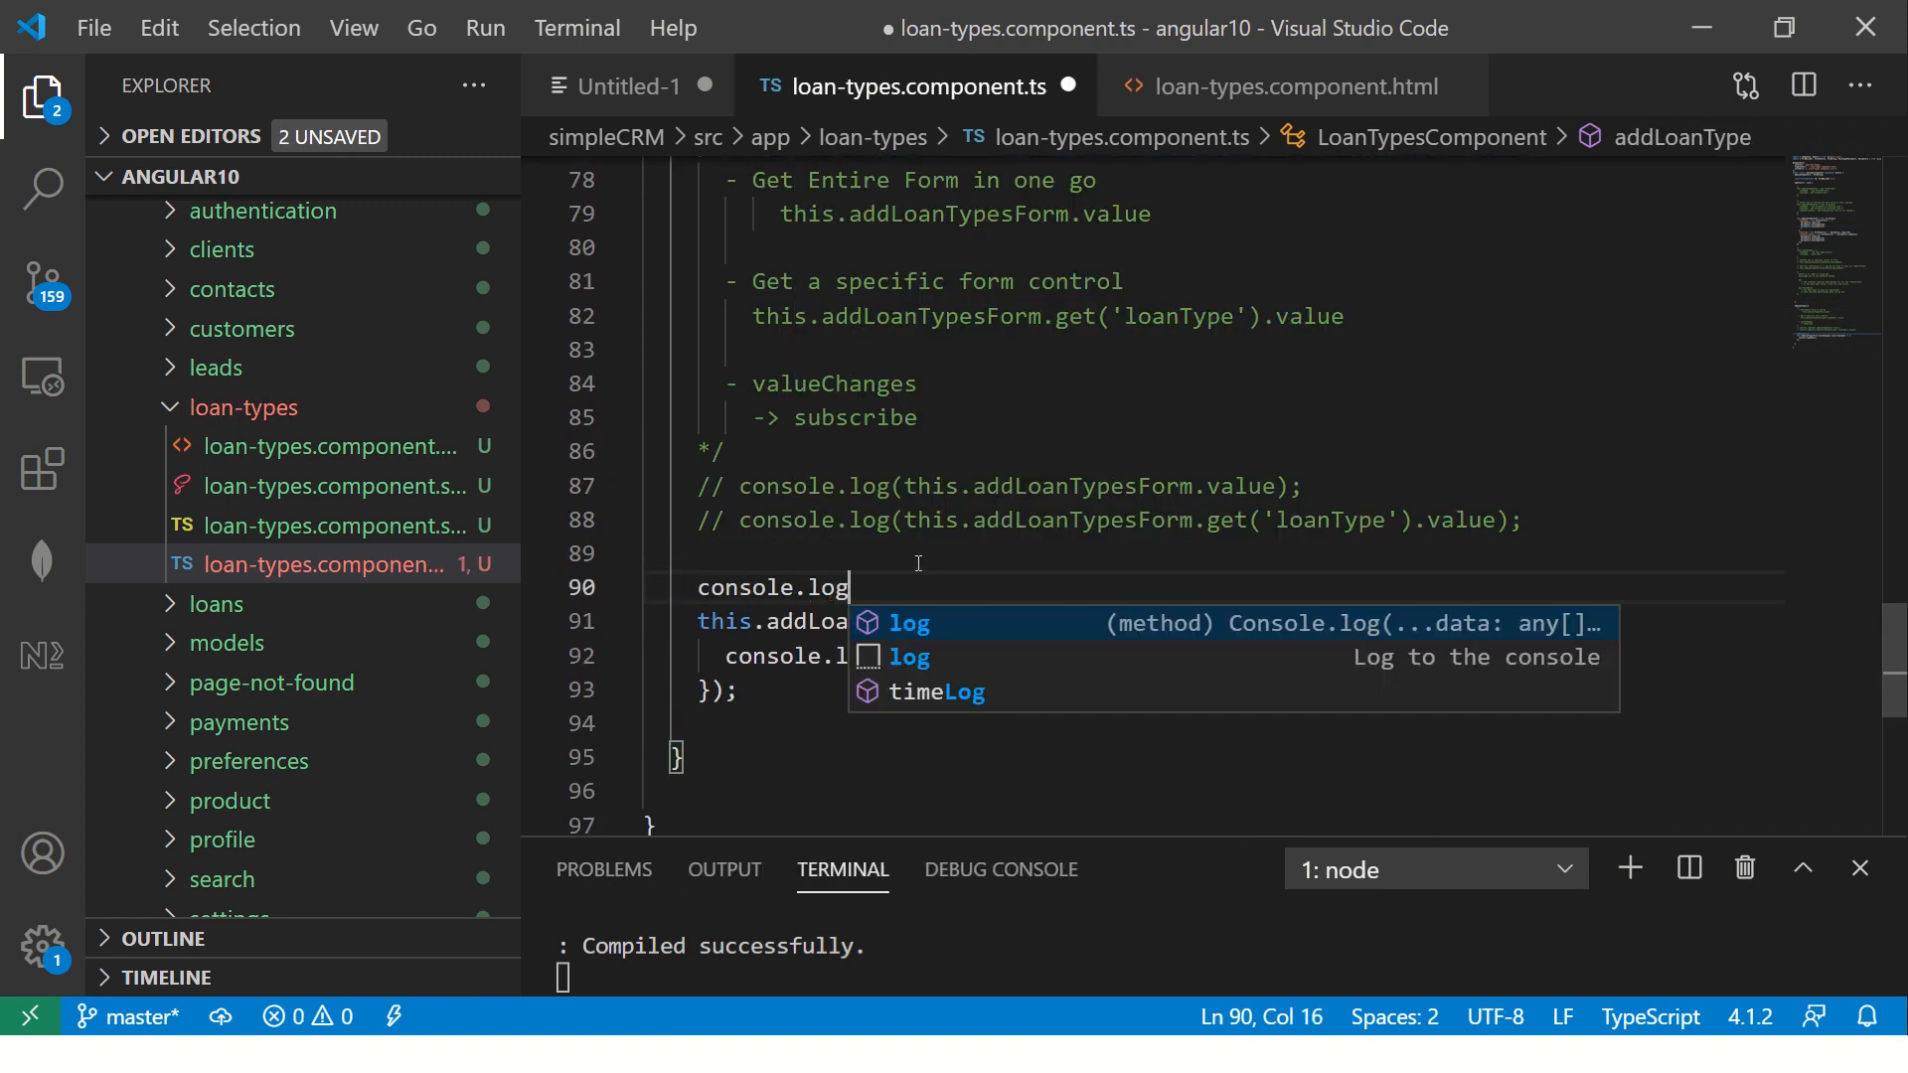
{"action": "type", "text": "(this.addLoanTypesForm.valid);"}
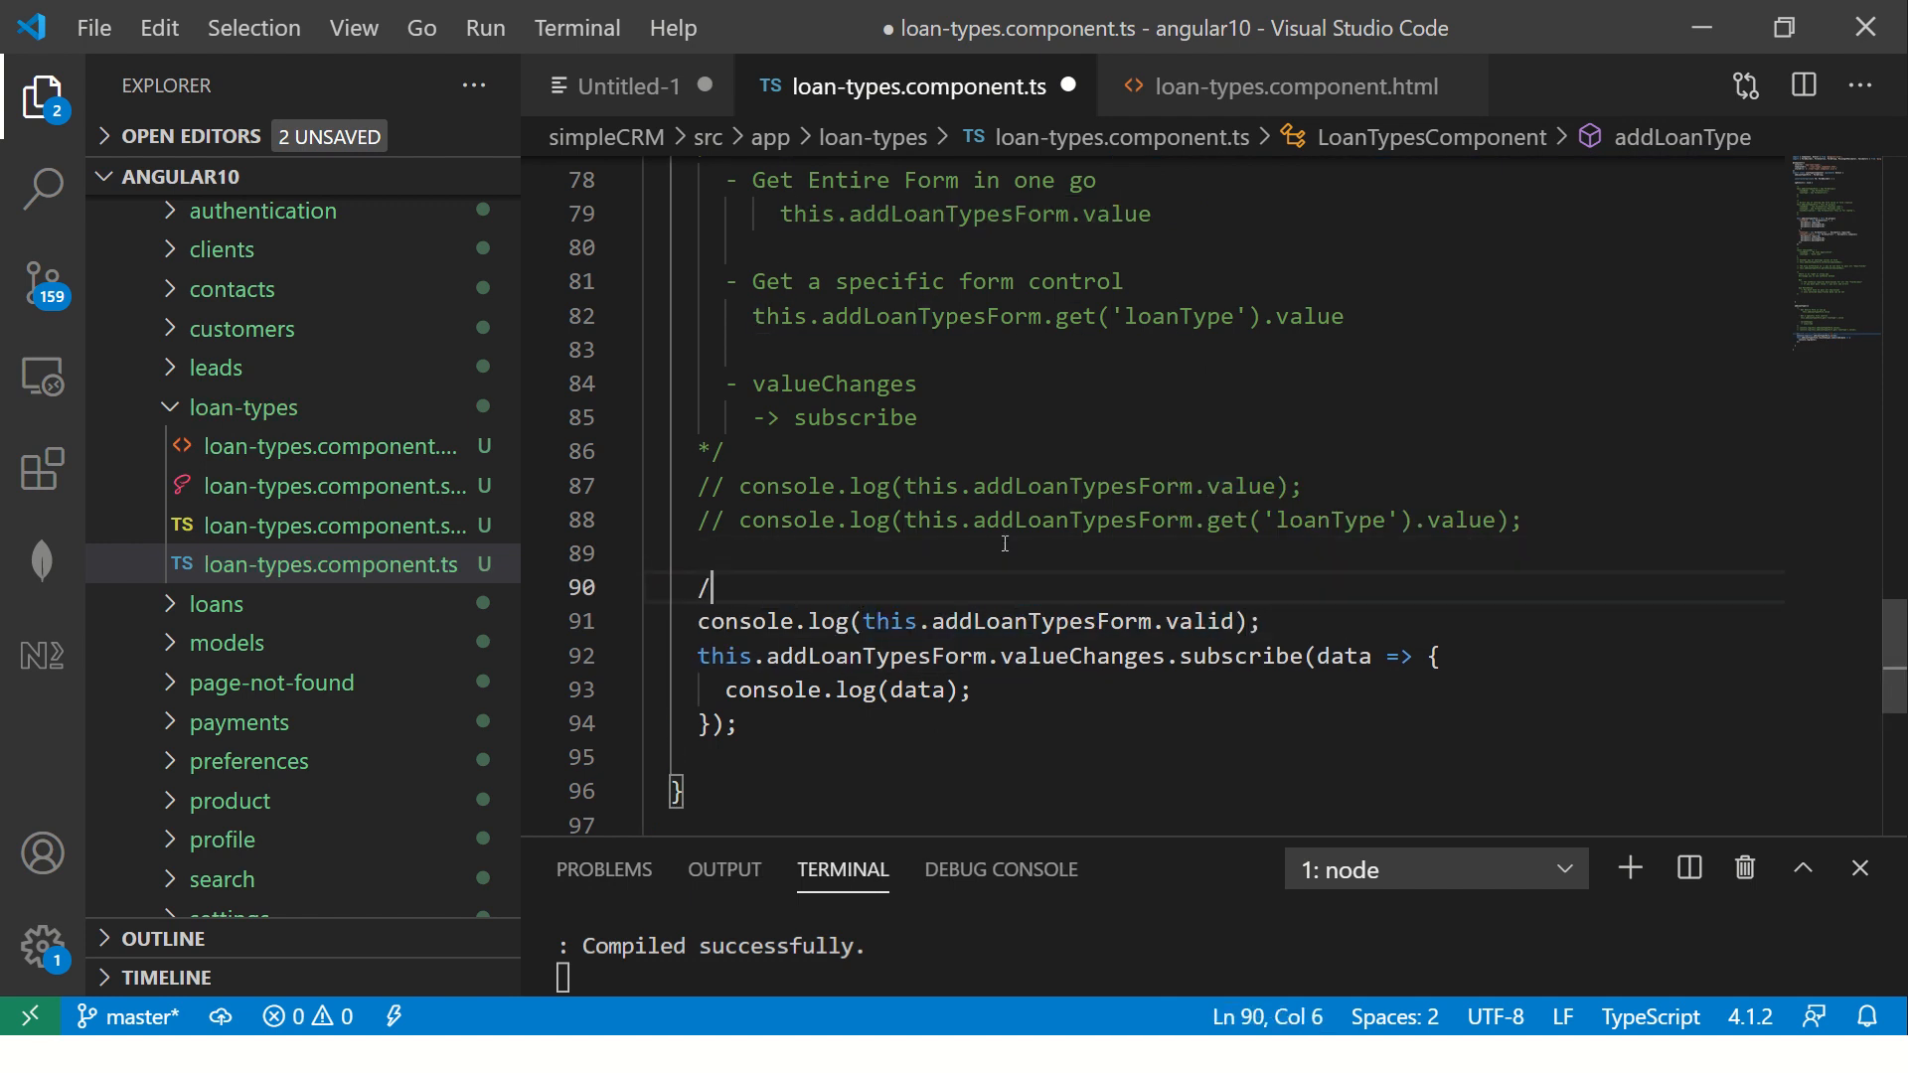
Add the comment '// You can get form state -> this.addLoanTypesForm.valid'
{"action": "type", "text": "/ You can ge"}
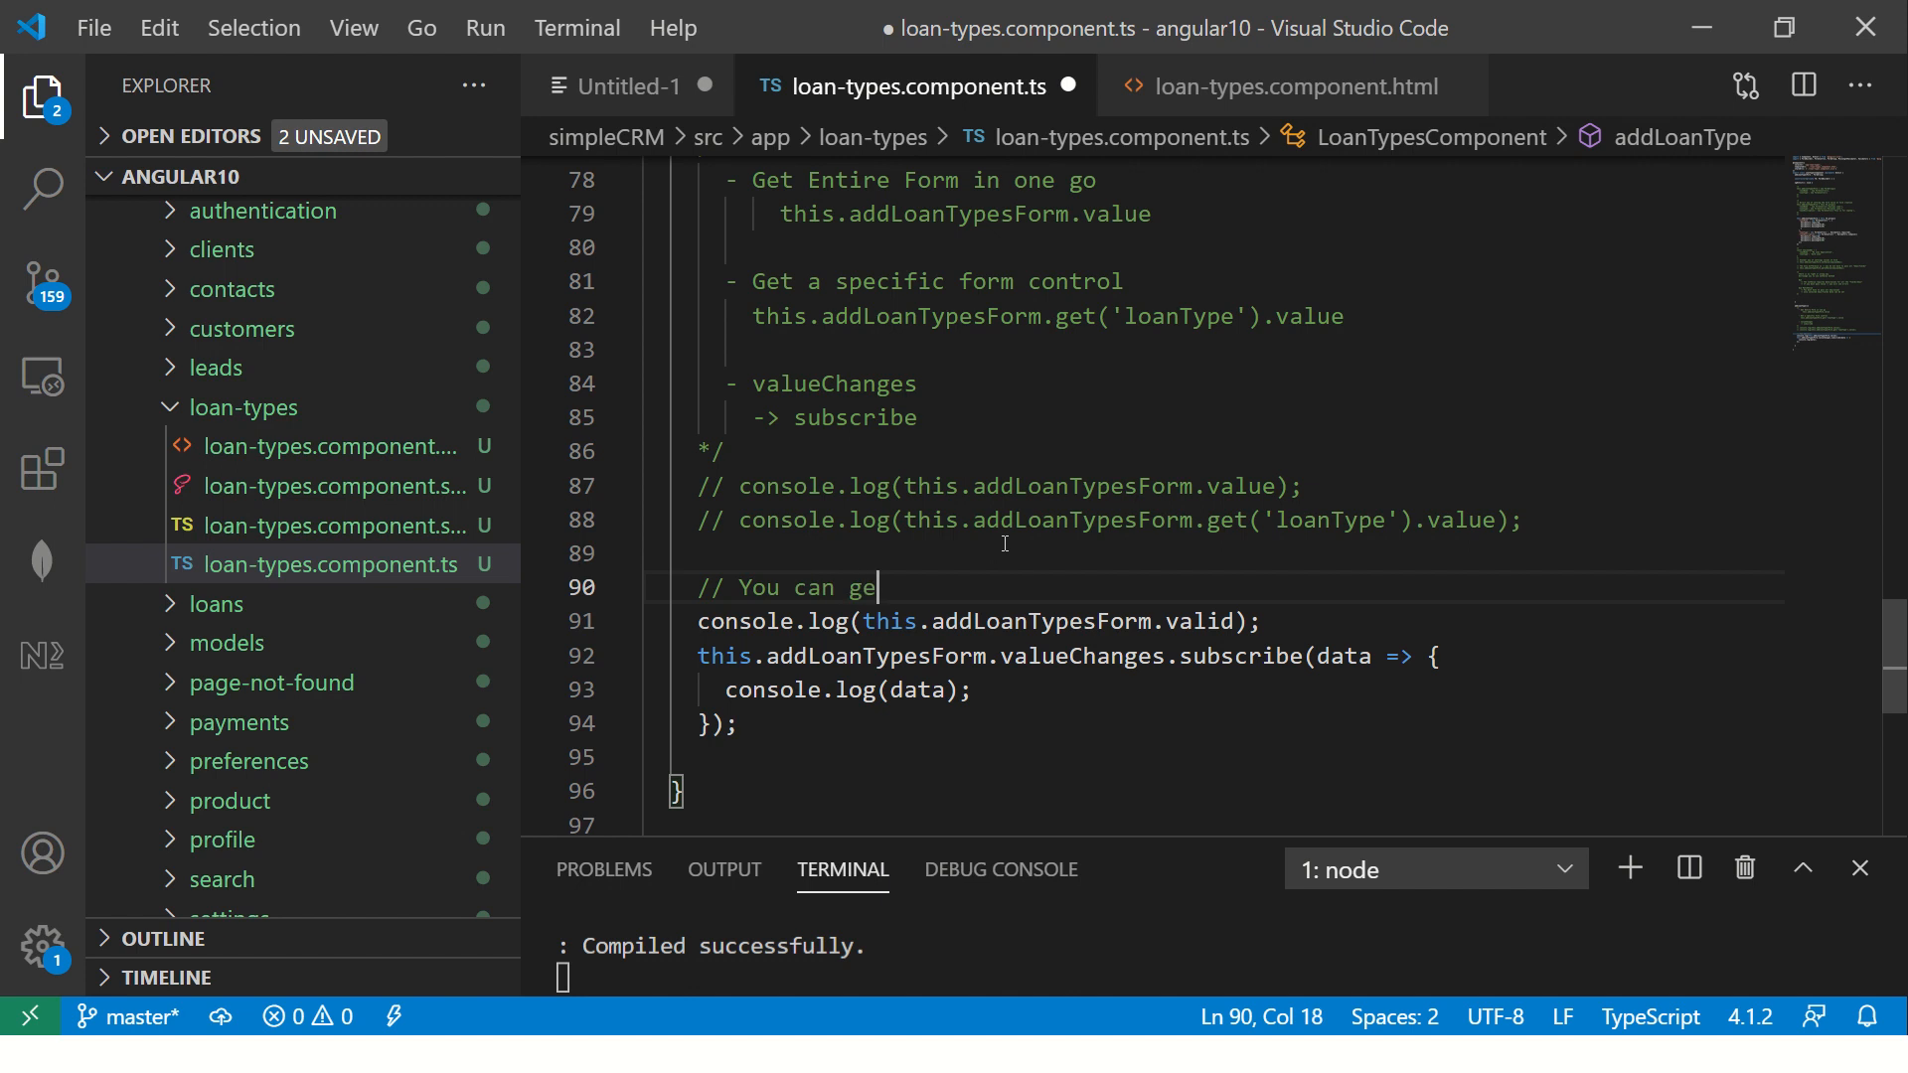
{"action": "type", "text": "t form state ="}
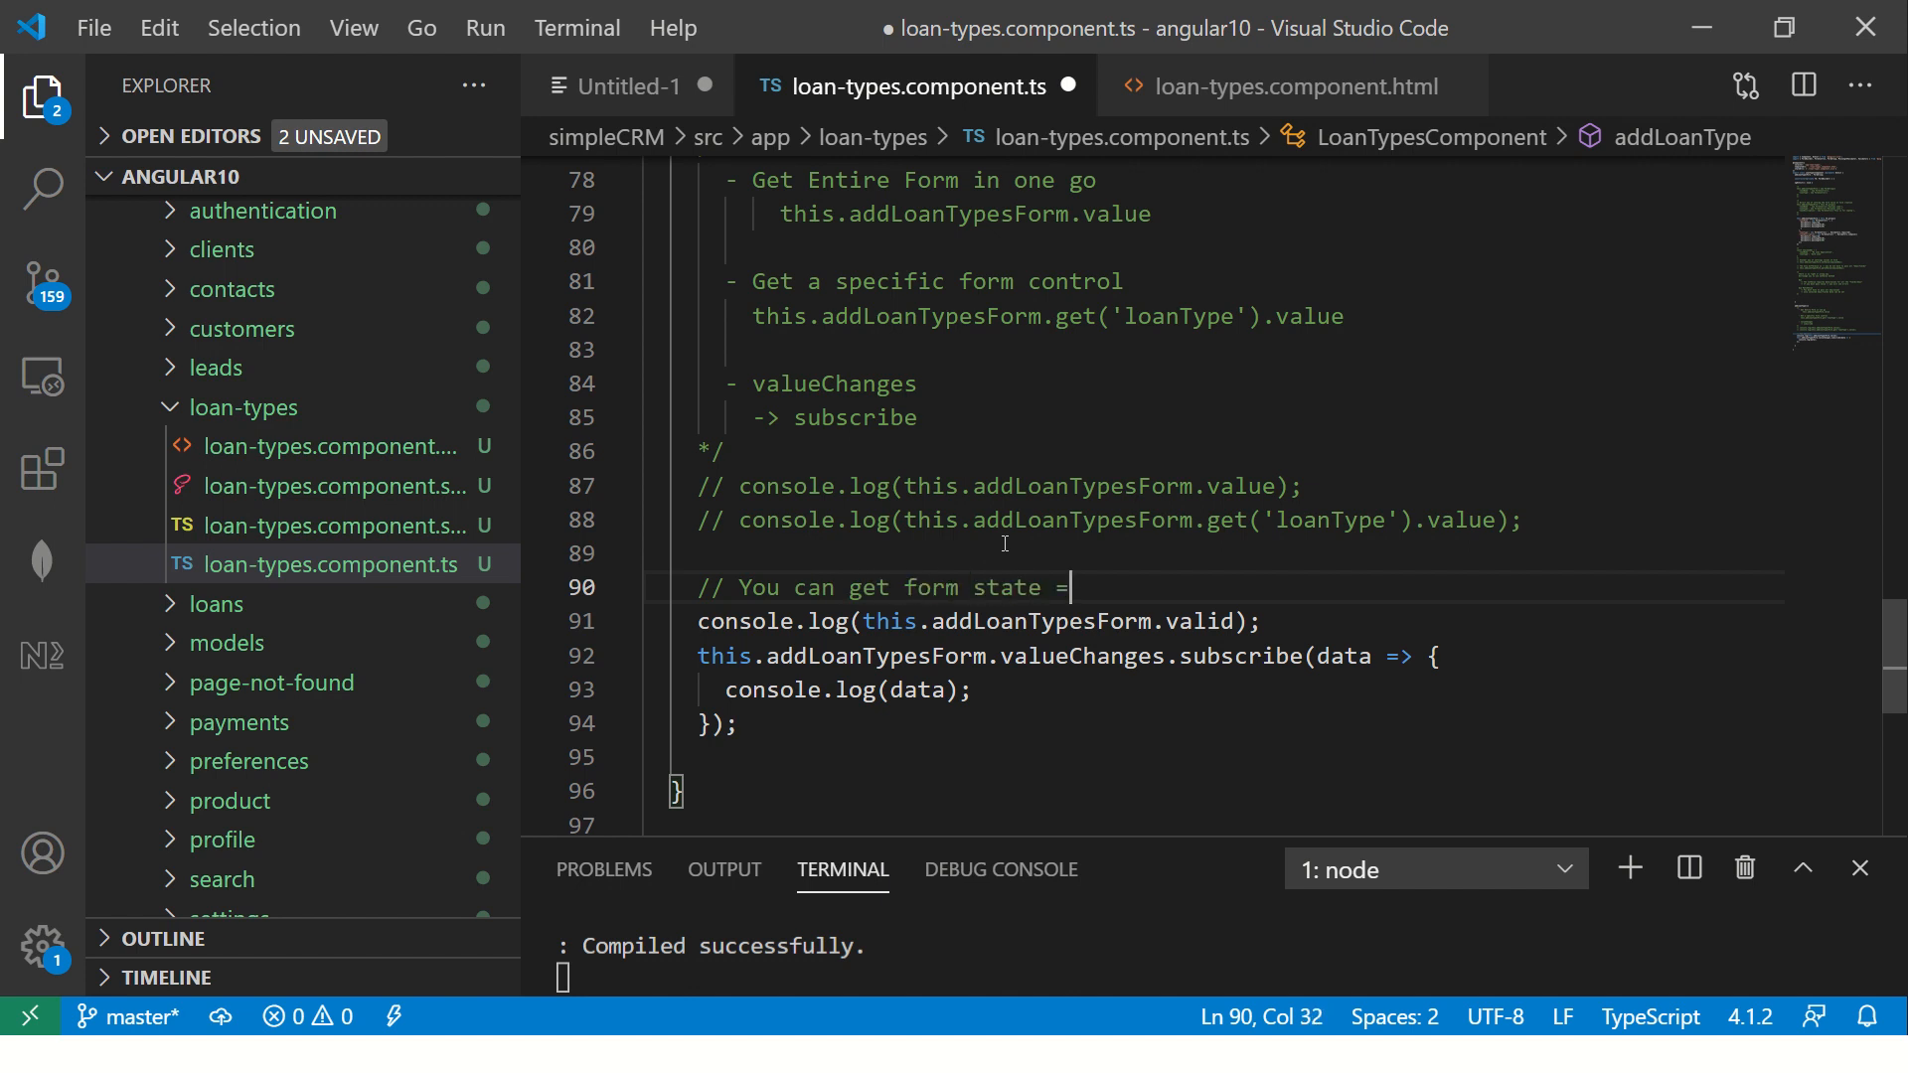
{"action": "type", "text": "->"}
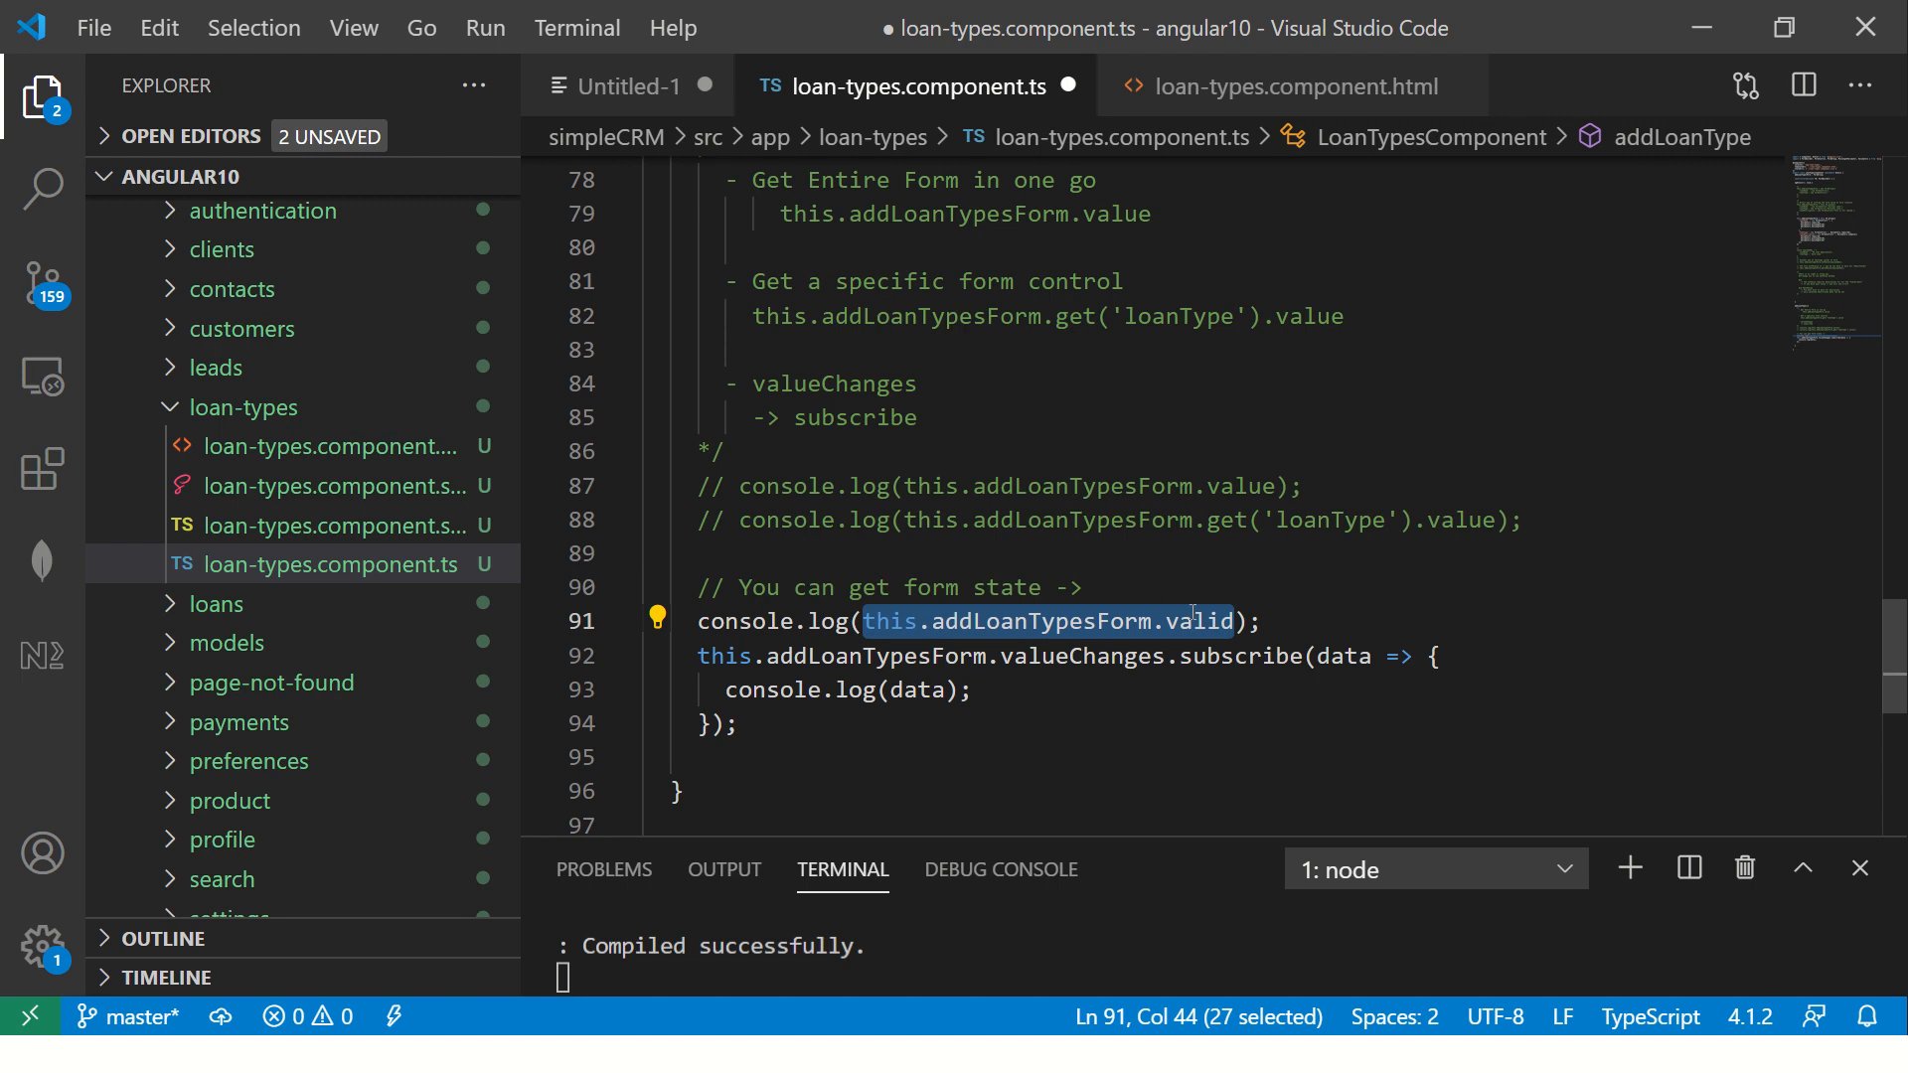
{"action": "type", "text": "this.addLoanTypesForm.valid"}
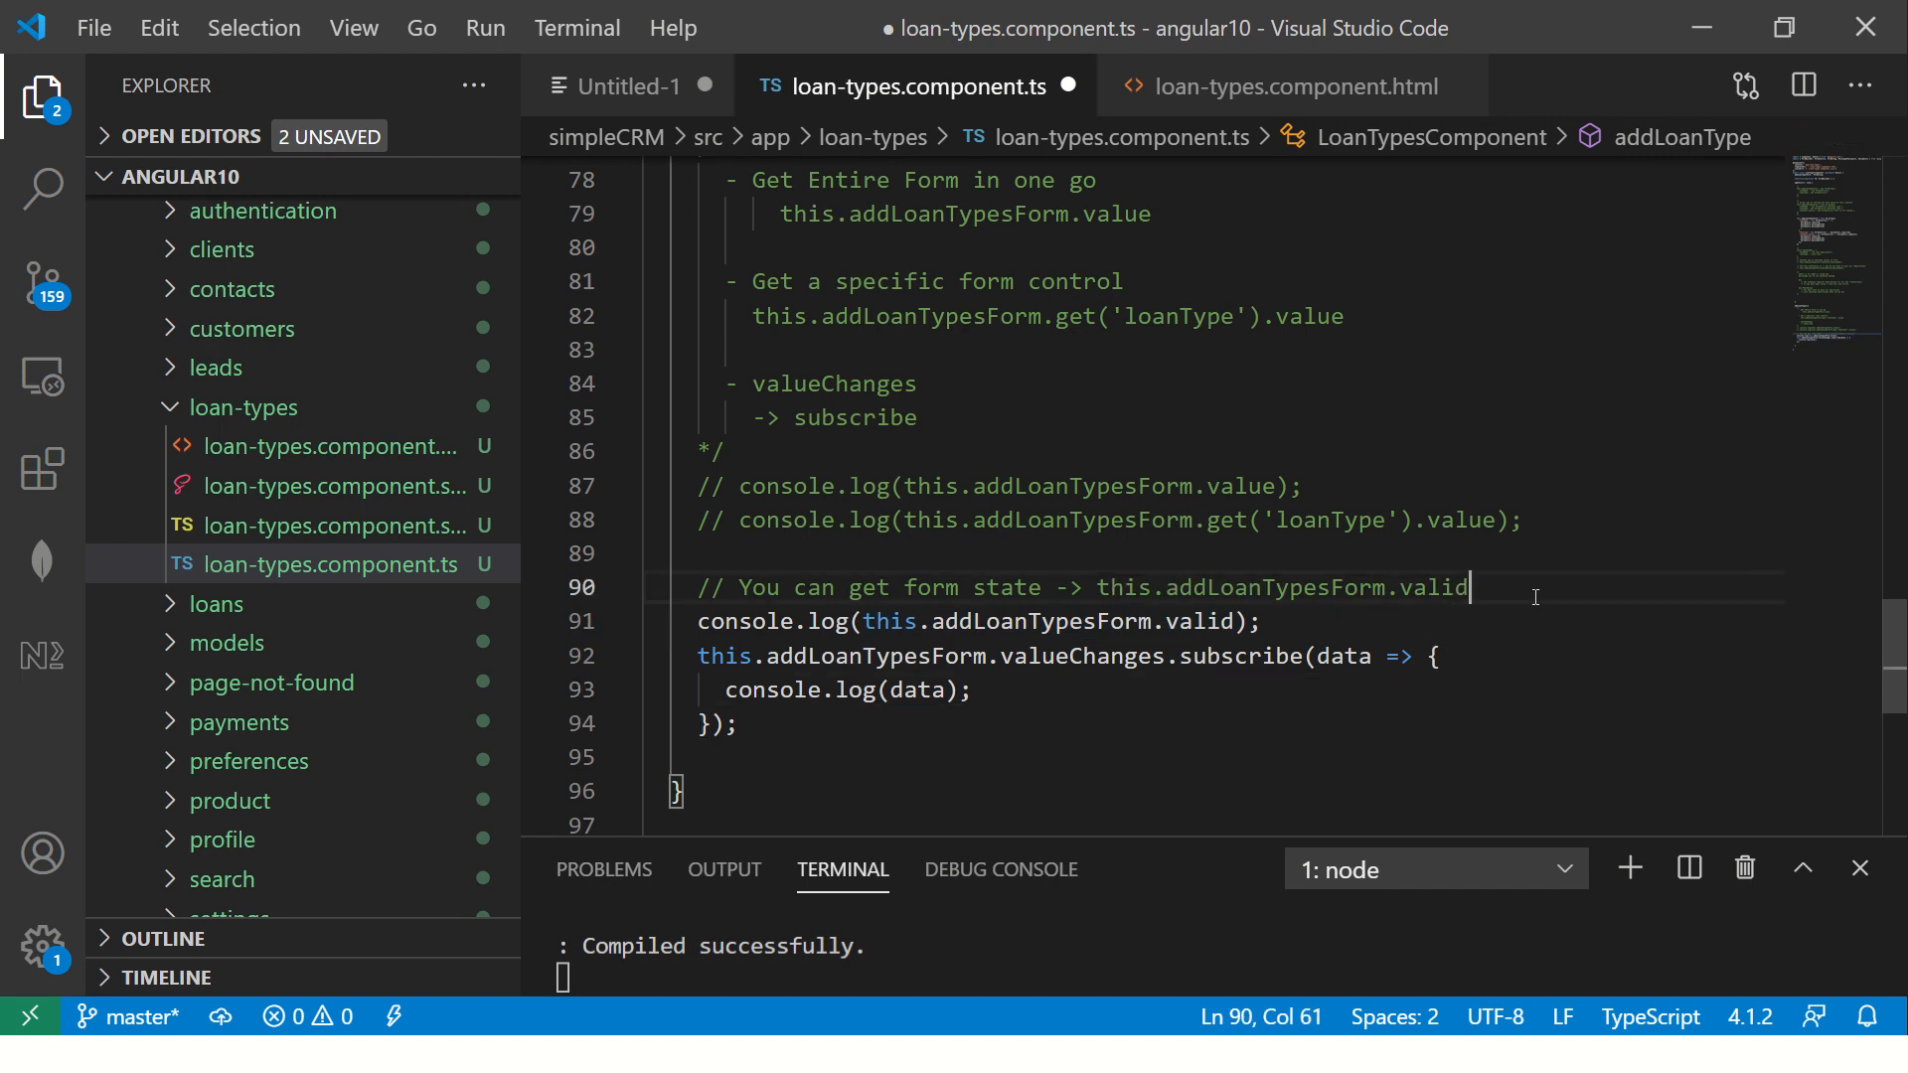
{"action": "key", "text": "Enter"}
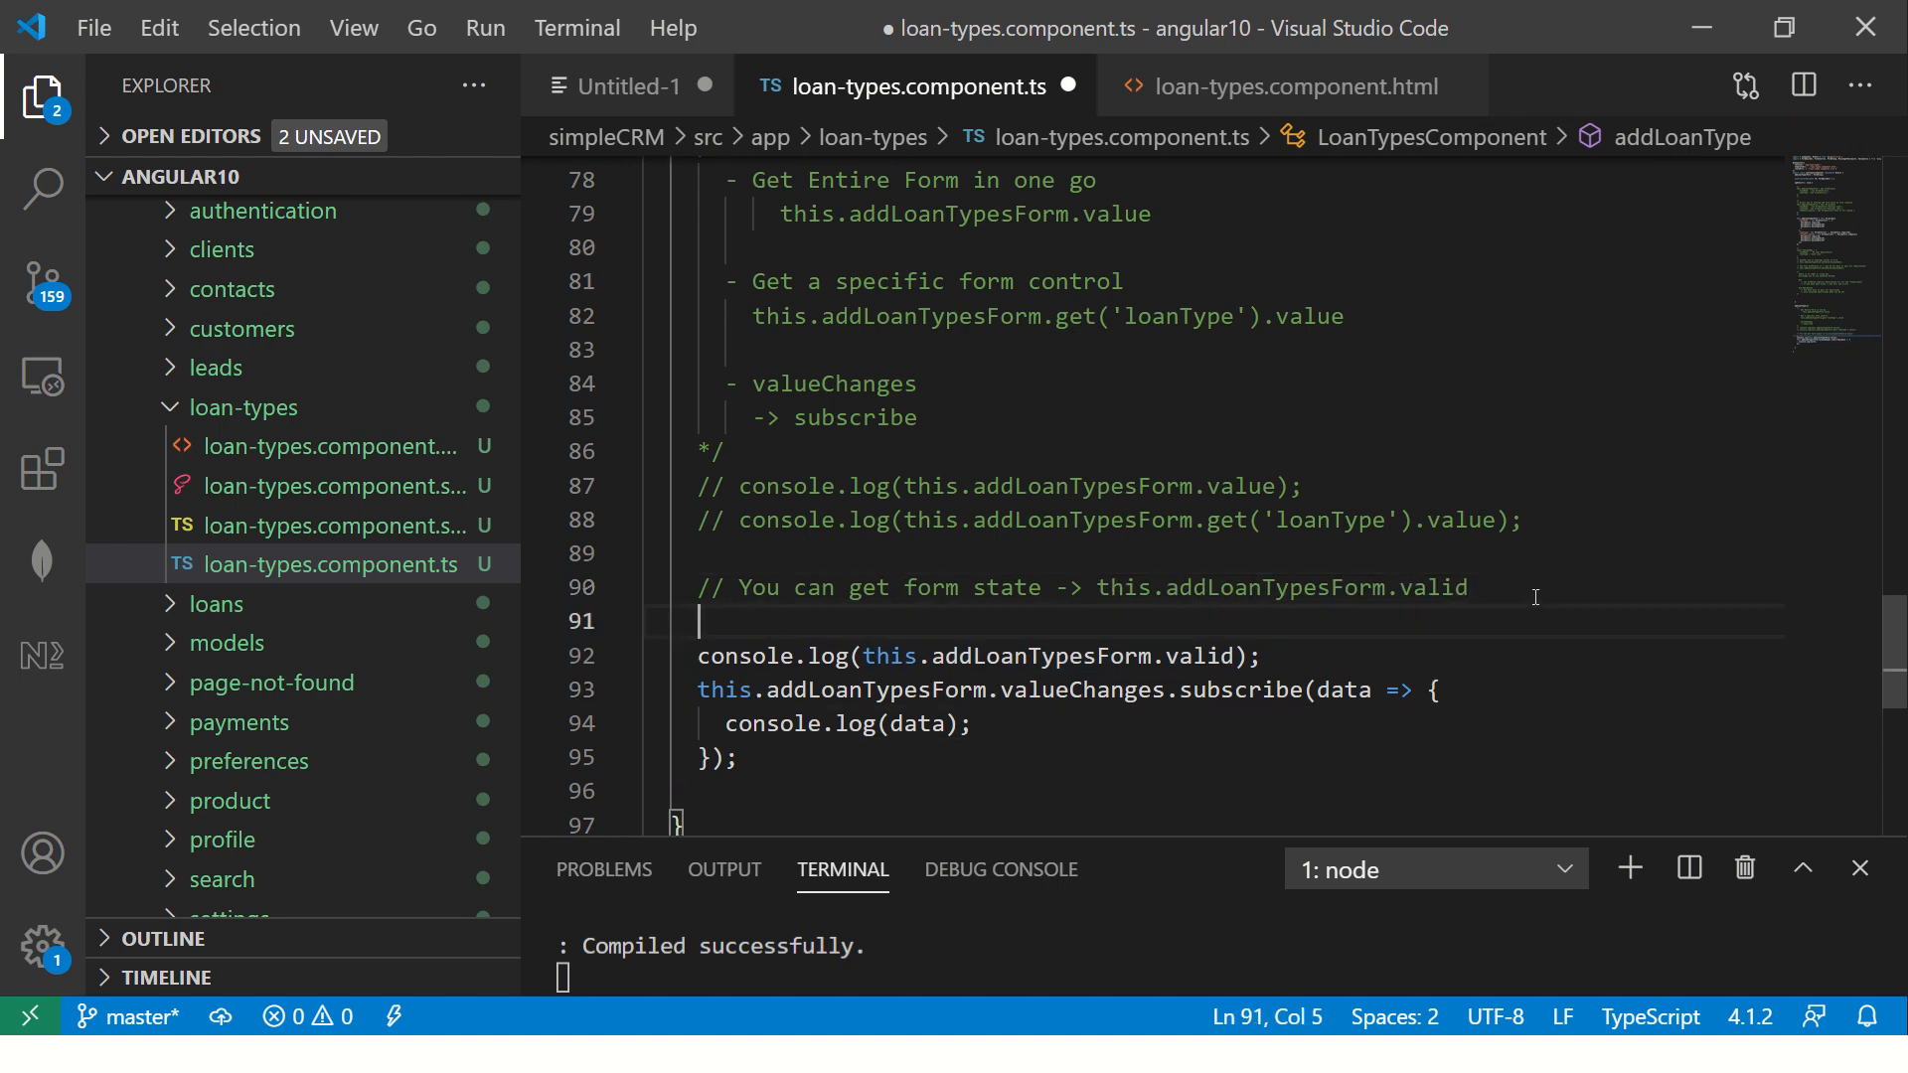